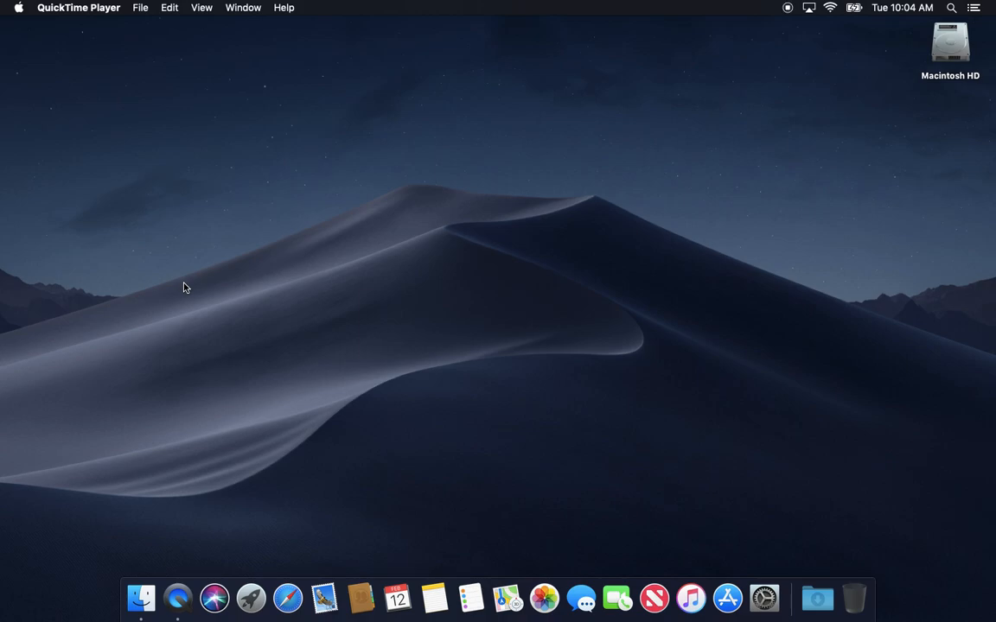
{"action": "mouse_move", "coordinate": [222, 304]}
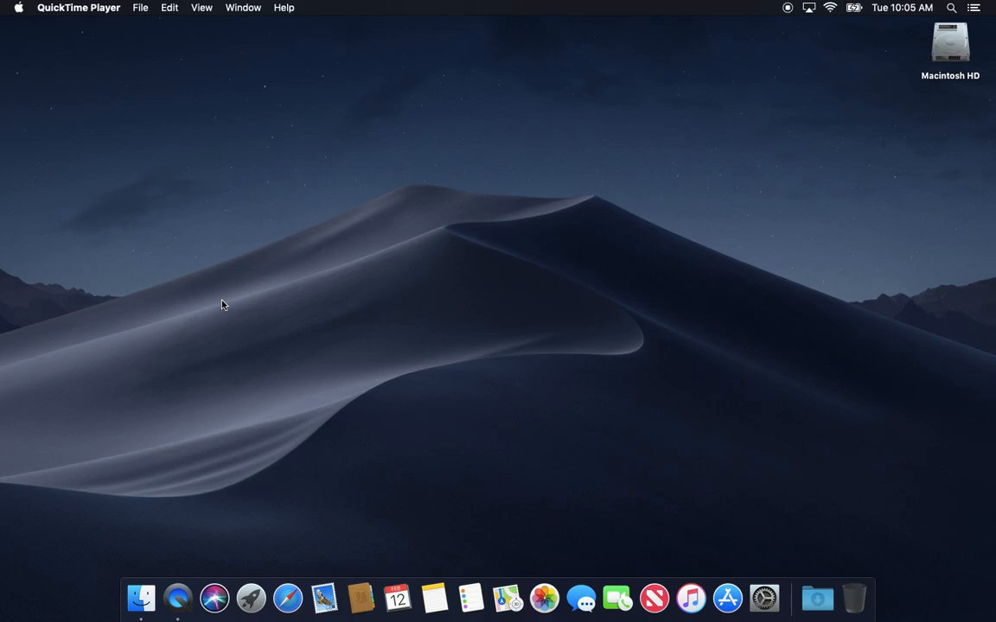
{"action": "mouse_move", "coordinate": [182, 565]}
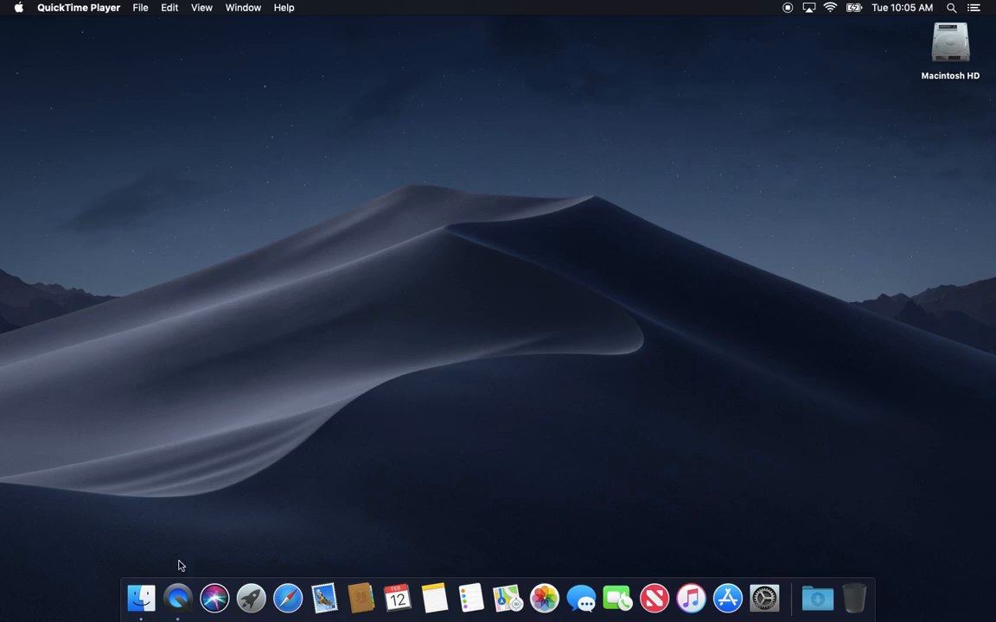
Open a Finder window from the Dock and show Applications, including Malwarebytes Anti-Malware.
{"action": "left_click", "coordinate": [140, 598]}
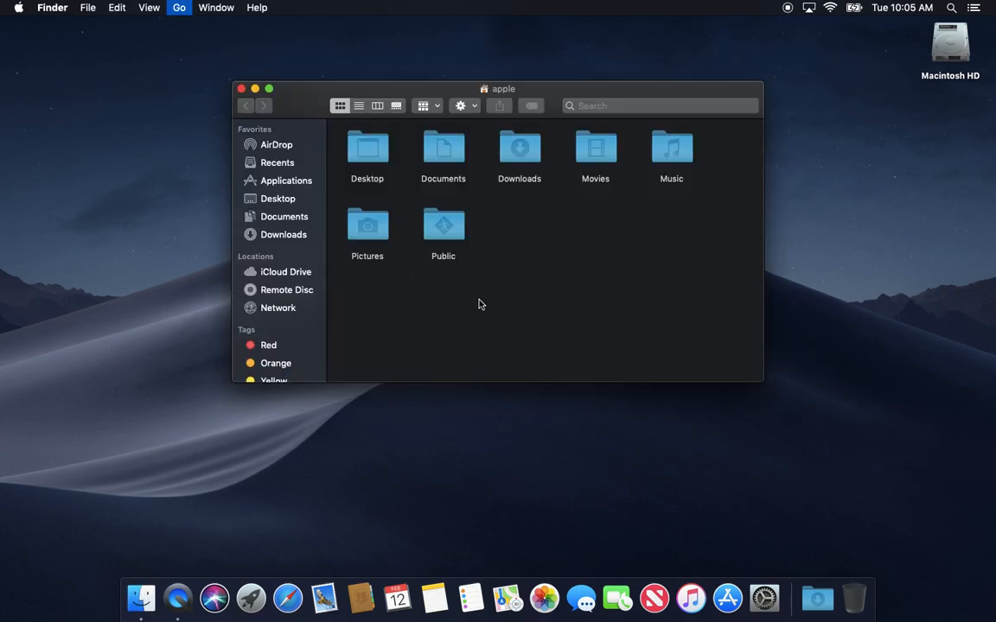
{"action": "left_click", "coordinate": [286, 180]}
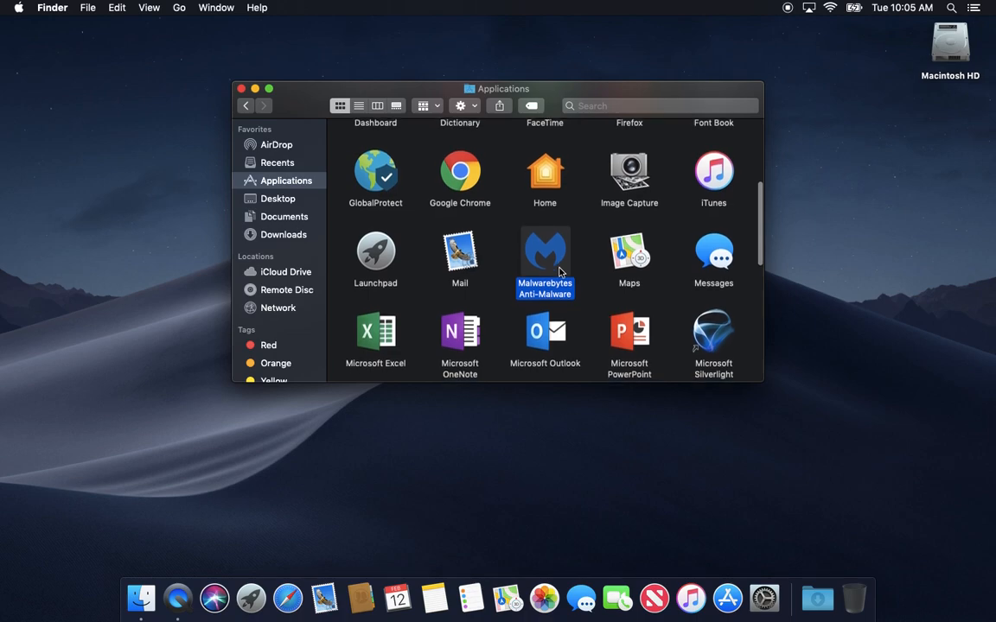
{"action": "mouse_move", "coordinate": [545, 241]}
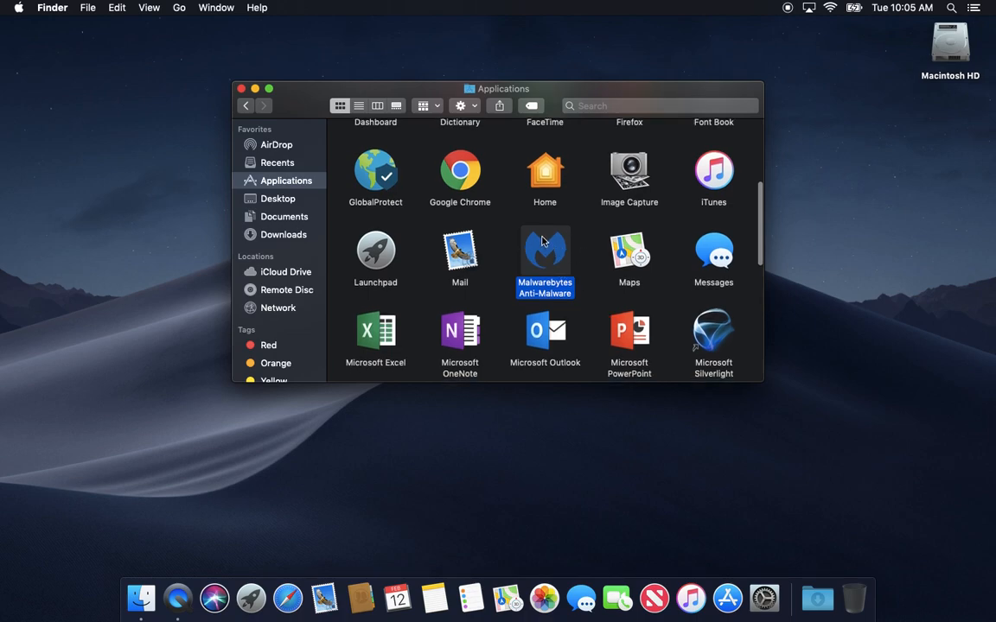
{"action": "mouse_move", "coordinate": [518, 261]}
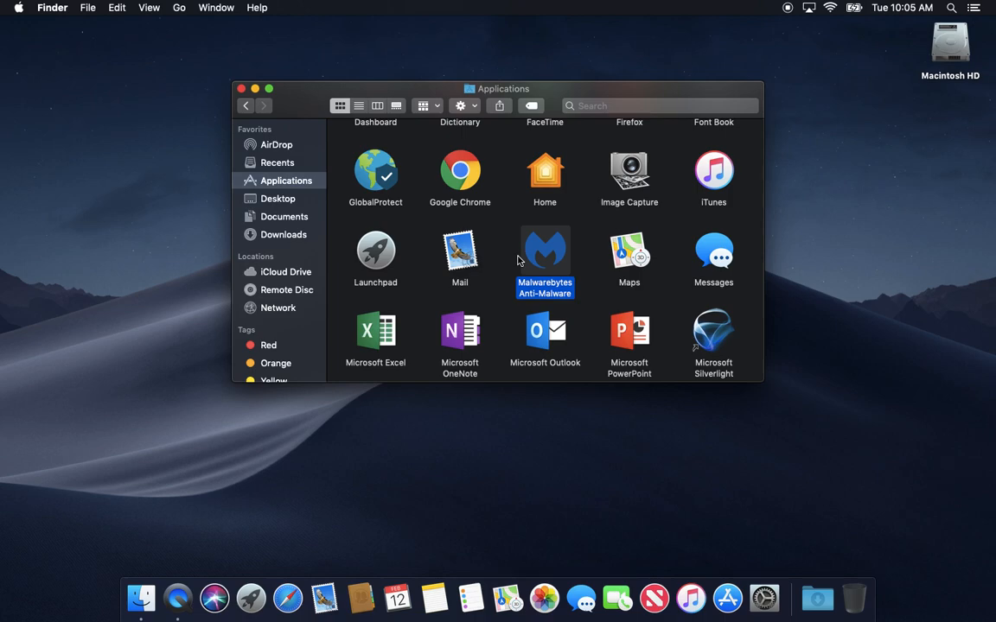
{"action": "mouse_move", "coordinate": [535, 240]}
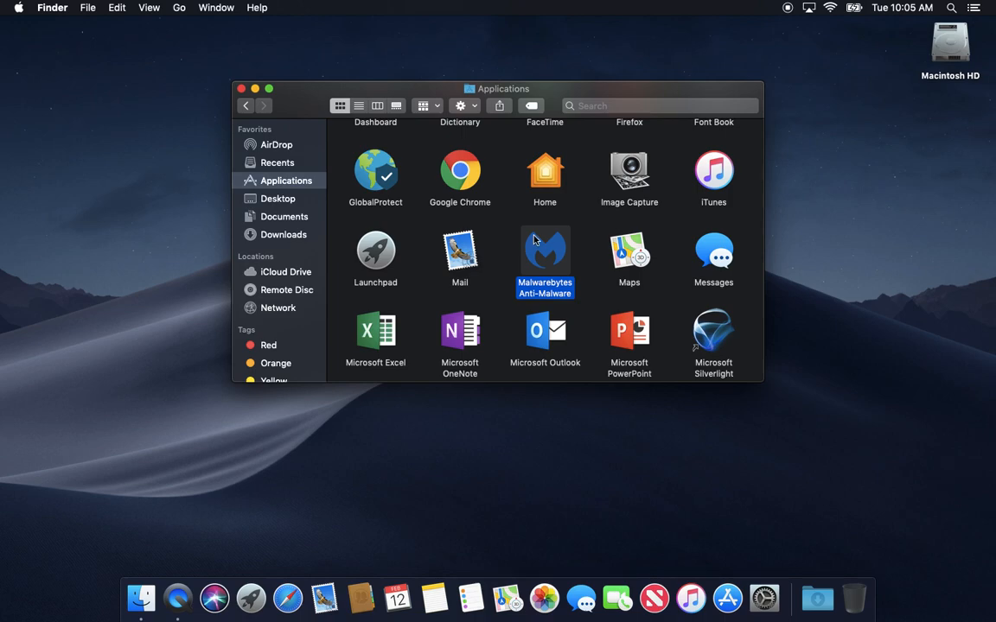
{"action": "mouse_move", "coordinate": [562, 233]}
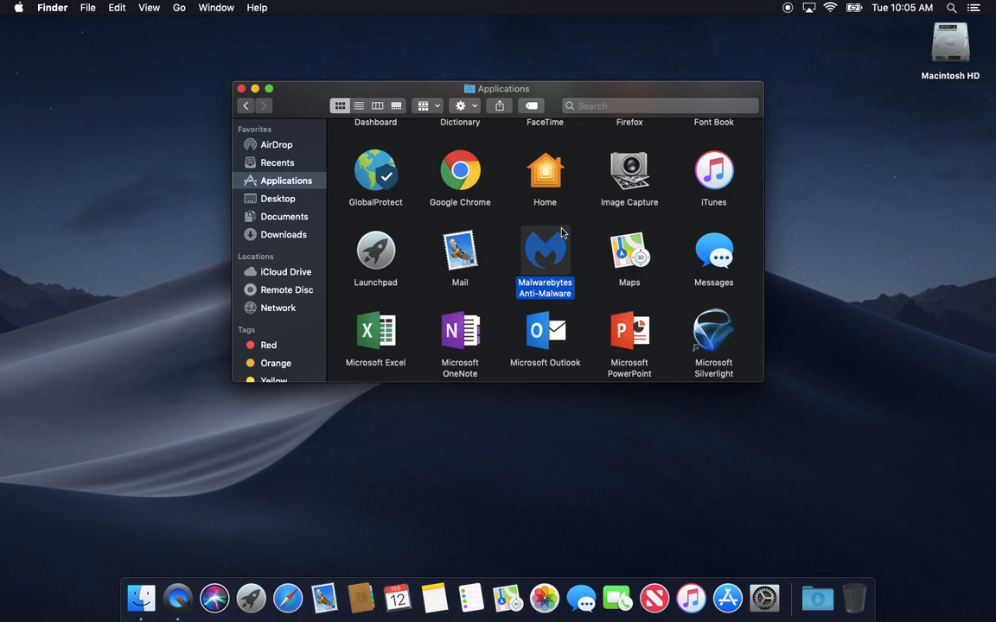
{"action": "mouse_move", "coordinate": [569, 313]}
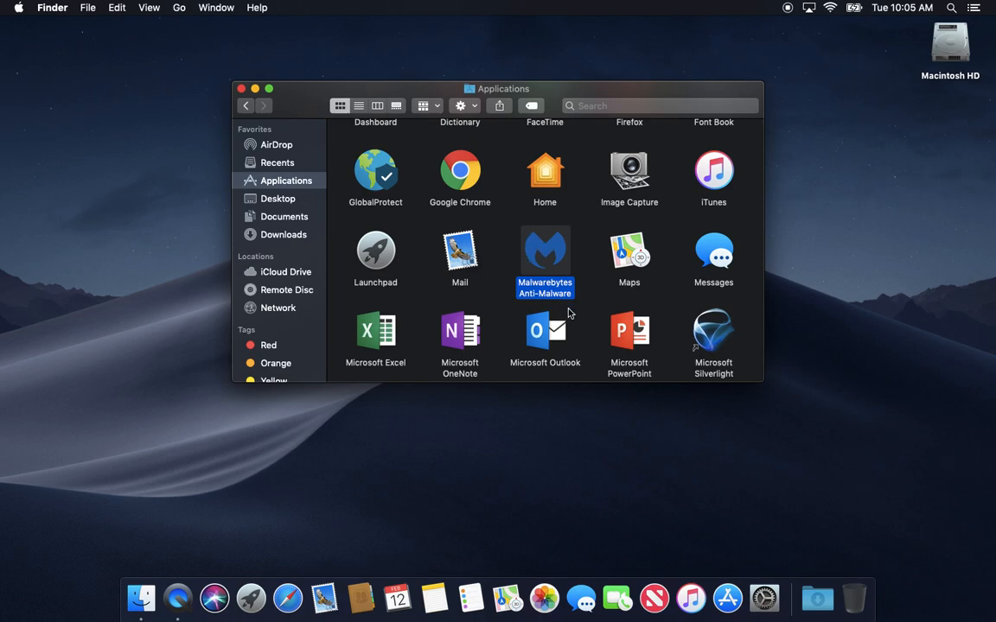
{"action": "mouse_move", "coordinate": [578, 313]}
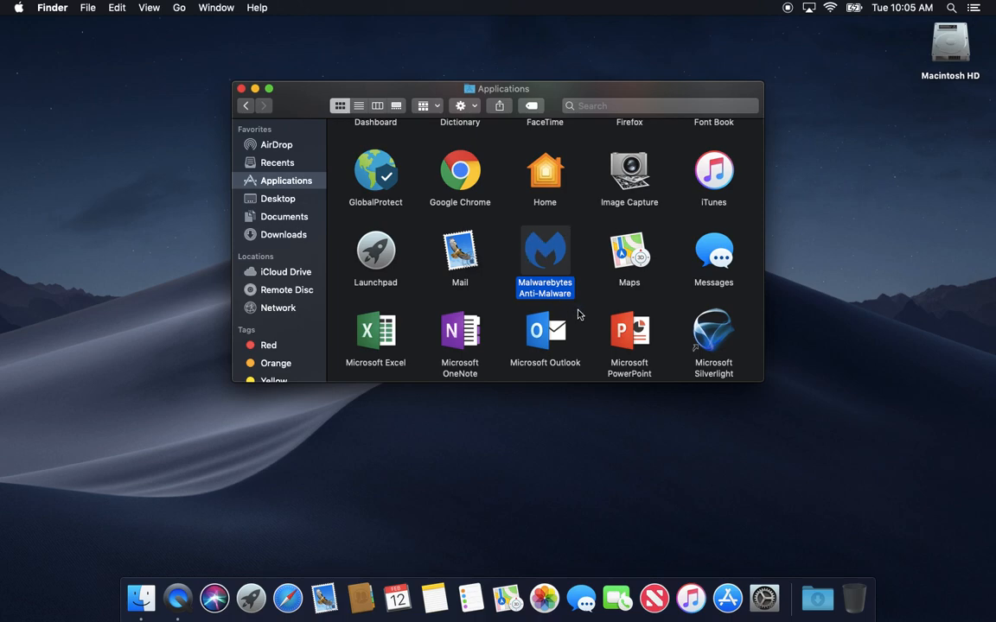
{"action": "mouse_move", "coordinate": [553, 265]}
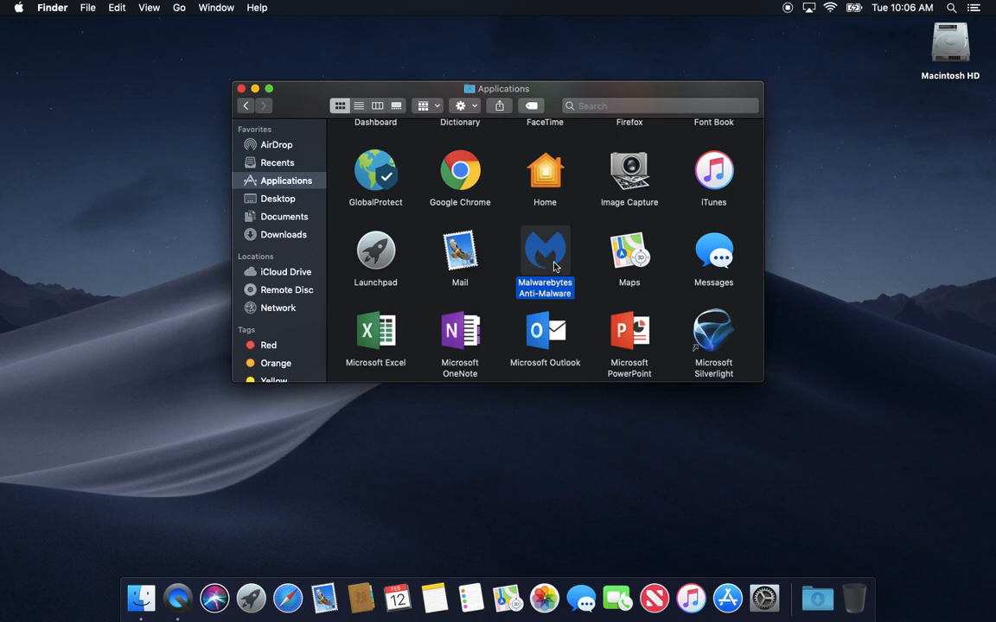
{"action": "mouse_move", "coordinate": [242, 89]}
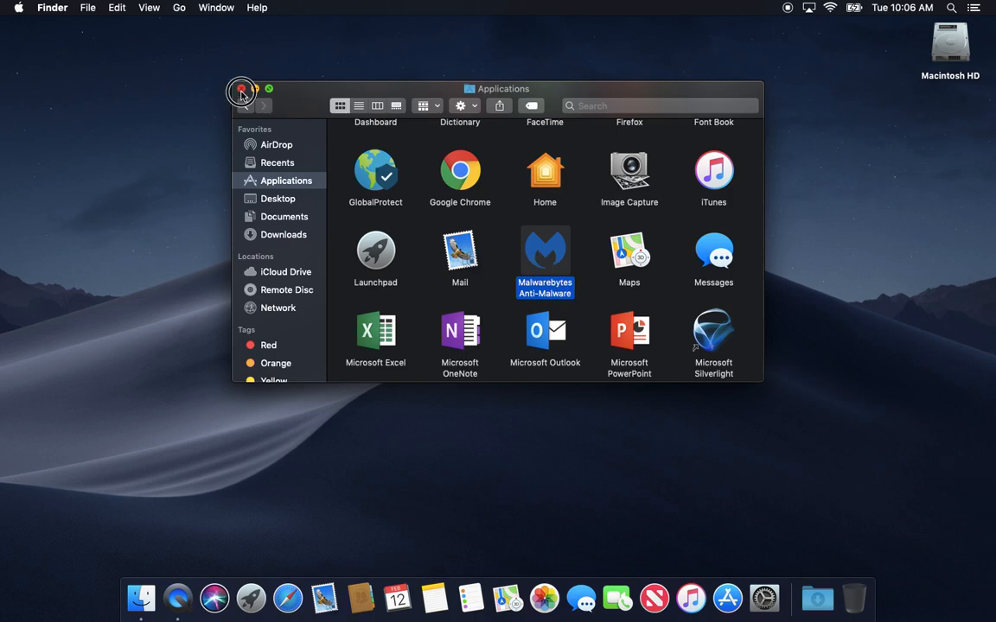
Close the Applications Finder window, leaving the empty Mojave desktop.
{"action": "left_click", "coordinate": [241, 92]}
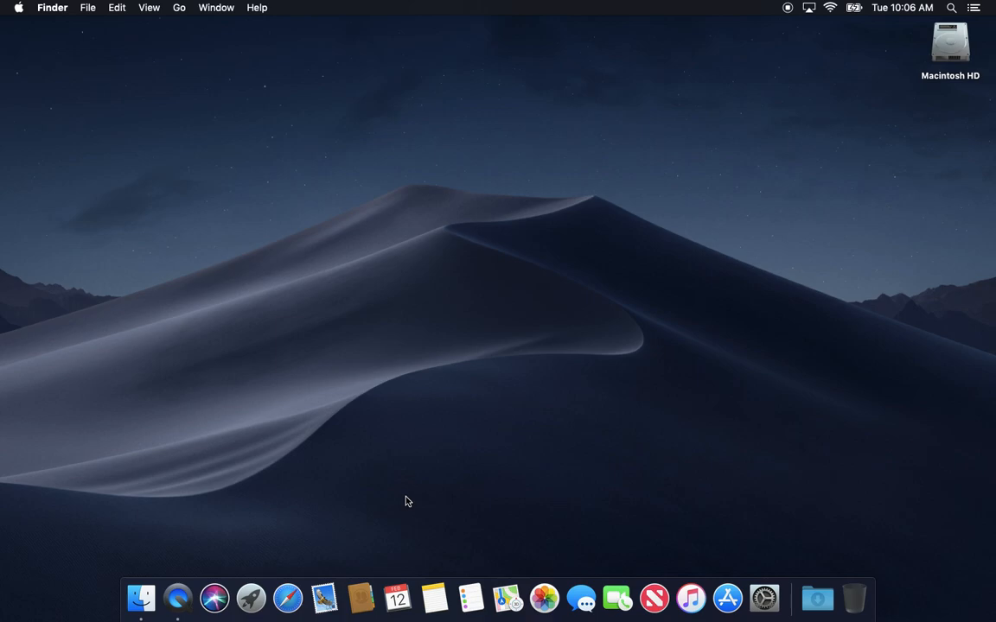
{"action": "mouse_move", "coordinate": [607, 363]}
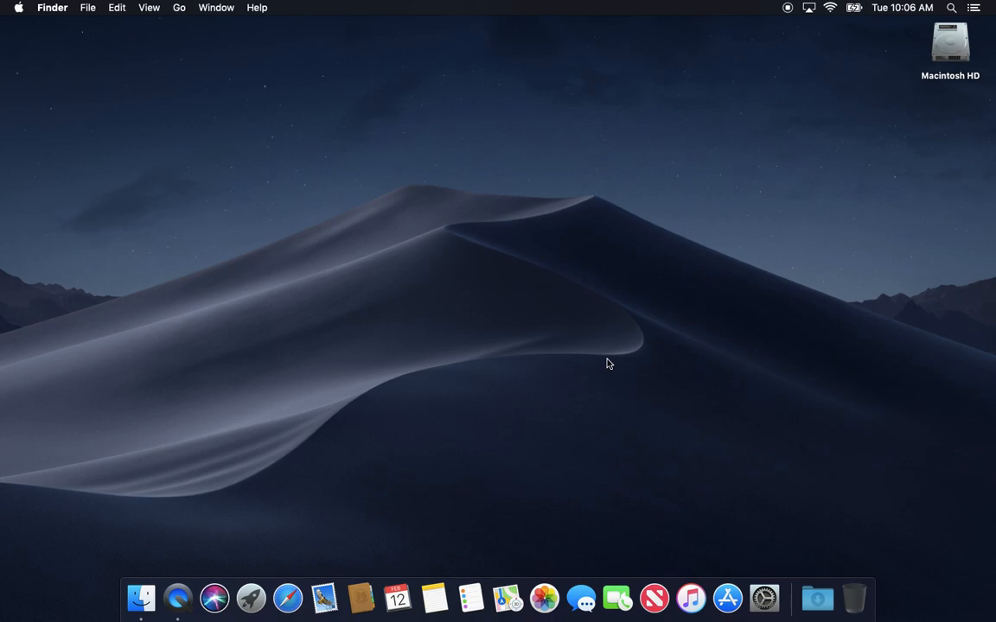
{"action": "mouse_move", "coordinate": [532, 324]}
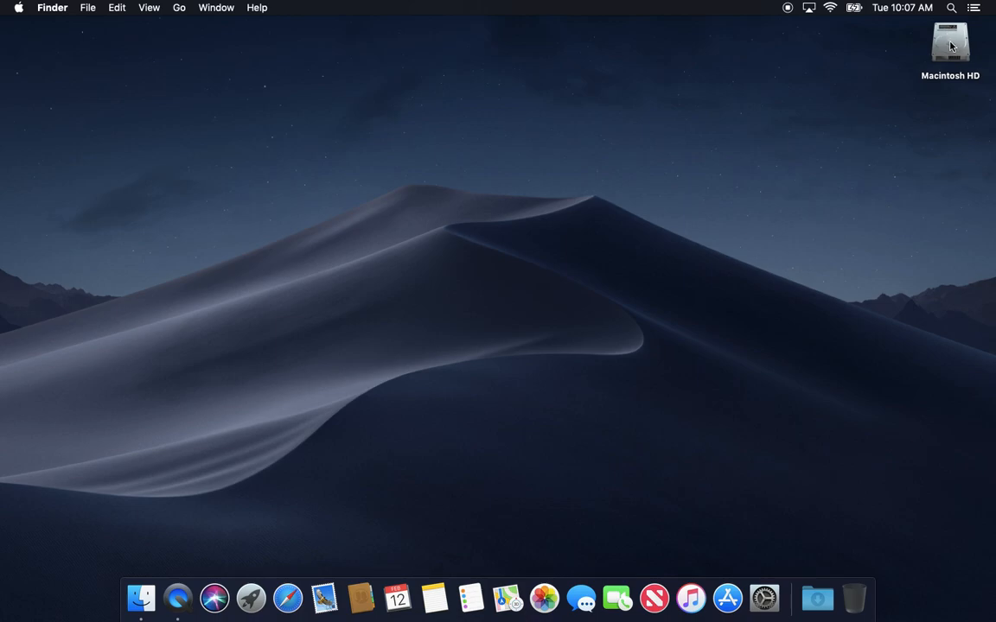
Open Macintosh HD, centre its window, and check Hard disks in Finder Preferences.
{"action": "double_click", "coordinate": [950, 43]}
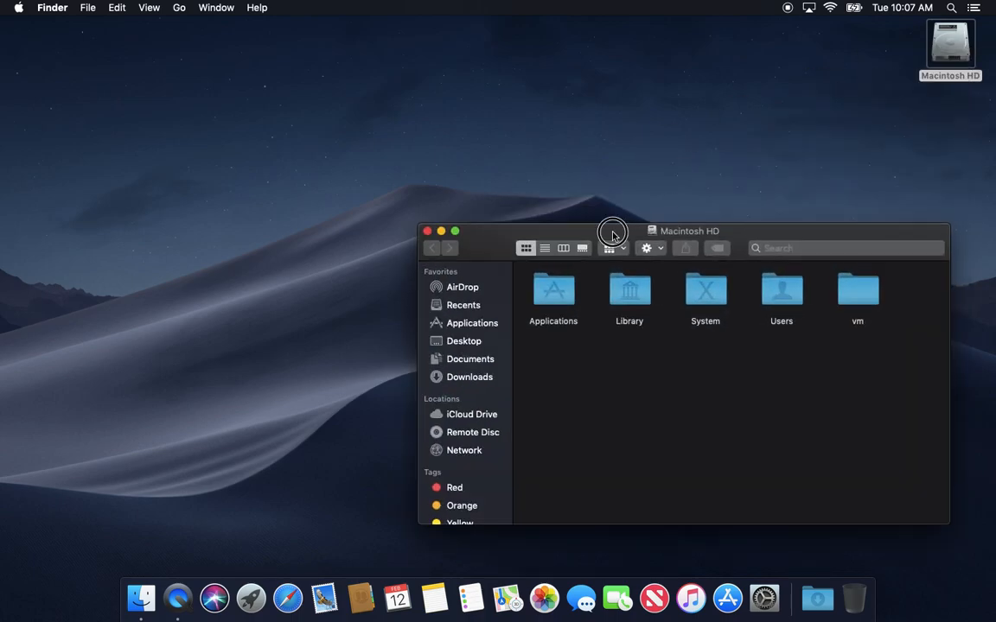
{"action": "left_click_drag", "start_coordinate": [683, 231], "coordinate": [512, 131]}
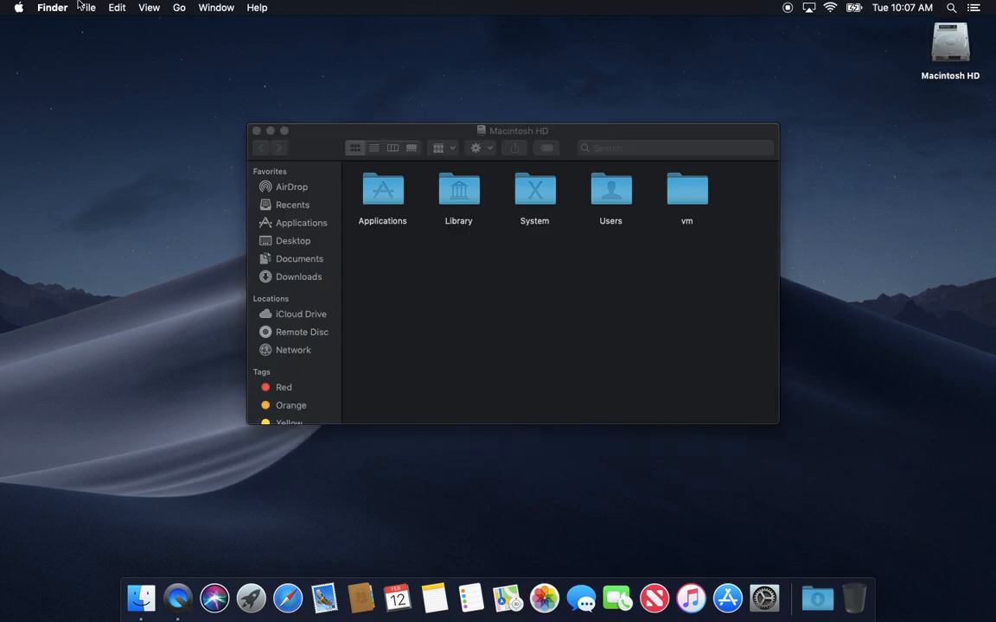
{"action": "left_click", "coordinate": [52, 7]}
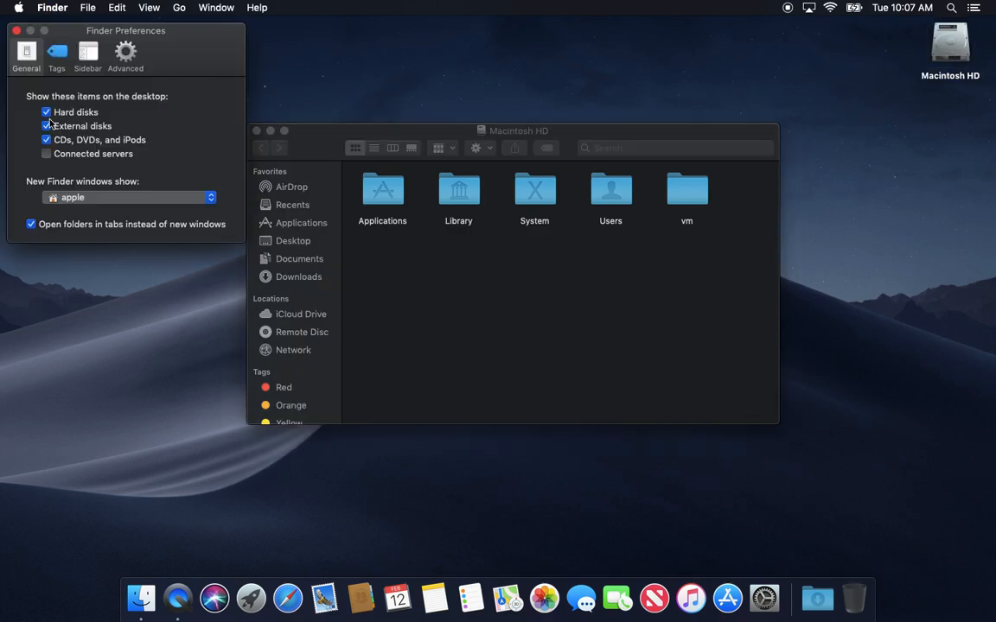
{"action": "left_click", "coordinate": [47, 113]}
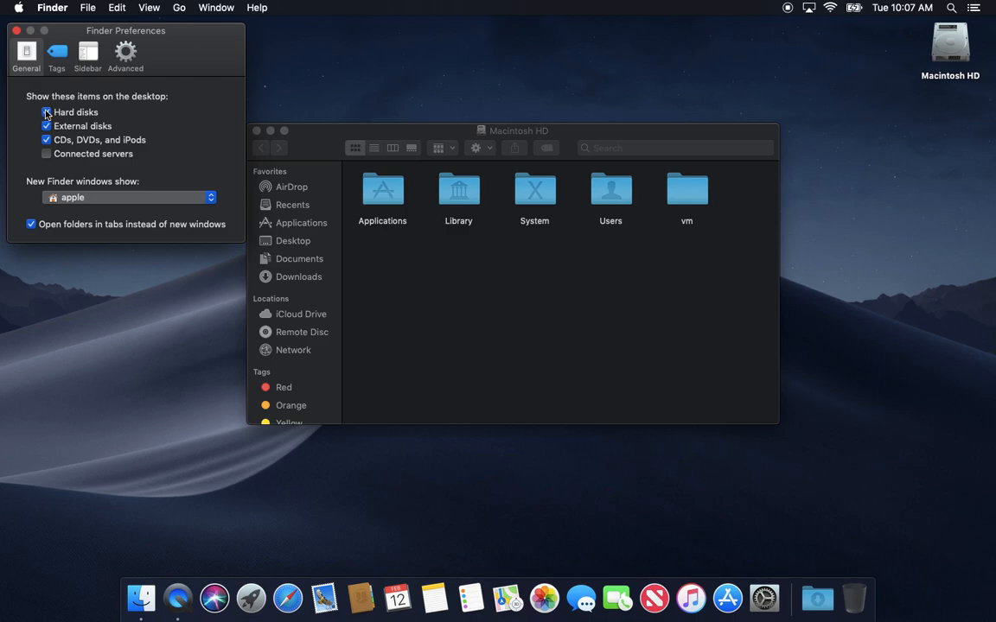
{"action": "left_click", "coordinate": [16, 31]}
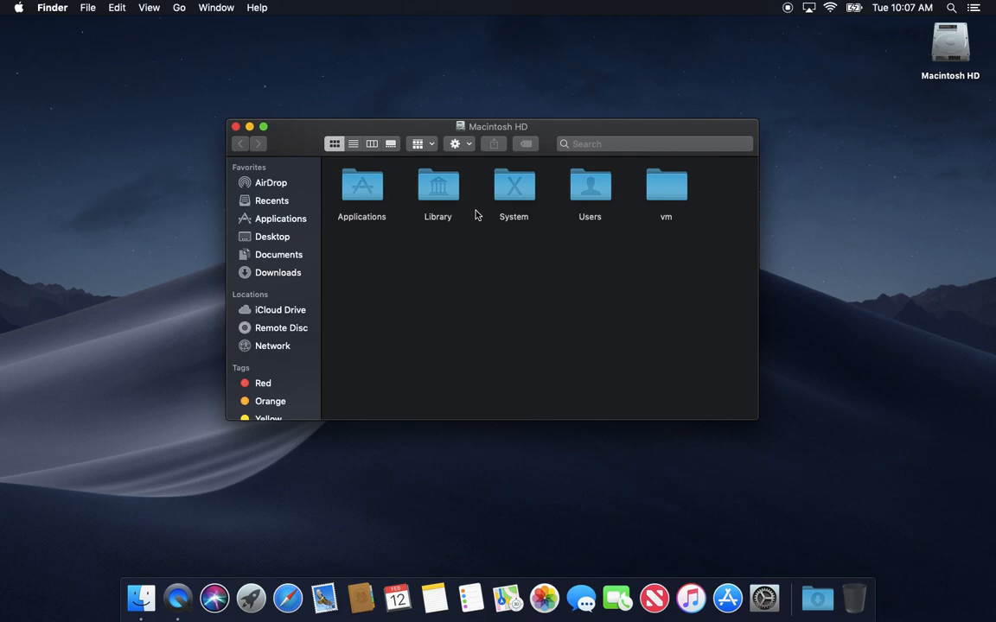
{"action": "mouse_move", "coordinate": [339, 233]}
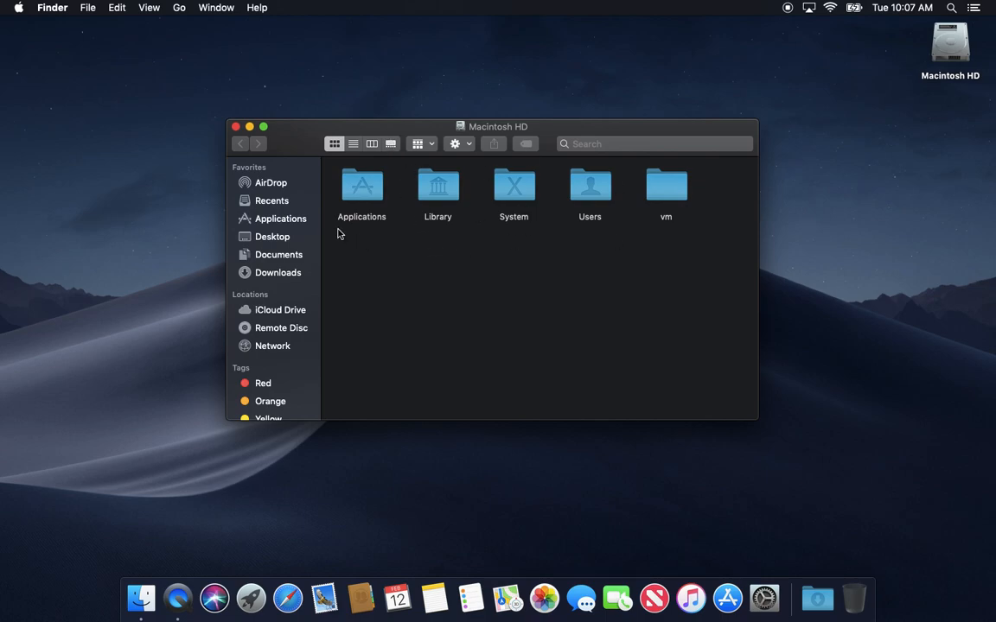
{"action": "mouse_move", "coordinate": [438, 194]}
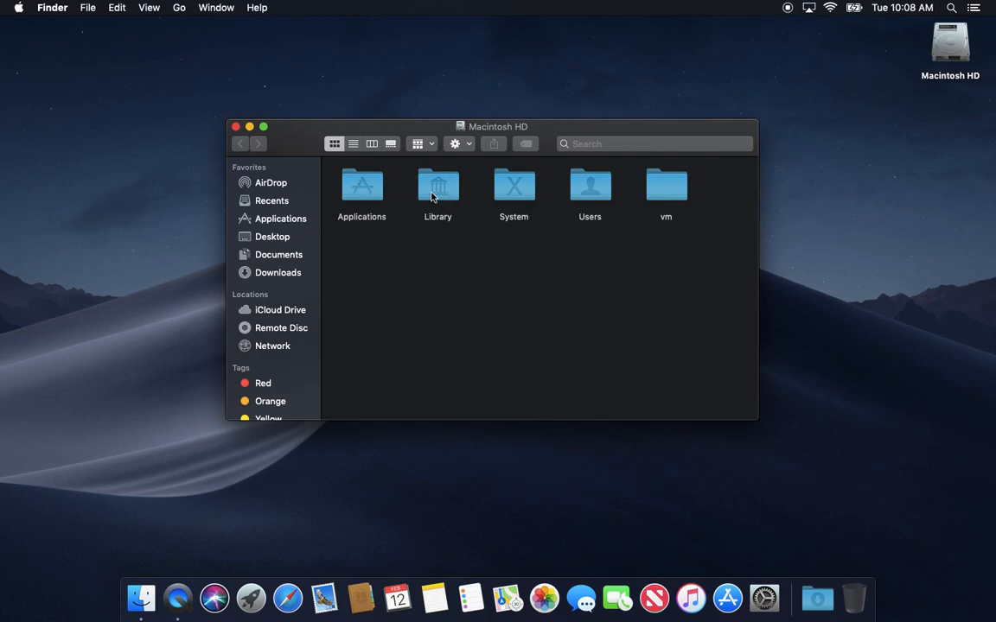
{"action": "mouse_move", "coordinate": [437, 188]}
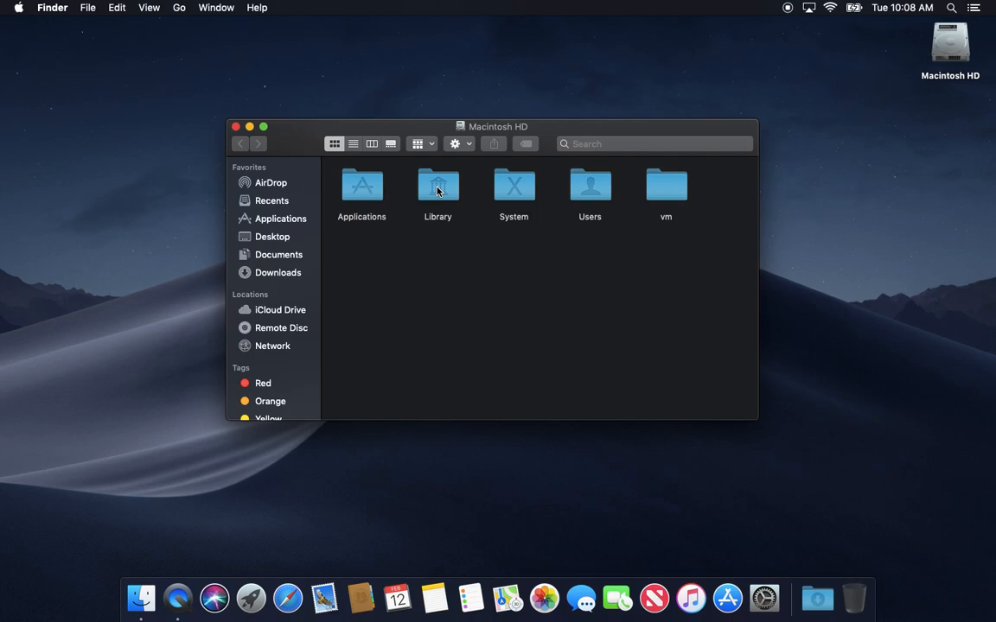
{"action": "mouse_move", "coordinate": [419, 132]}
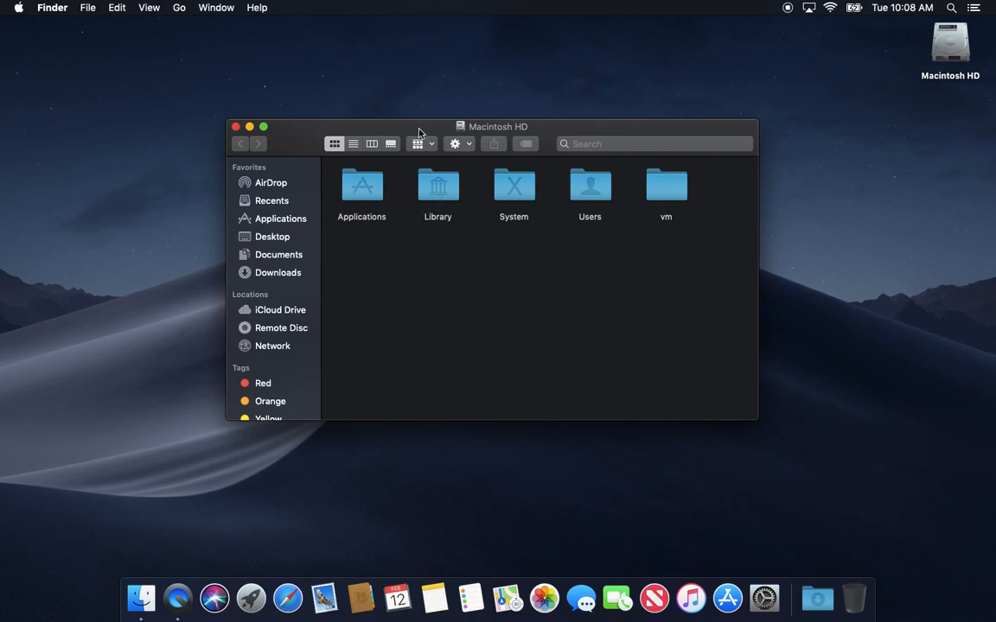
{"action": "mouse_move", "coordinate": [438, 186]}
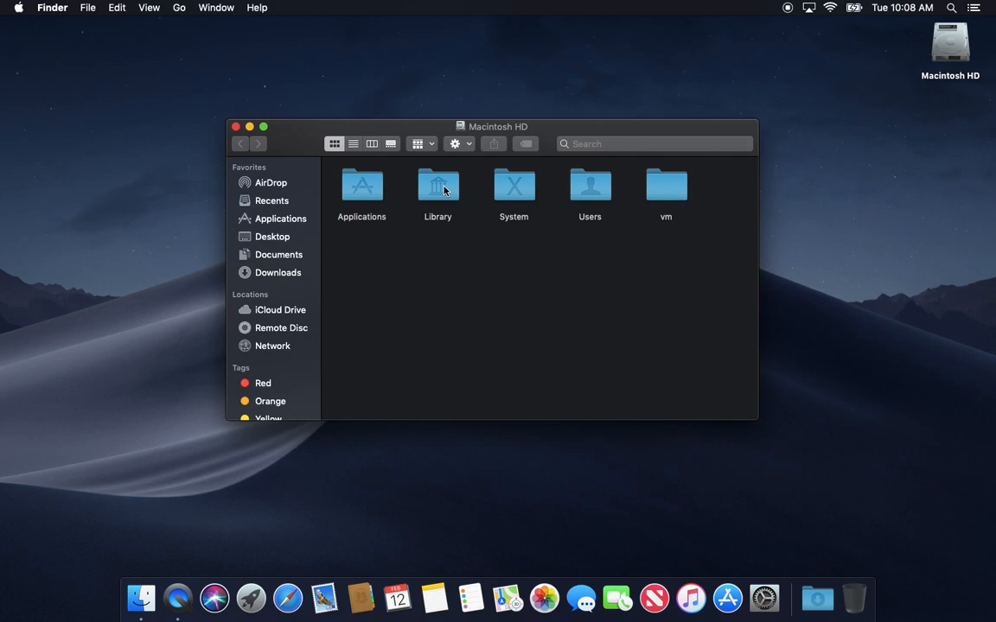
{"action": "mouse_move", "coordinate": [467, 200]}
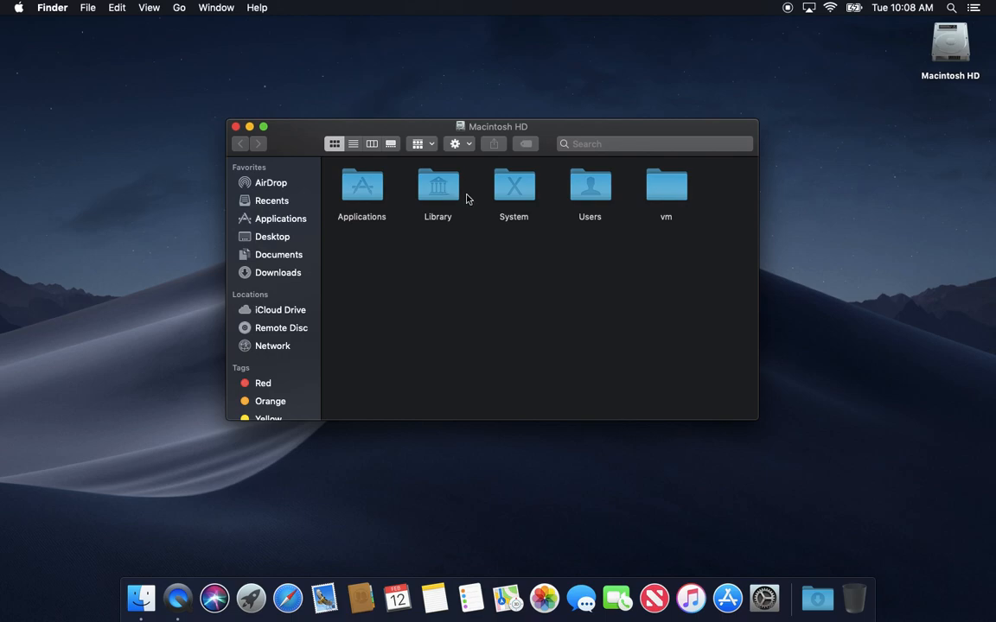
{"action": "double_click", "coordinate": [437, 186]}
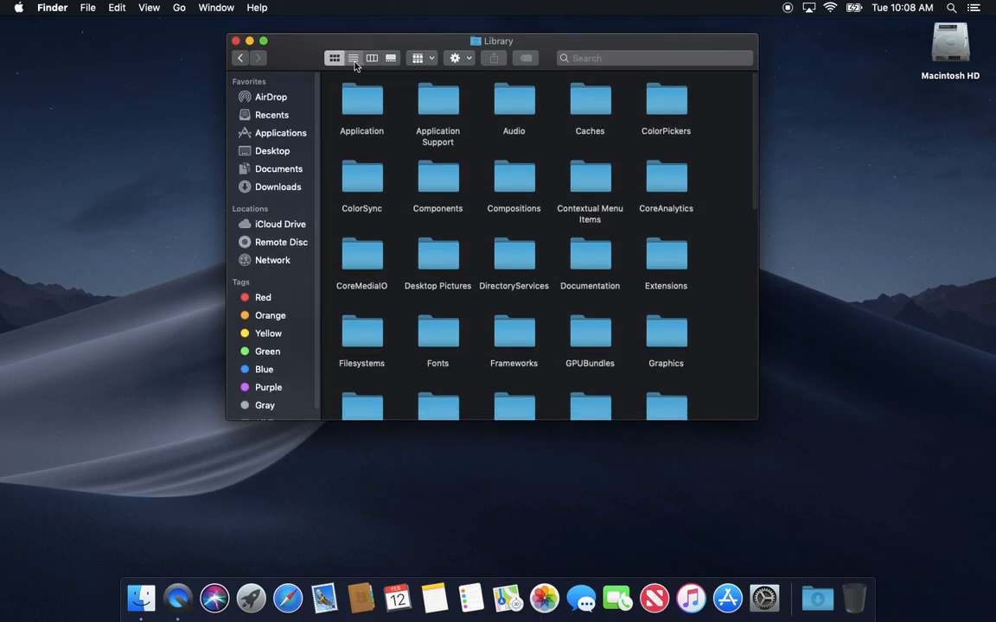
{"action": "left_click", "coordinate": [352, 58]}
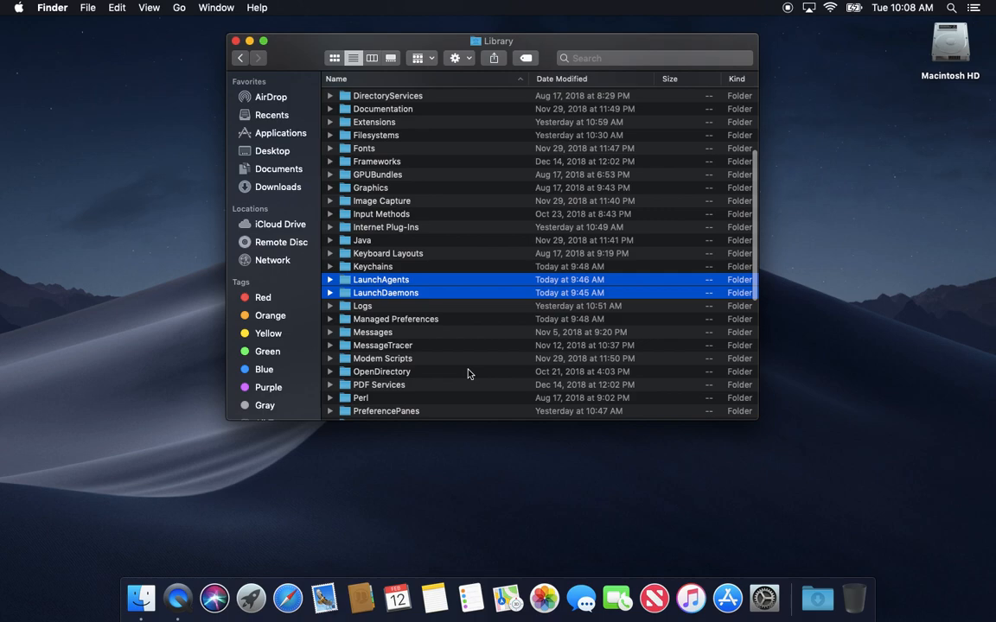
{"action": "scroll", "scroll_direction": "down", "scroll_amount": 3}
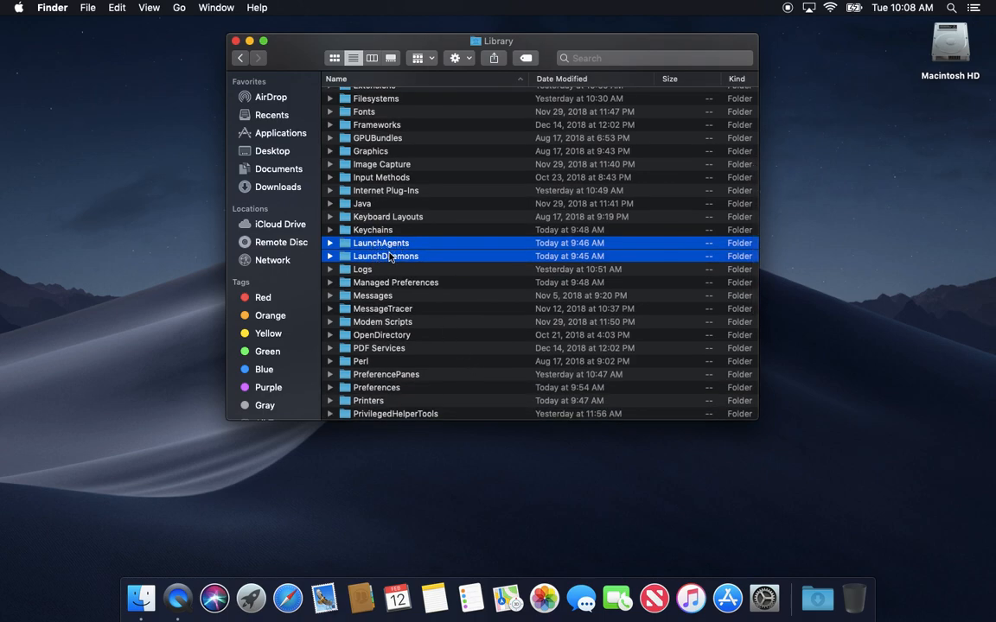
{"action": "mouse_move", "coordinate": [398, 243]}
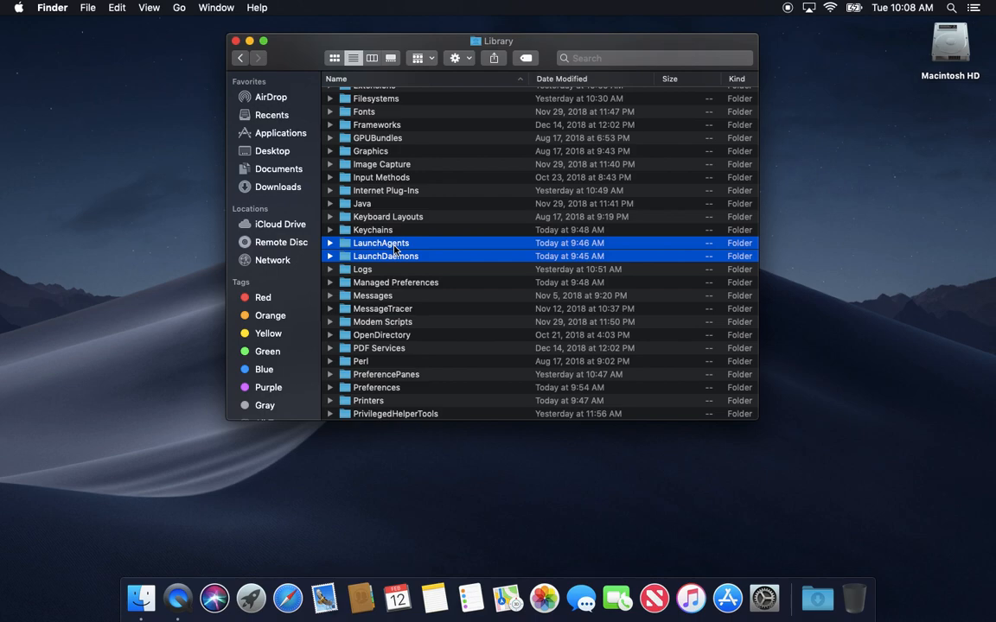
{"action": "mouse_move", "coordinate": [408, 250]}
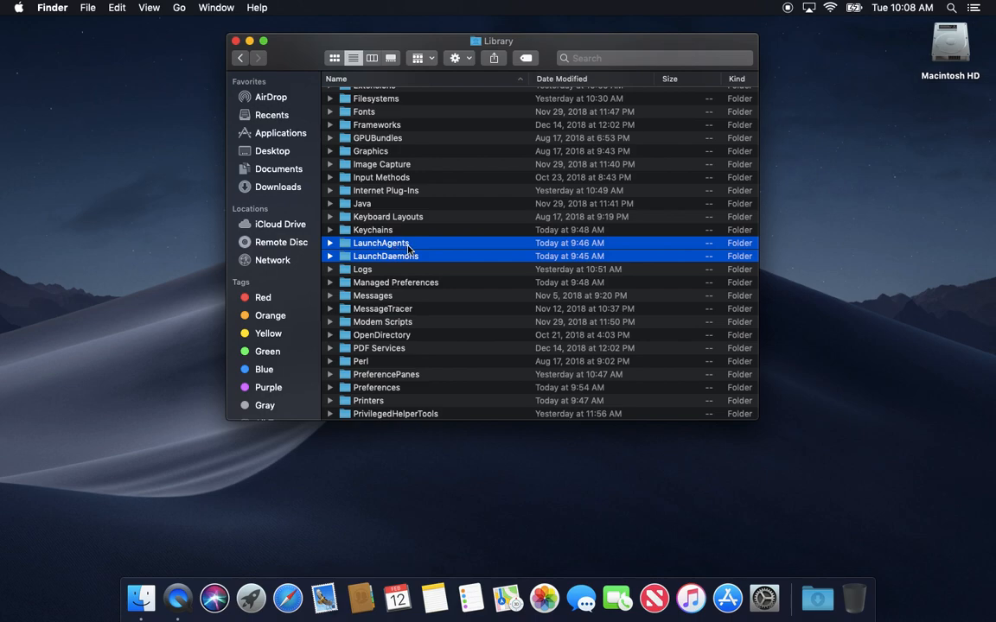
{"action": "mouse_move", "coordinate": [369, 248]}
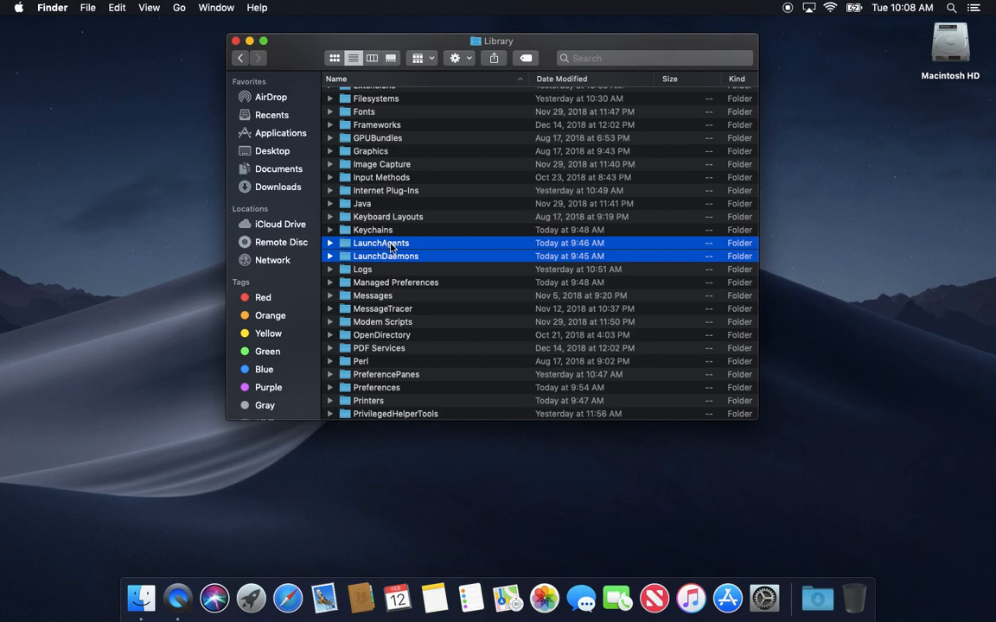
{"action": "mouse_move", "coordinate": [388, 256]}
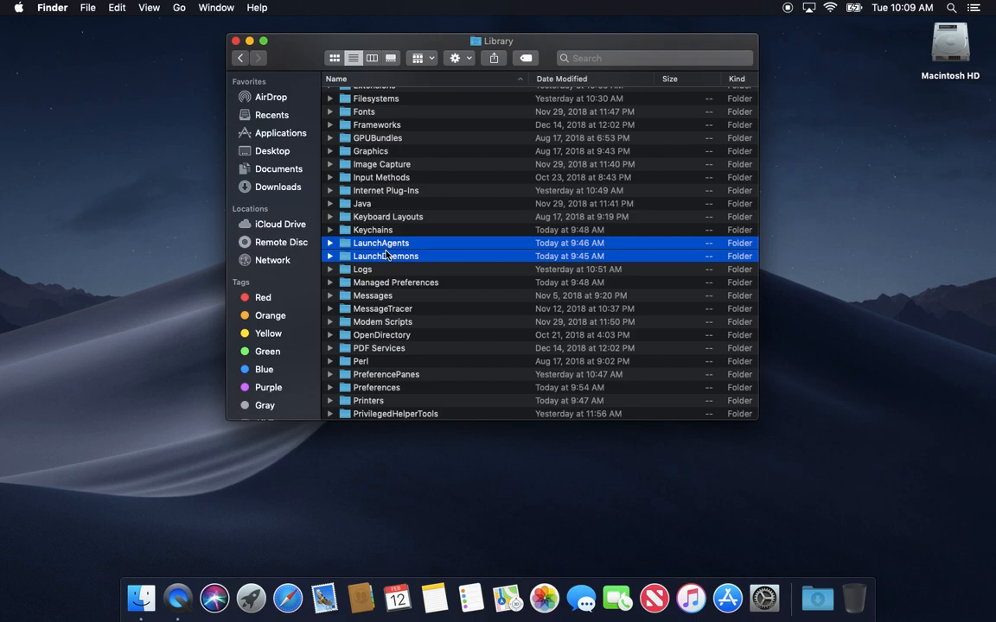
{"action": "mouse_move", "coordinate": [417, 272]}
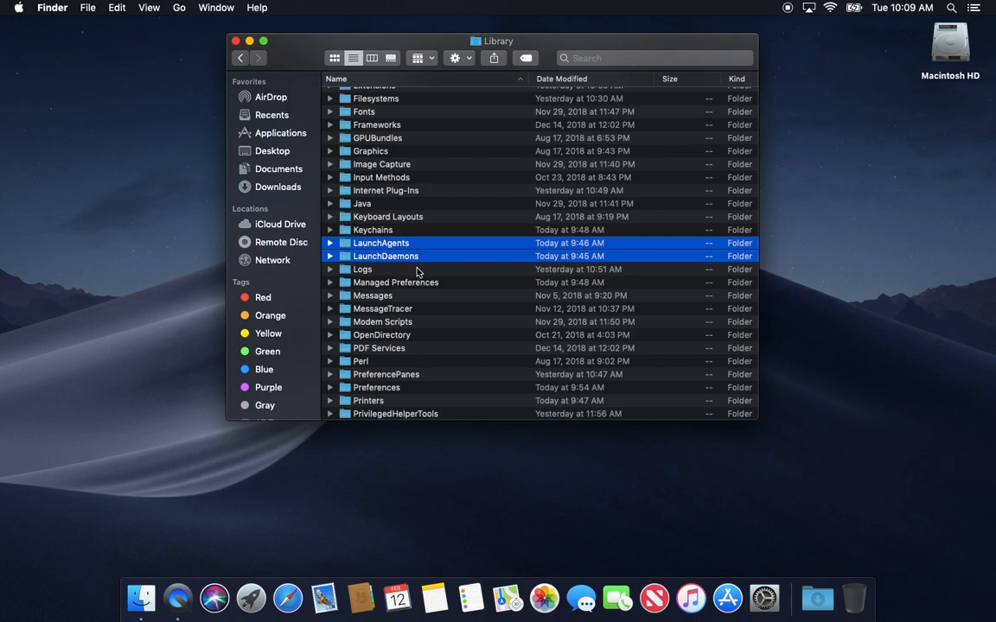
{"action": "mouse_move", "coordinate": [388, 235]}
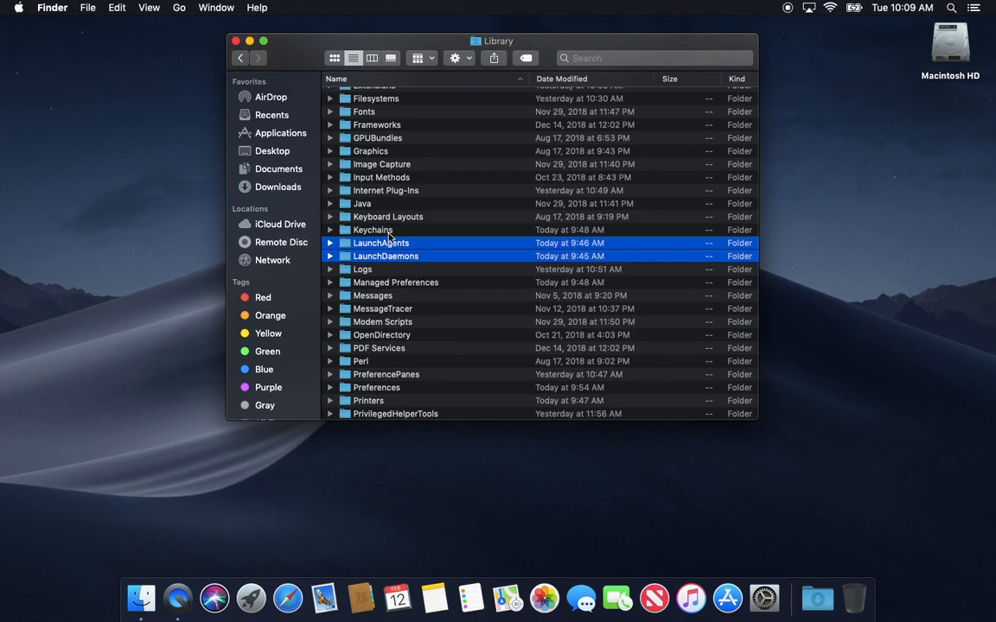
{"action": "mouse_move", "coordinate": [385, 272]}
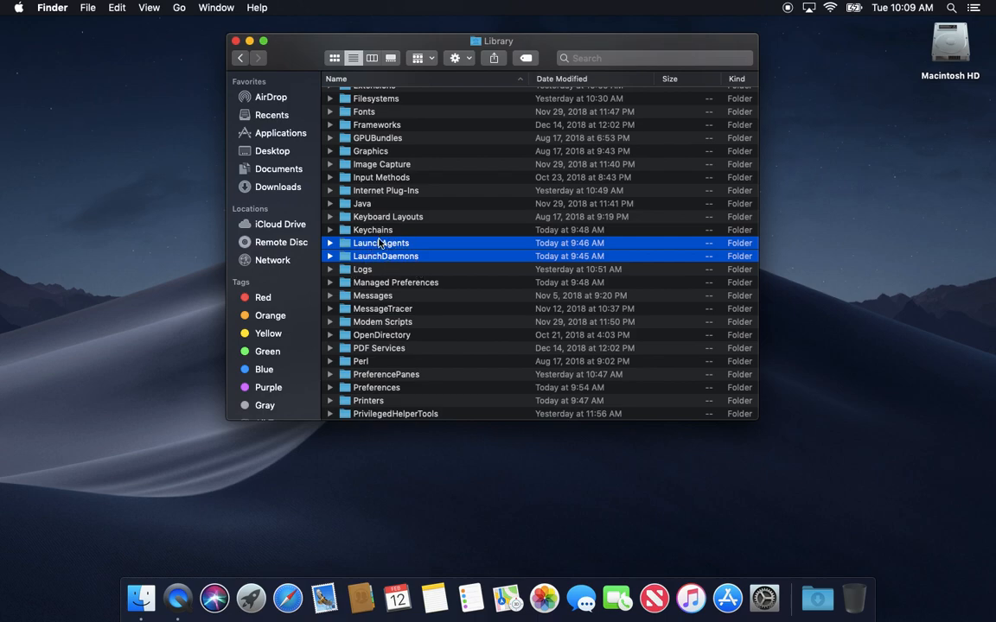
{"action": "left_click", "coordinate": [380, 243]}
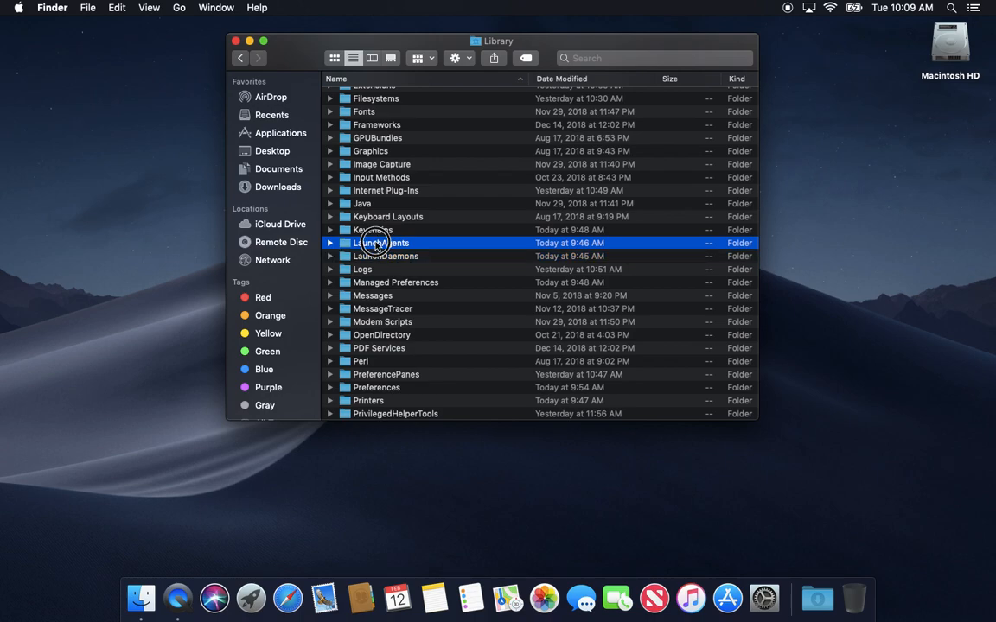
Open LaunchAgents and inspect the Adobe, Jamf and Microsoft agent plist files.
{"action": "double_click", "coordinate": [381, 243]}
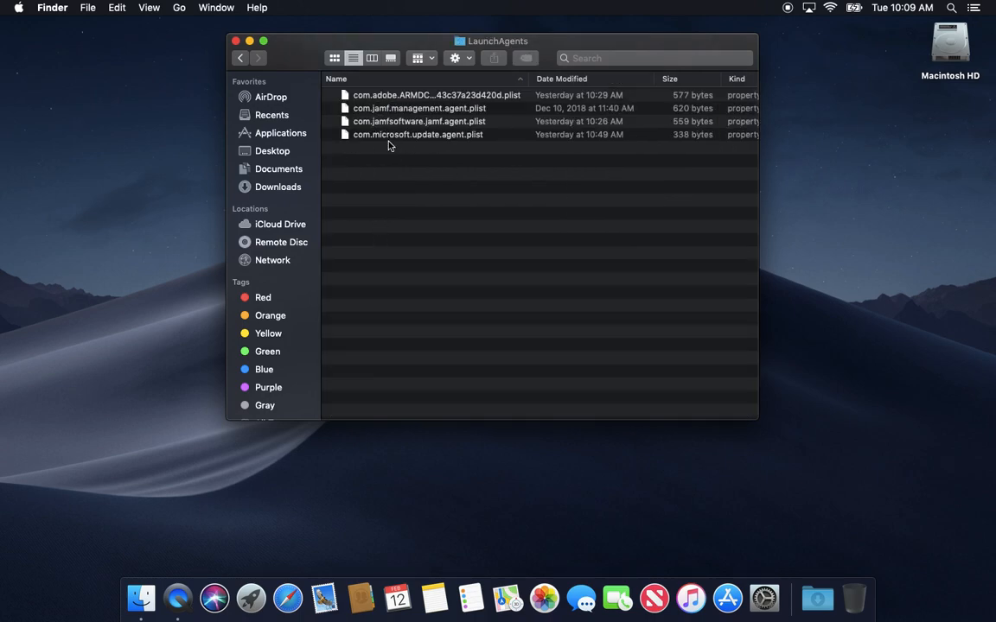
{"action": "mouse_move", "coordinate": [402, 109]}
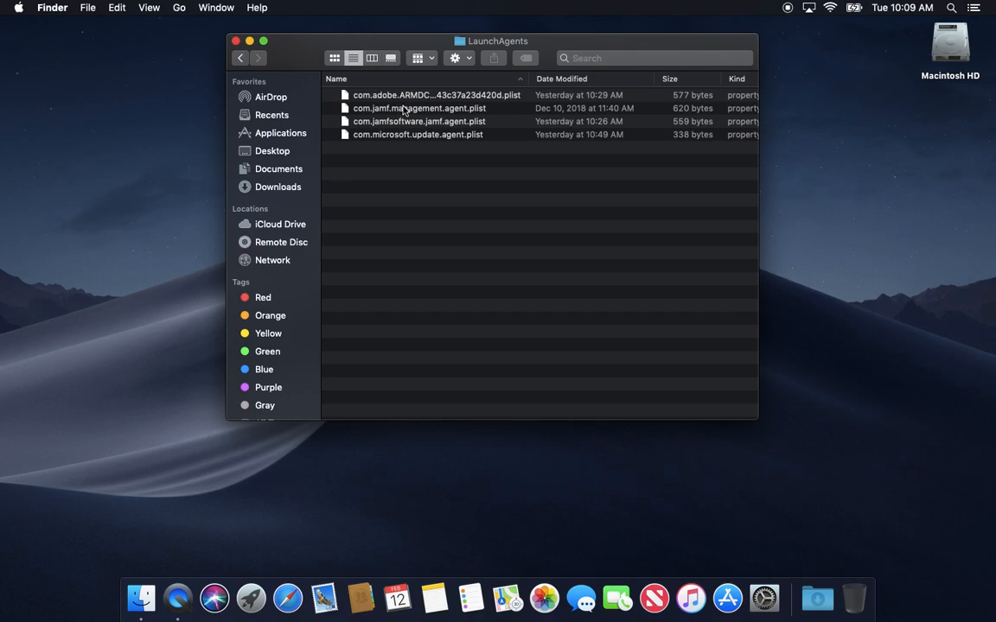
{"action": "left_click", "coordinate": [435, 95]}
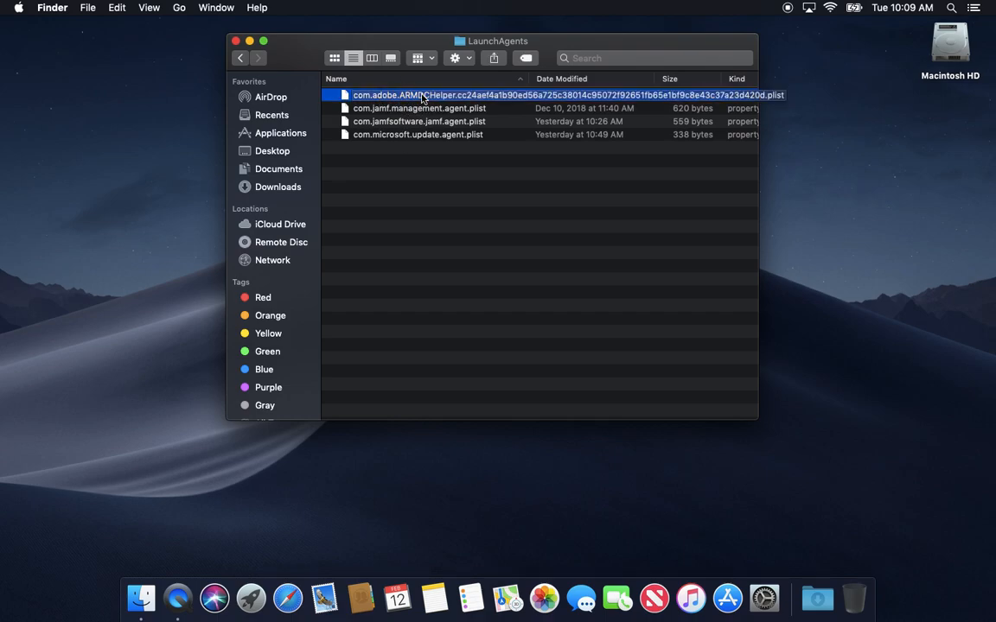
{"action": "left_click", "coordinate": [418, 108]}
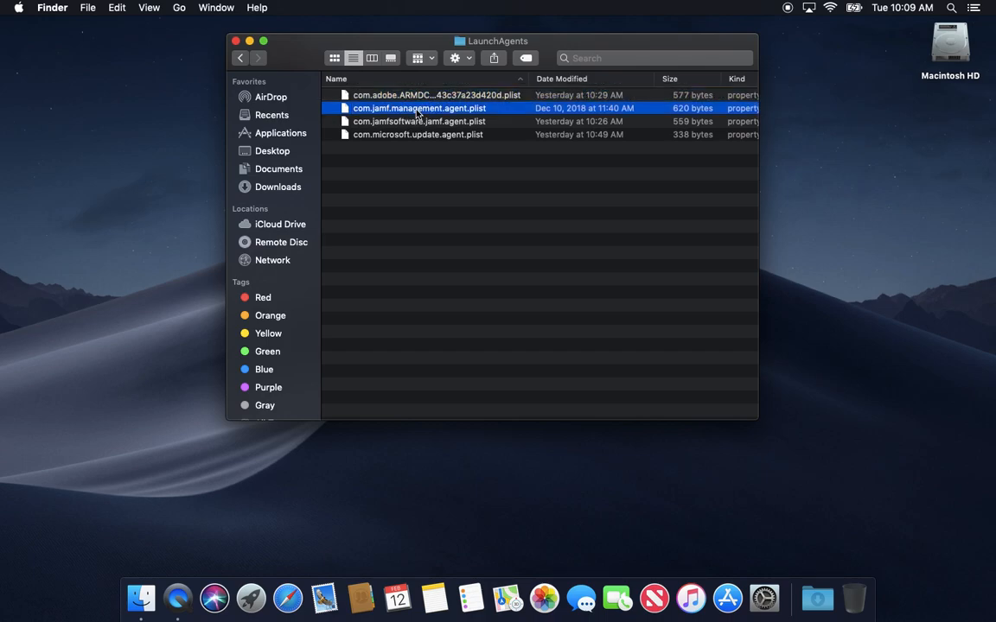
{"action": "left_click", "coordinate": [418, 134]}
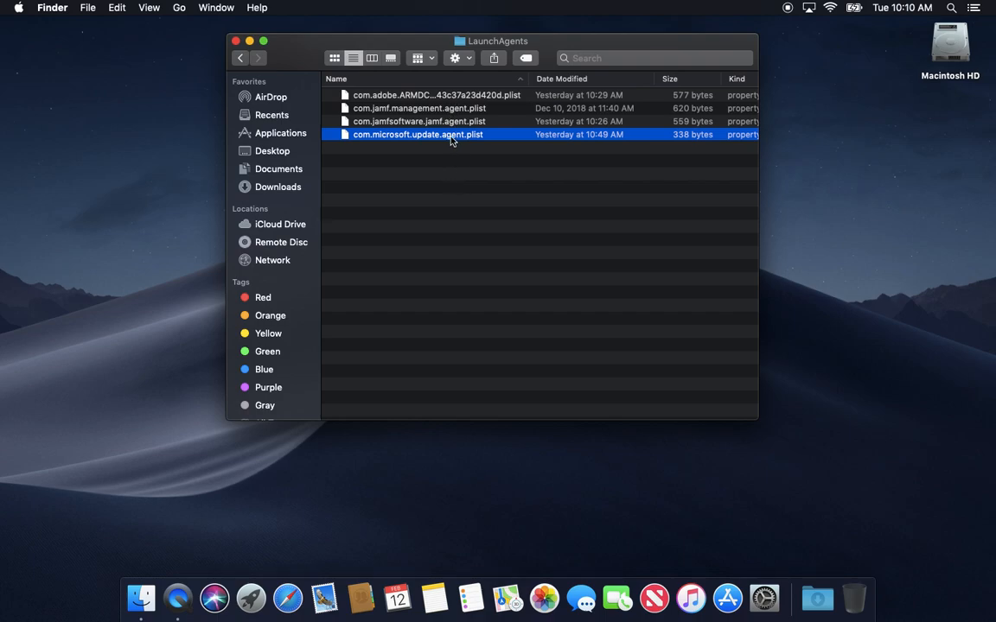
{"action": "mouse_move", "coordinate": [463, 274]}
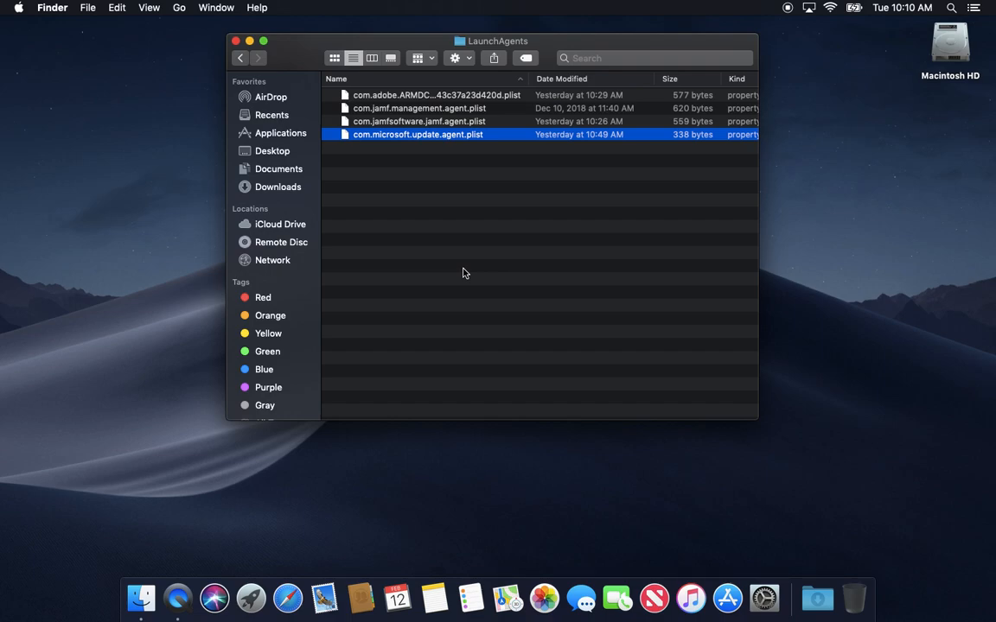
{"action": "mouse_move", "coordinate": [424, 209]}
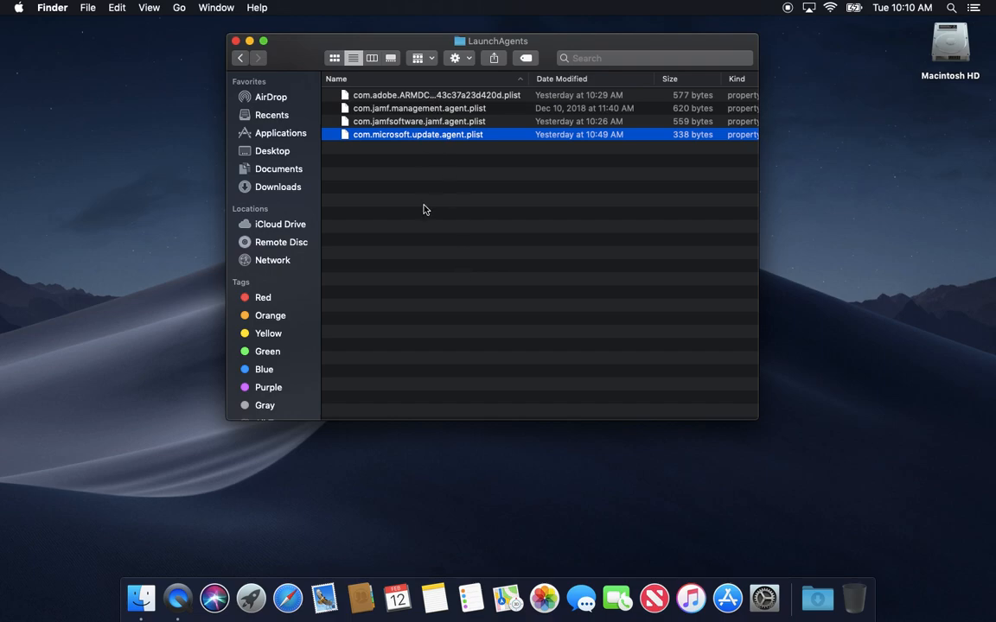
{"action": "mouse_move", "coordinate": [411, 169]}
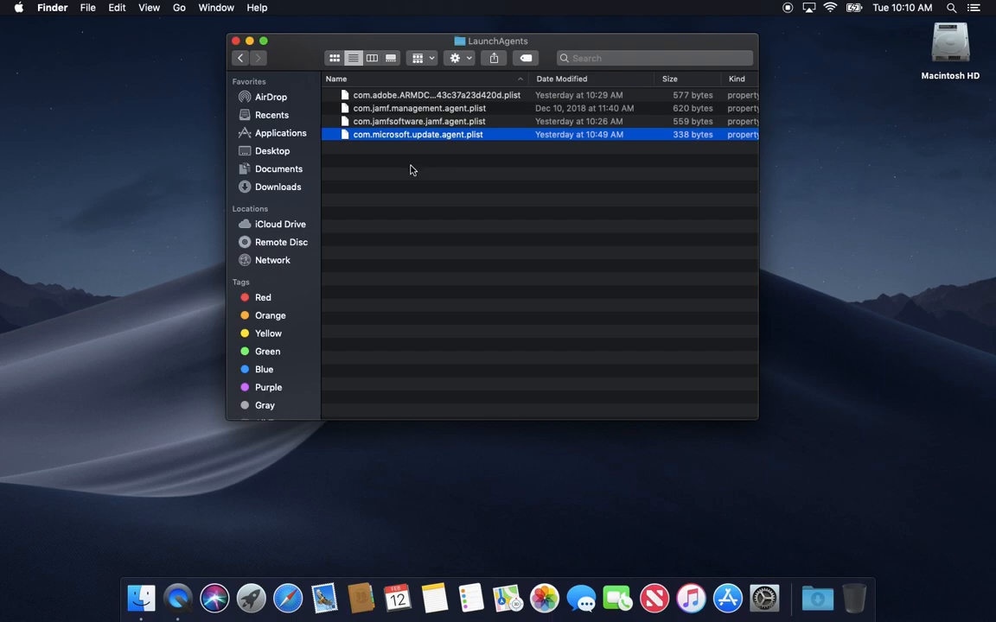
{"action": "mouse_move", "coordinate": [412, 200]}
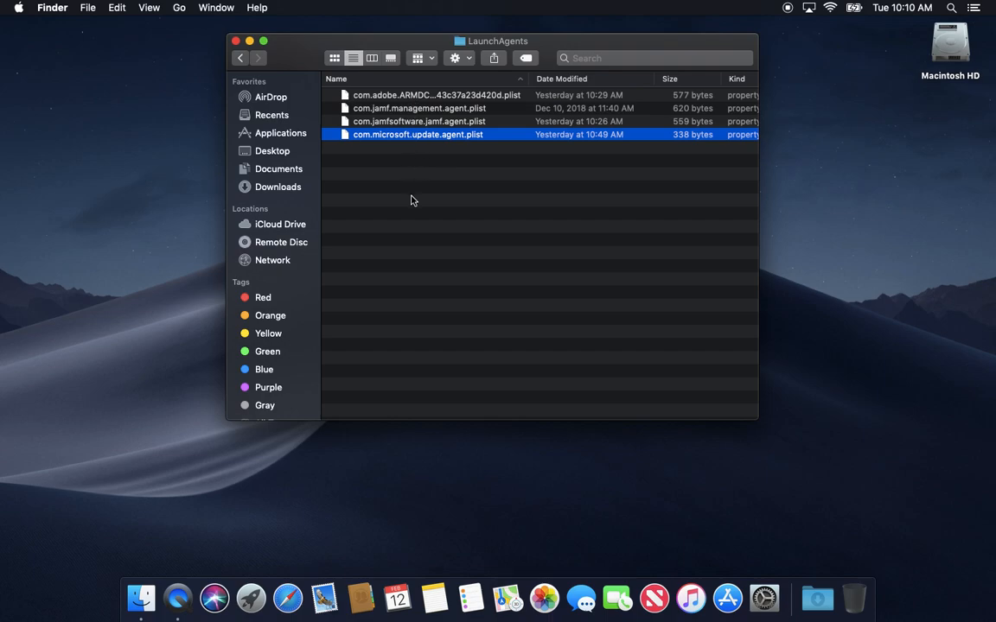
{"action": "mouse_move", "coordinate": [396, 123]}
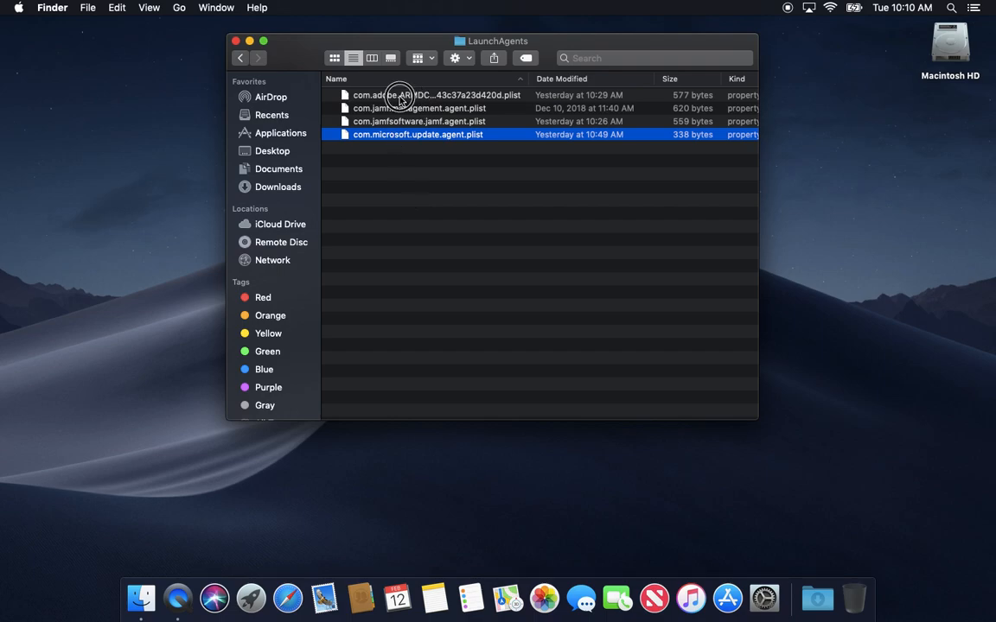
{"action": "left_click", "coordinate": [419, 108]}
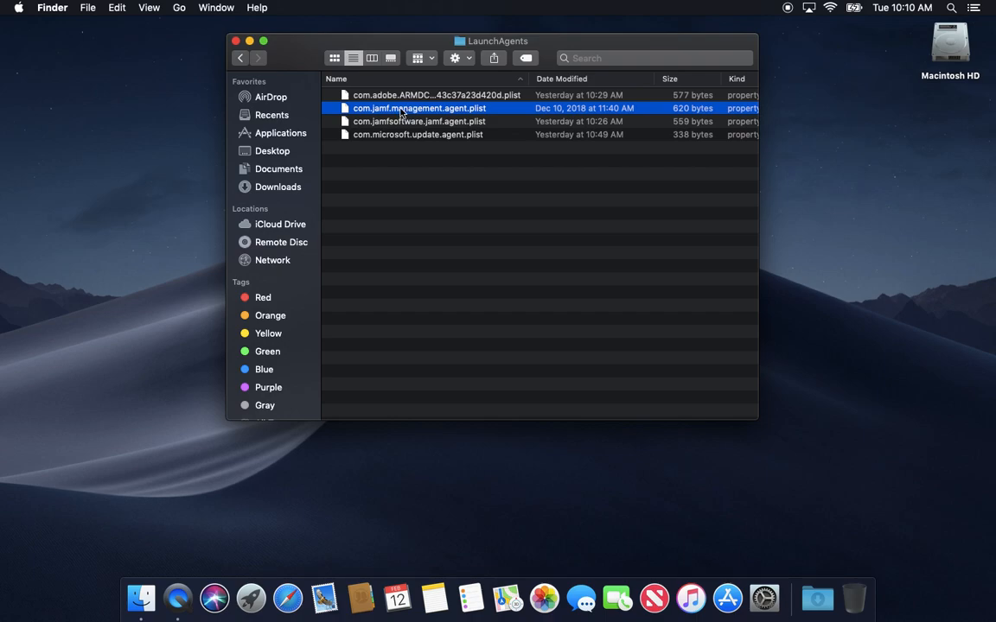
{"action": "mouse_move", "coordinate": [390, 110]}
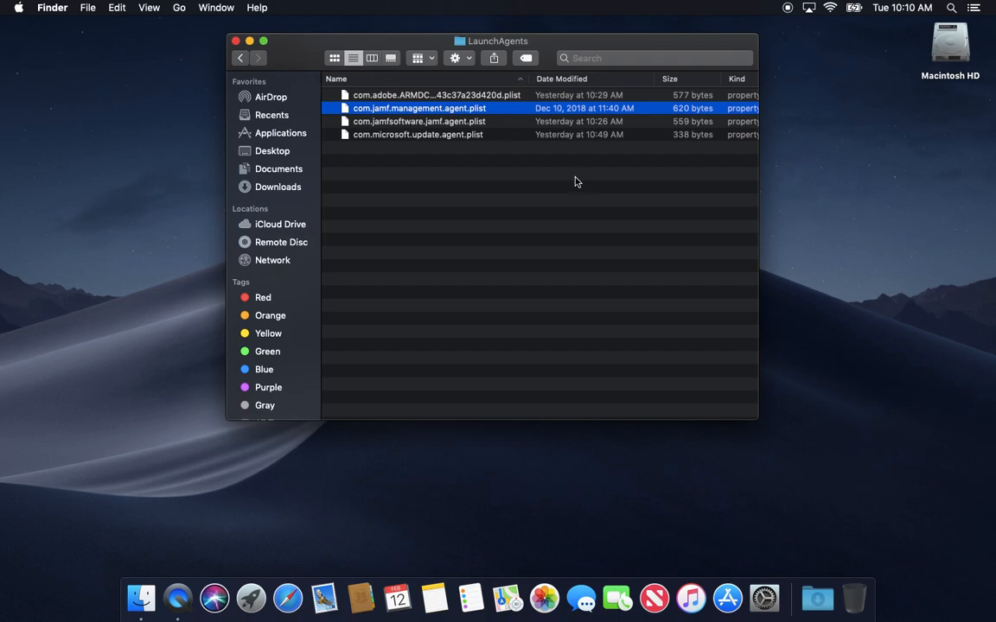
{"action": "mouse_move", "coordinate": [426, 202]}
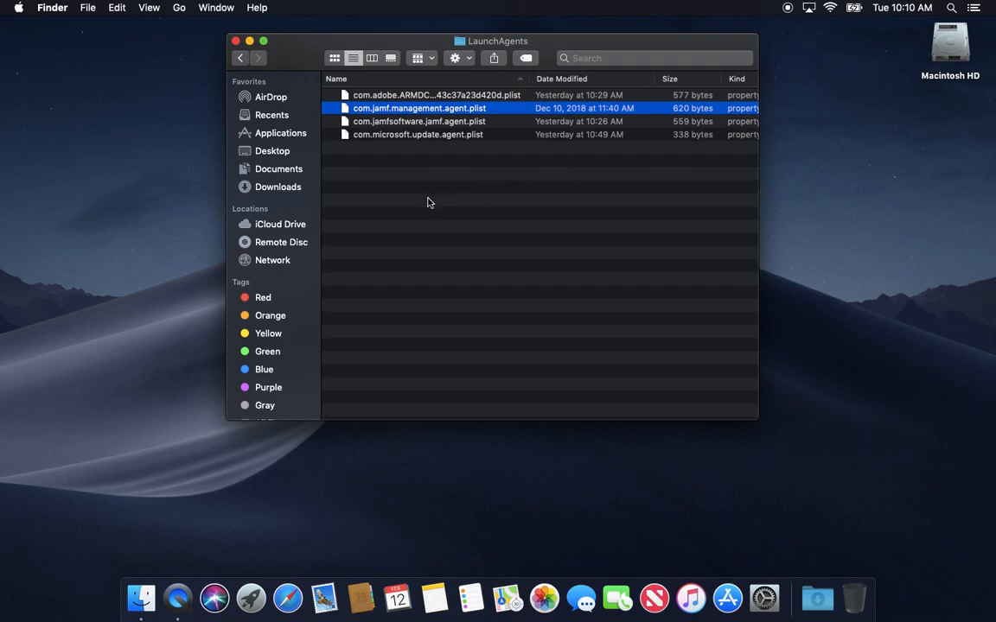
{"action": "mouse_move", "coordinate": [437, 165]}
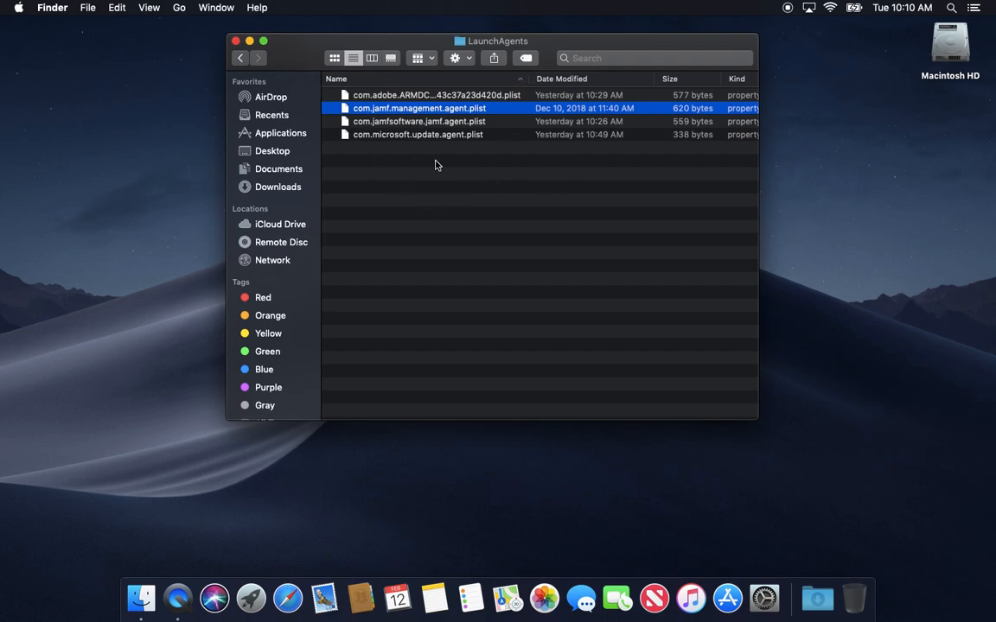
{"action": "mouse_move", "coordinate": [593, 179]}
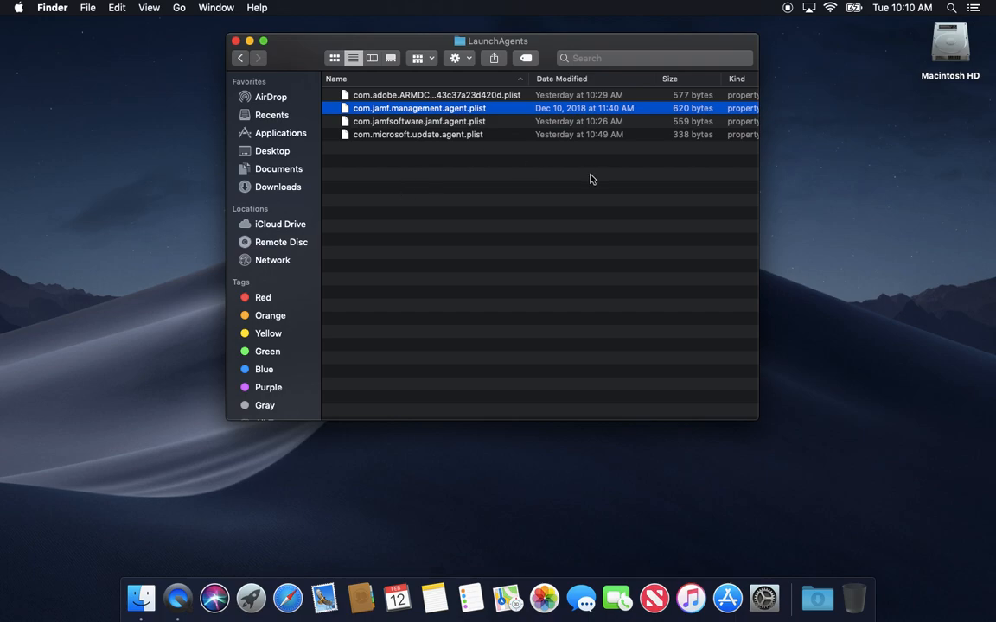
{"action": "mouse_move", "coordinate": [416, 142]}
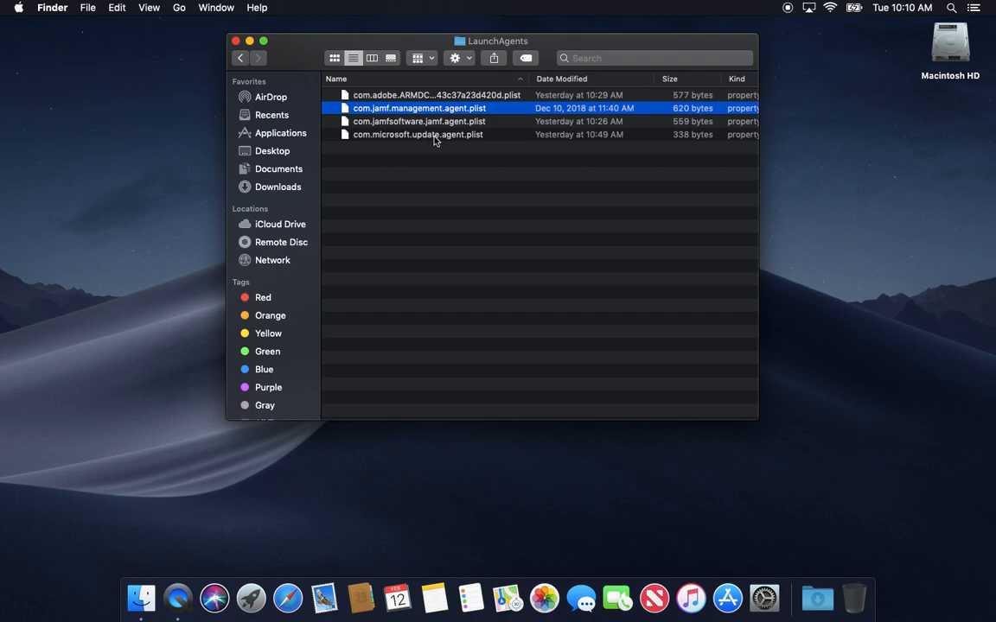
{"action": "mouse_move", "coordinate": [446, 93]}
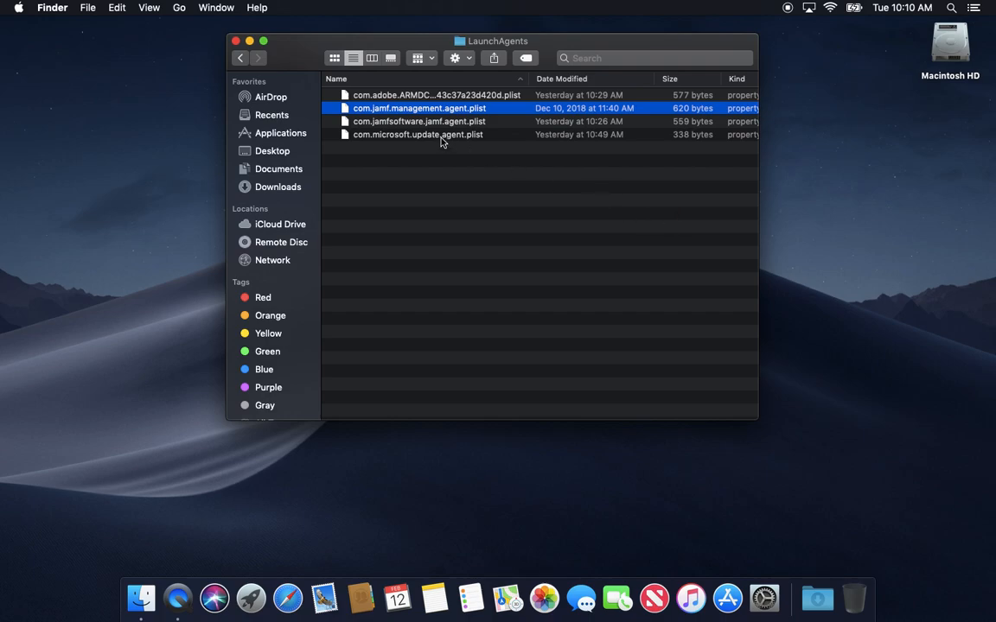
{"action": "mouse_move", "coordinate": [374, 149]}
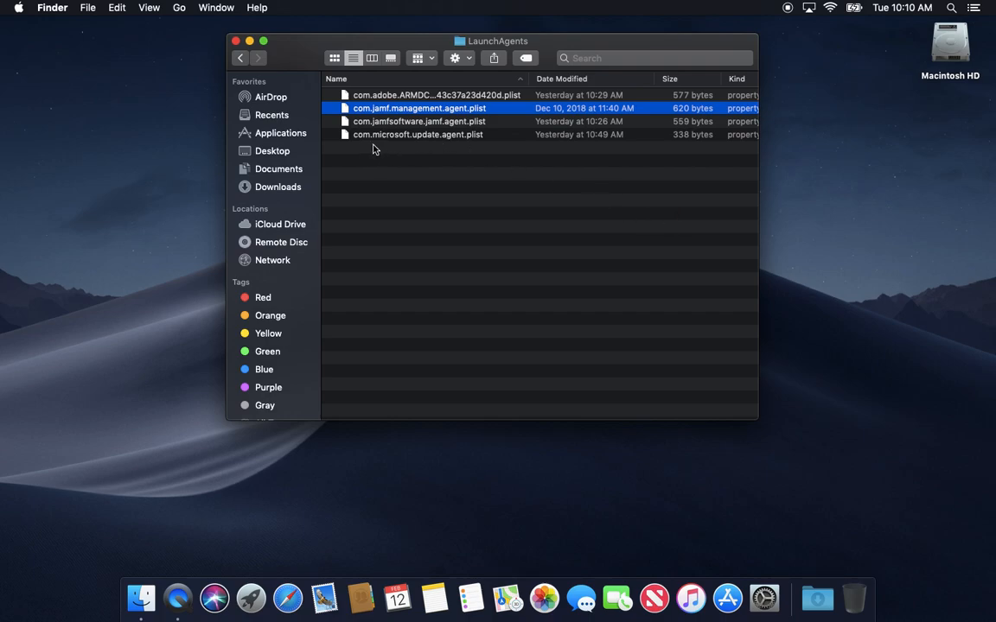
{"action": "mouse_move", "coordinate": [368, 156]}
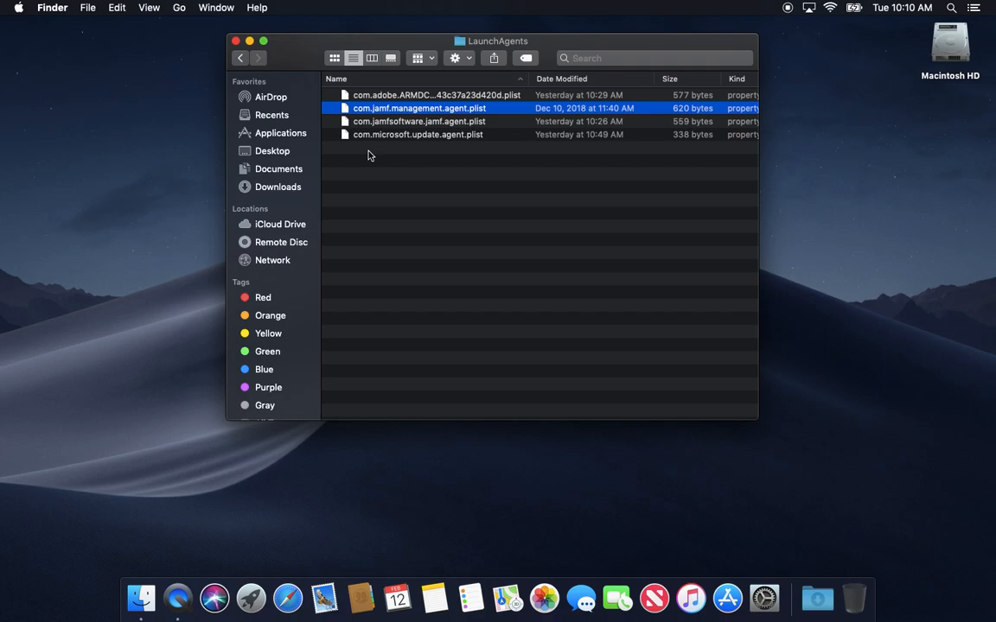
{"action": "left_click", "coordinate": [417, 161]}
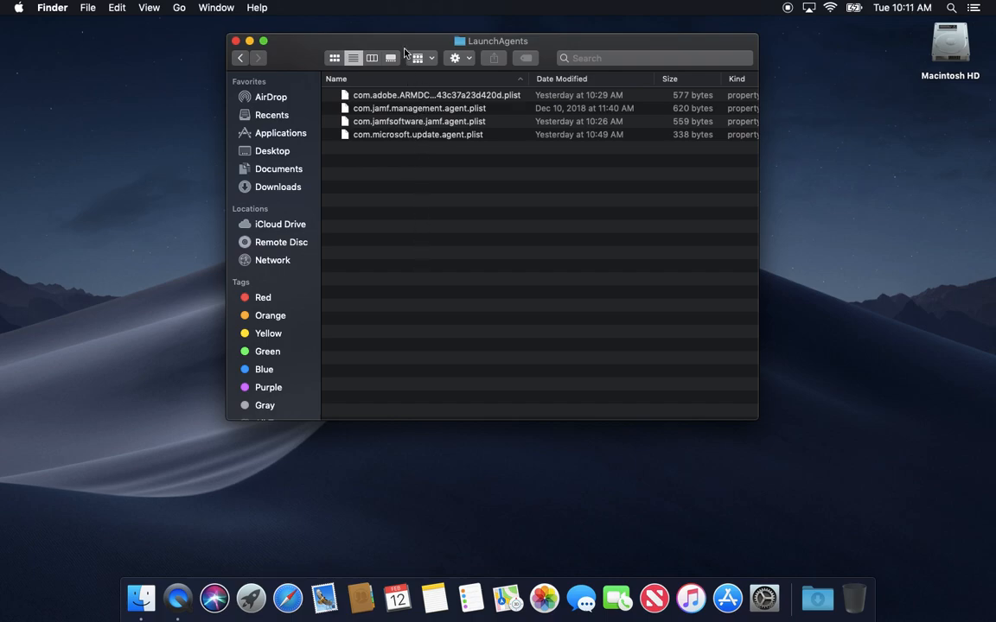
{"action": "mouse_move", "coordinate": [402, 191]}
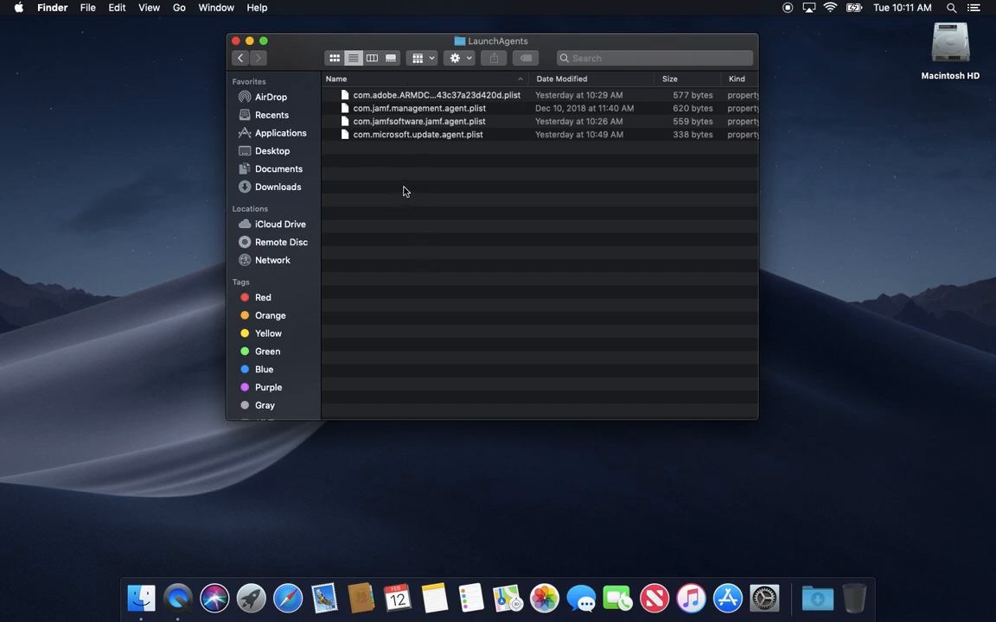
{"action": "mouse_move", "coordinate": [481, 52]}
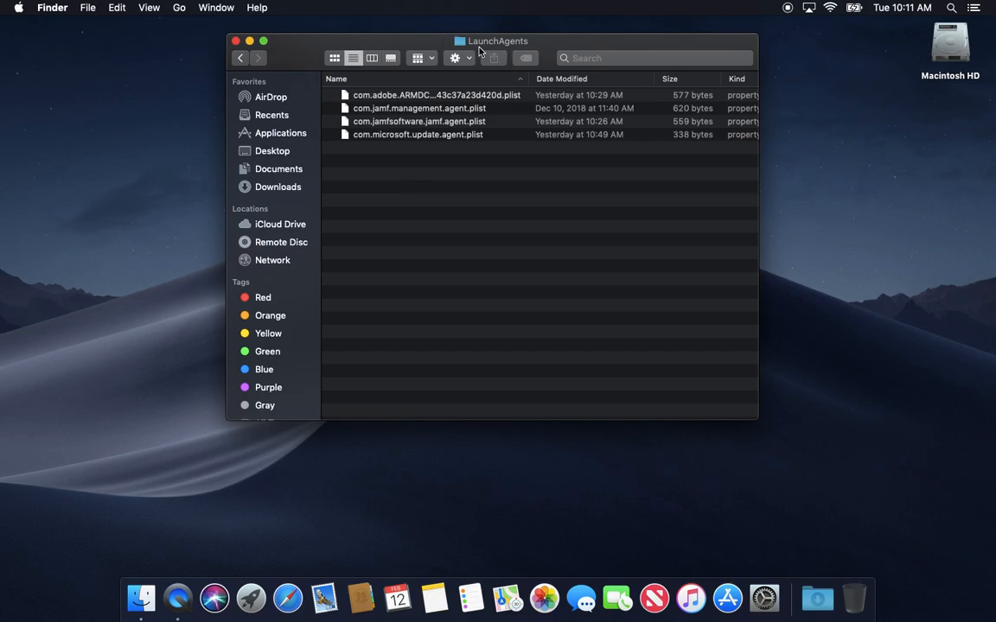
{"action": "mouse_move", "coordinate": [384, 55]}
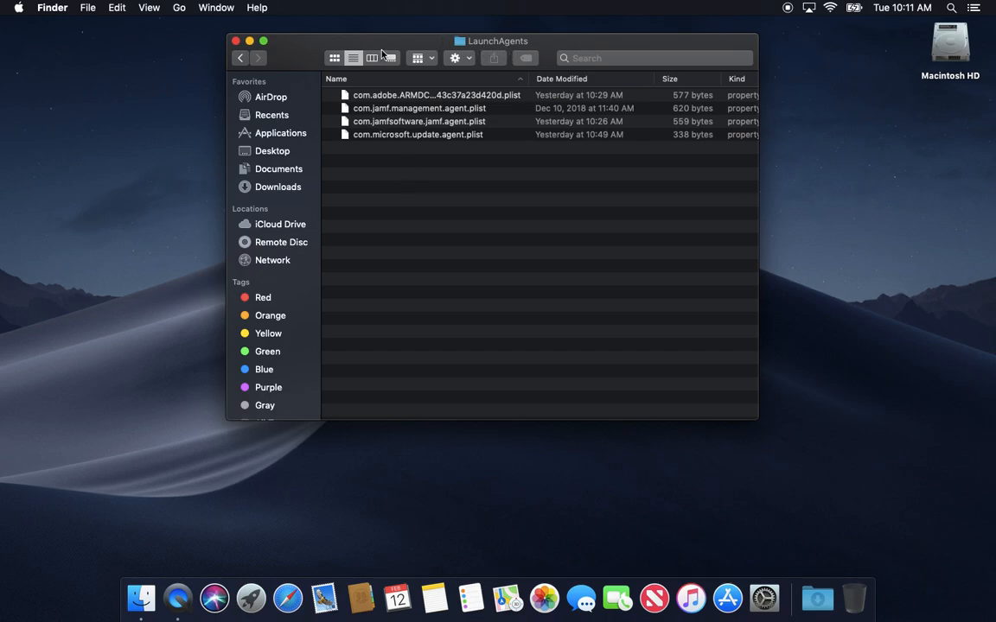
{"action": "mouse_move", "coordinate": [403, 131]}
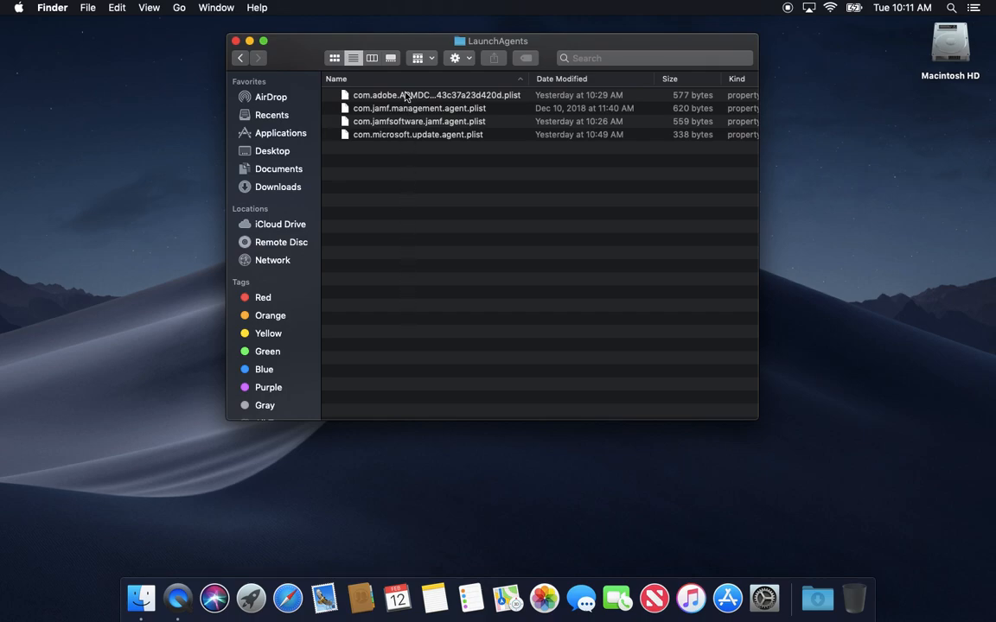
{"action": "mouse_move", "coordinate": [429, 191]}
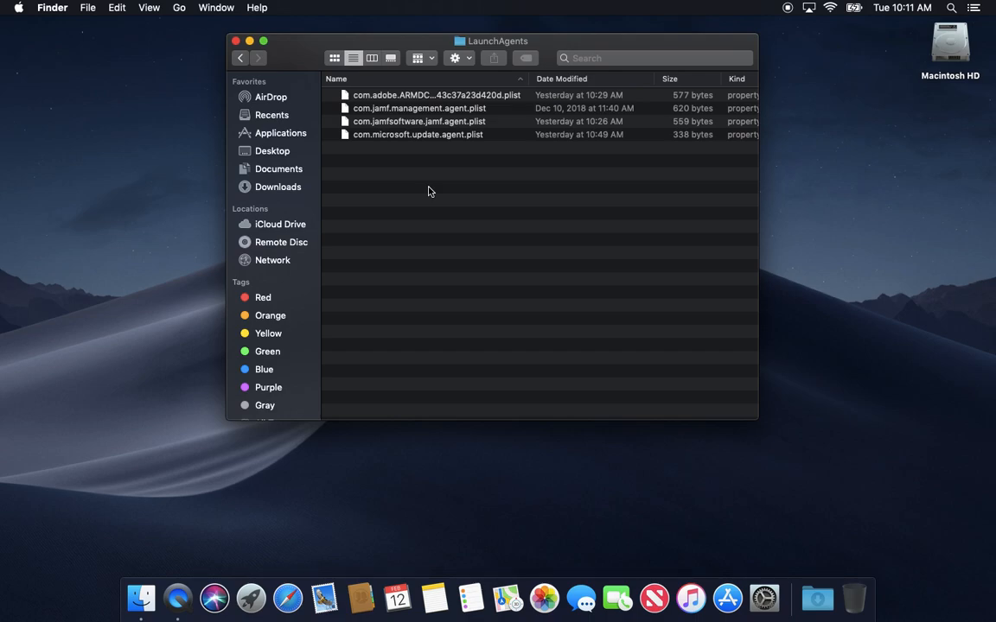
{"action": "mouse_move", "coordinate": [428, 149]}
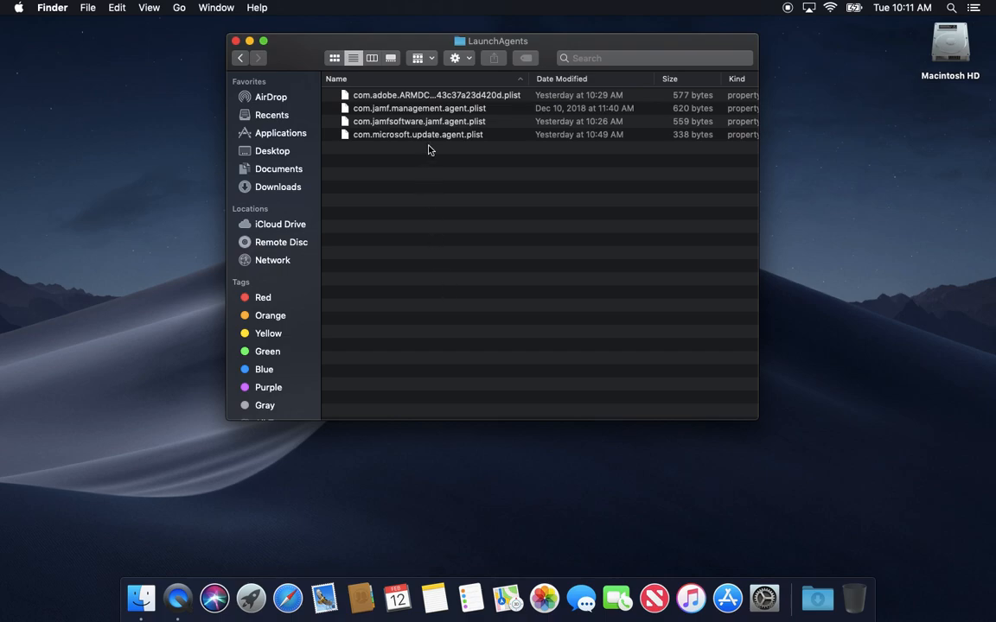
{"action": "mouse_move", "coordinate": [420, 151]}
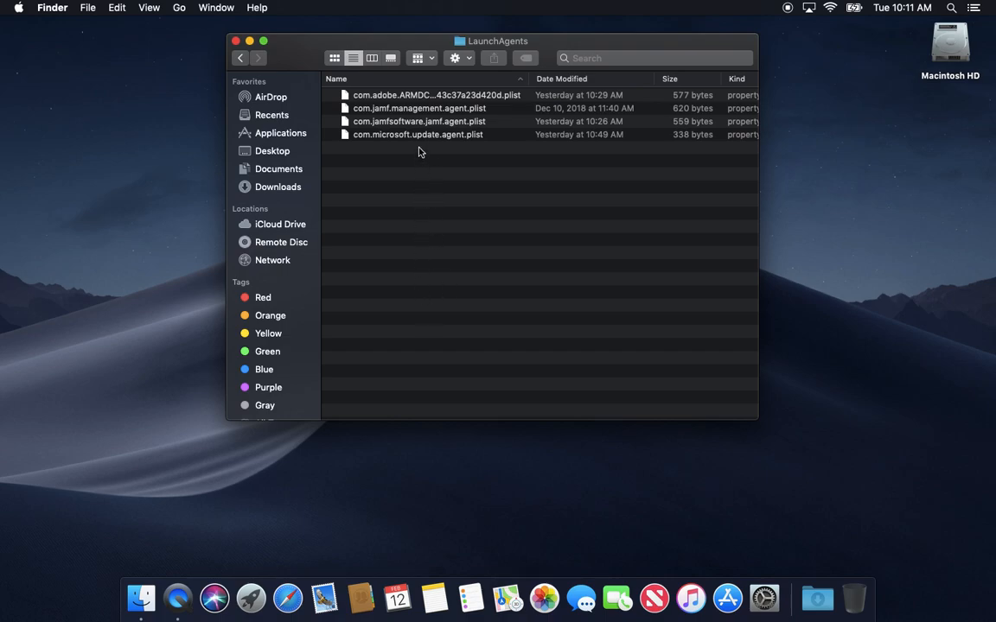
{"action": "mouse_move", "coordinate": [423, 170]}
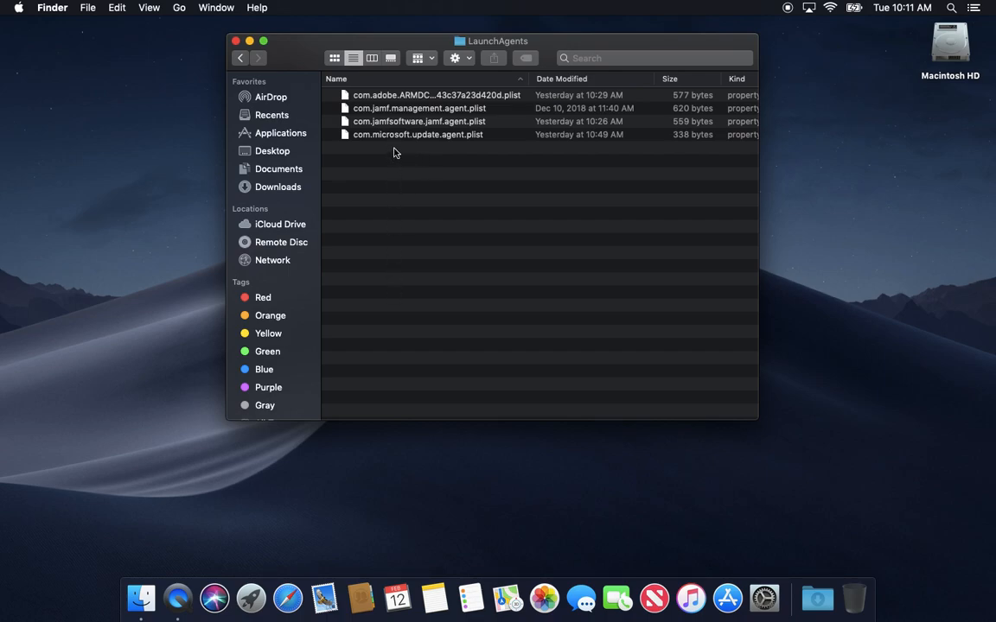
{"action": "left_click", "coordinate": [417, 134]}
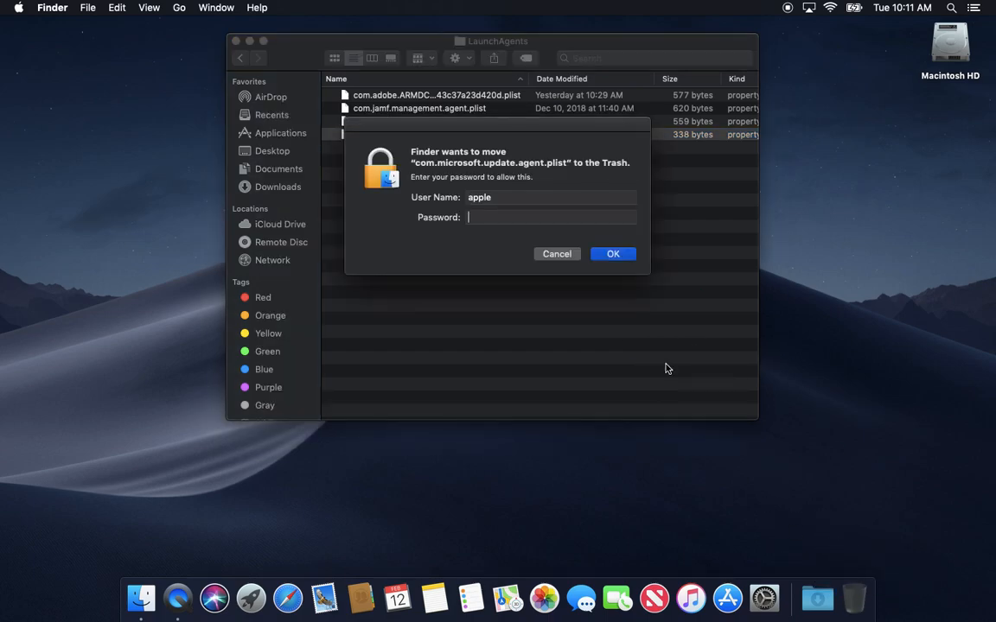
{"action": "left_click", "coordinate": [552, 217]}
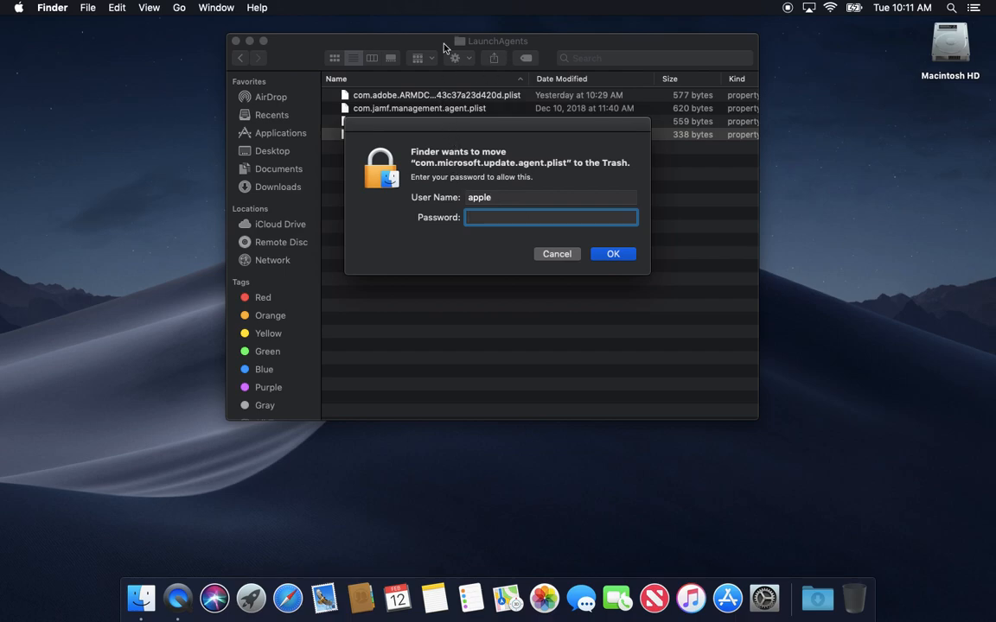
{"action": "mouse_move", "coordinate": [494, 211]}
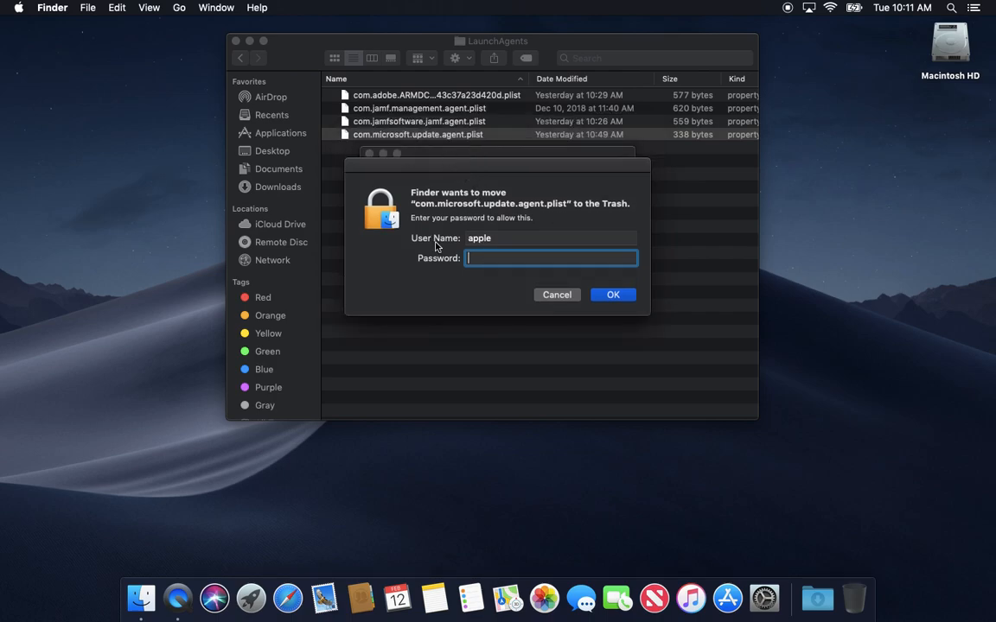
{"action": "left_click", "coordinate": [557, 295]}
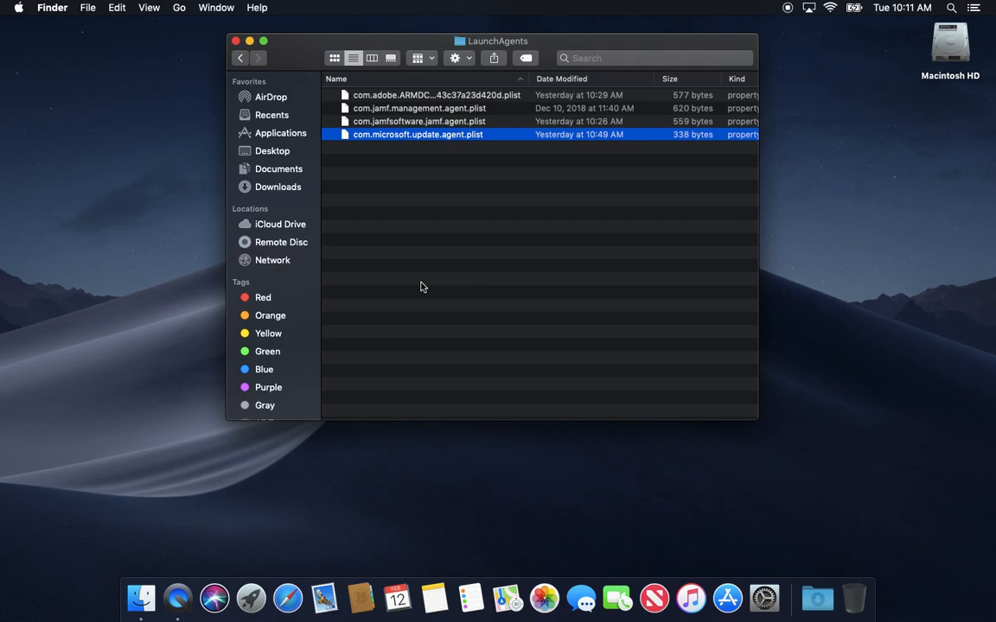
{"action": "mouse_move", "coordinate": [277, 95]}
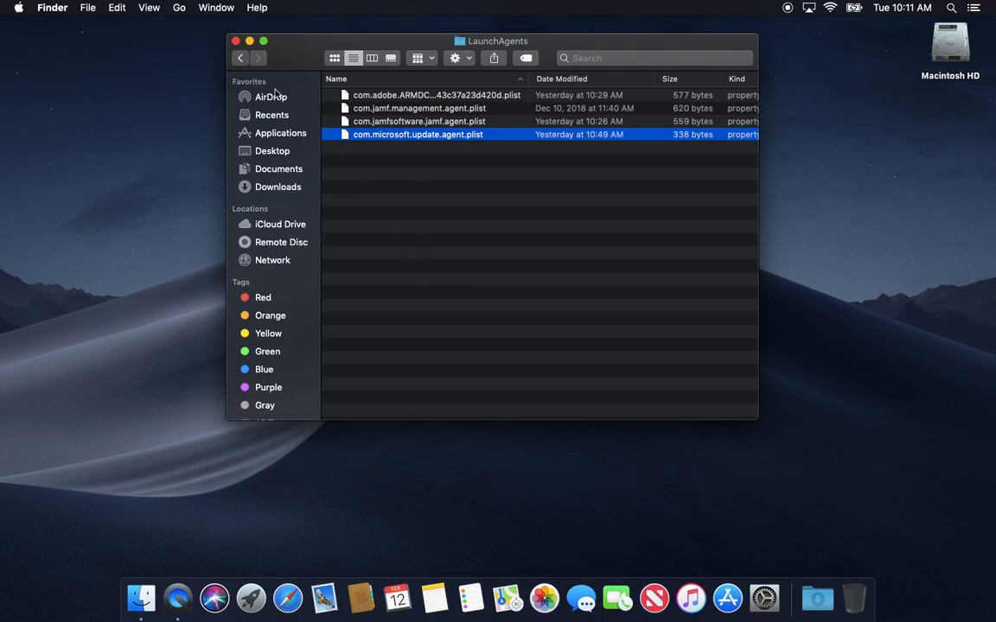
Return to Library and open LaunchDaemons with its thirteen daemon plists.
{"action": "left_click", "coordinate": [240, 58]}
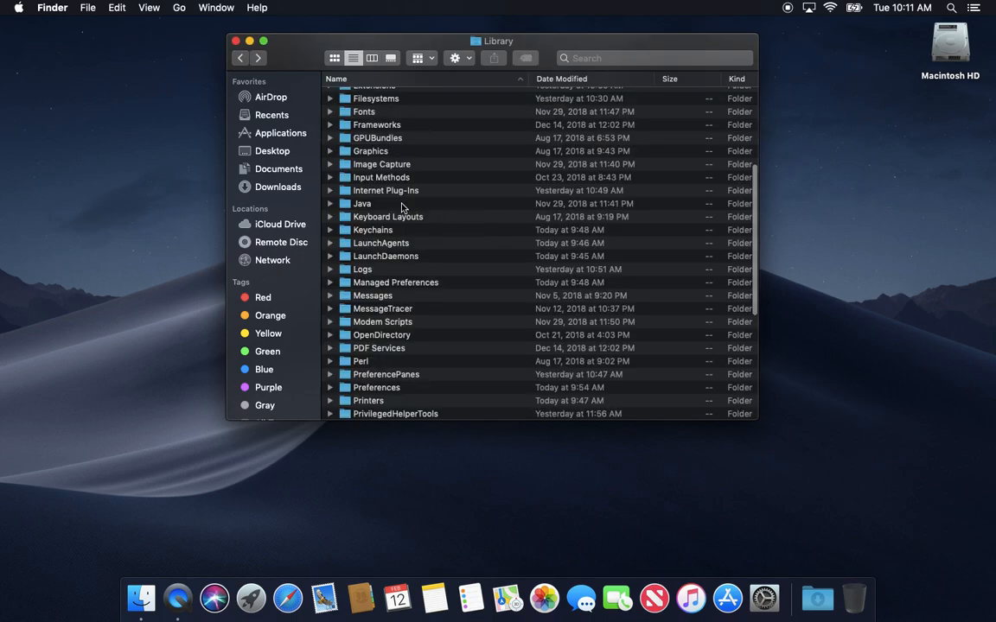
{"action": "left_click", "coordinate": [385, 256]}
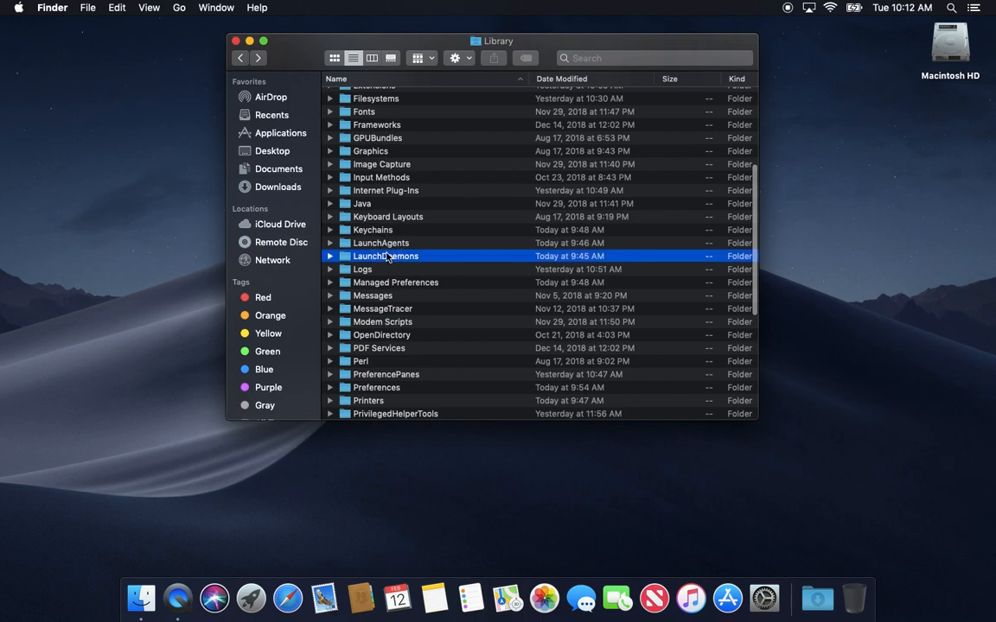
{"action": "double_click", "coordinate": [385, 256]}
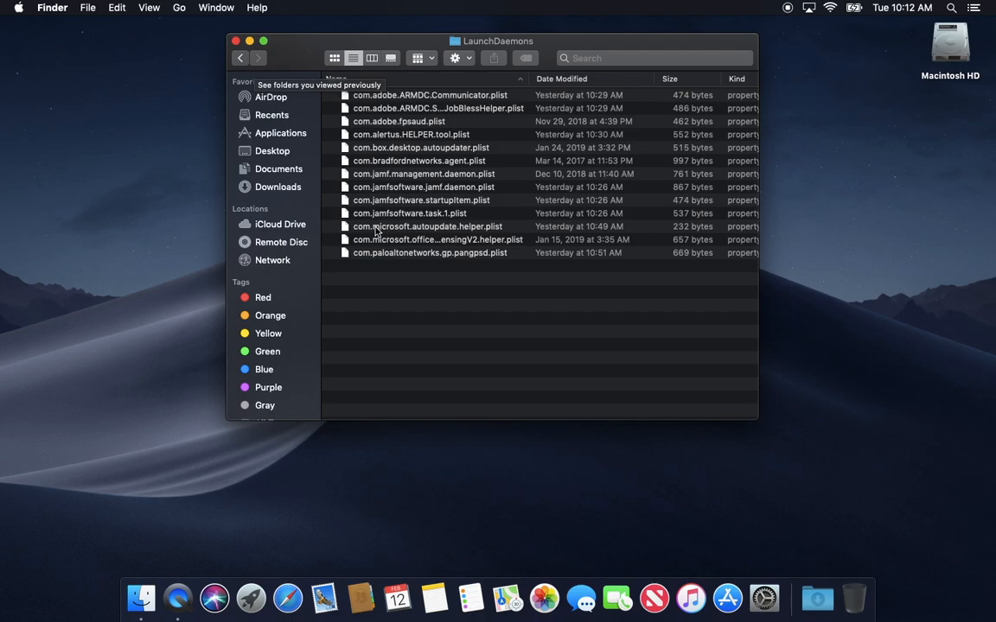
{"action": "mouse_move", "coordinate": [389, 260]}
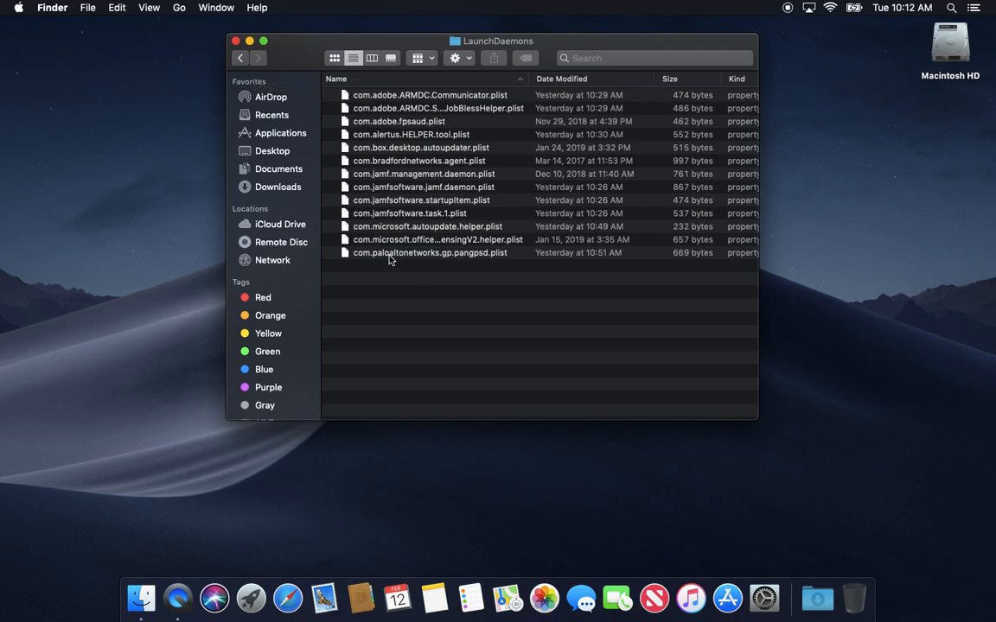
Return to Library and open the empty StartupItems folder.
{"action": "left_click", "coordinate": [240, 58]}
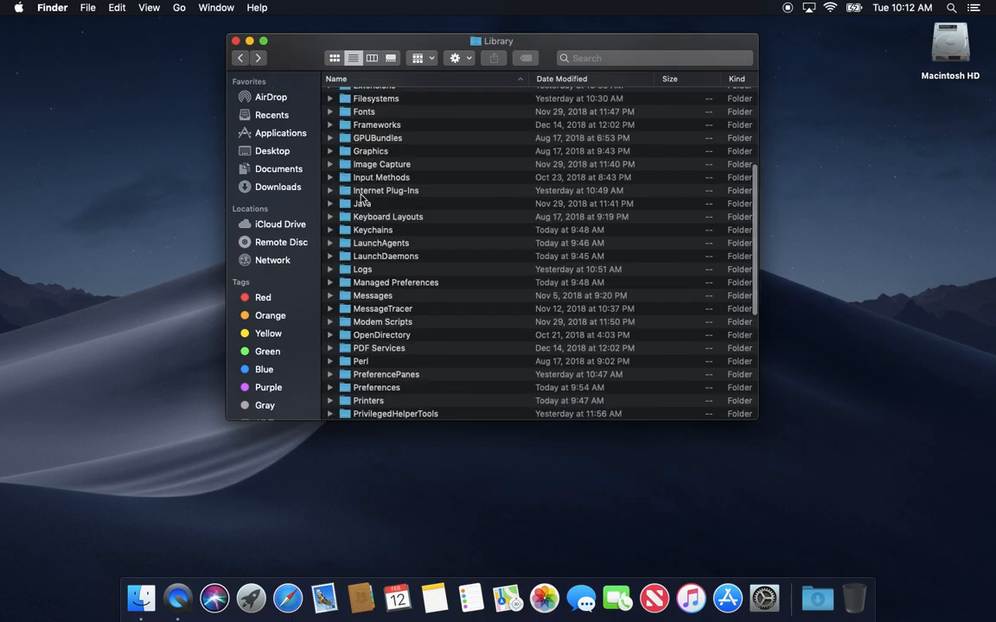
{"action": "scroll", "scroll_direction": "down", "scroll_amount": 3}
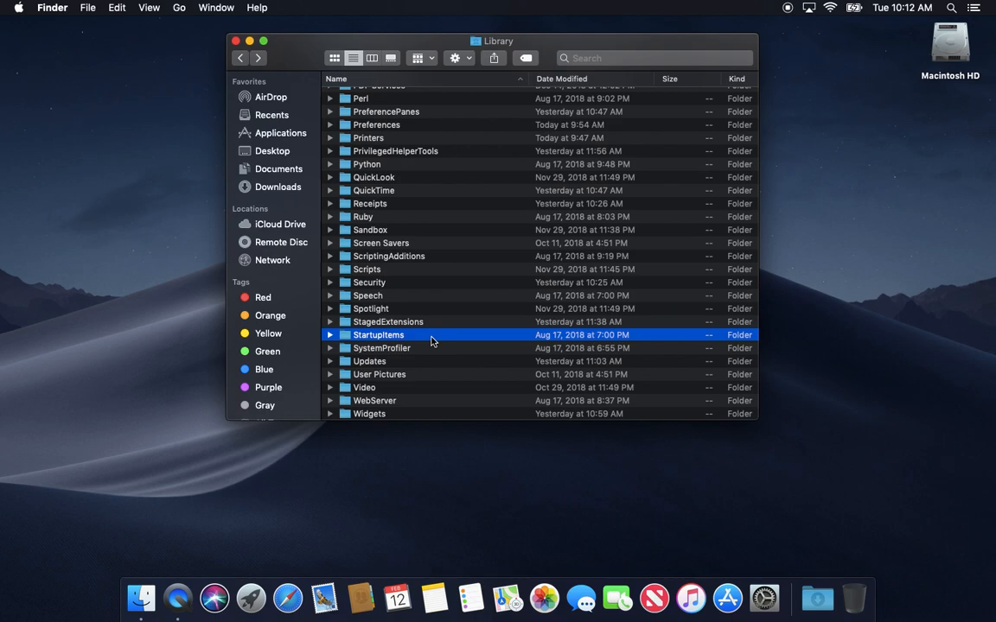
{"action": "mouse_move", "coordinate": [408, 339]}
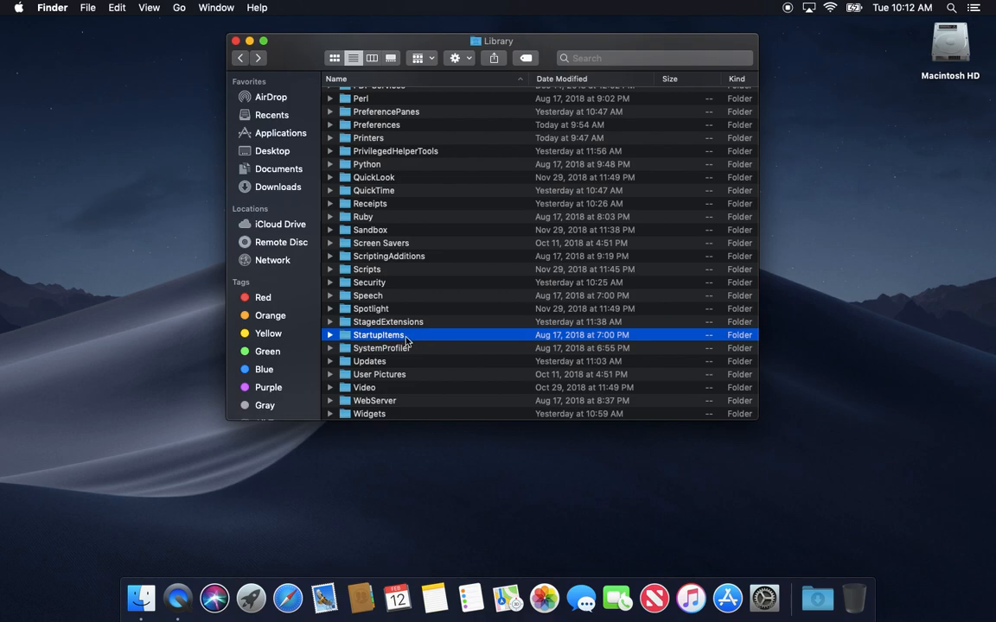
{"action": "mouse_move", "coordinate": [422, 340]}
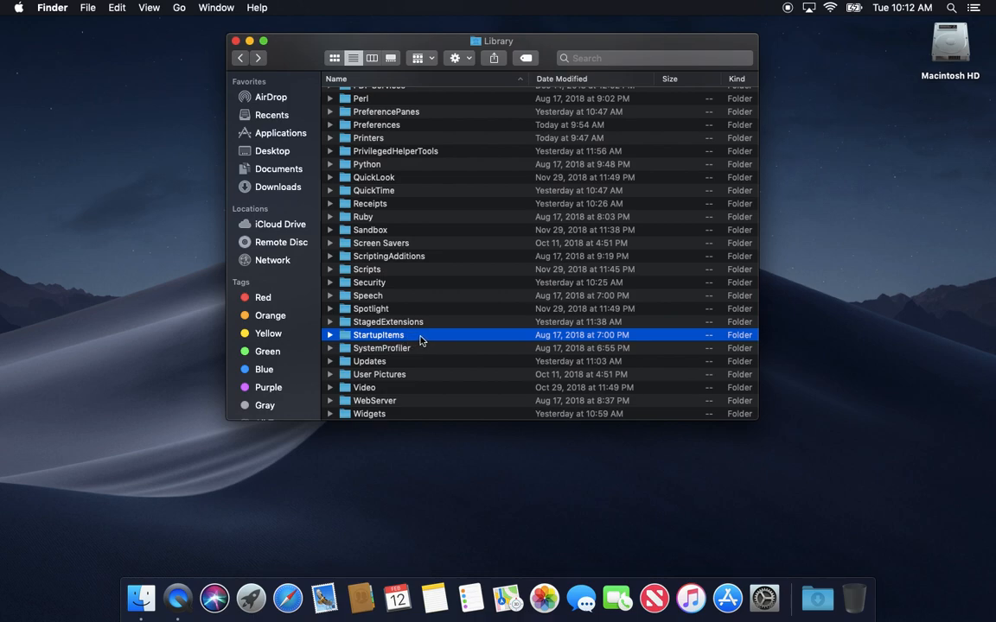
{"action": "mouse_move", "coordinate": [389, 337]}
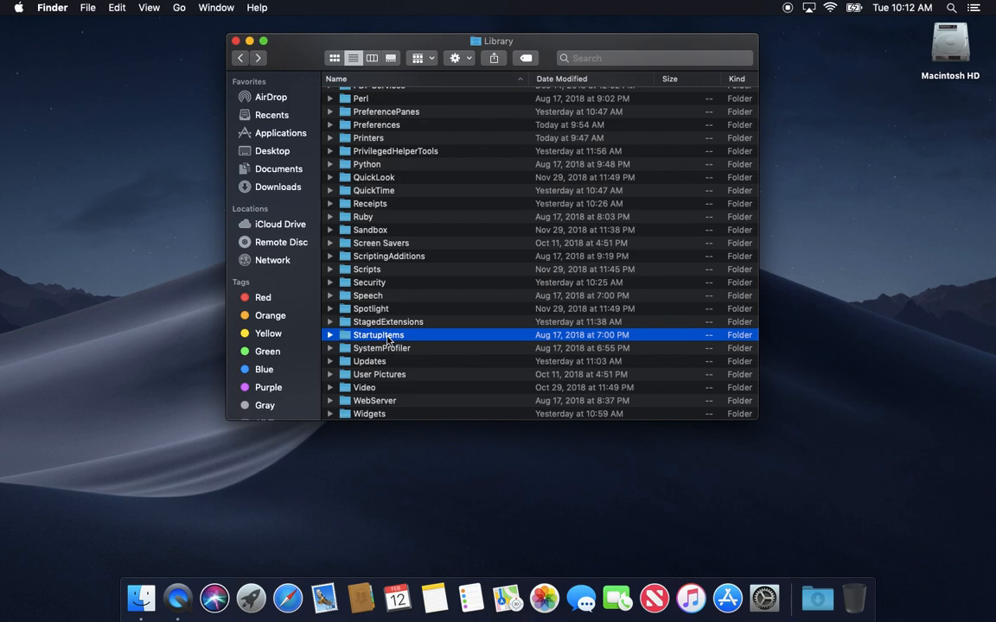
{"action": "mouse_move", "coordinate": [416, 343]}
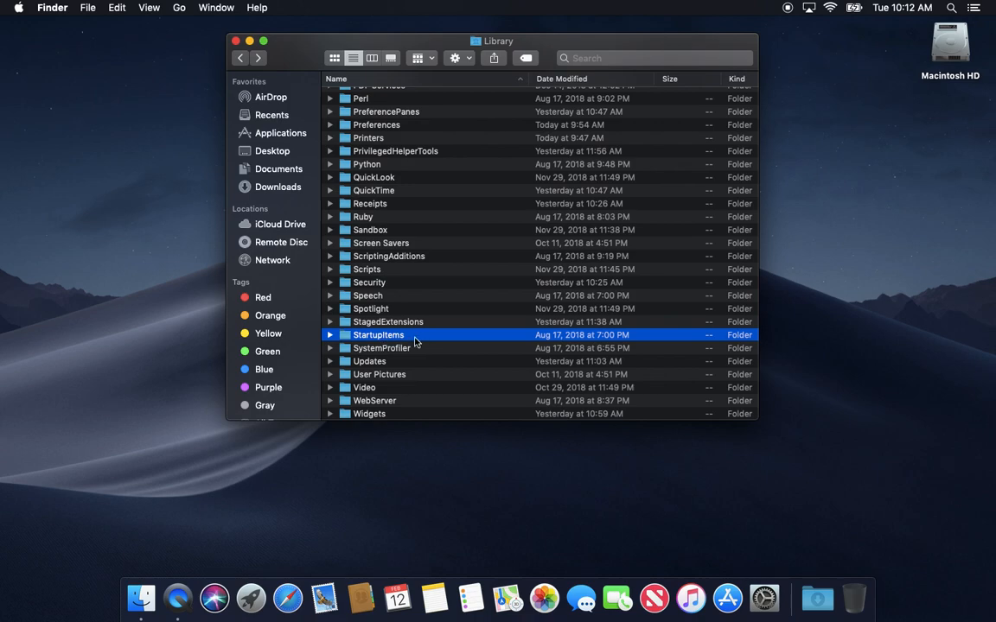
{"action": "mouse_move", "coordinate": [413, 350]}
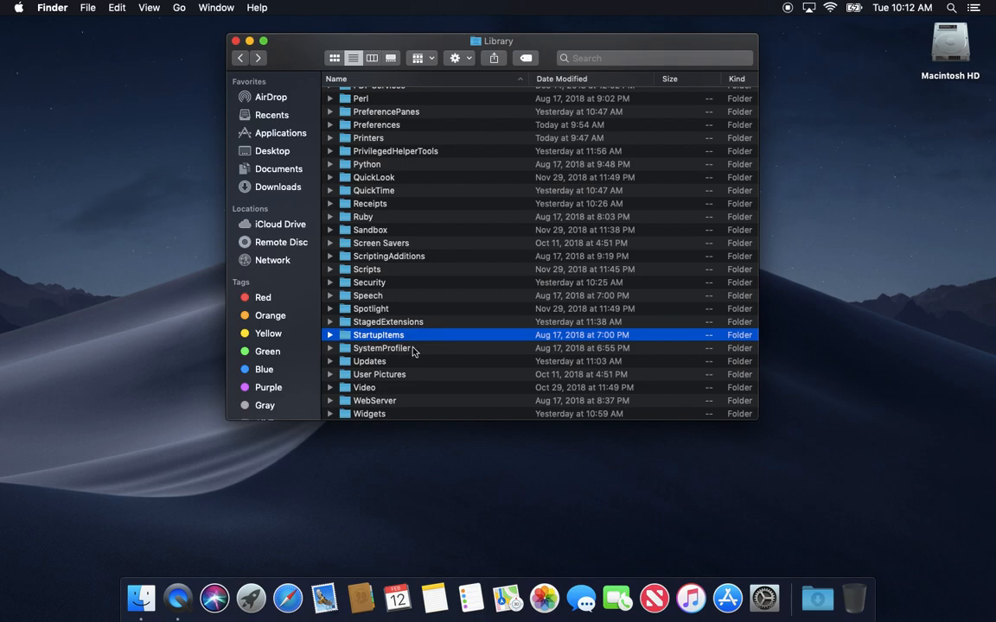
{"action": "double_click", "coordinate": [377, 335]}
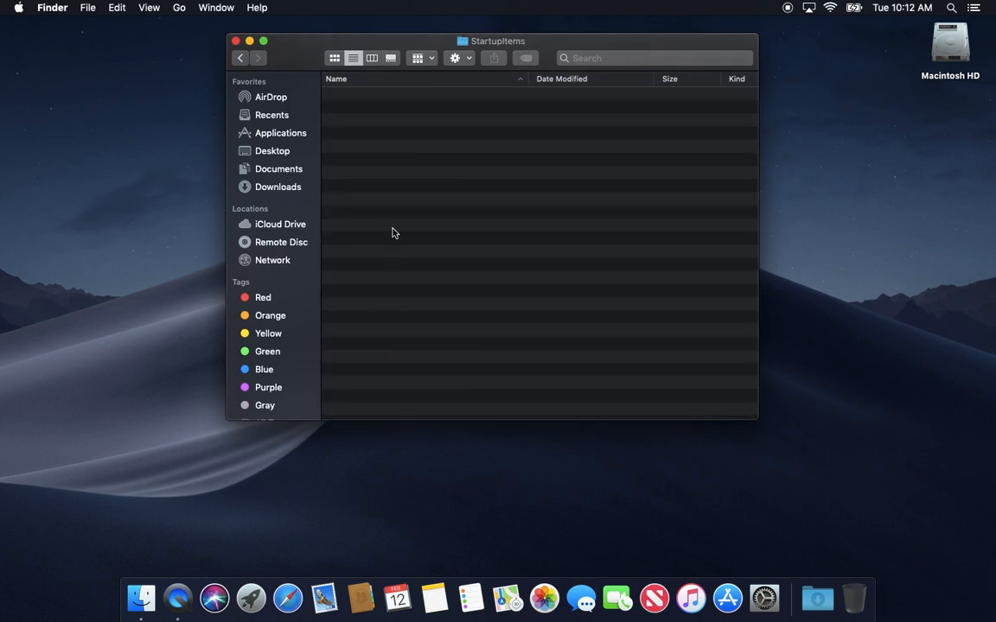
{"action": "mouse_move", "coordinate": [400, 132]}
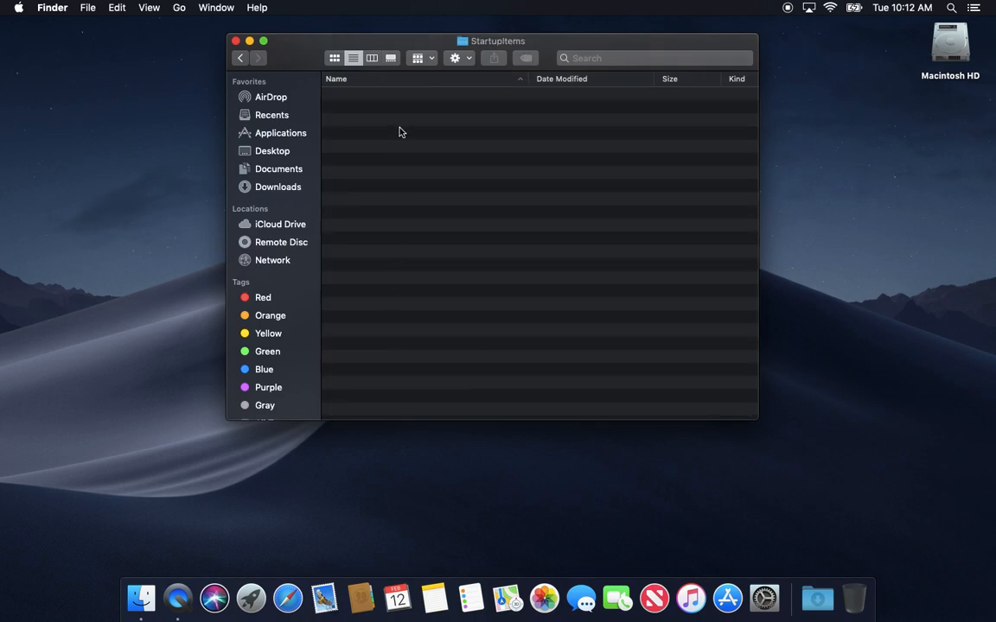
{"action": "mouse_move", "coordinate": [412, 303]}
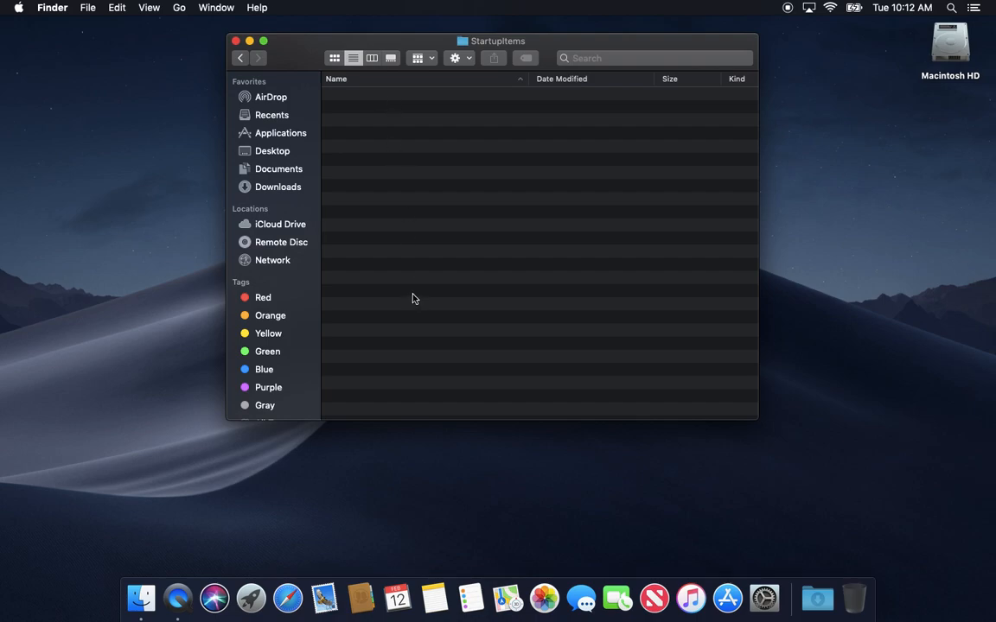
{"action": "mouse_move", "coordinate": [432, 110]}
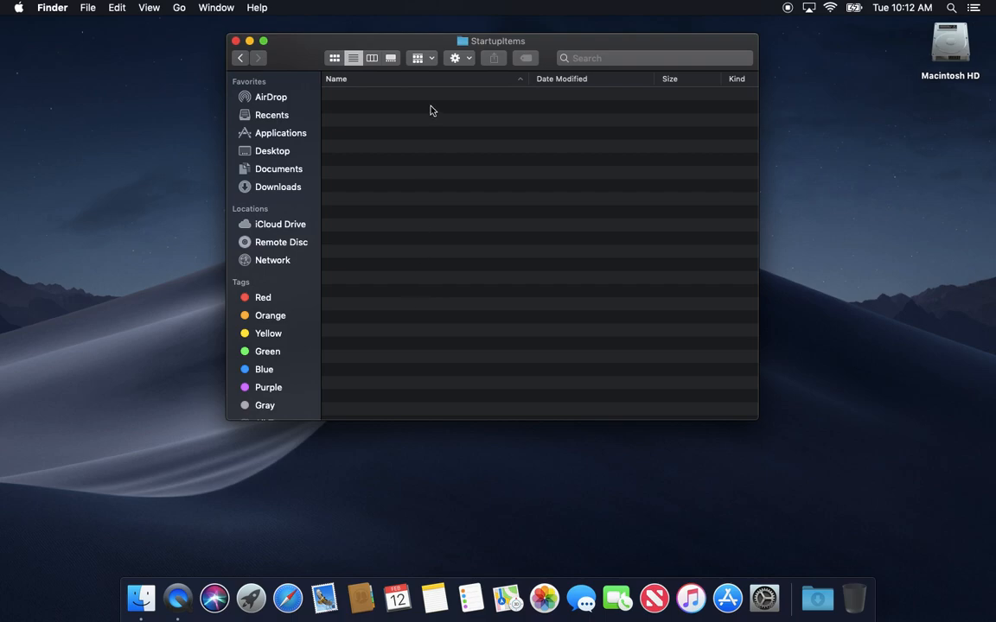
{"action": "mouse_move", "coordinate": [435, 151]}
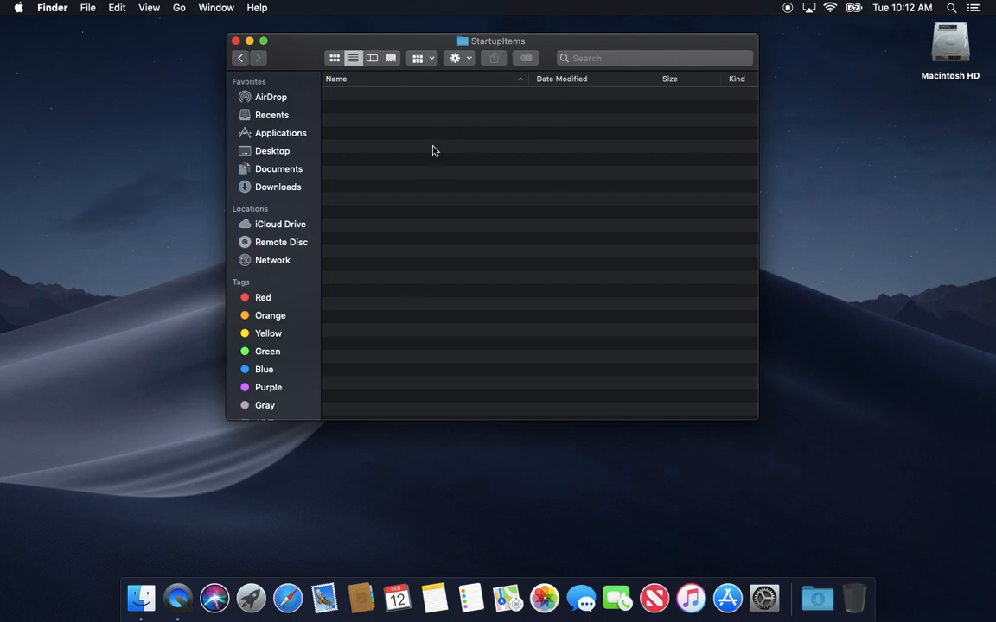
{"action": "mouse_move", "coordinate": [433, 175]}
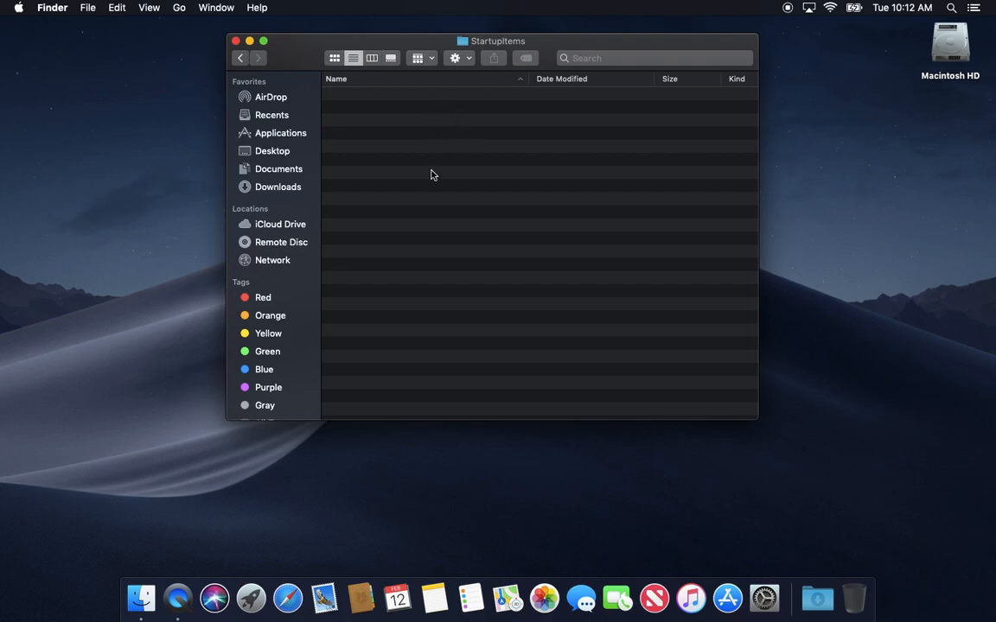
{"action": "mouse_move", "coordinate": [437, 230]}
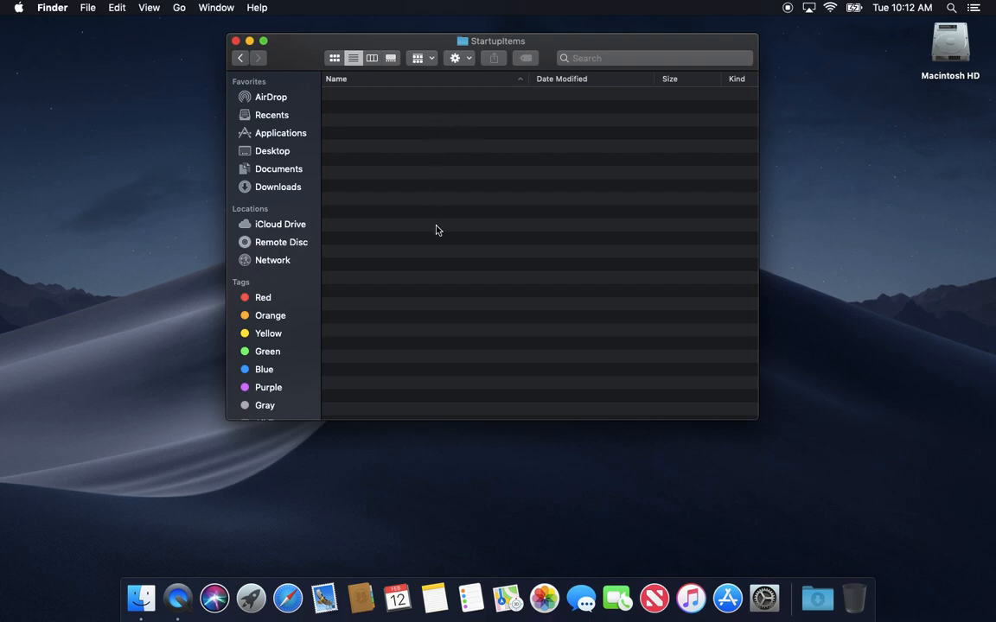
{"action": "mouse_move", "coordinate": [367, 162]}
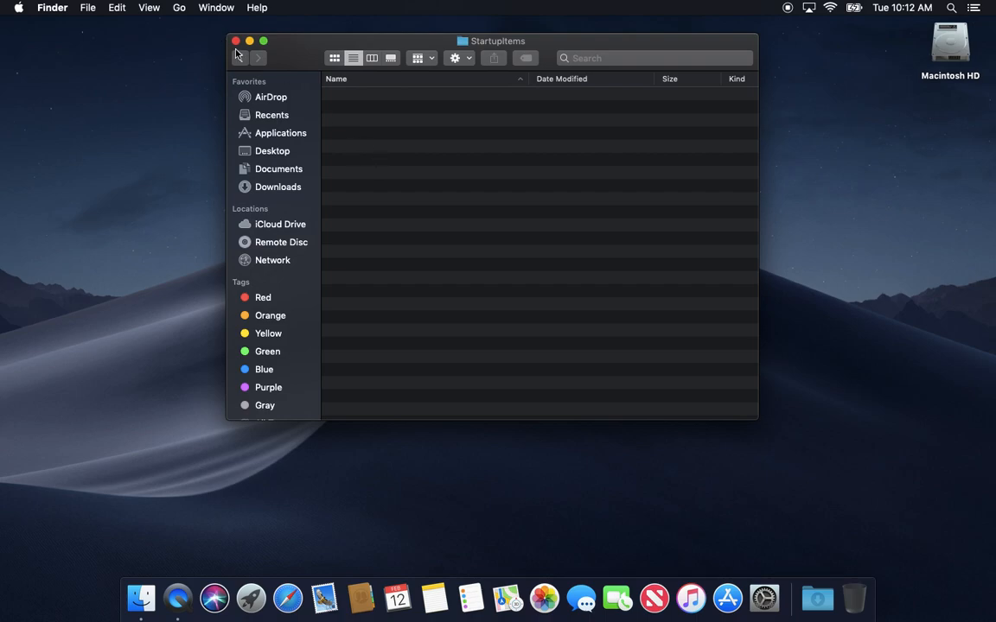
{"action": "left_click", "coordinate": [240, 58]}
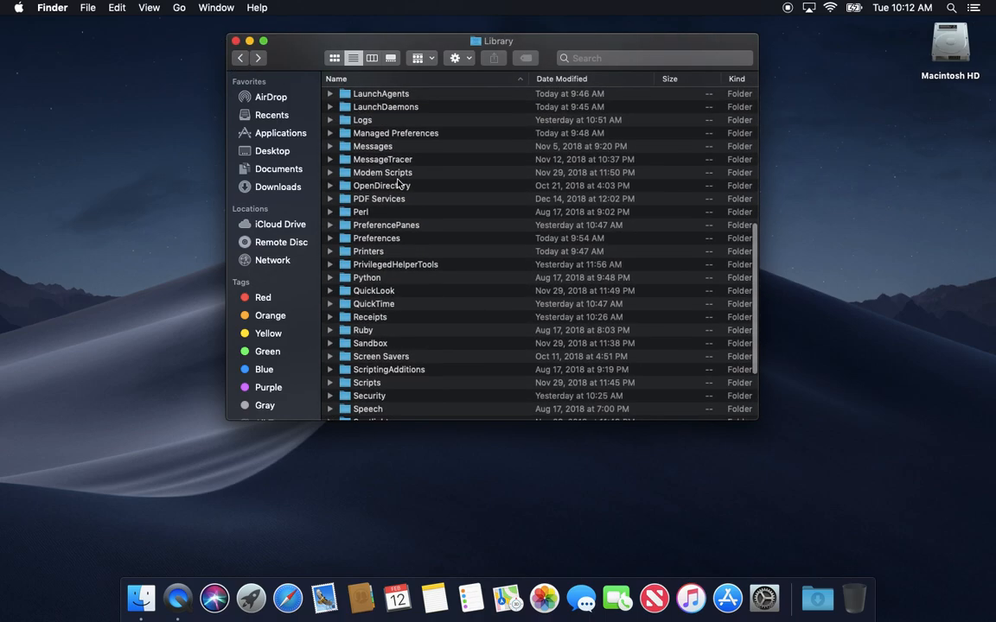
{"action": "scroll", "scroll_direction": "up", "scroll_amount": 3}
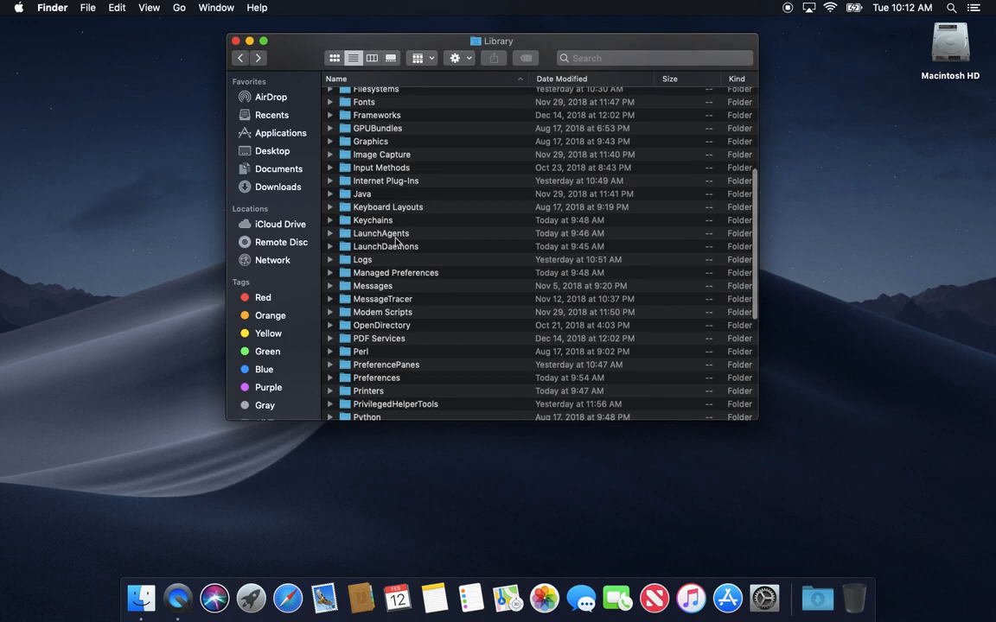
{"action": "mouse_move", "coordinate": [490, 58]}
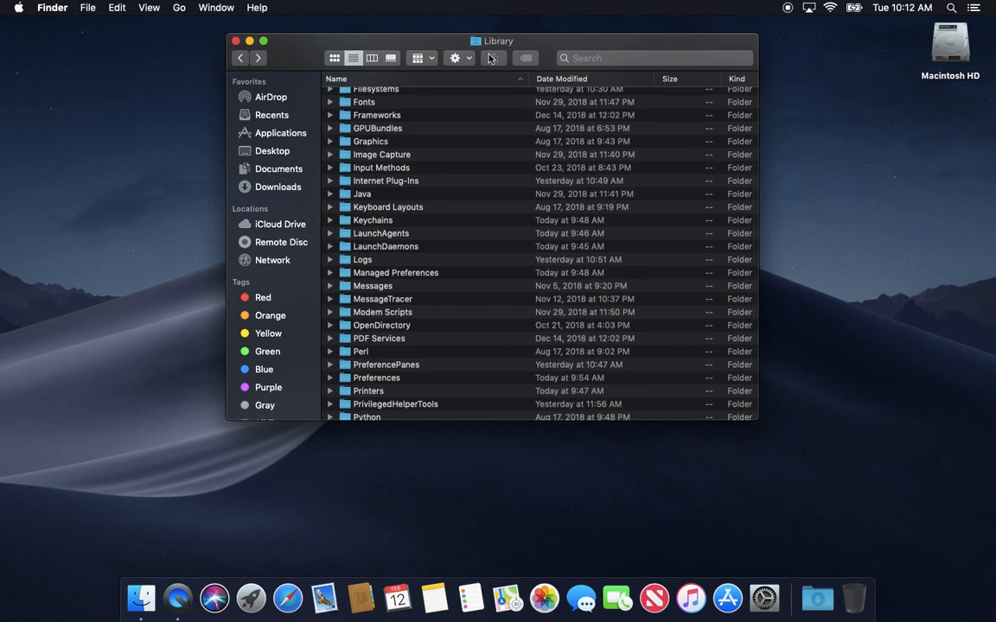
{"action": "left_click", "coordinate": [498, 41]}
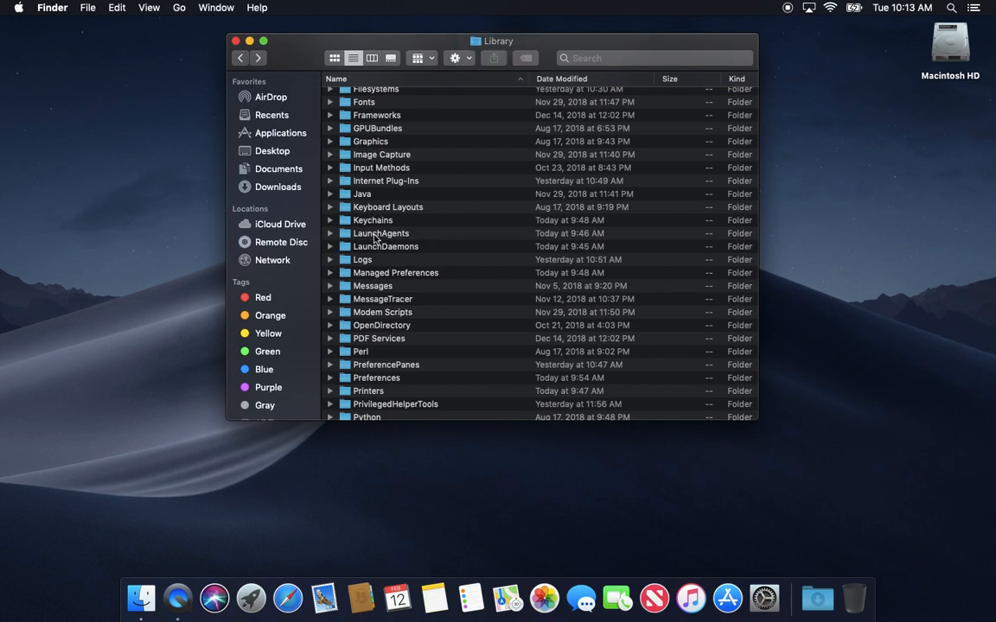
{"action": "mouse_move", "coordinate": [304, 49]}
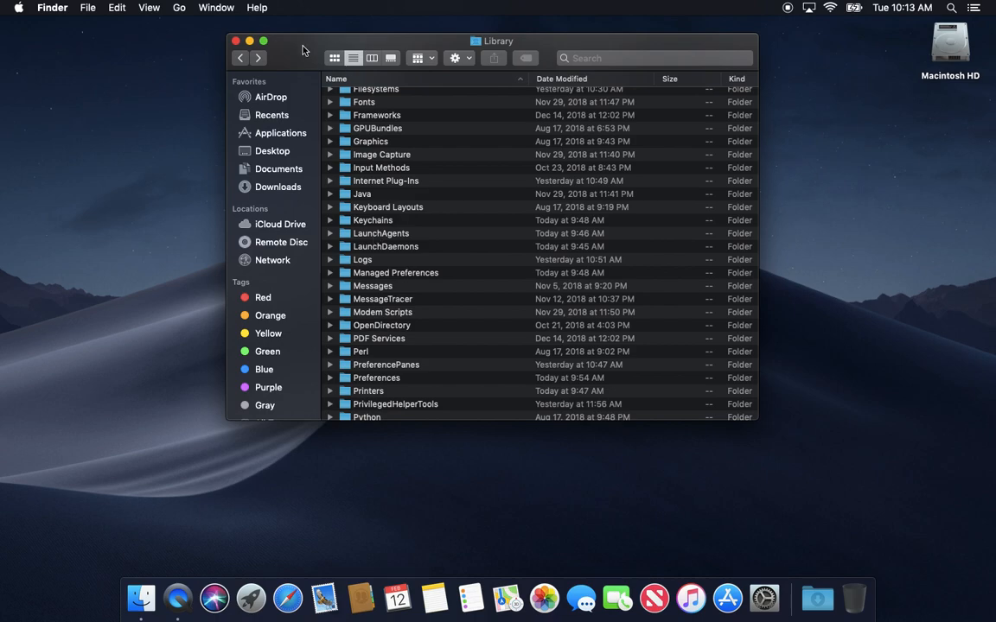
{"action": "mouse_move", "coordinate": [342, 214]}
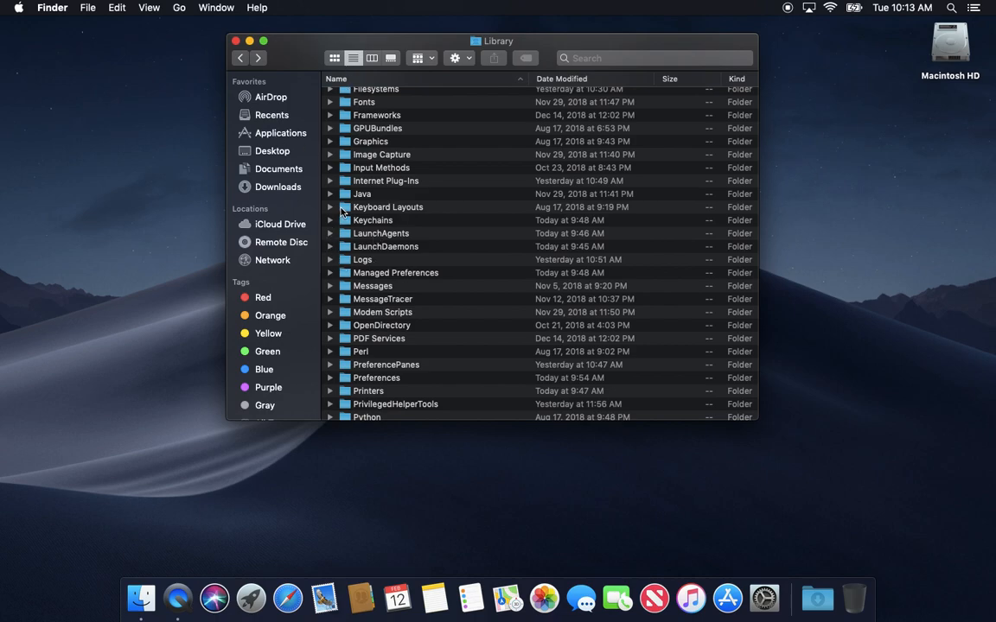
{"action": "mouse_move", "coordinate": [383, 214]}
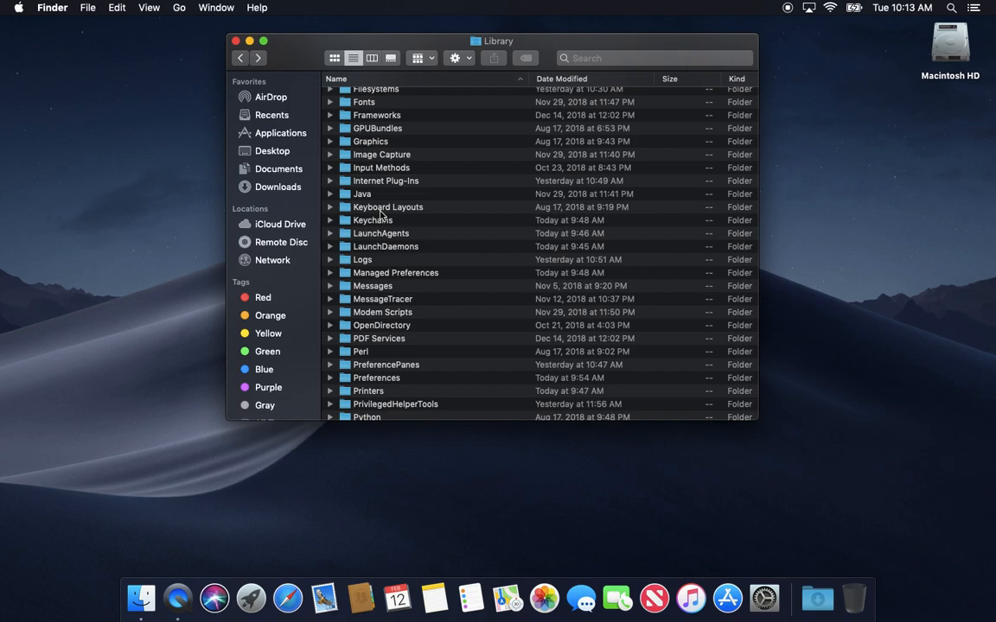
{"action": "mouse_move", "coordinate": [302, 59]}
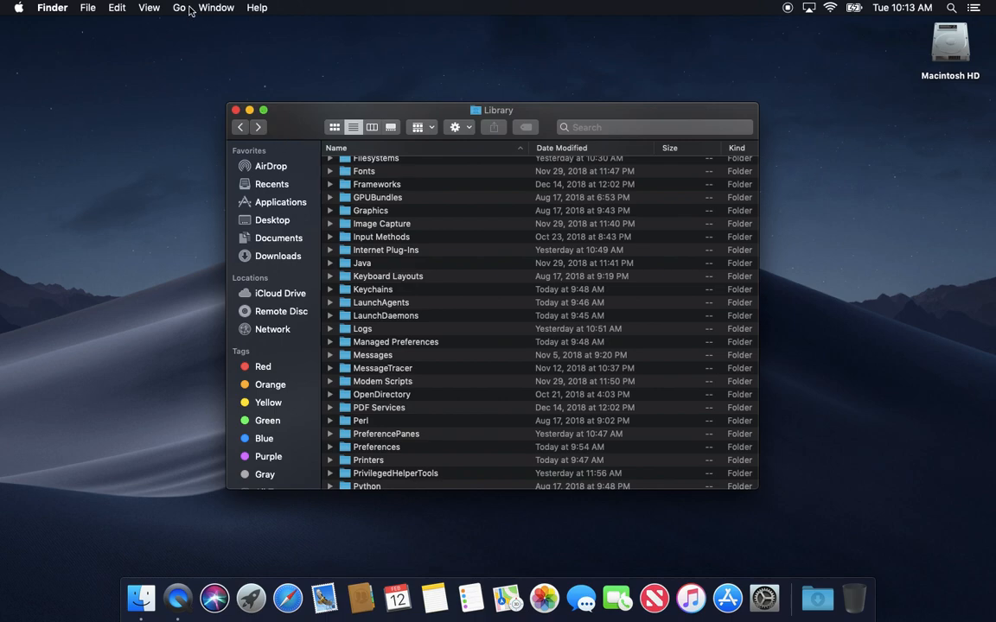
{"action": "mouse_move", "coordinate": [185, 12]}
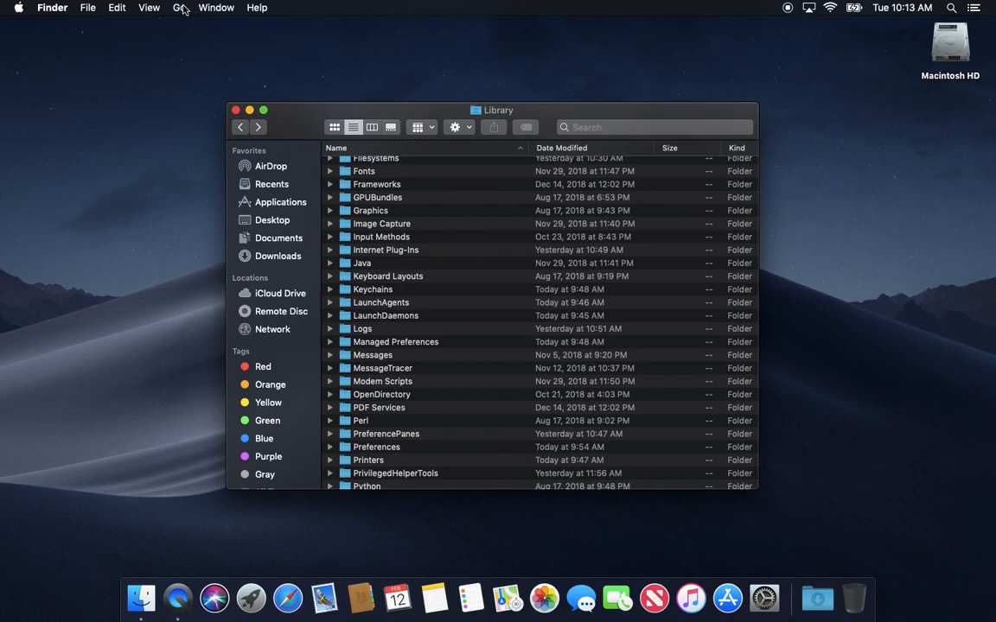
{"action": "left_click", "coordinate": [179, 7]}
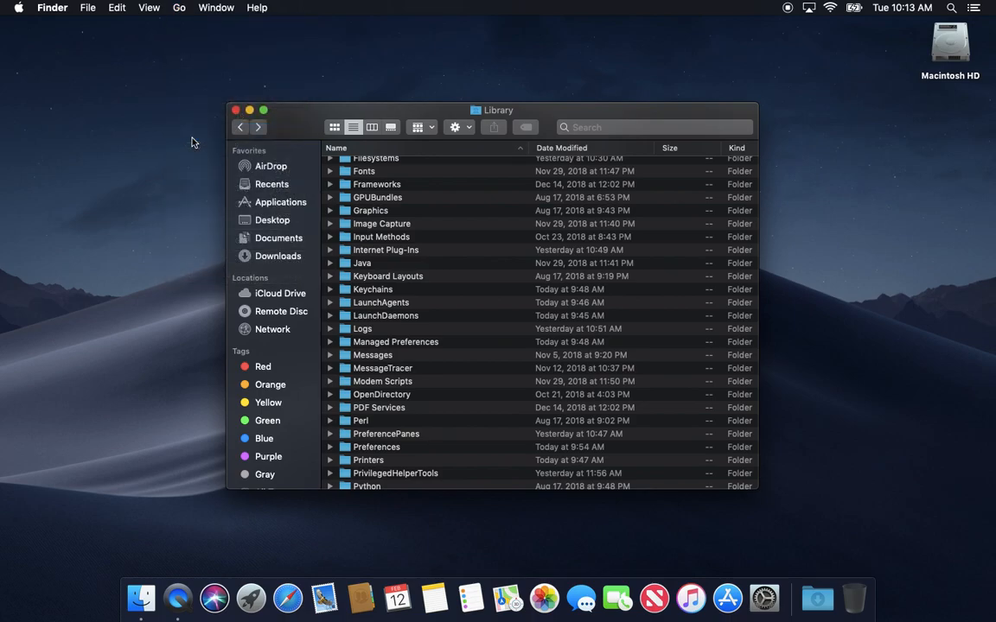
Switch to the home folder and open the Go menu.
{"action": "left_click", "coordinate": [240, 127]}
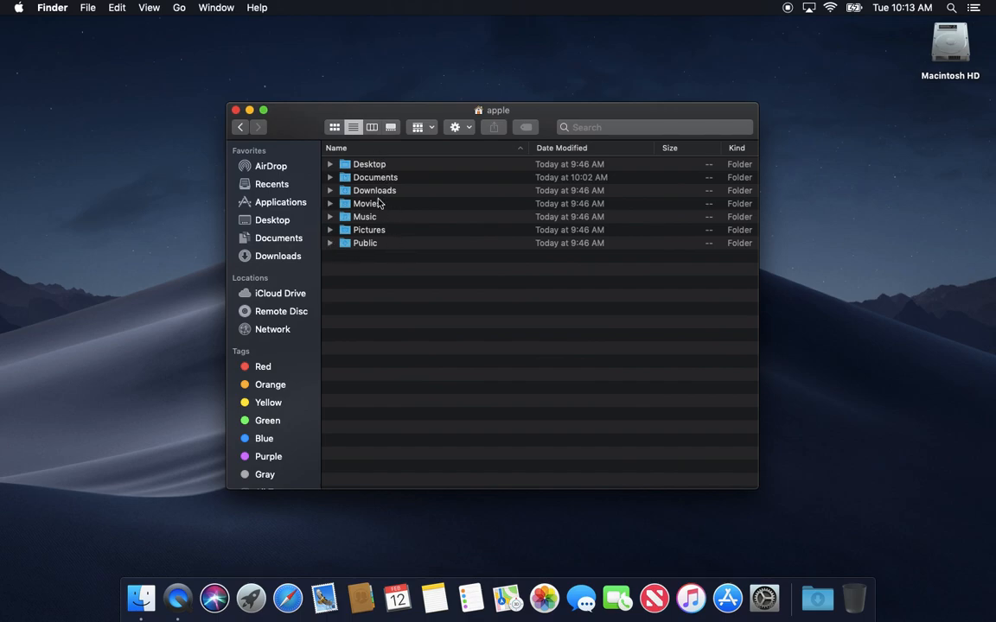
{"action": "mouse_move", "coordinate": [383, 267]}
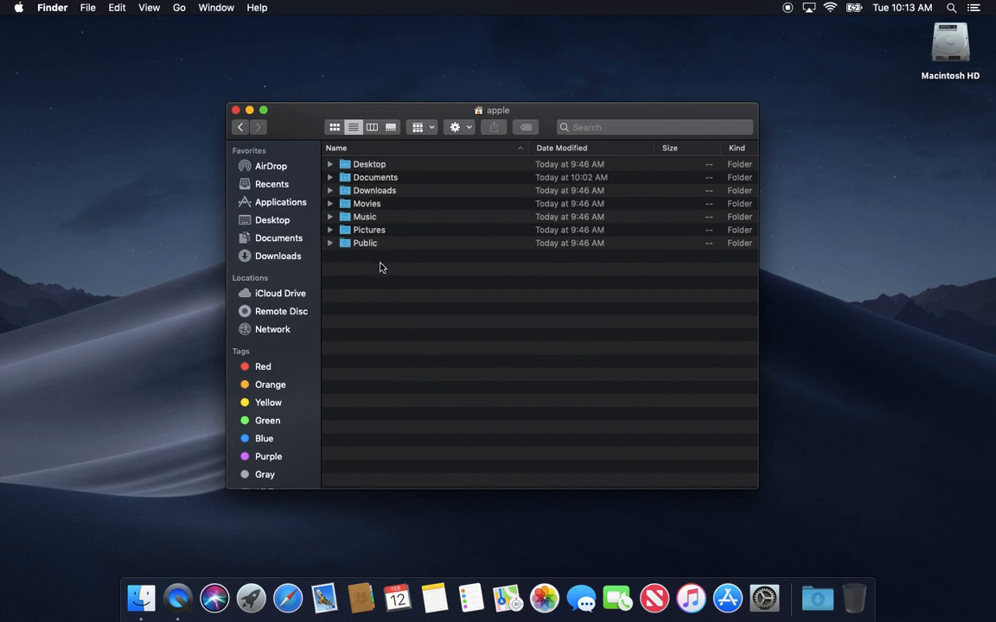
{"action": "mouse_move", "coordinate": [376, 205]}
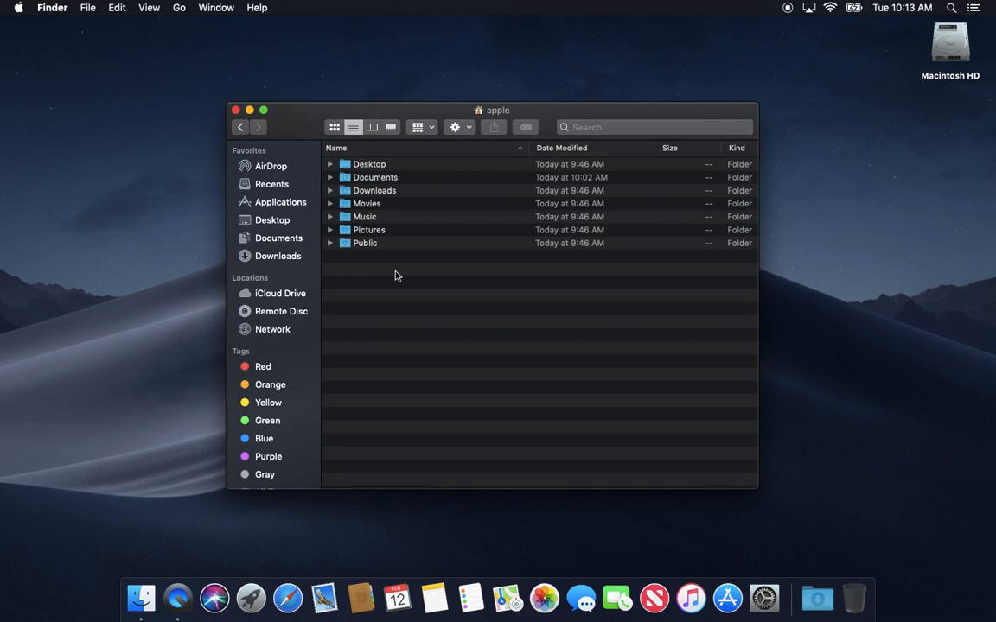
{"action": "mouse_move", "coordinate": [179, 7]}
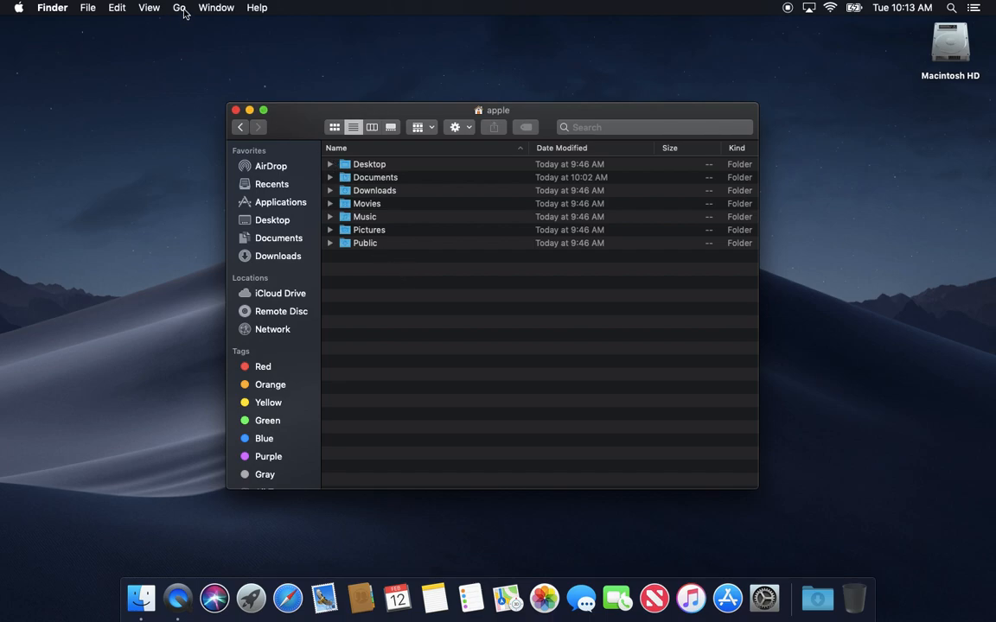
{"action": "left_click", "coordinate": [179, 7]}
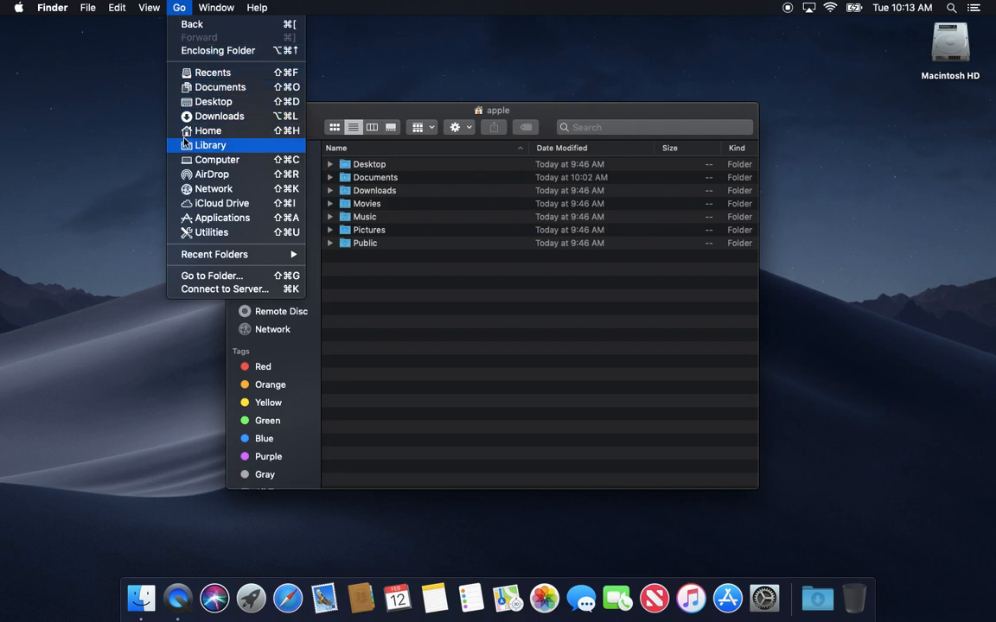
Open the user's Library via Go, check its path, and browse Containers, Cookies, Keychains.
{"action": "left_click", "coordinate": [210, 144]}
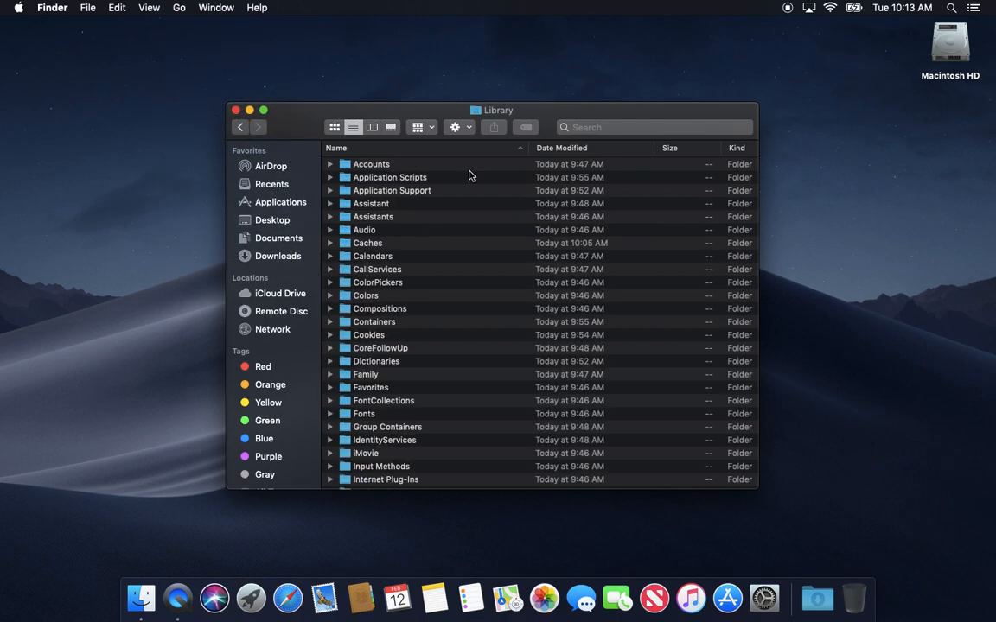
{"action": "left_click", "coordinate": [498, 110]}
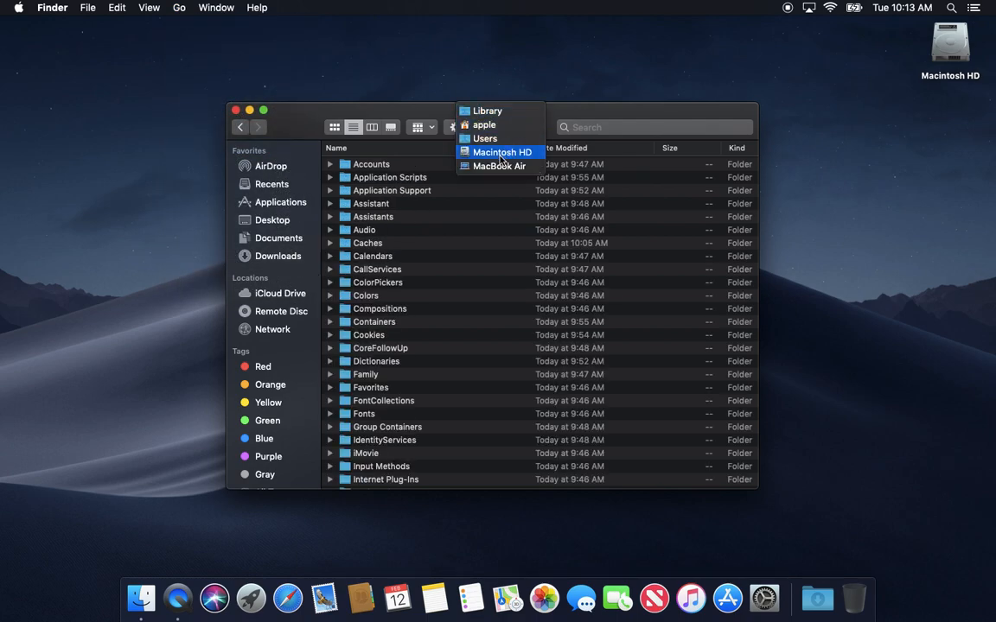
{"action": "mouse_move", "coordinate": [485, 138]}
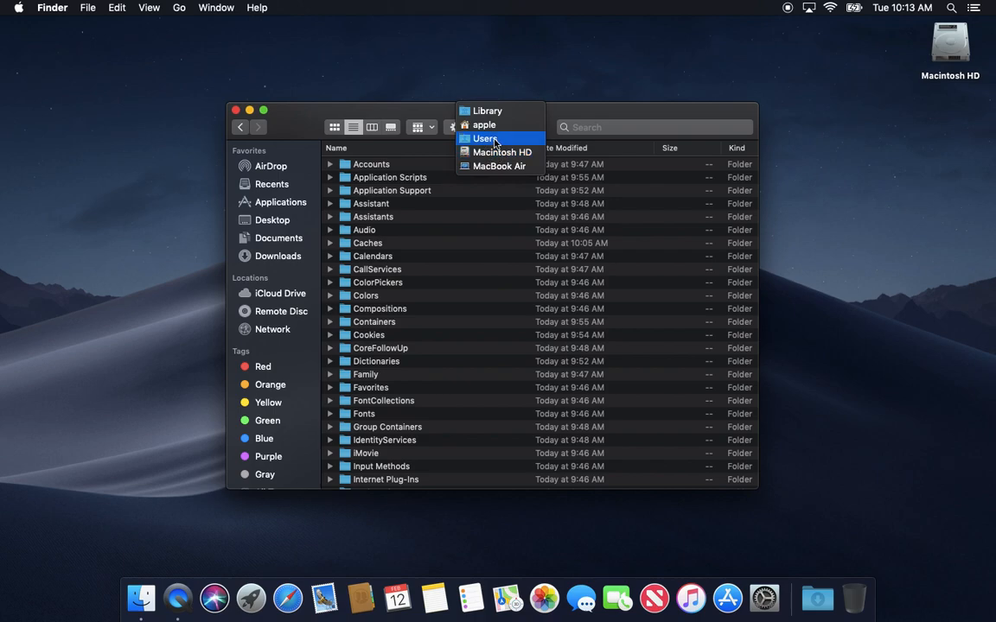
{"action": "mouse_move", "coordinate": [487, 110]}
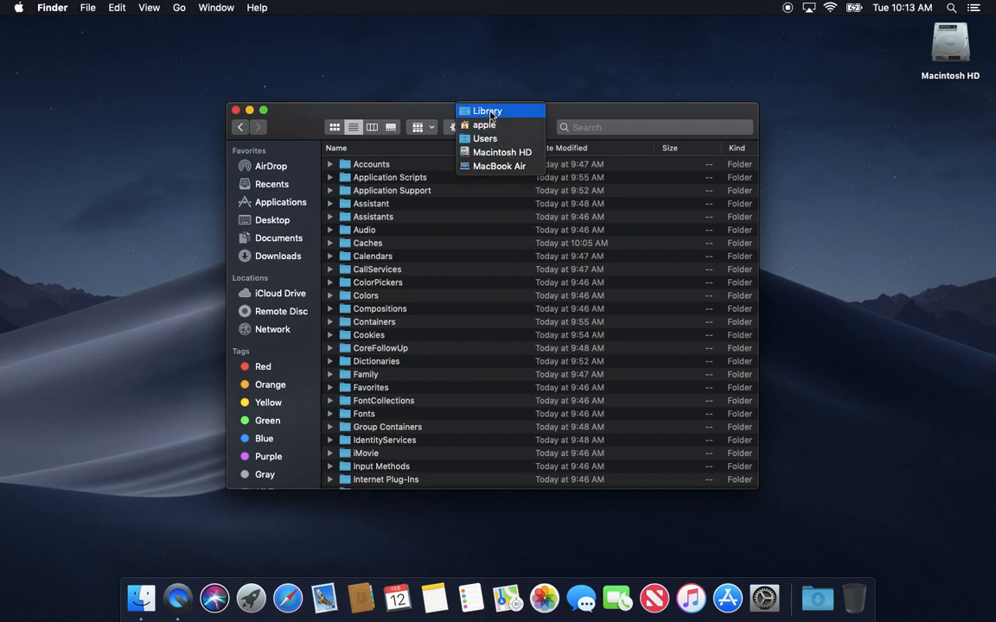
{"action": "left_click", "coordinate": [487, 110]}
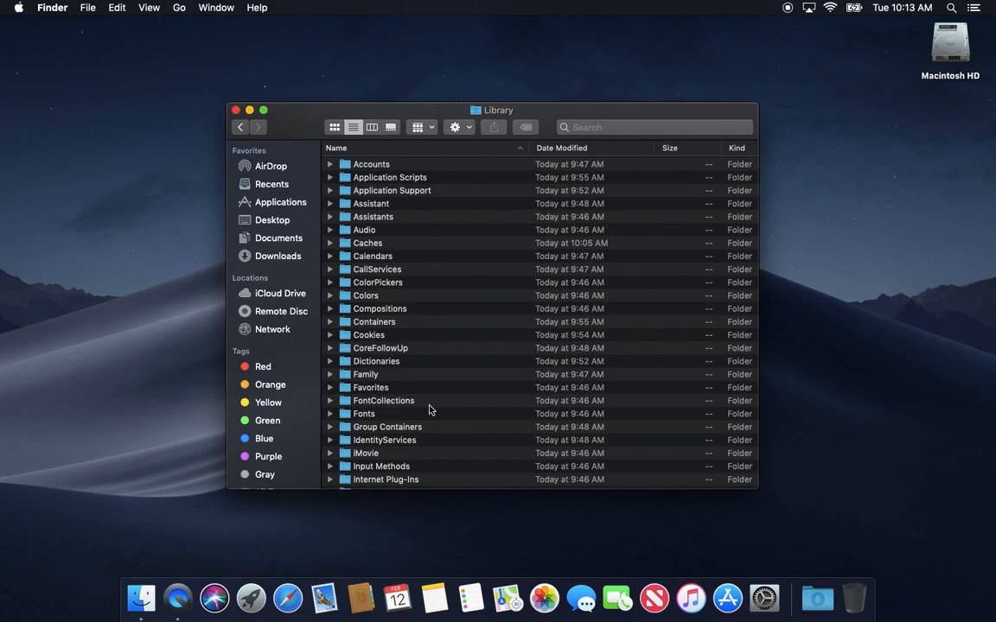
{"action": "scroll", "scroll_direction": "down", "scroll_amount": 3}
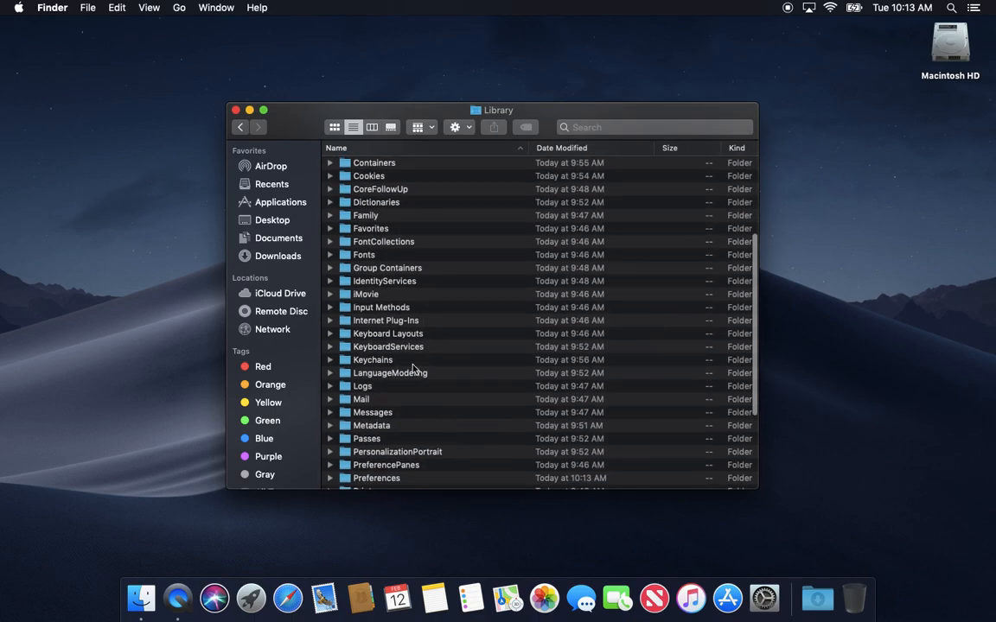
{"action": "scroll", "scroll_direction": "down", "scroll_amount": 3}
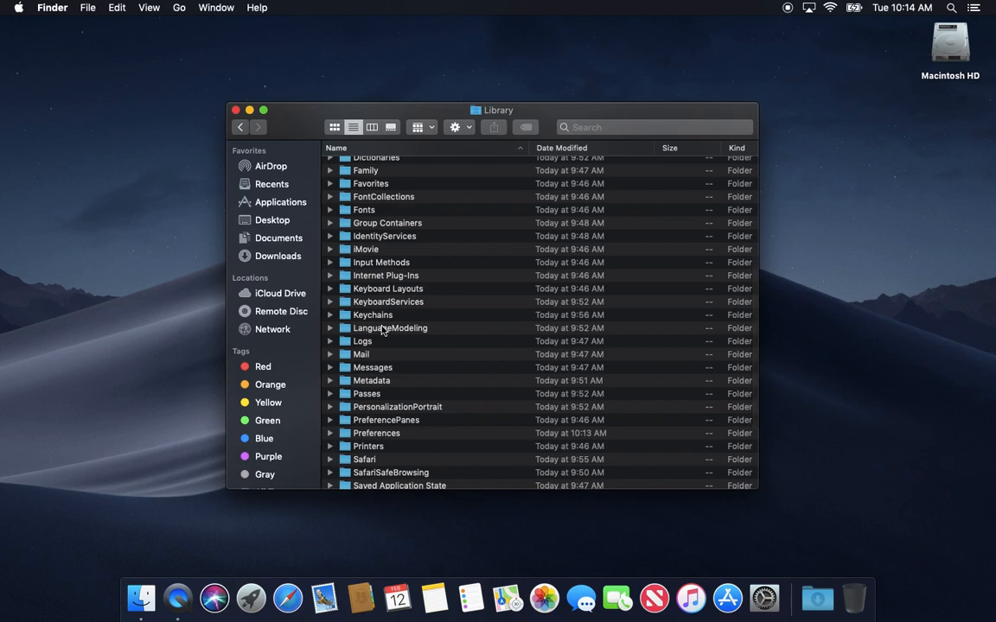
{"action": "mouse_move", "coordinate": [400, 334]}
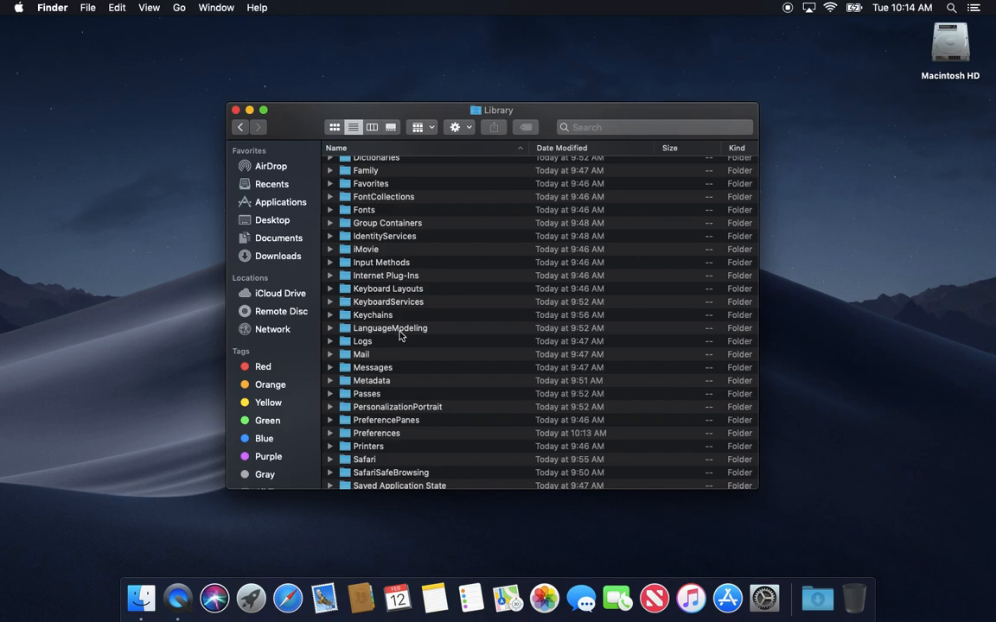
{"action": "mouse_move", "coordinate": [365, 342]}
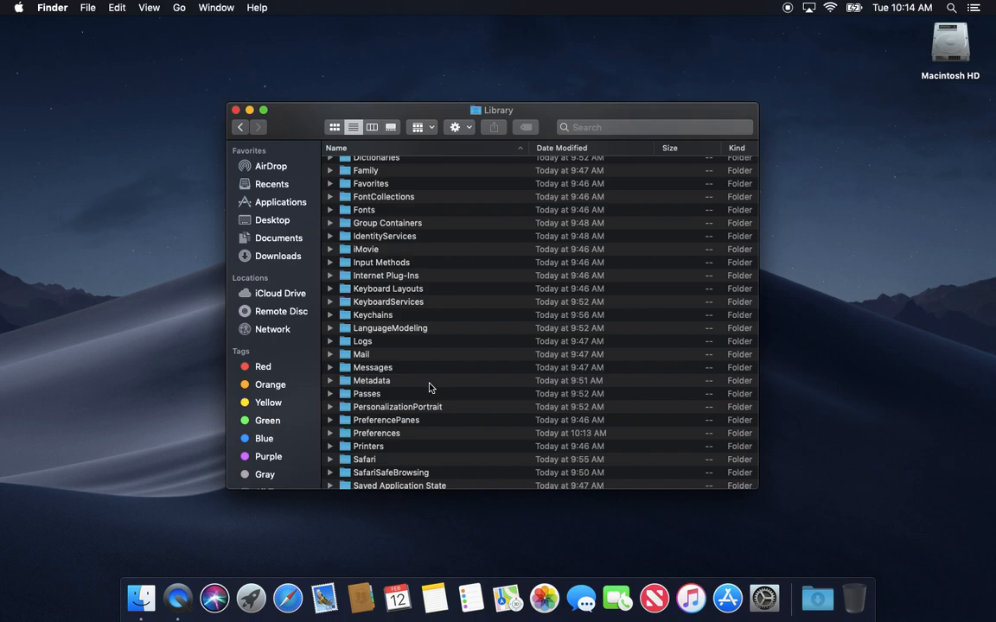
{"action": "mouse_move", "coordinate": [394, 320]}
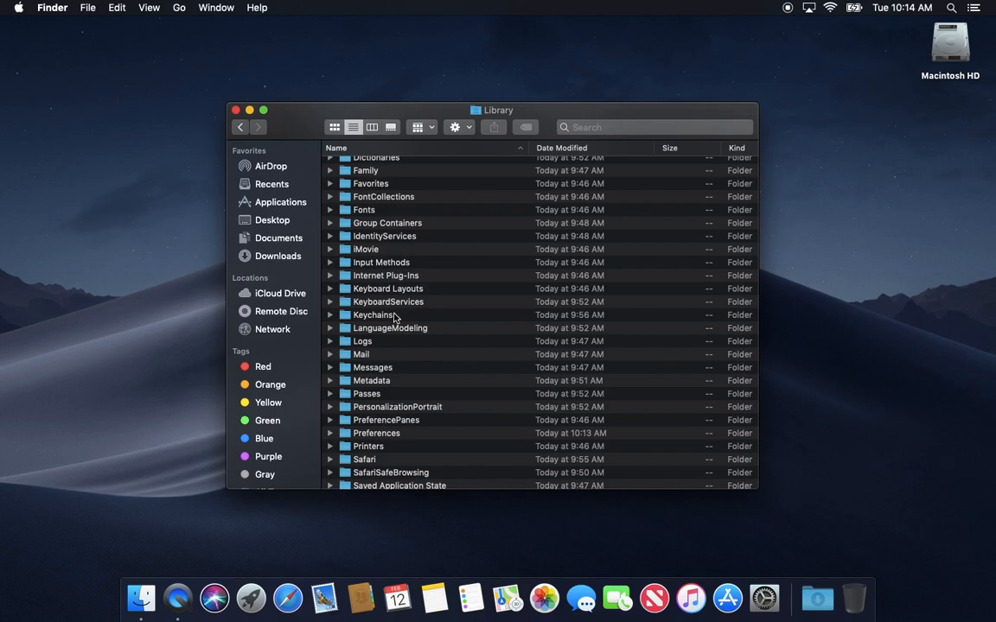
{"action": "mouse_move", "coordinate": [465, 443]}
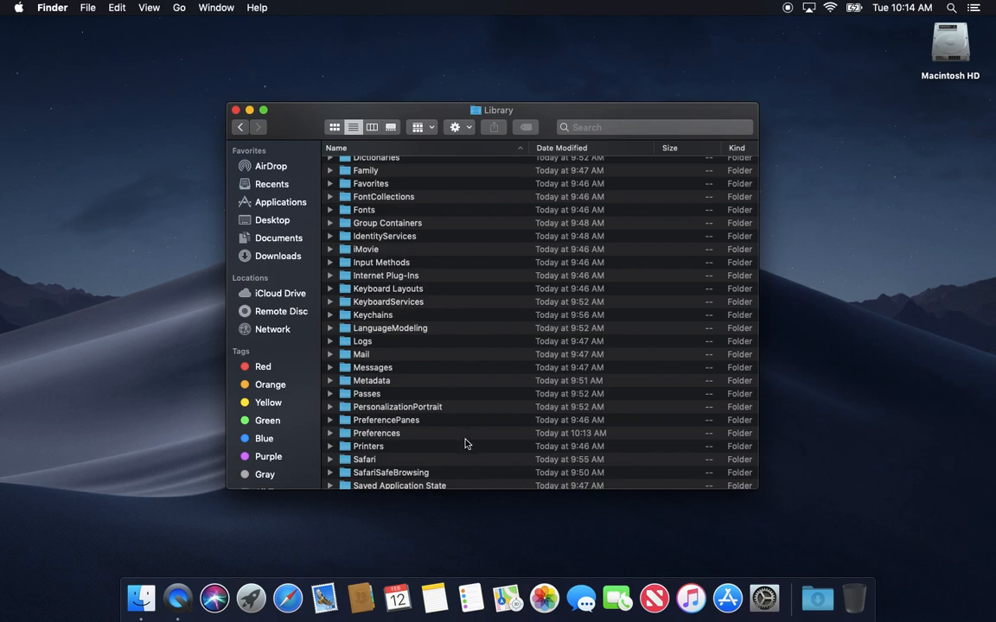
{"action": "scroll", "scroll_direction": "up", "scroll_amount": 3}
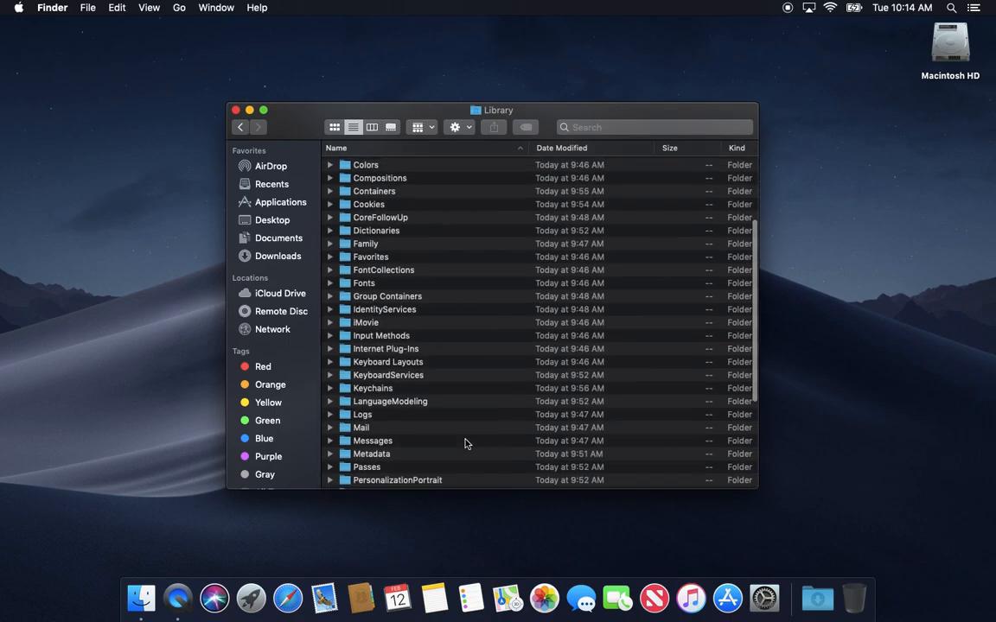
{"action": "scroll", "scroll_direction": "up", "scroll_amount": 3}
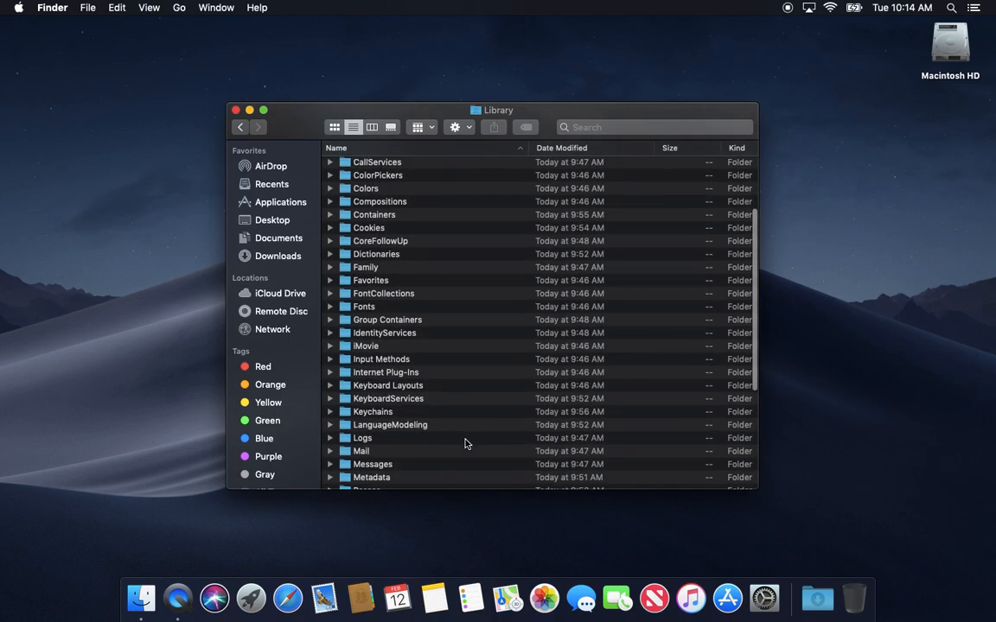
Go to Macintosh HD > Library > LaunchAgents and select com.microsoft.update.agent.plist.
{"action": "left_click", "coordinate": [240, 127]}
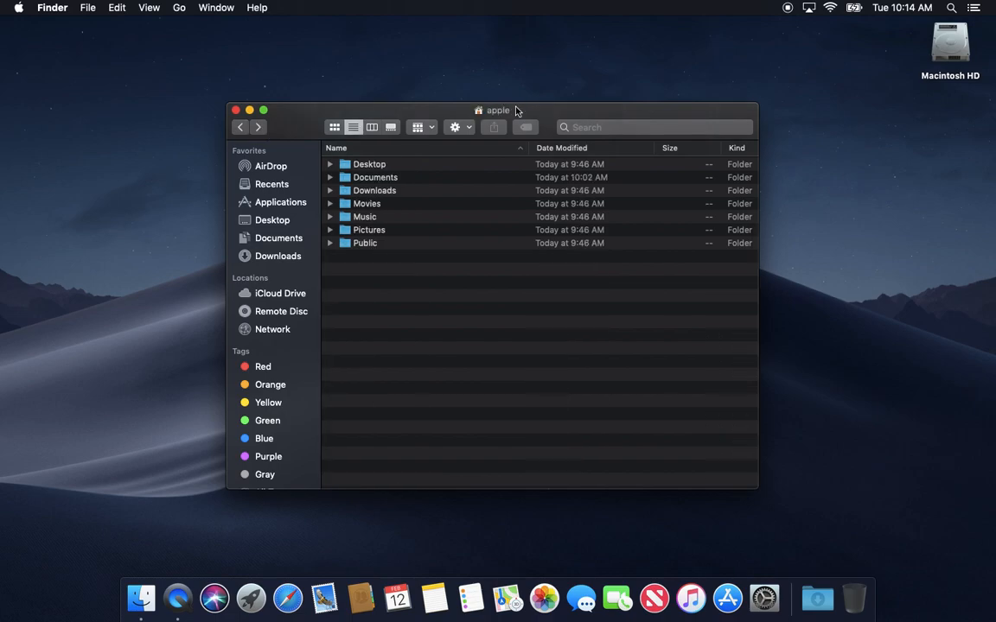
{"action": "mouse_move", "coordinate": [592, 127]}
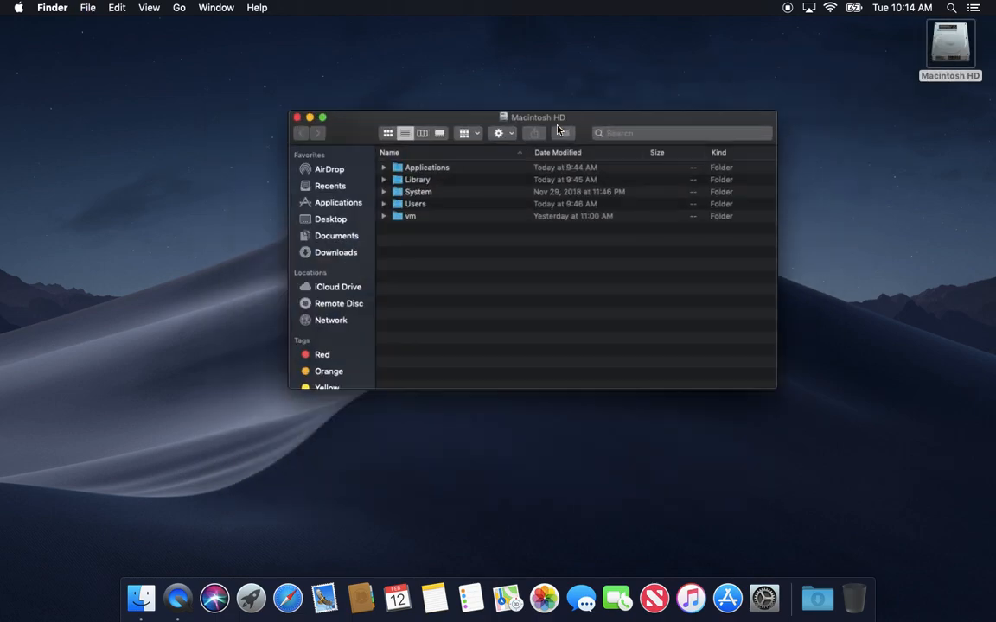
{"action": "left_click_drag", "start_coordinate": [538, 117], "coordinate": [499, 126]}
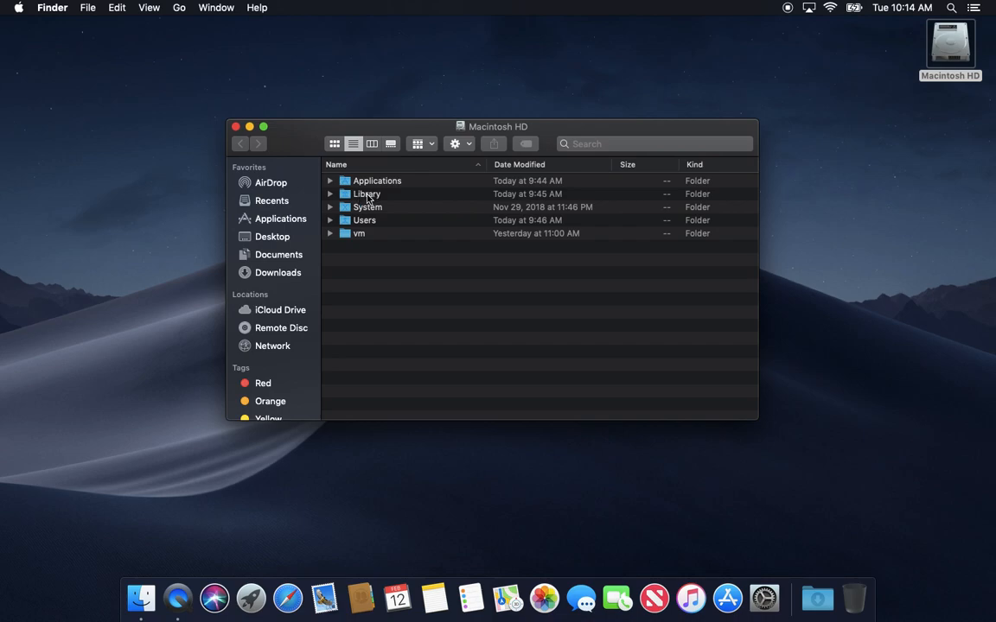
{"action": "double_click", "coordinate": [367, 193]}
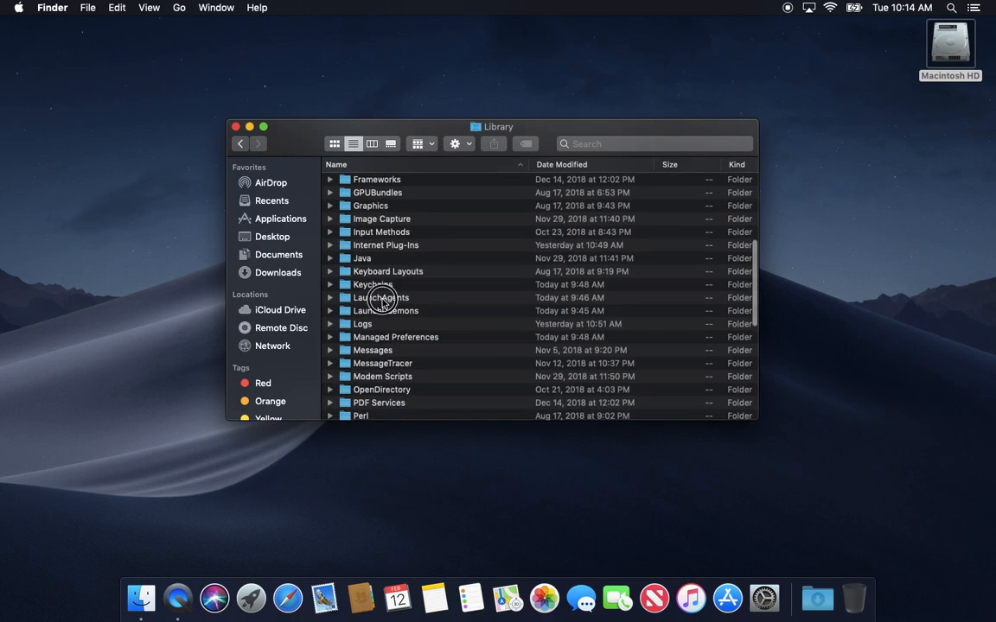
{"action": "double_click", "coordinate": [382, 297]}
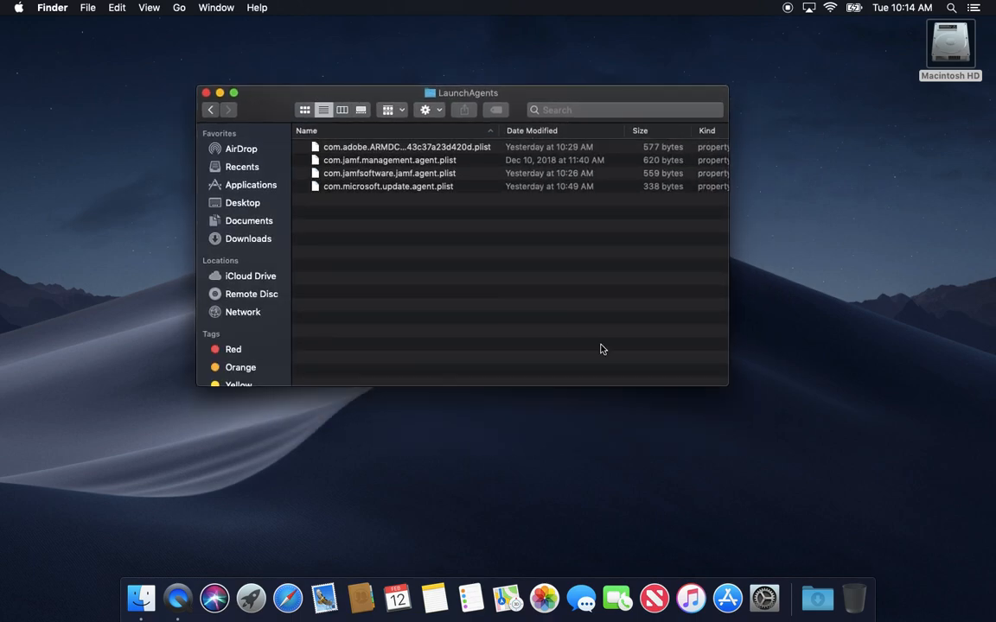
{"action": "left_click", "coordinate": [387, 186]}
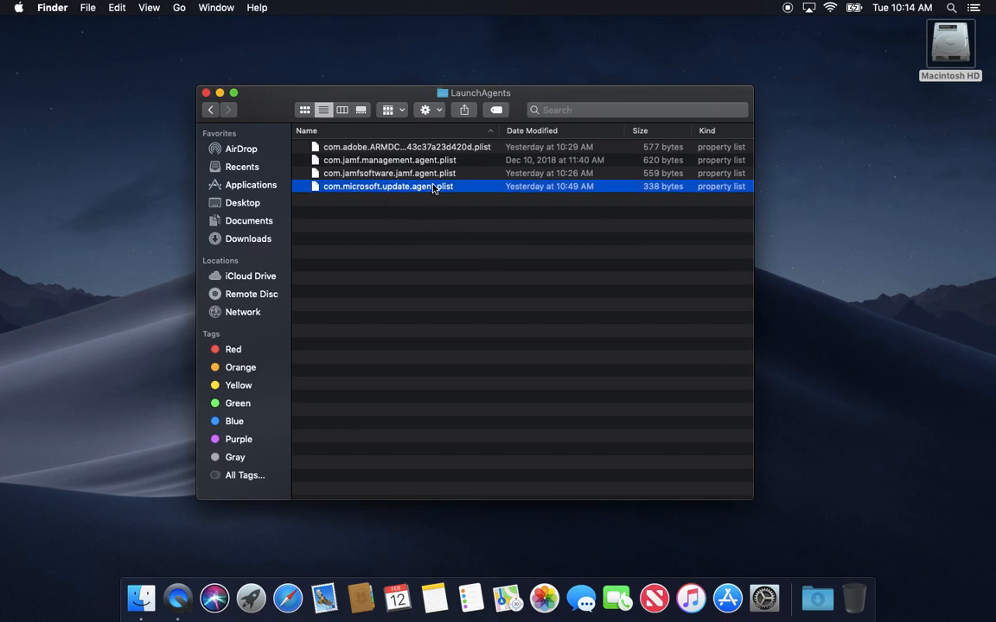
{"action": "mouse_move", "coordinate": [401, 187]}
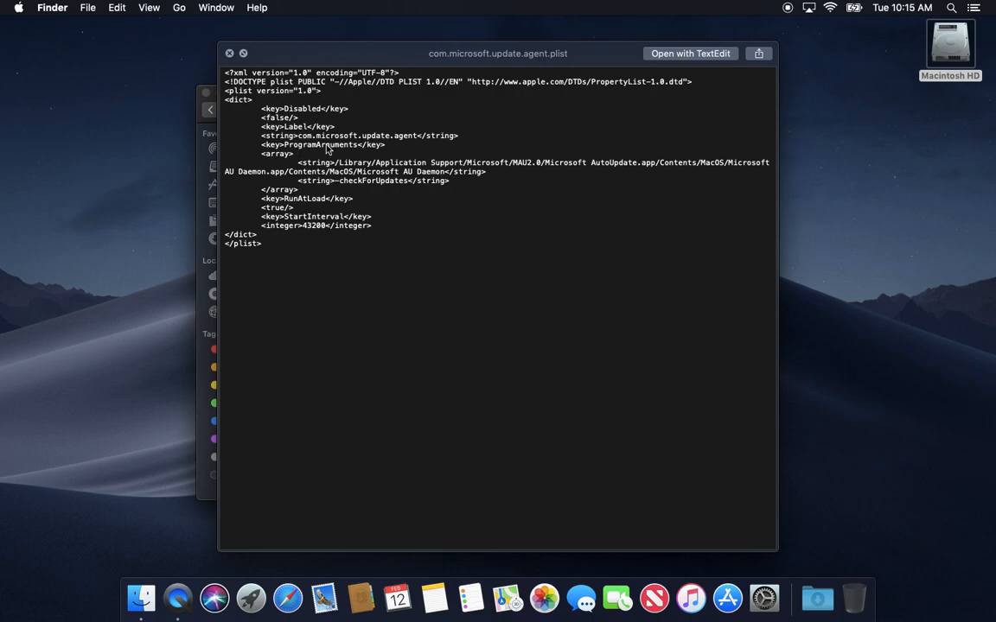
{"action": "mouse_move", "coordinate": [396, 170]}
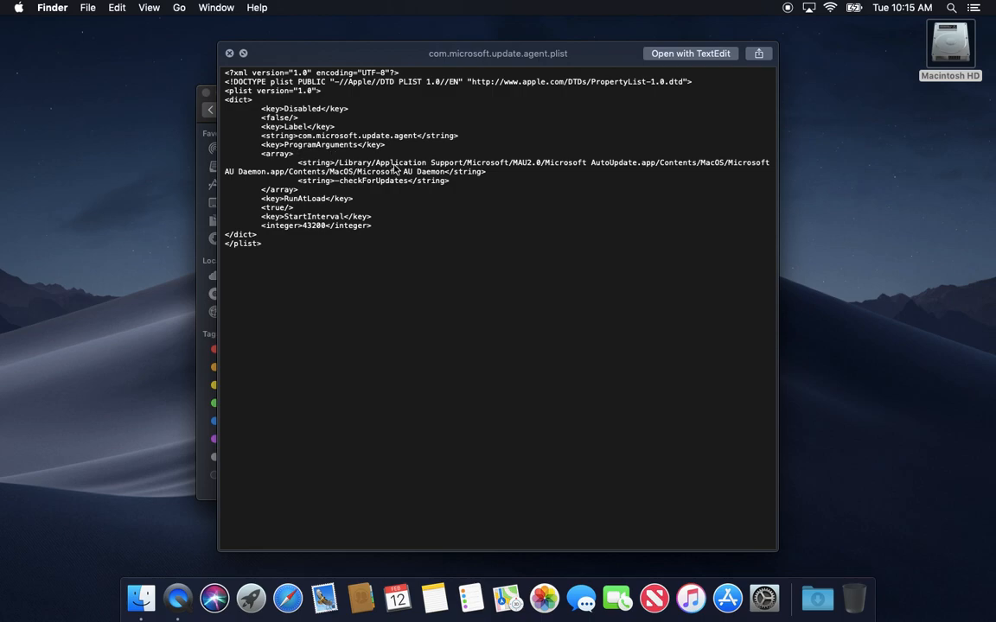
{"action": "mouse_move", "coordinate": [411, 170]}
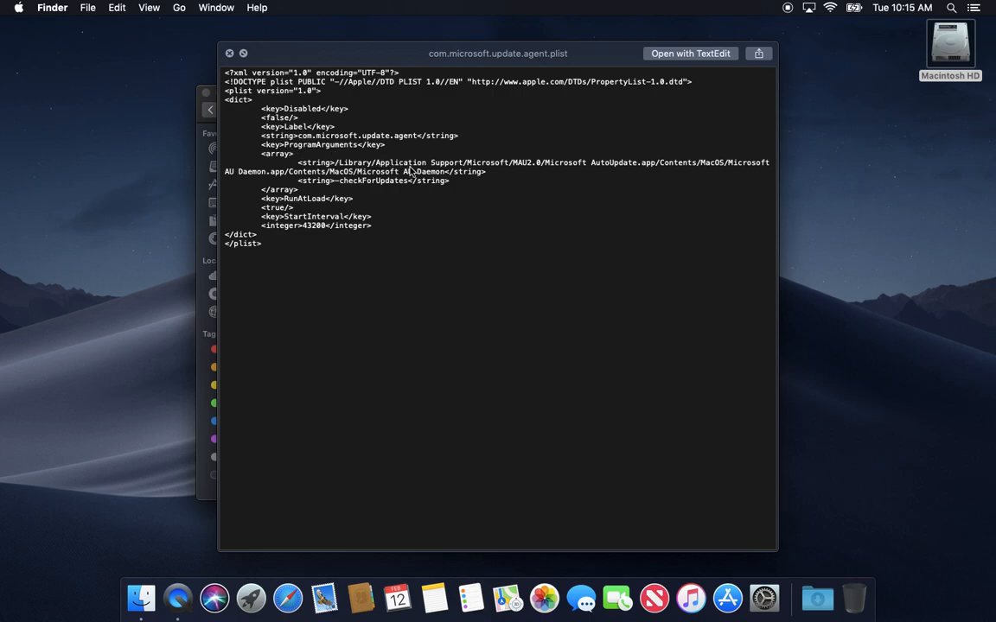
{"action": "mouse_move", "coordinate": [498, 151]}
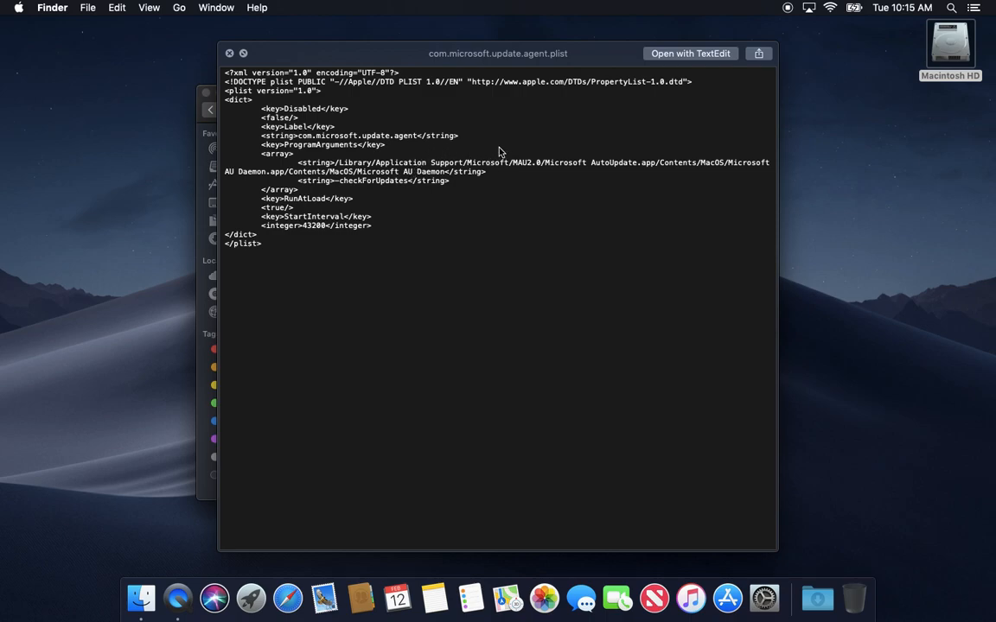
{"action": "mouse_move", "coordinate": [562, 171]}
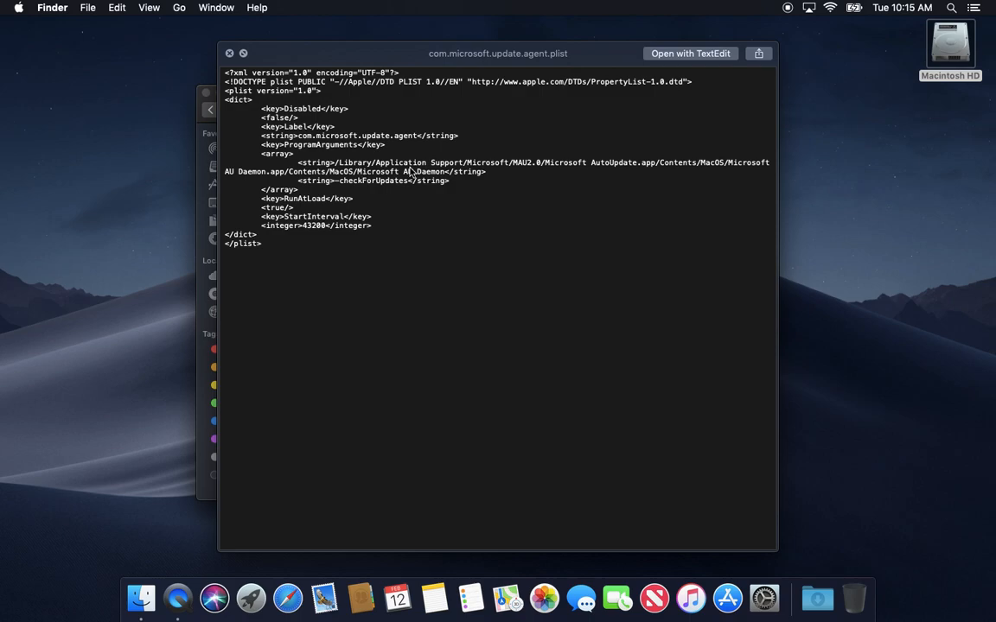
{"action": "mouse_move", "coordinate": [447, 177]}
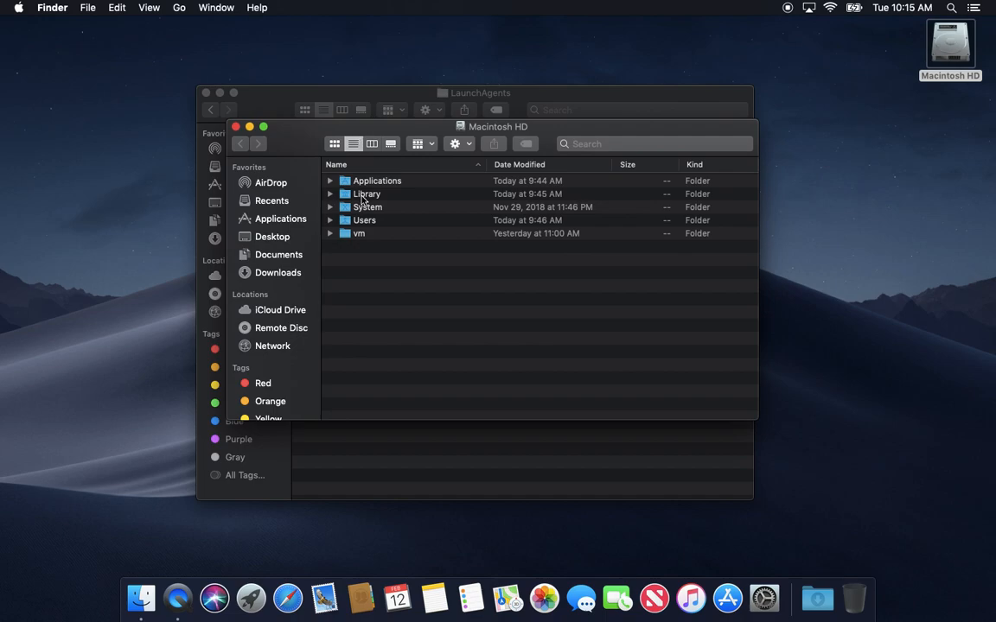
Navigate Library > Application Support > Microsoft > MAU2.0 in the second window.
{"action": "double_click", "coordinate": [366, 199]}
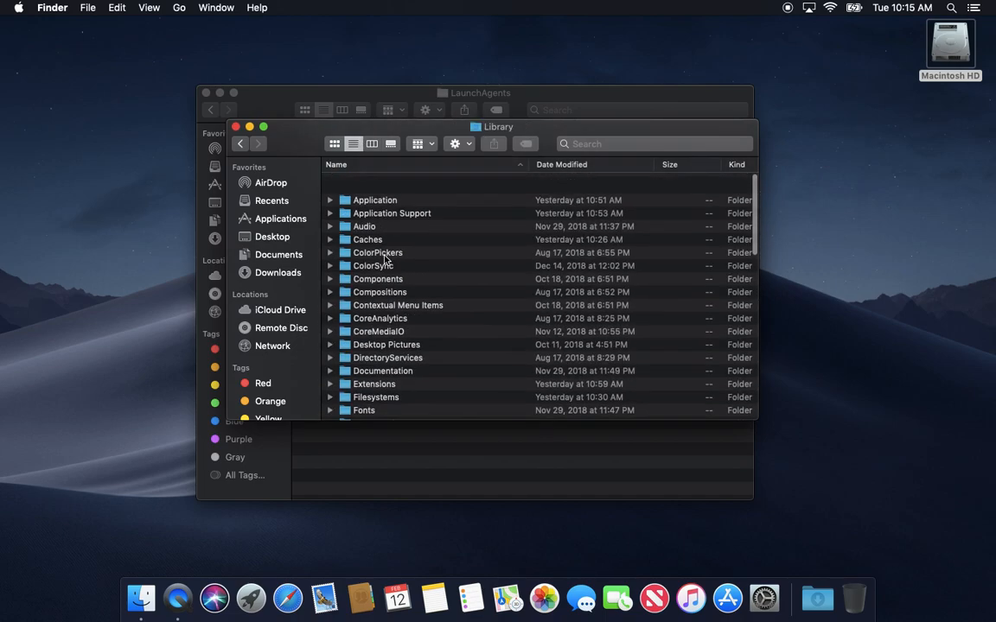
{"action": "double_click", "coordinate": [391, 213]}
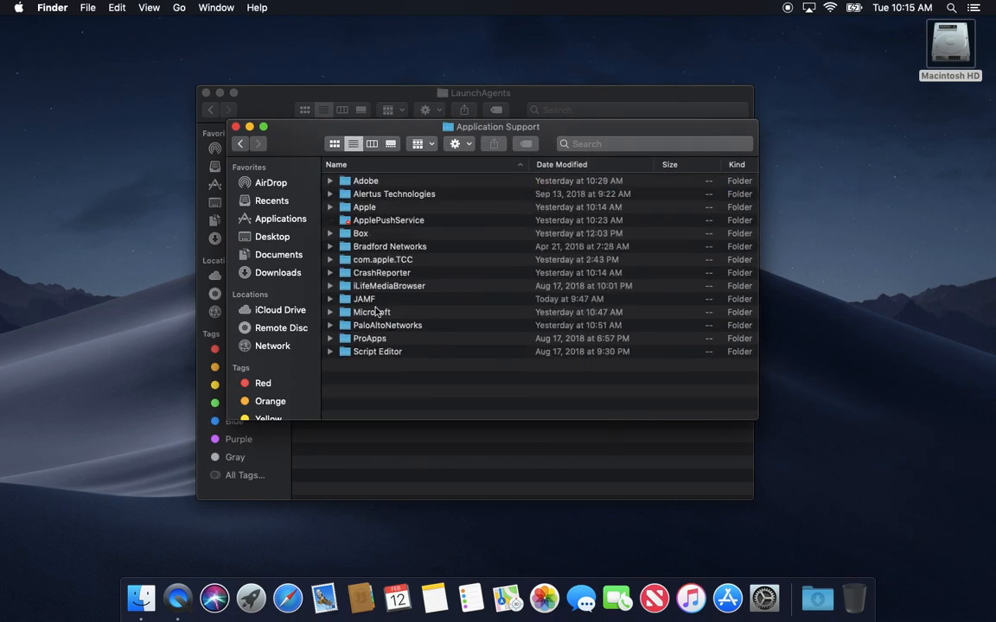
{"action": "double_click", "coordinate": [372, 312]}
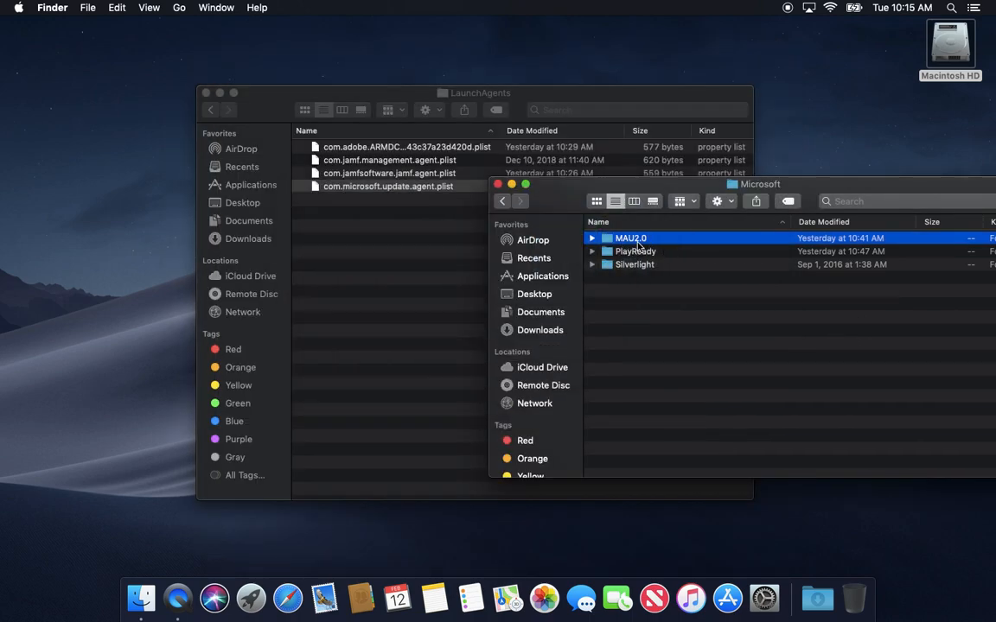
{"action": "double_click", "coordinate": [630, 237]}
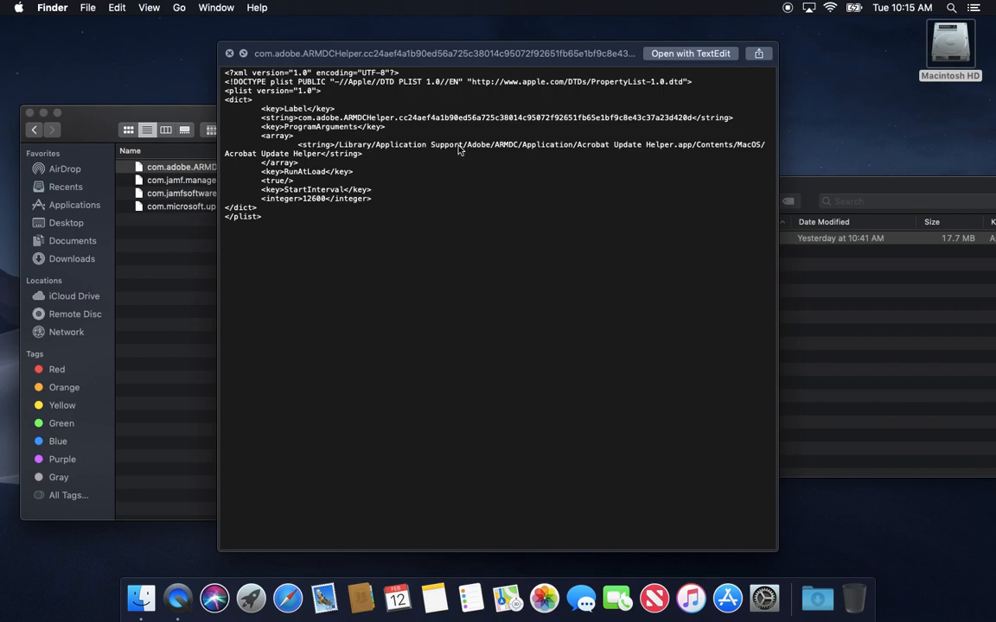
{"action": "mouse_move", "coordinate": [436, 110]}
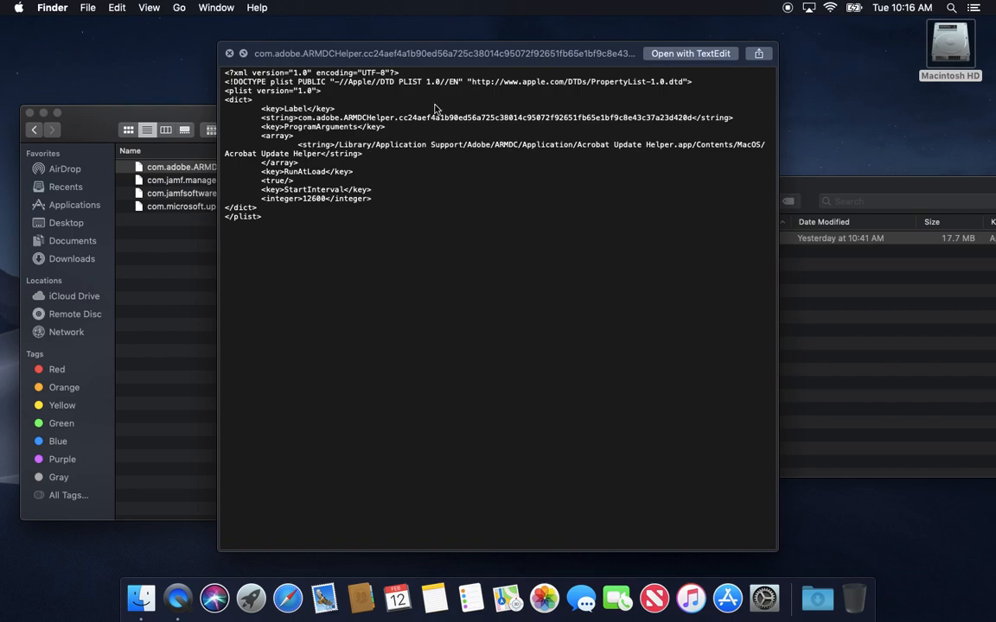
{"action": "mouse_move", "coordinate": [326, 139]}
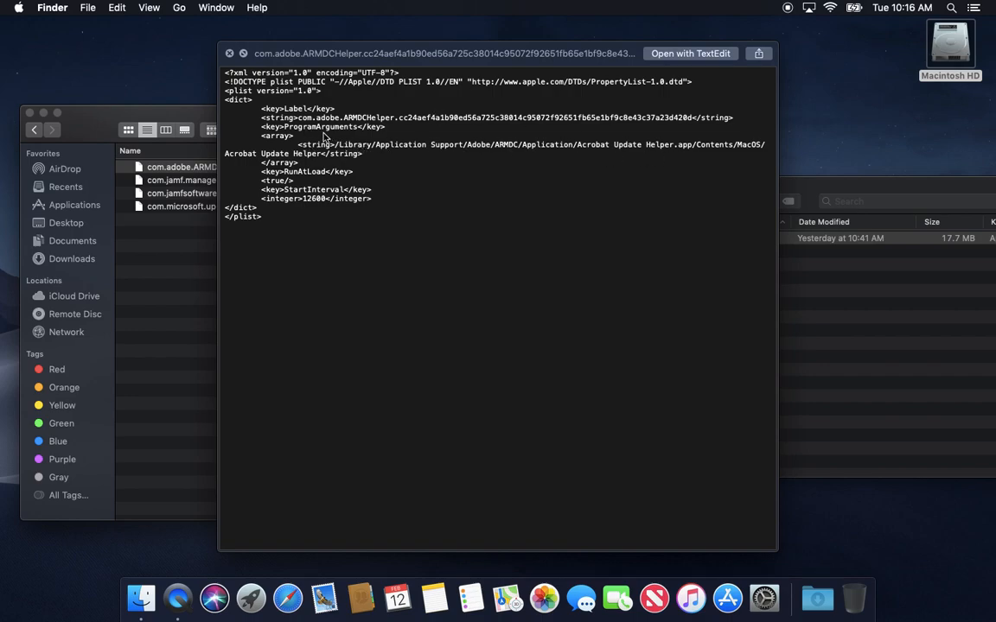
{"action": "mouse_move", "coordinate": [474, 162]}
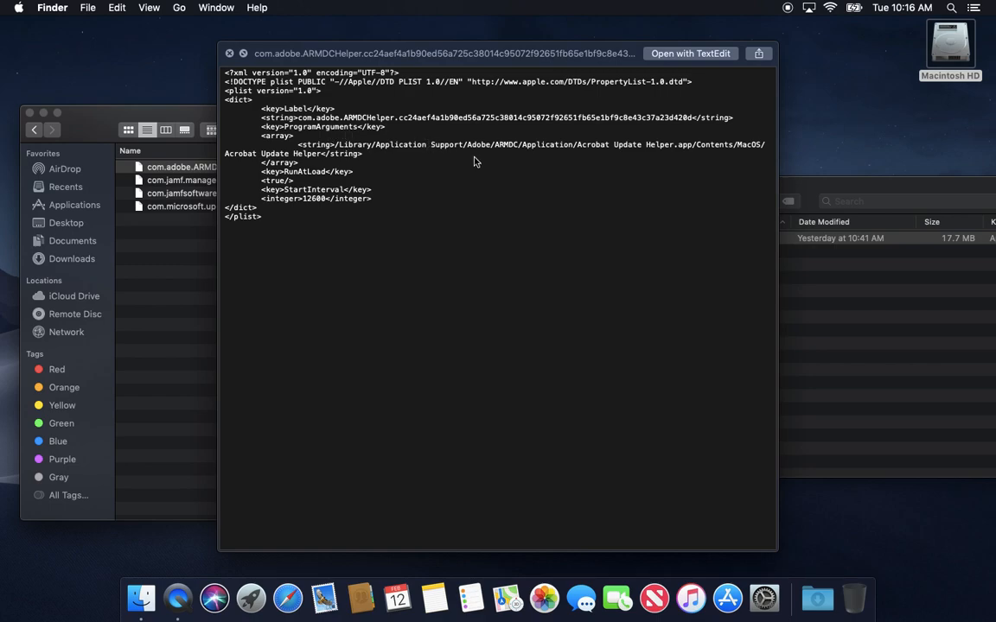
{"action": "mouse_move", "coordinate": [366, 152]}
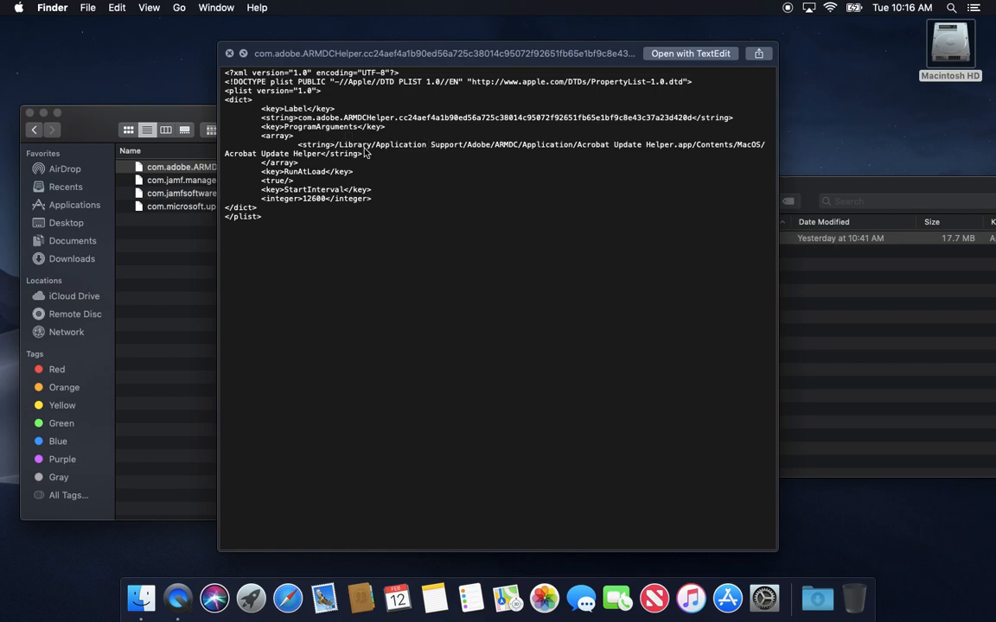
{"action": "mouse_move", "coordinate": [458, 159]}
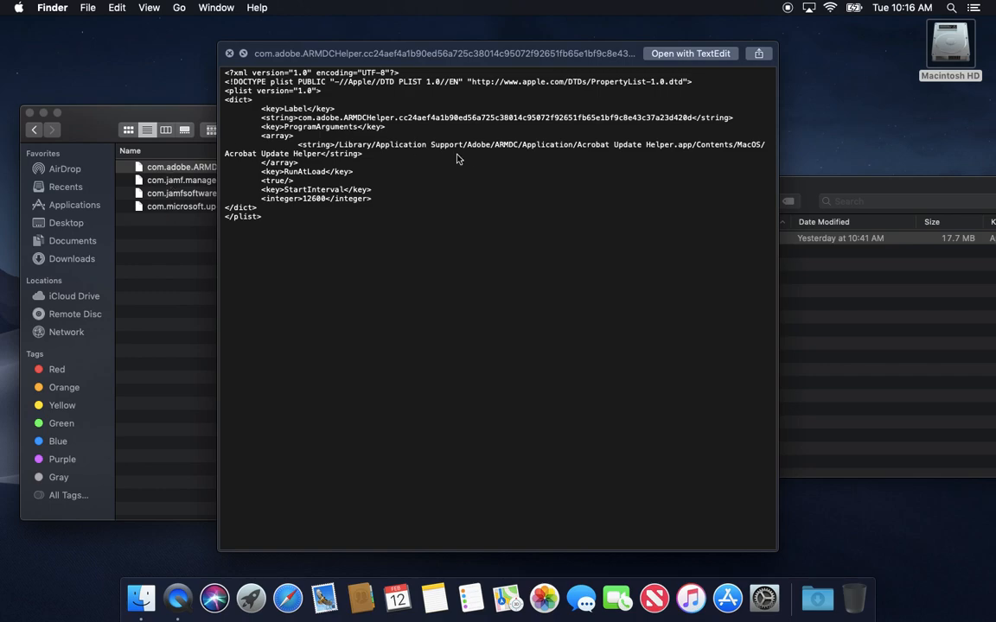
{"action": "mouse_move", "coordinate": [427, 166]}
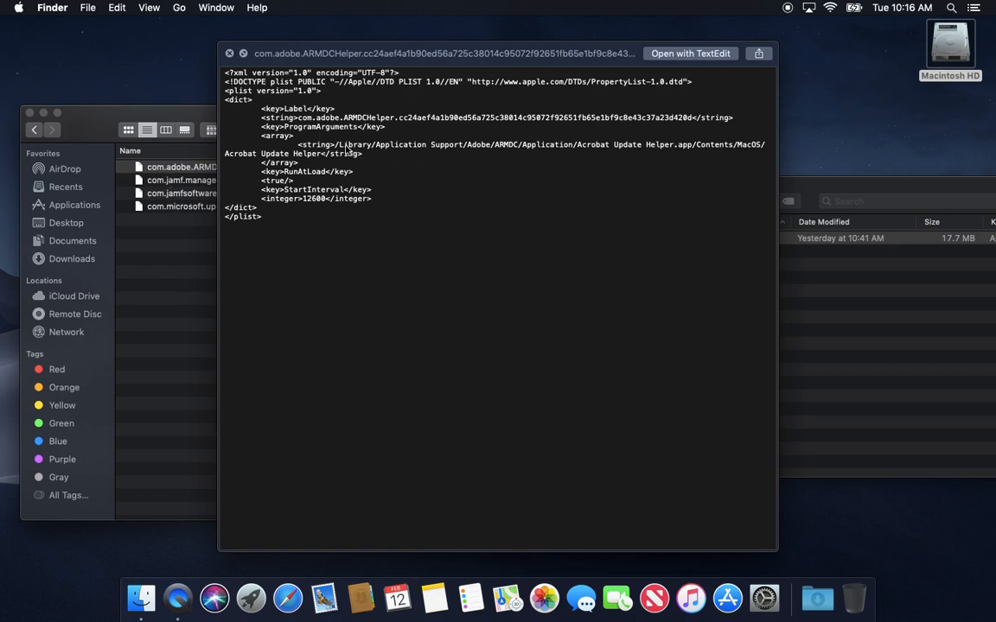
{"action": "mouse_move", "coordinate": [481, 158]}
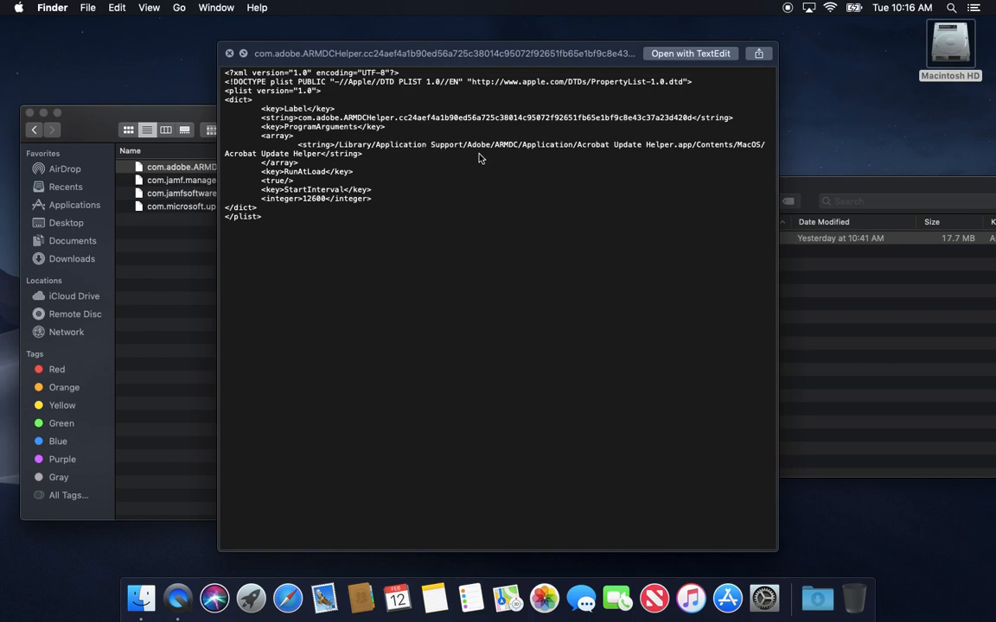
{"action": "mouse_move", "coordinate": [461, 187]}
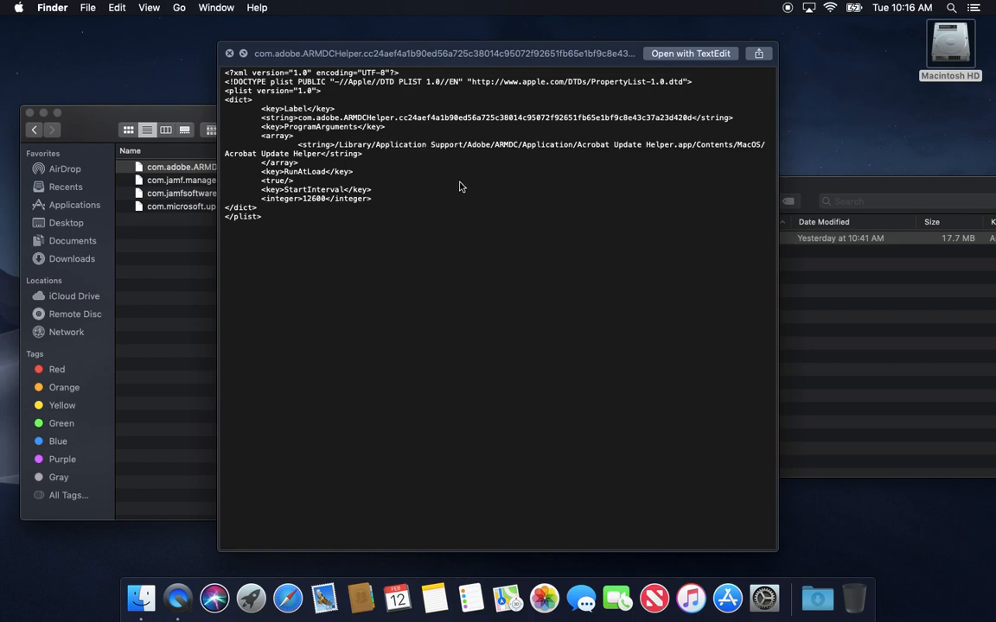
{"action": "mouse_move", "coordinate": [379, 158]}
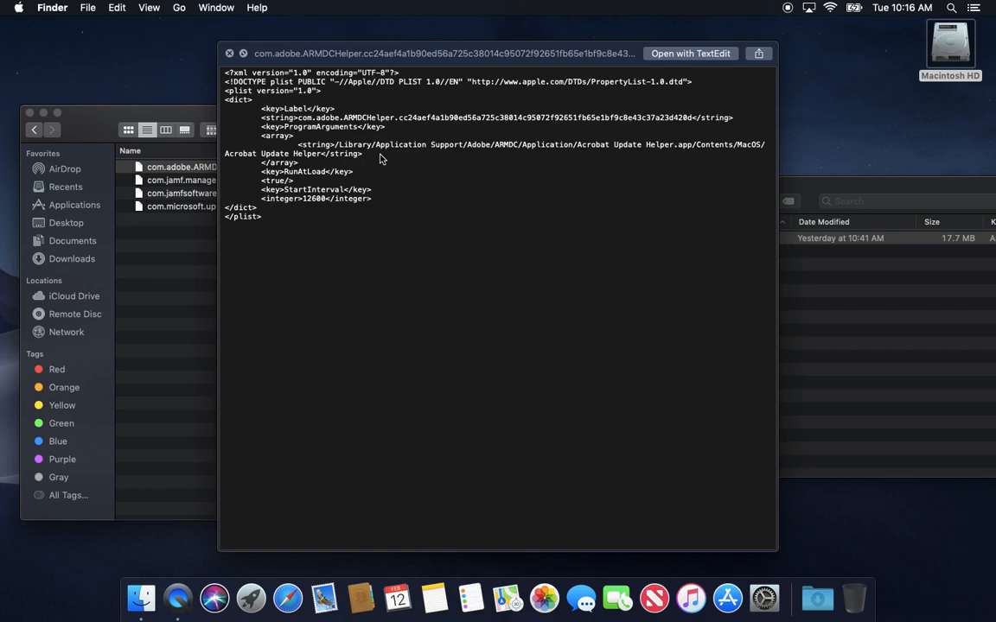
{"action": "mouse_move", "coordinate": [390, 164]}
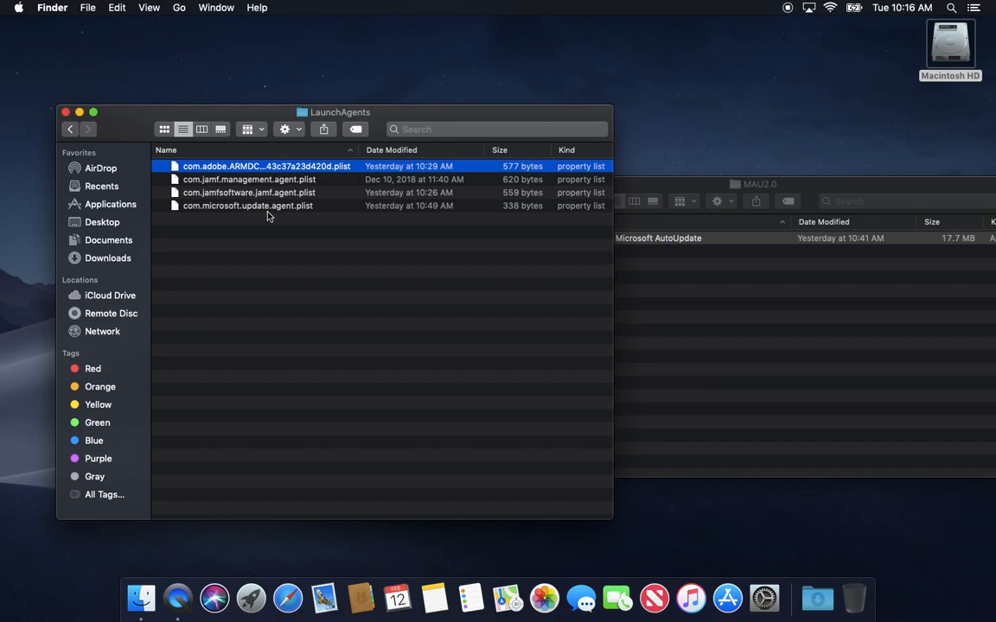
{"action": "mouse_move", "coordinate": [268, 179]}
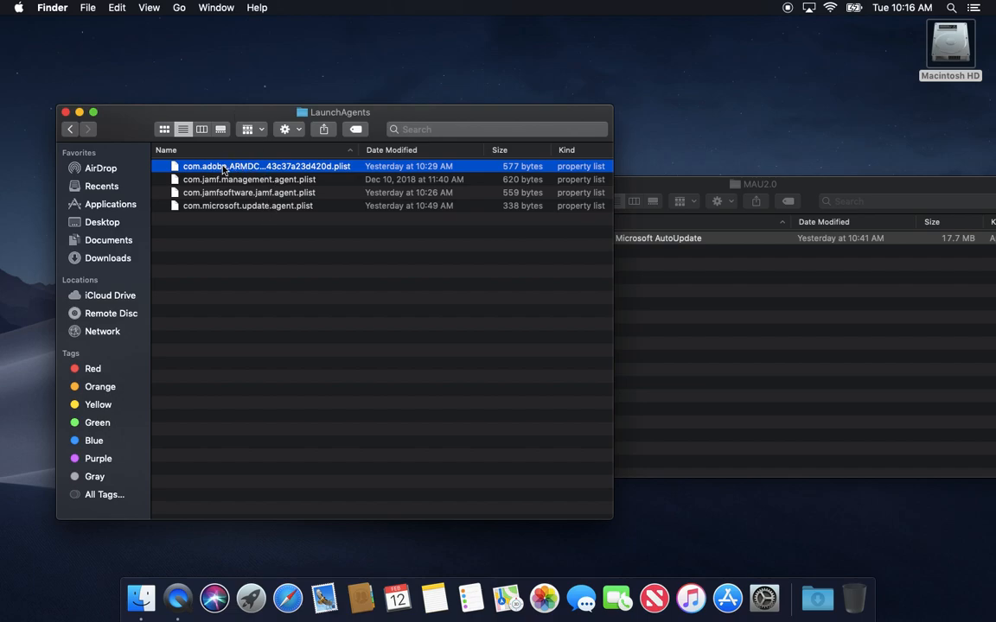
{"action": "left_click", "coordinate": [247, 205]}
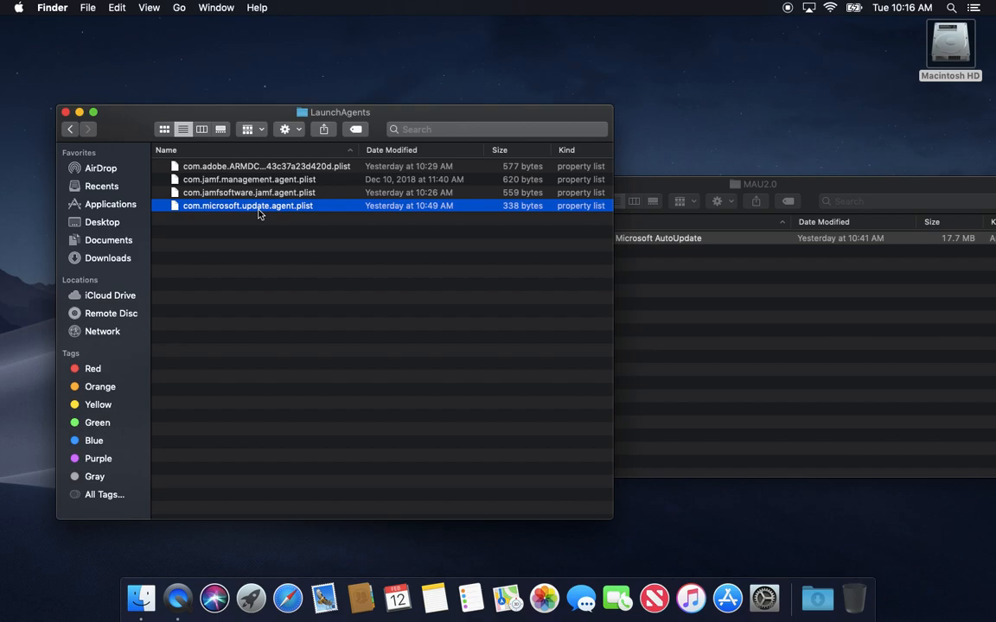
{"action": "mouse_move", "coordinate": [265, 256]}
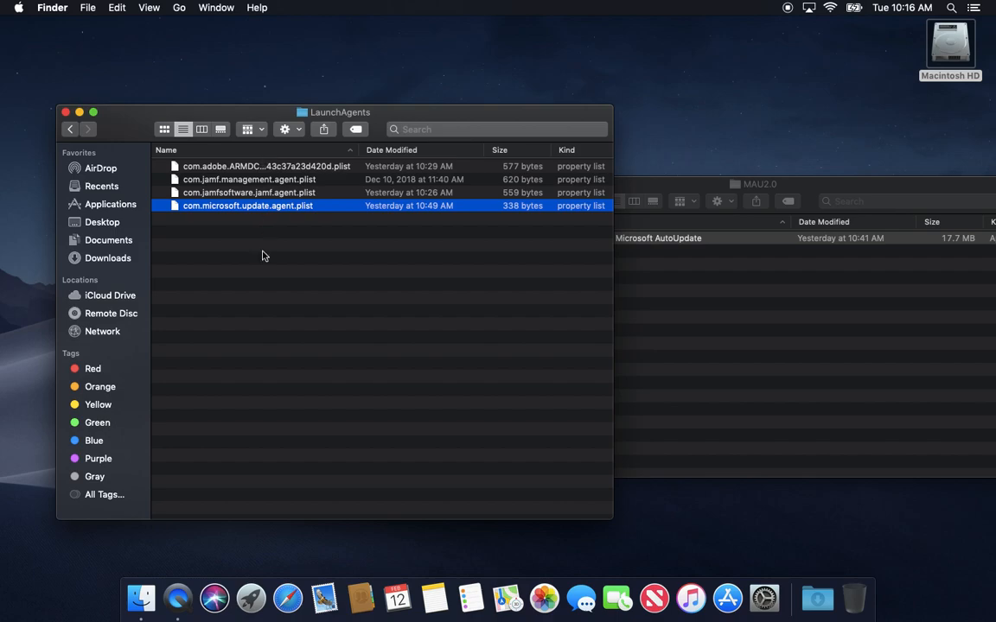
{"action": "mouse_move", "coordinate": [206, 313]}
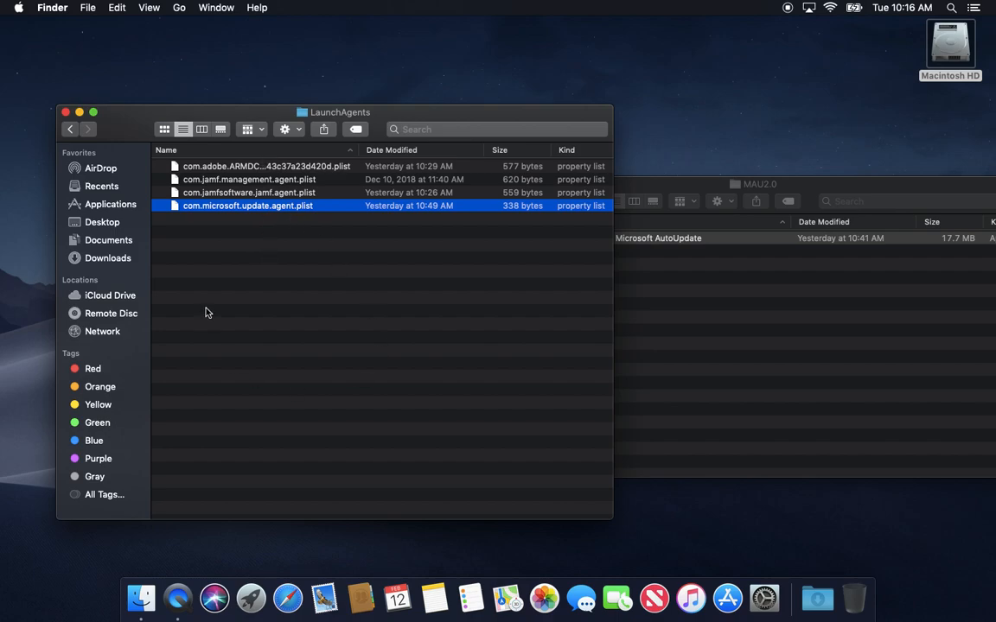
{"action": "mouse_move", "coordinate": [407, 272]}
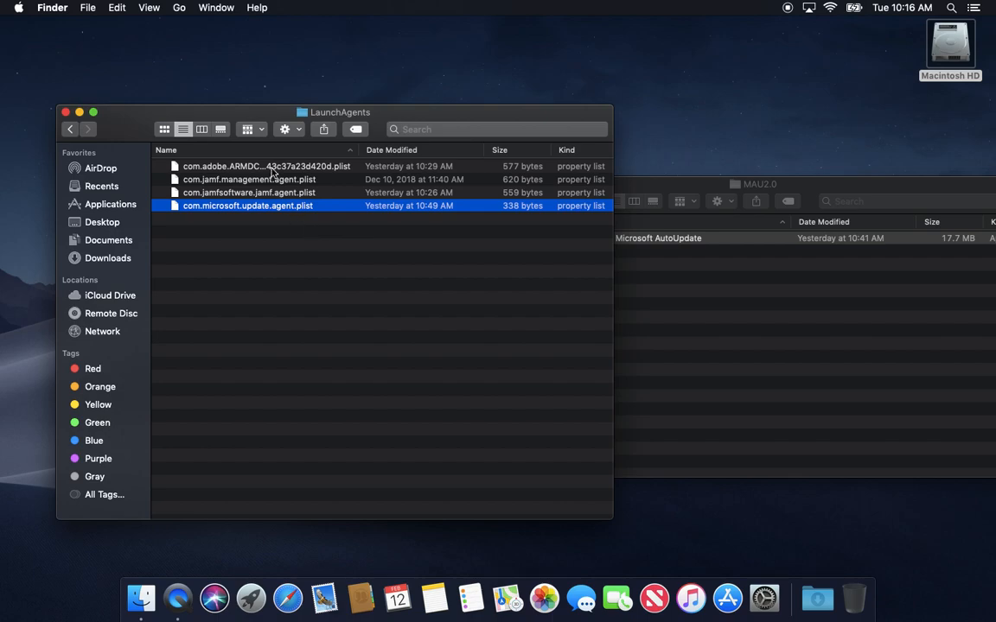
{"action": "mouse_move", "coordinate": [268, 224]}
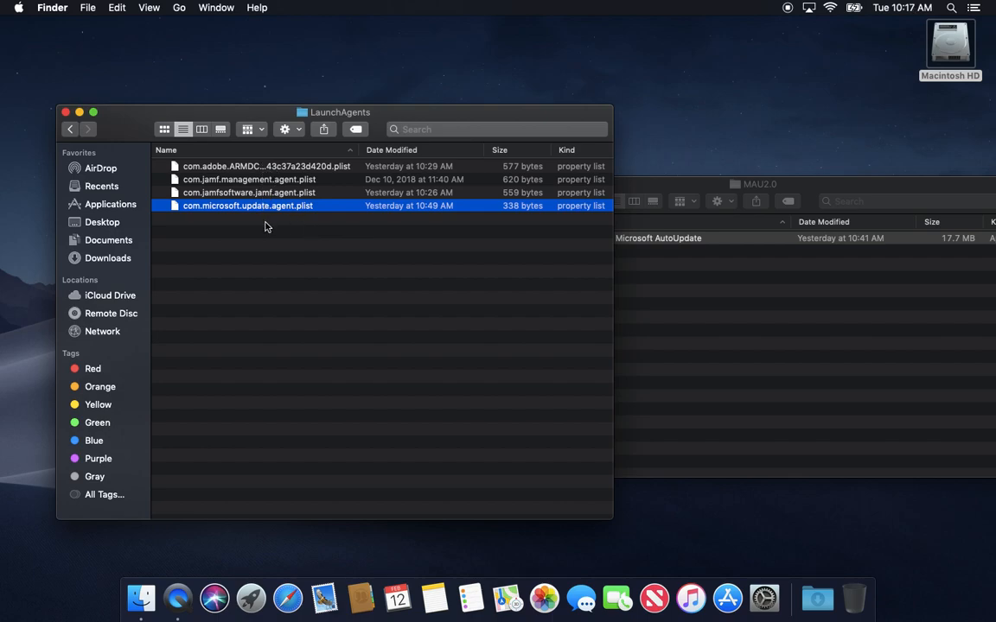
{"action": "mouse_move", "coordinate": [921, 54]}
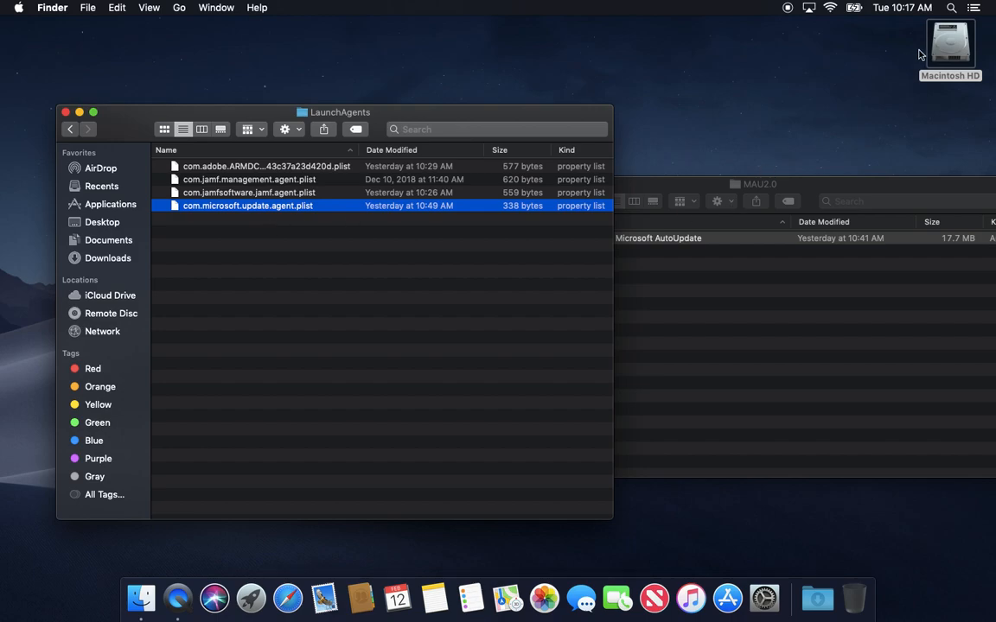
{"action": "type", "text": "ter"}
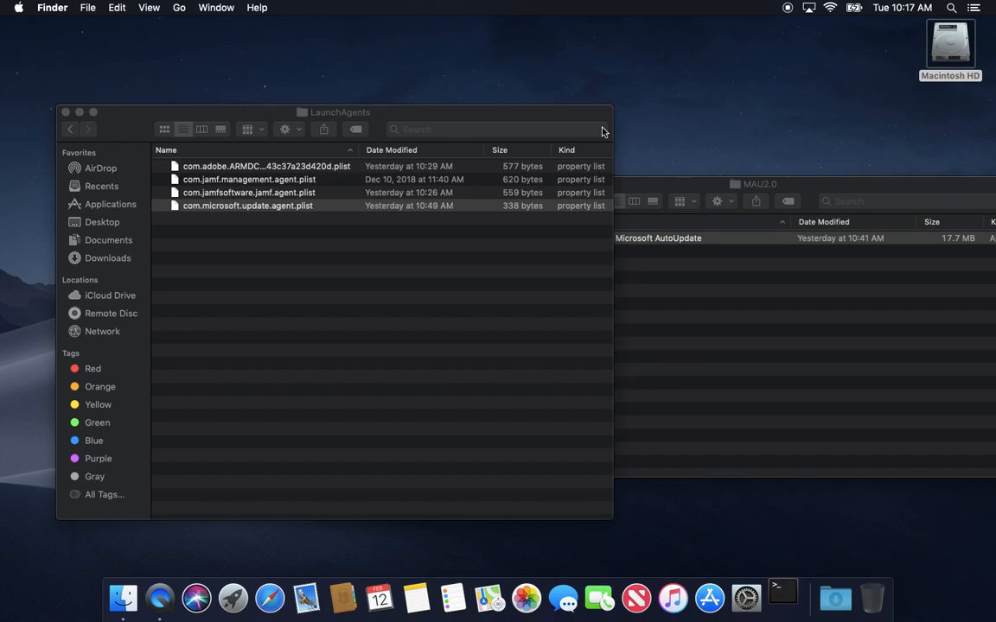
Run 'launchctl unload' on /Library/LaunchAgents/com.microsoft.update.agent.plist in Terminal.
{"action": "left_click", "coordinate": [781, 597]}
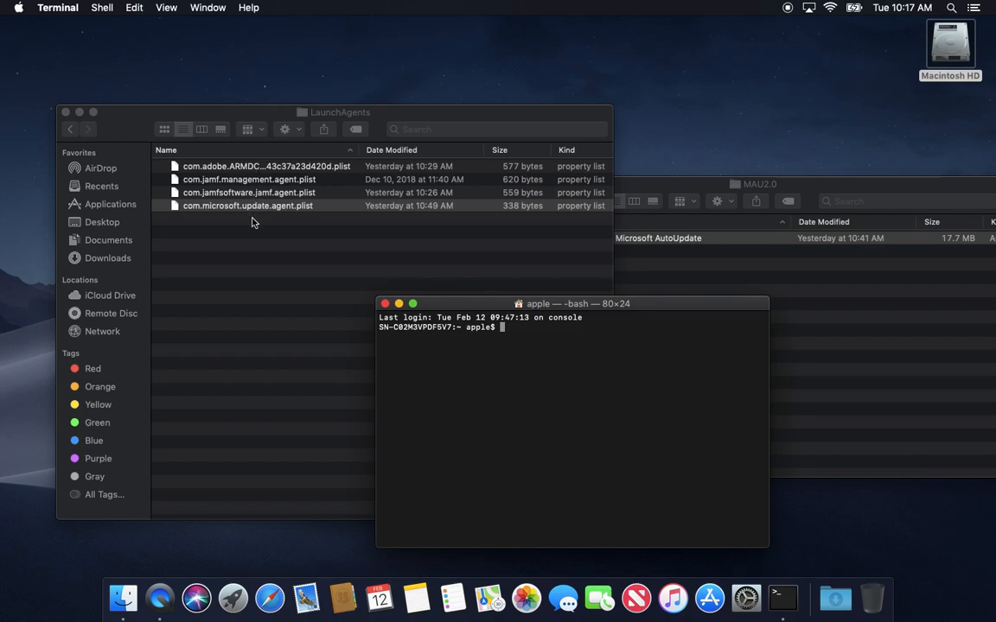
{"action": "mouse_move", "coordinate": [226, 193]}
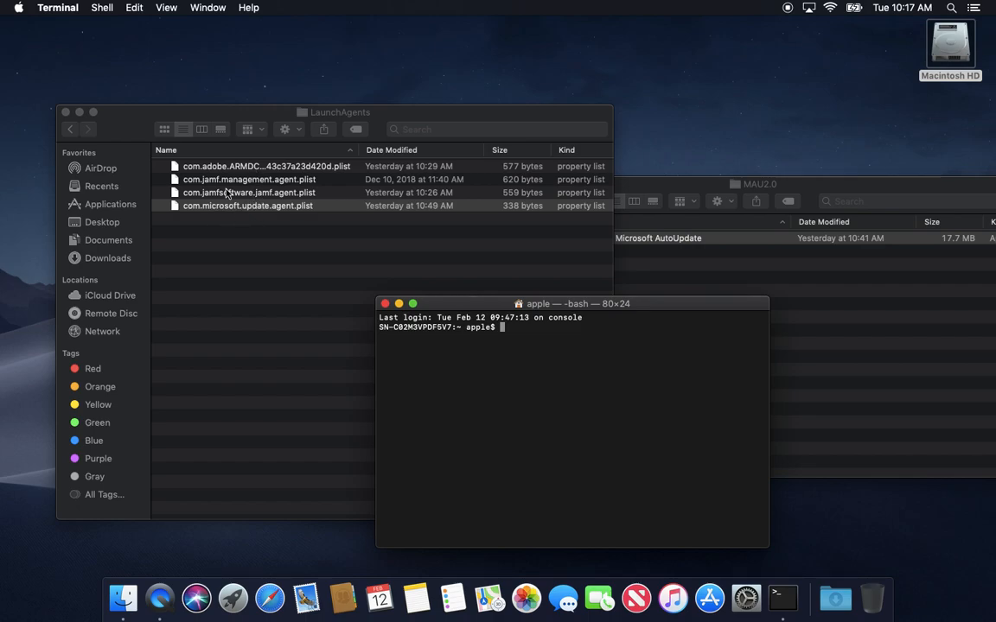
{"action": "mouse_move", "coordinate": [221, 221]}
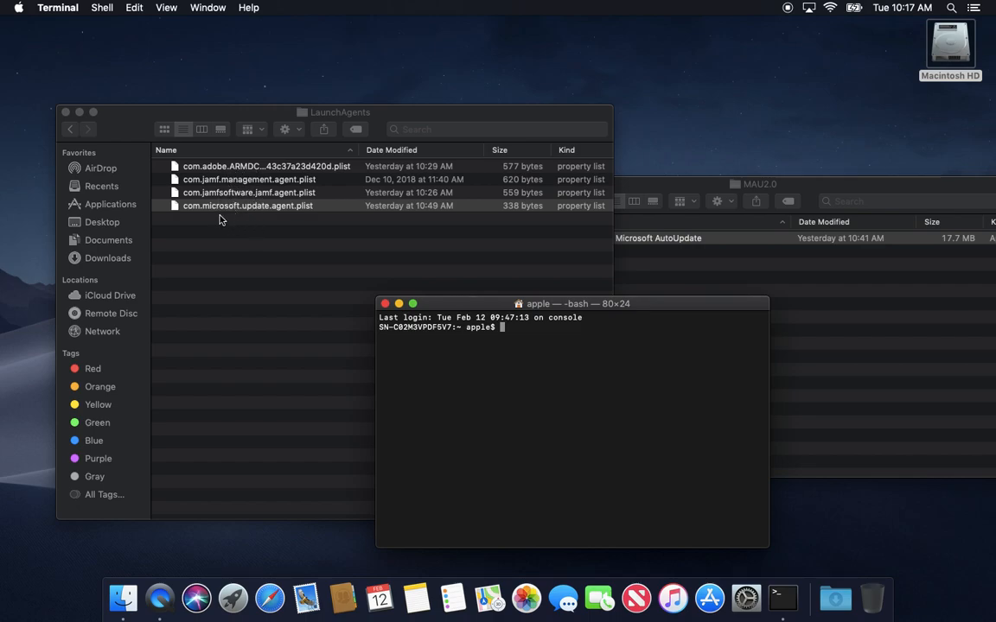
{"action": "mouse_move", "coordinate": [216, 219]}
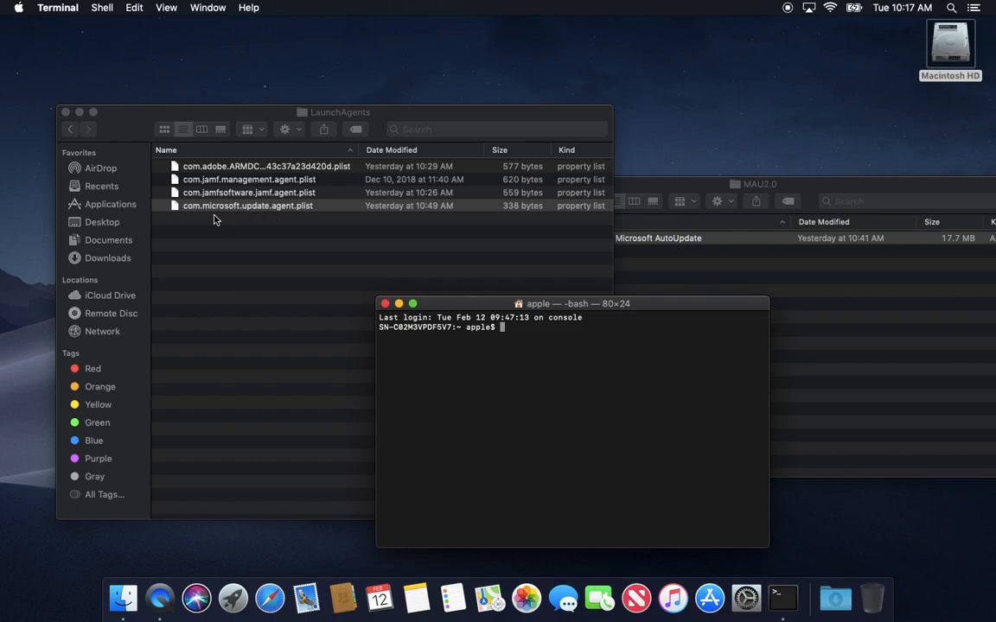
{"action": "mouse_move", "coordinate": [245, 214]}
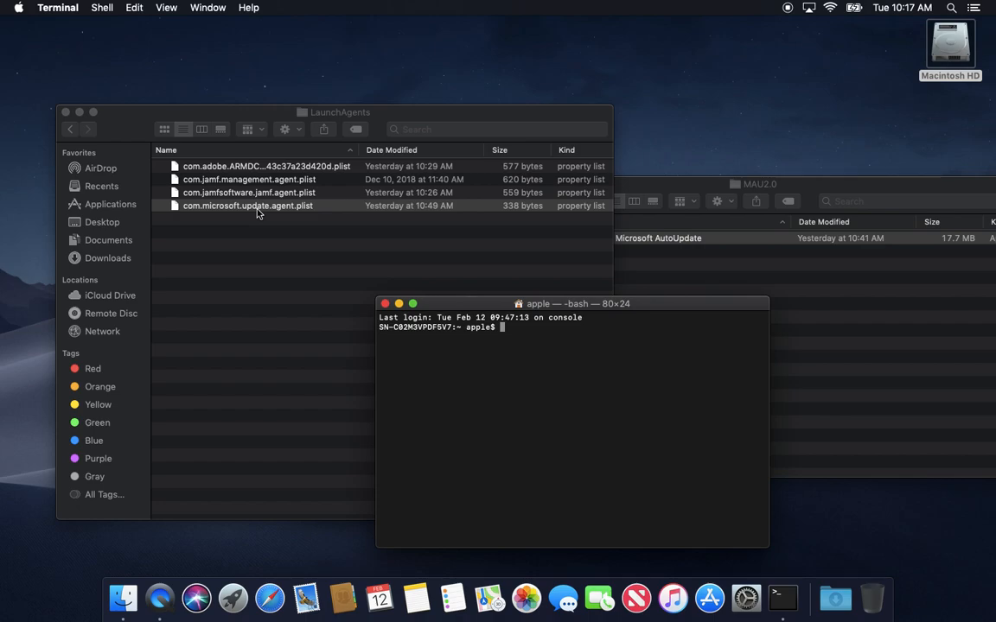
{"action": "mouse_move", "coordinate": [473, 279]}
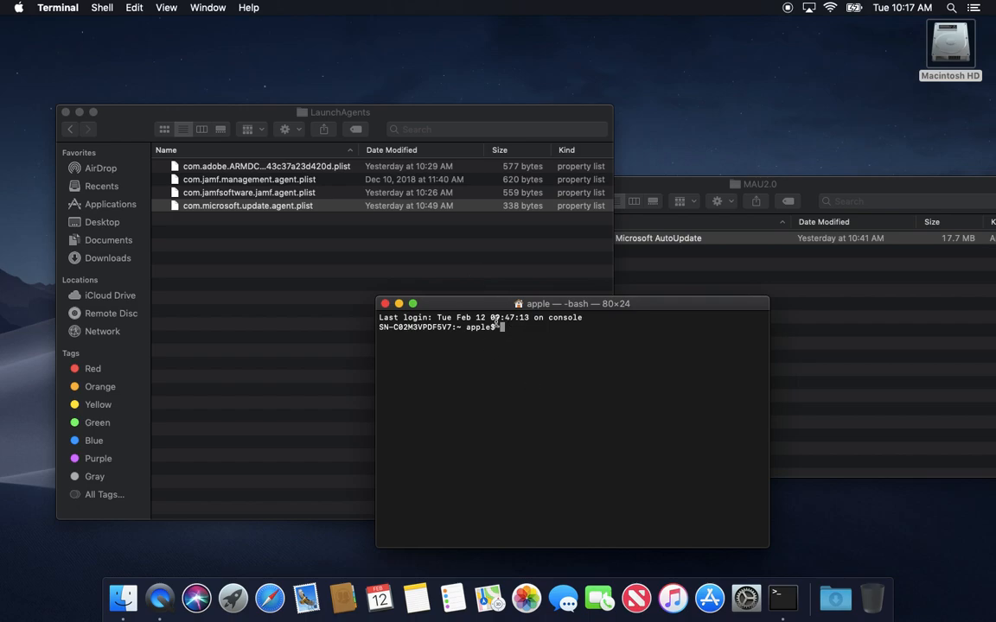
{"action": "mouse_move", "coordinate": [521, 367]}
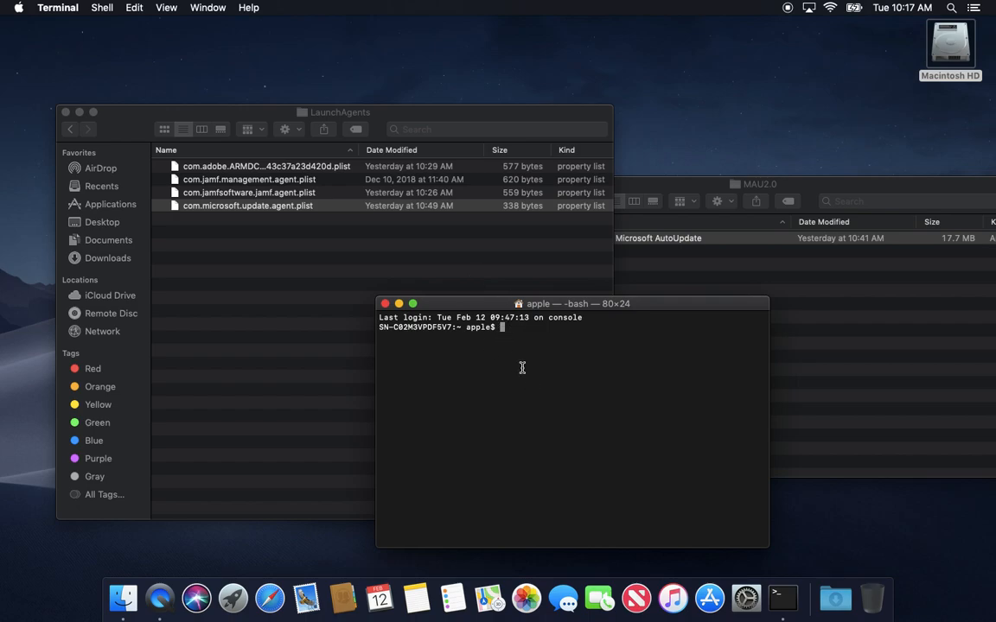
{"action": "type", "text": "launchctl"}
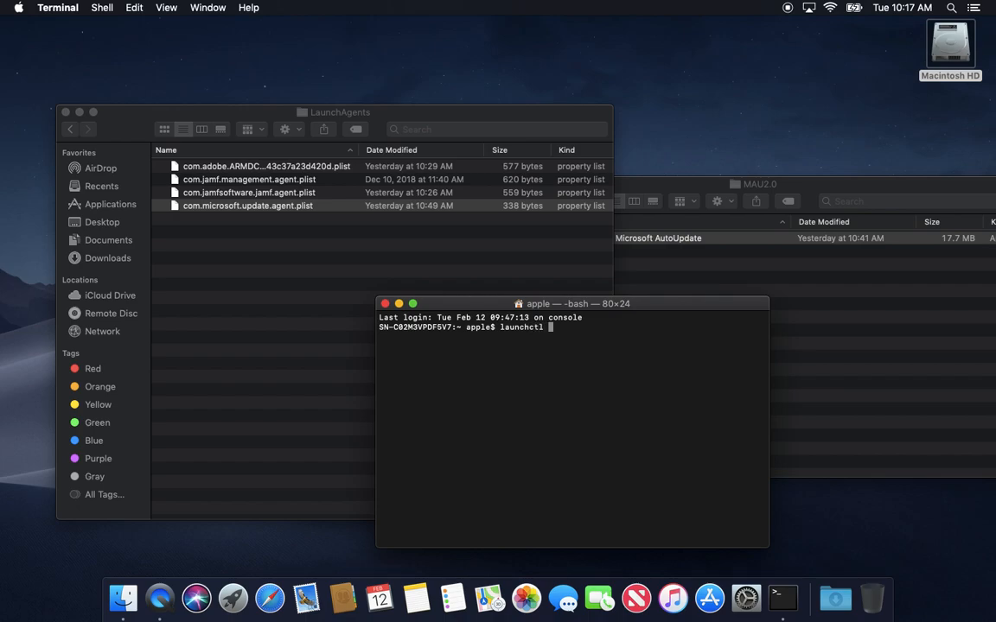
{"action": "type", "text": "un"}
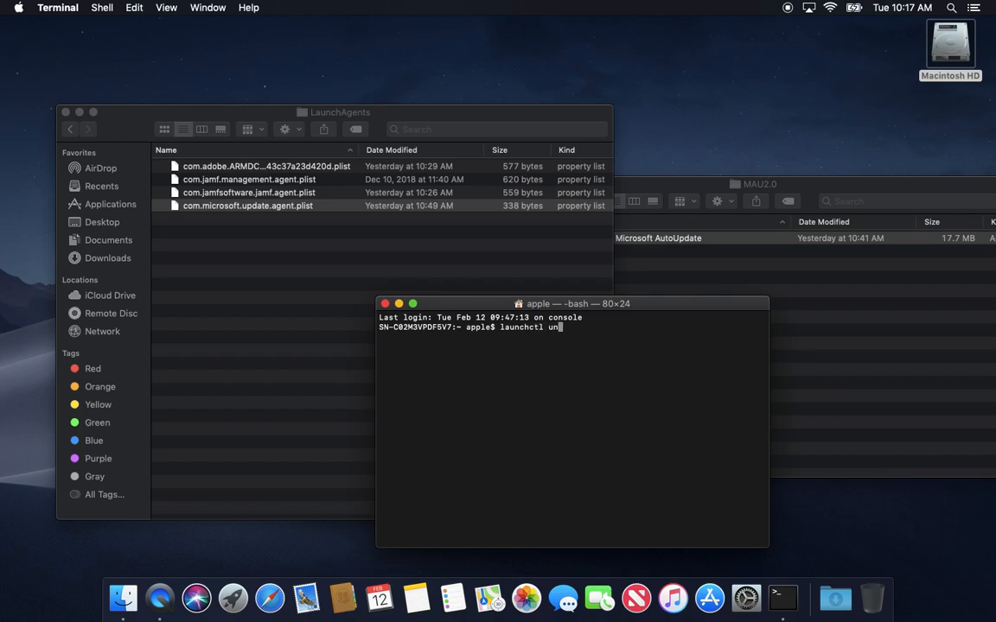
{"action": "type", "text": "load"}
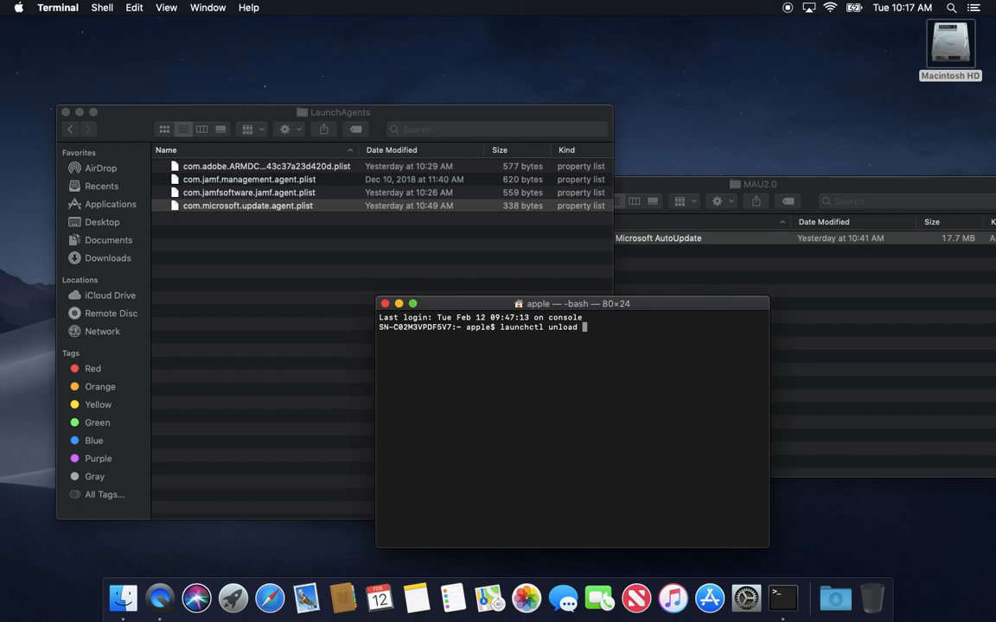
{"action": "mouse_move", "coordinate": [230, 211]}
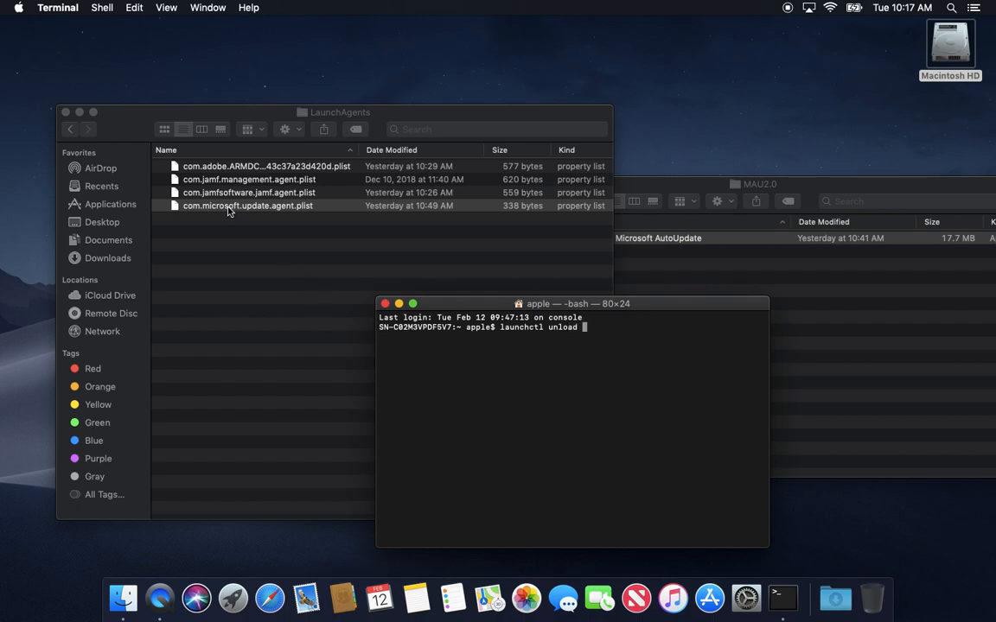
{"action": "left_click_drag", "start_coordinate": [246, 206], "coordinate": [265, 239]}
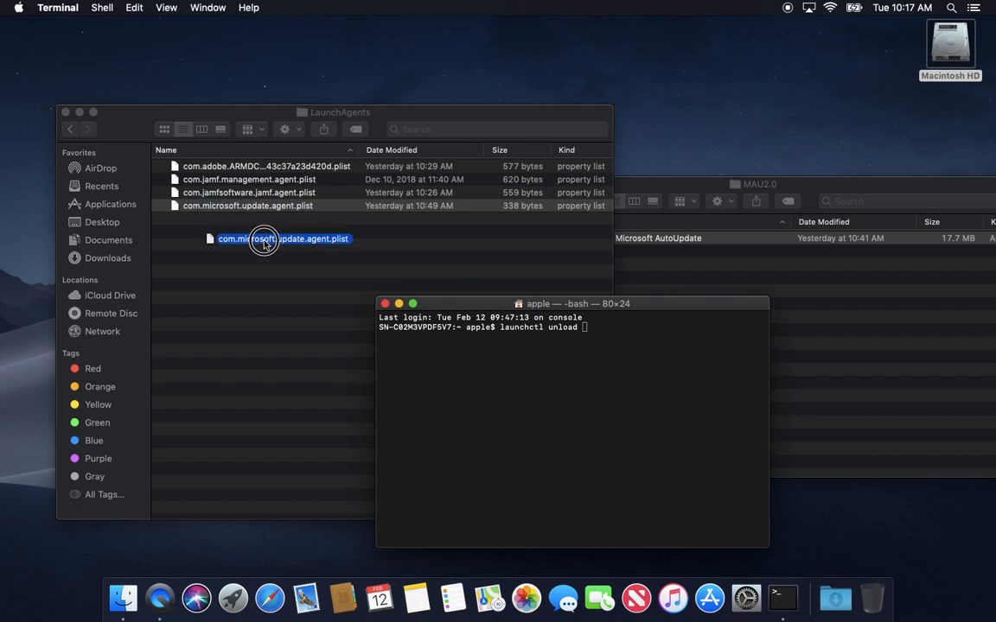
{"action": "left_click_drag", "start_coordinate": [263, 240], "coordinate": [566, 303]}
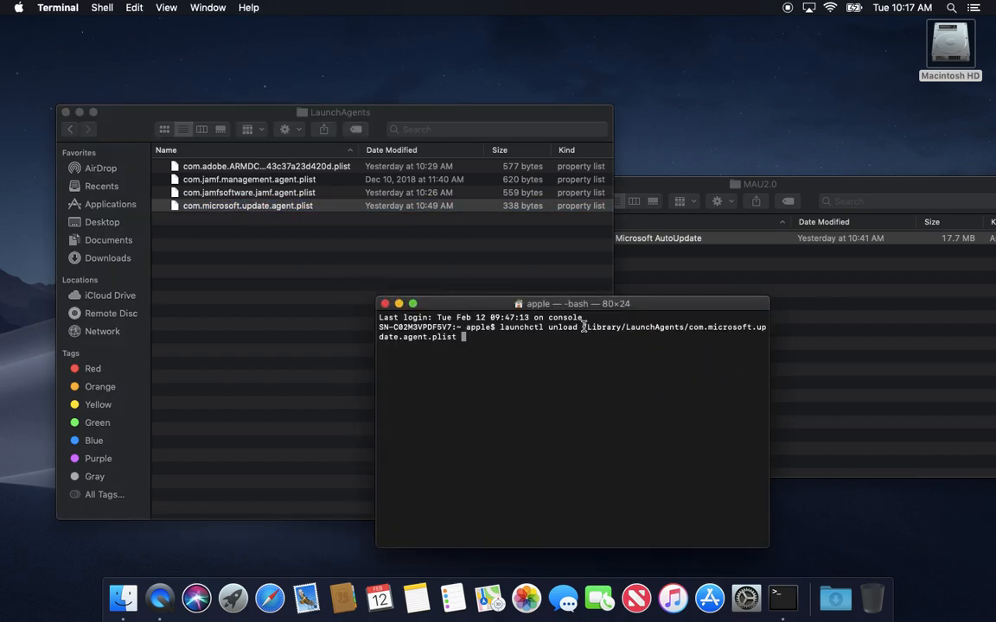
{"action": "mouse_move", "coordinate": [491, 359]}
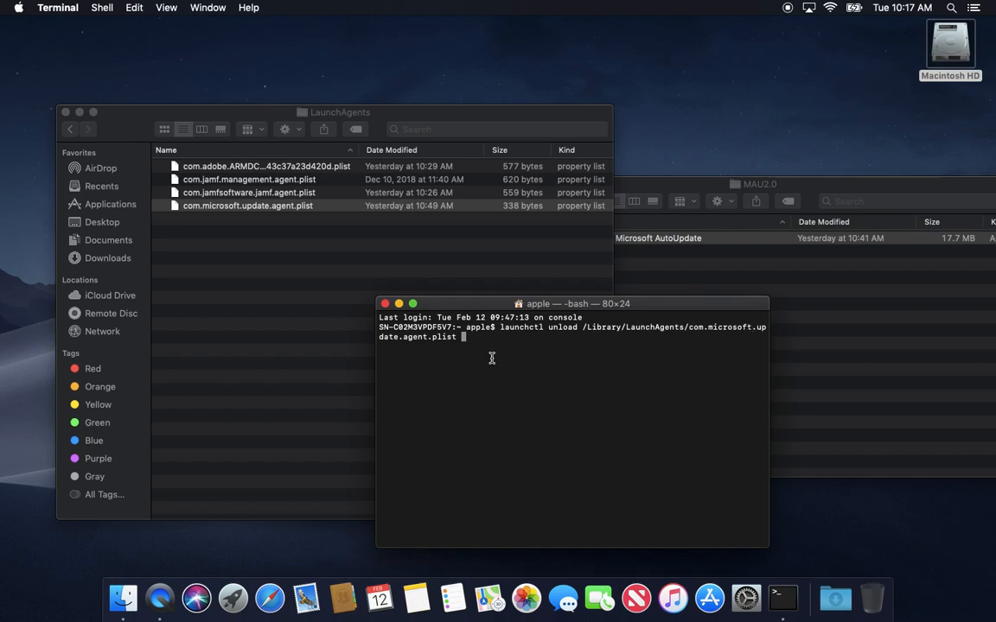
{"action": "key", "text": "Return"}
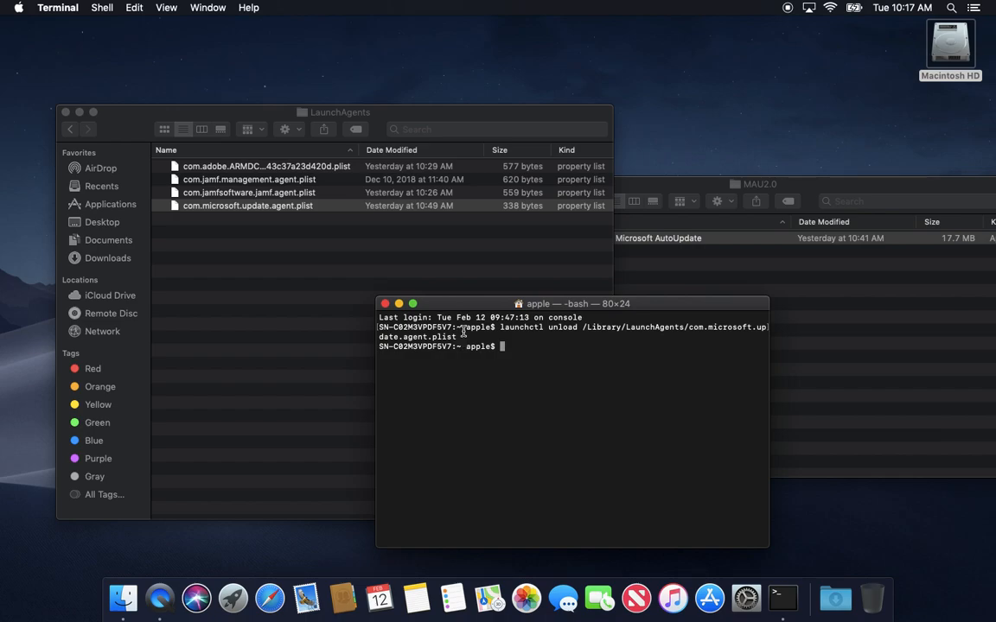
{"action": "mouse_move", "coordinate": [521, 332]}
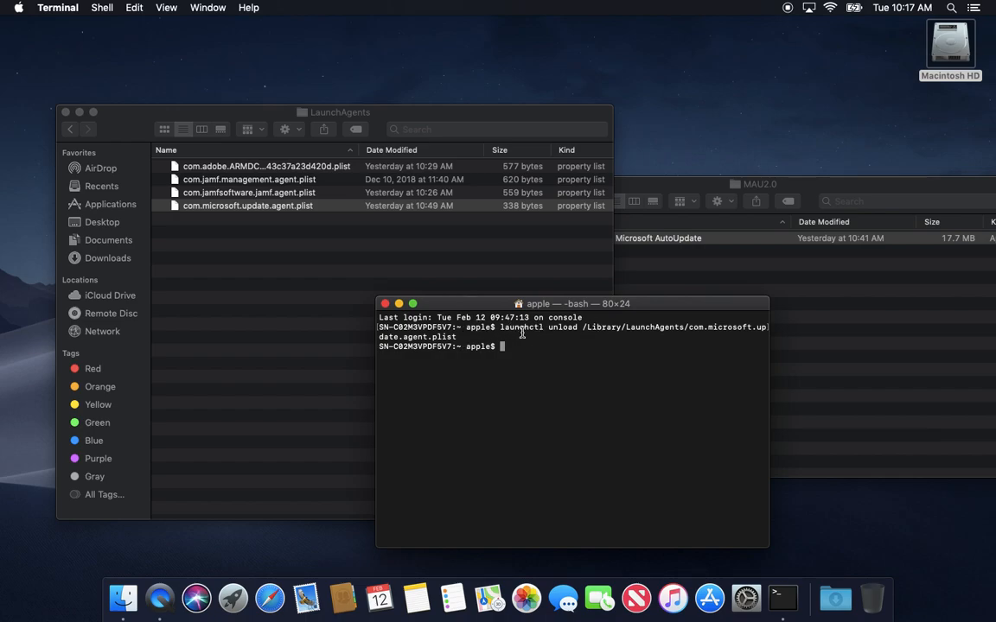
{"action": "mouse_move", "coordinate": [647, 330]}
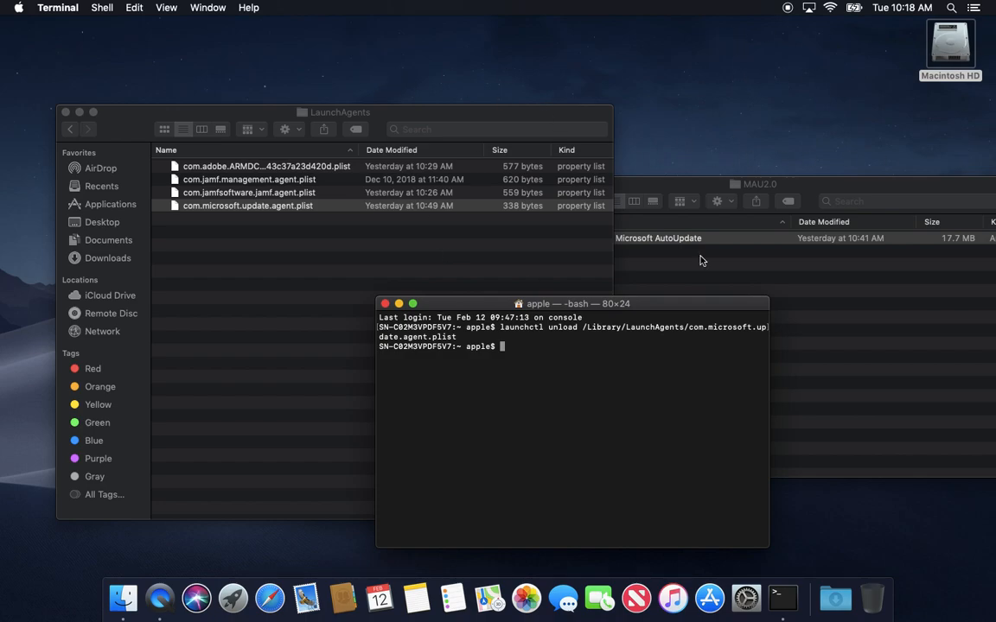
{"action": "mouse_move", "coordinate": [540, 446]}
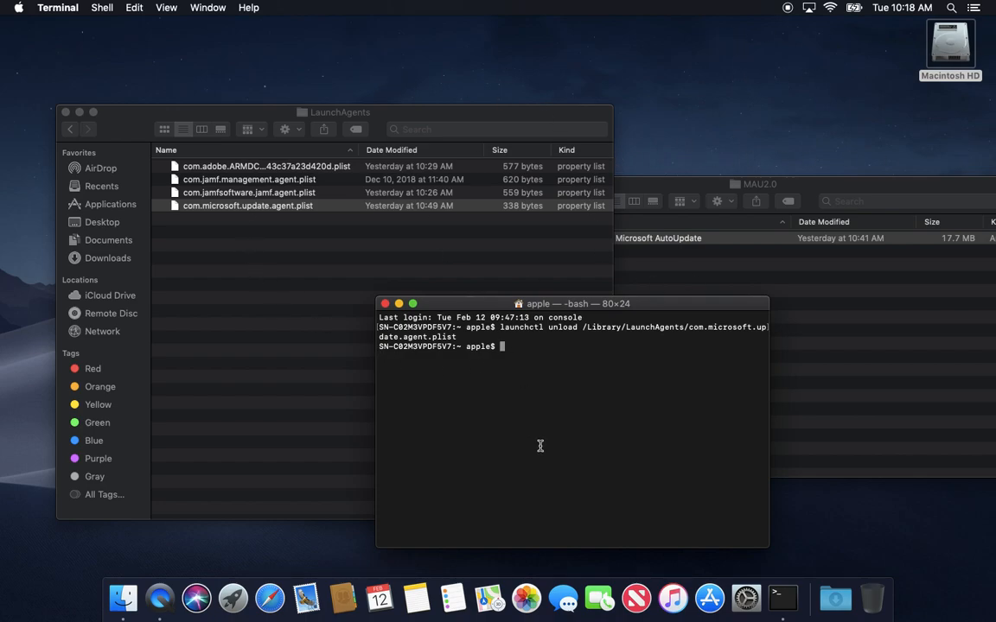
{"action": "mouse_move", "coordinate": [450, 363]}
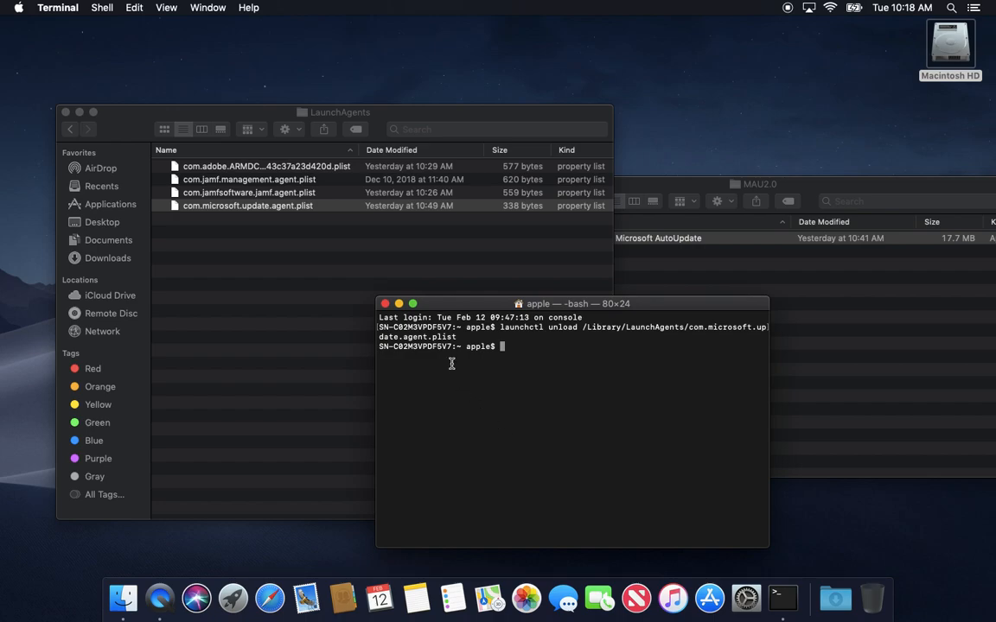
{"action": "mouse_move", "coordinate": [539, 353]}
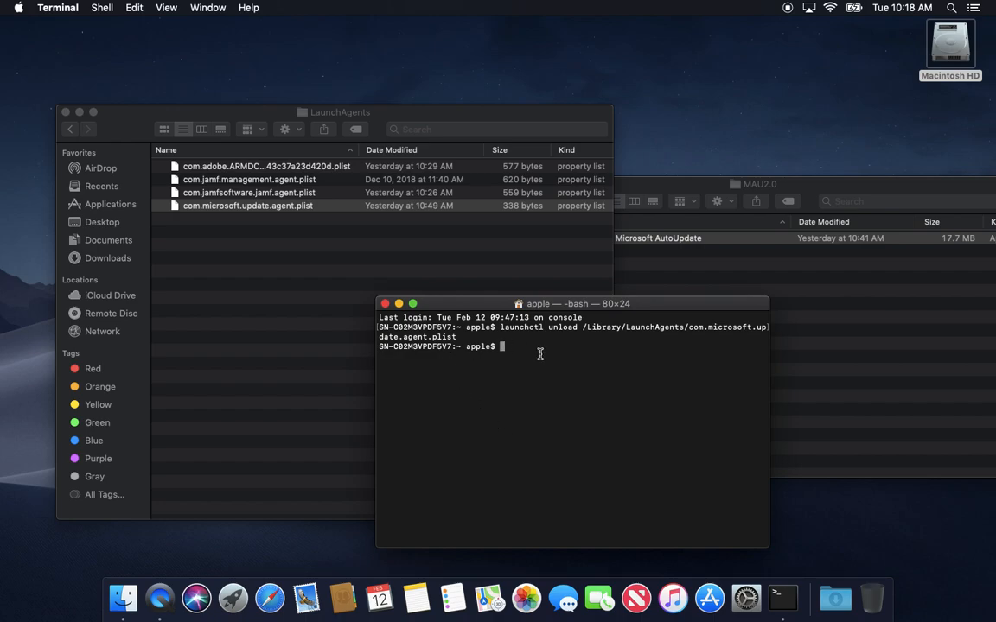
{"action": "mouse_move", "coordinate": [713, 292]}
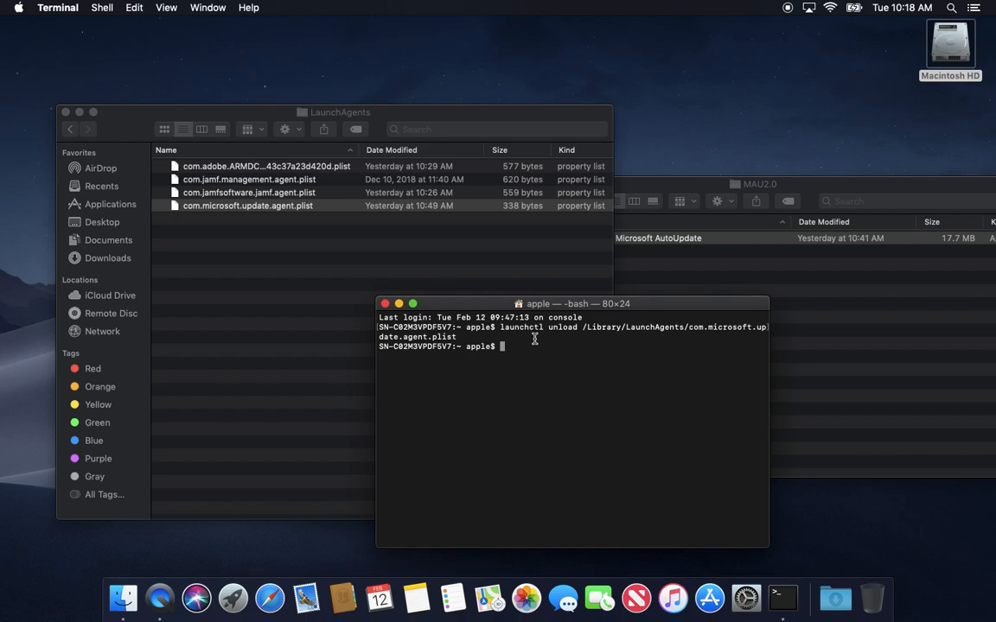
{"action": "mouse_move", "coordinate": [518, 309]}
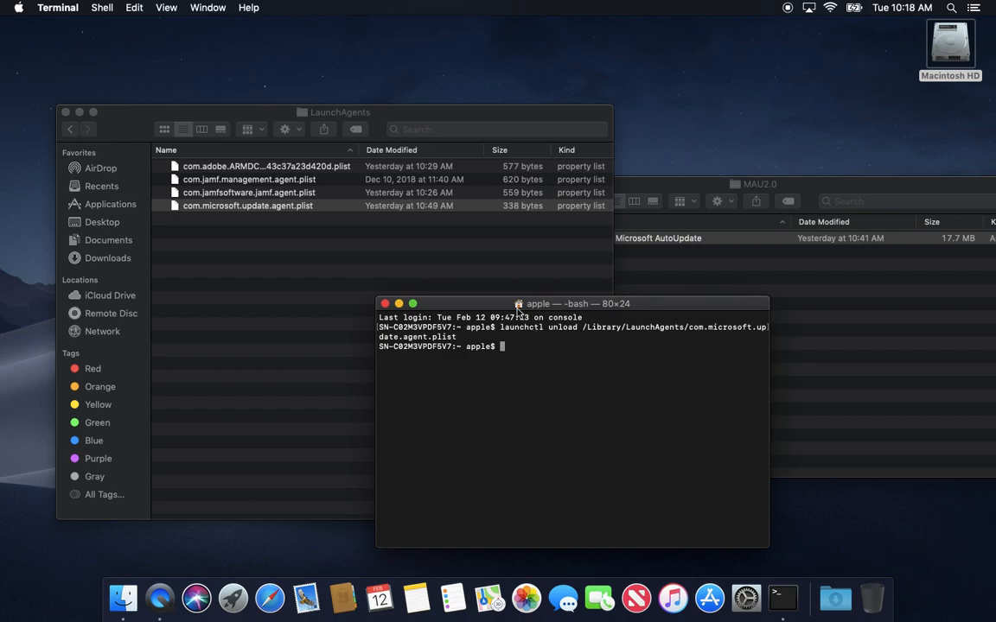
{"action": "mouse_move", "coordinate": [544, 316]}
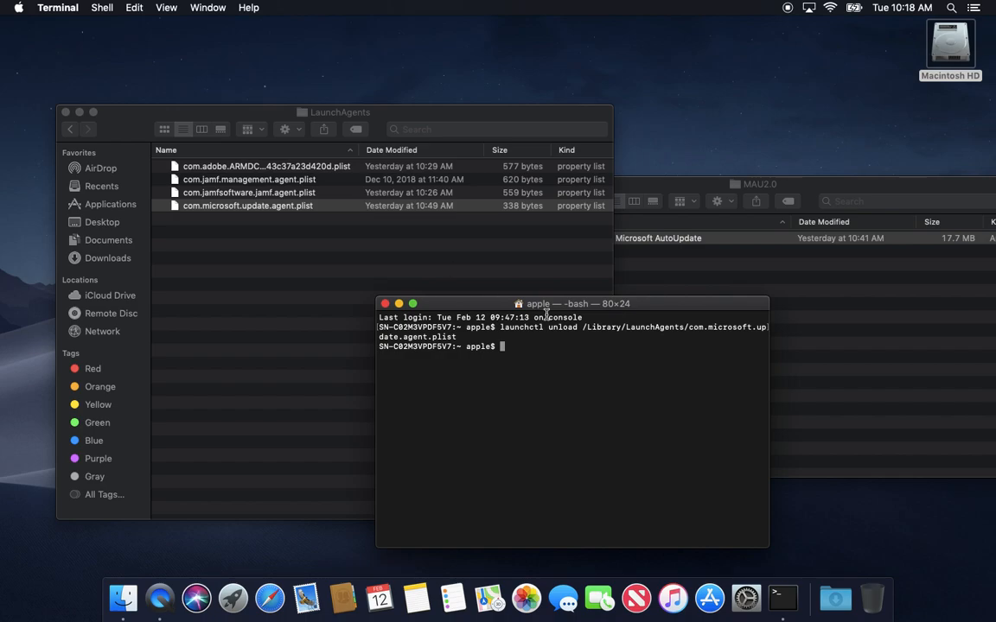
{"action": "mouse_move", "coordinate": [584, 342]}
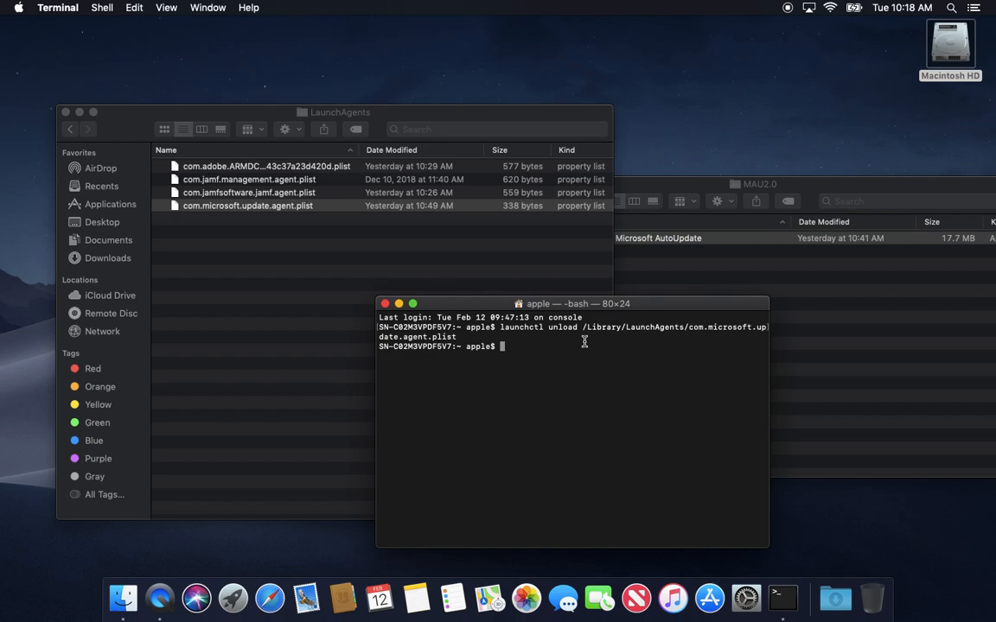
{"action": "mouse_move", "coordinate": [636, 333]}
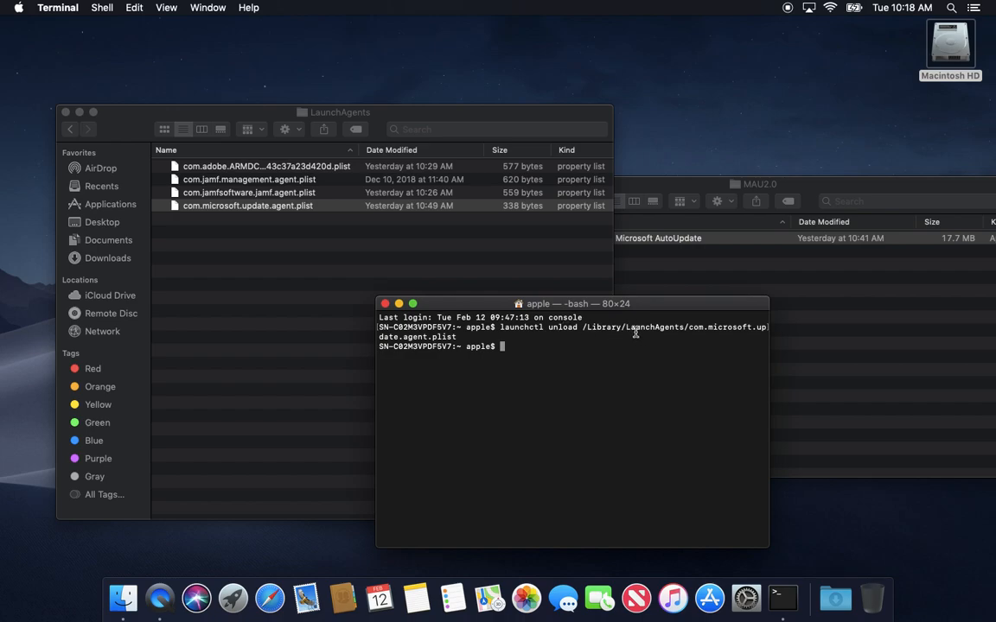
{"action": "mouse_move", "coordinate": [267, 211]}
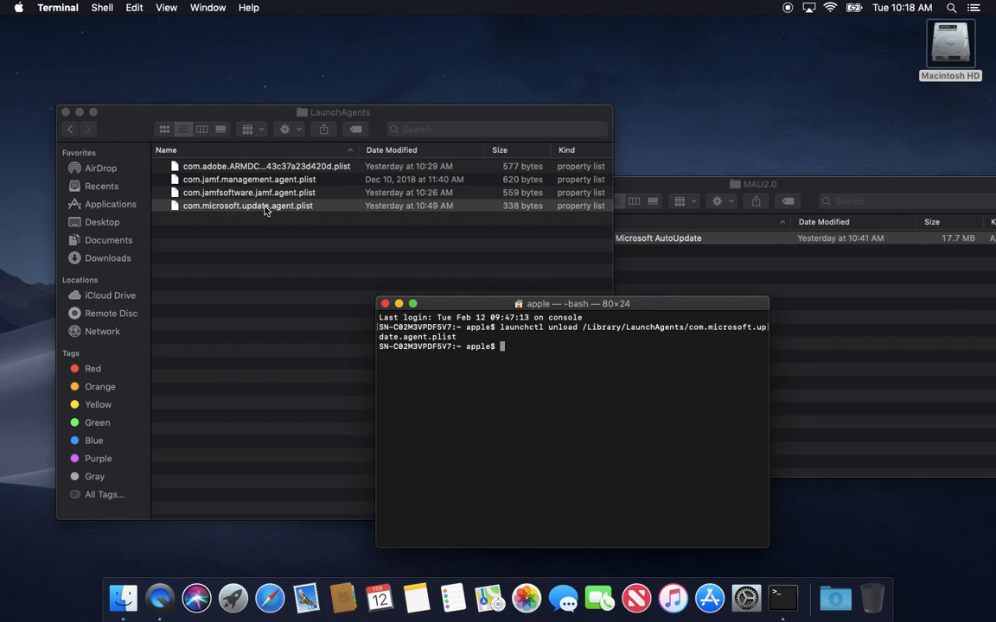
{"action": "mouse_move", "coordinate": [303, 215]}
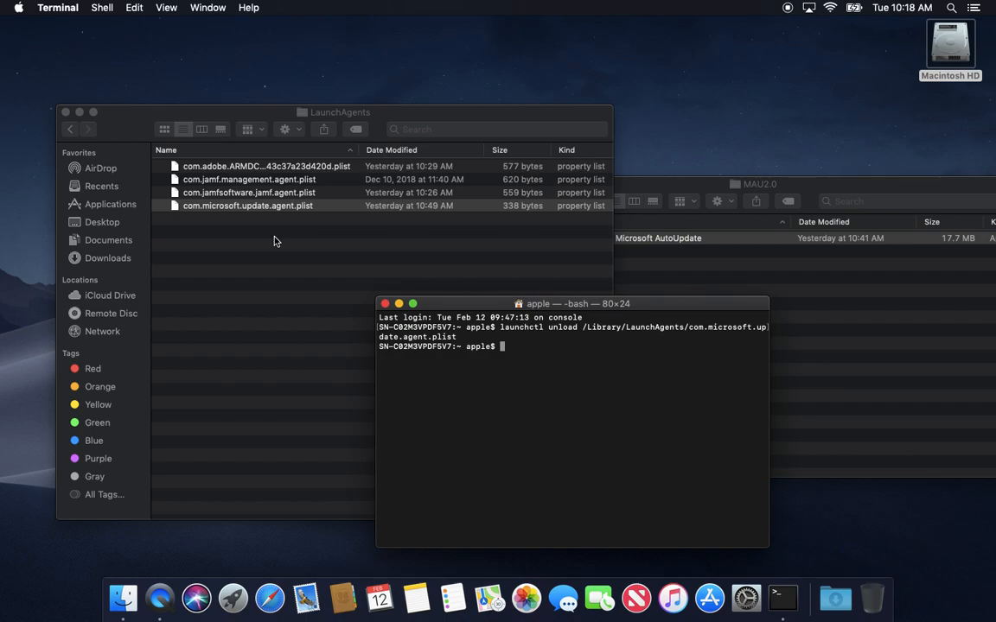
Select com.microsoft.update.agent.plist in the LaunchAgents Finder window to bring Finder forward.
{"action": "left_click", "coordinate": [246, 206]}
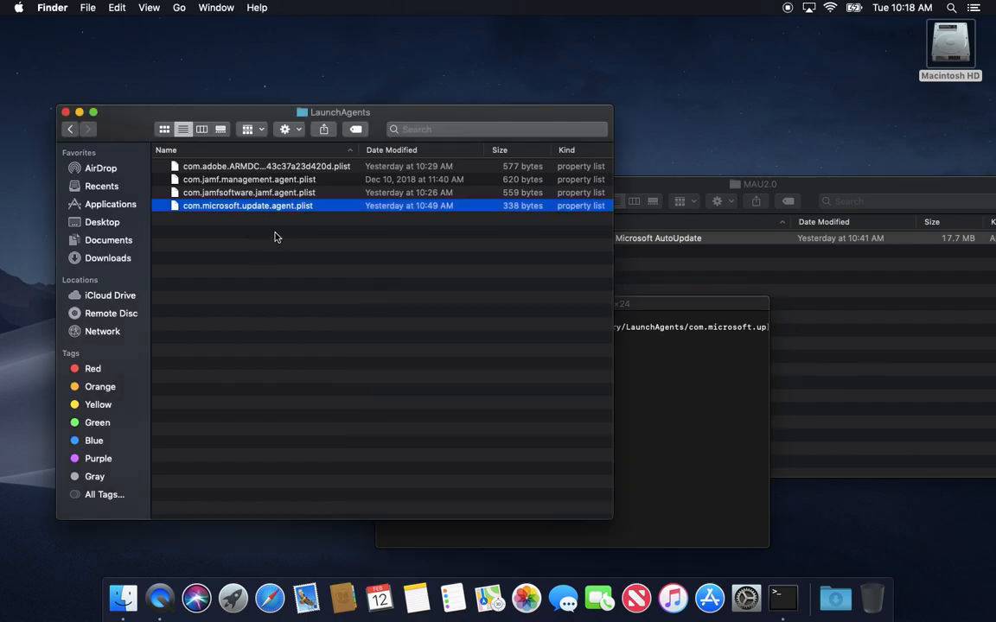
{"action": "mouse_move", "coordinate": [263, 210]}
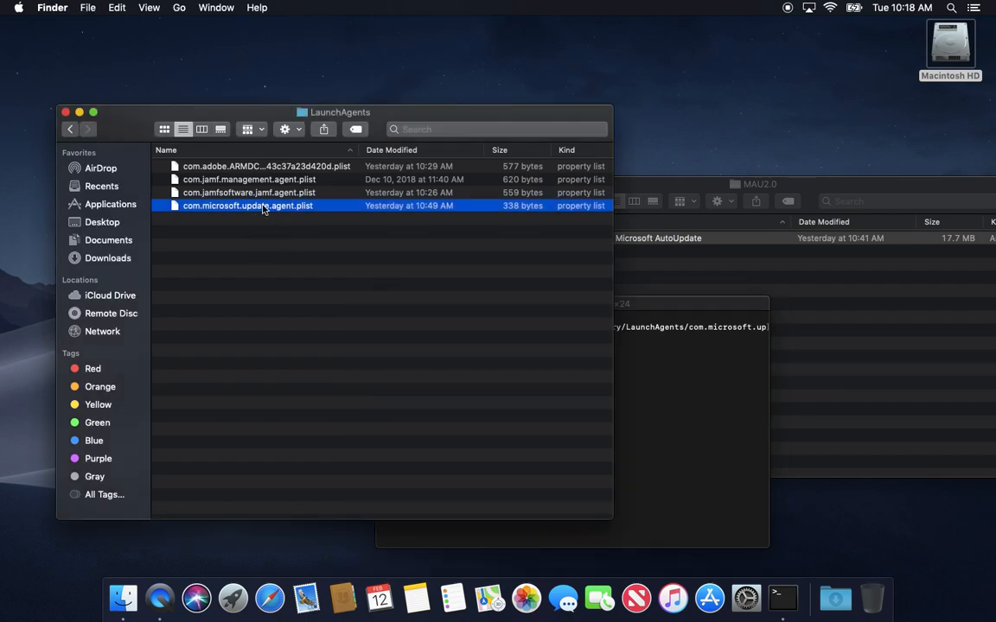
{"action": "mouse_move", "coordinate": [316, 280]}
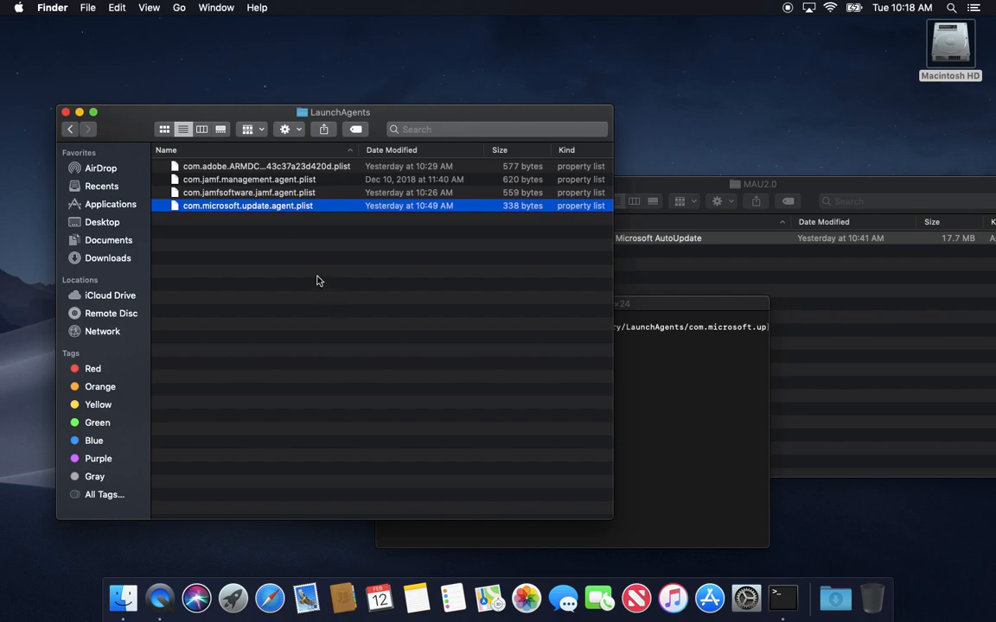
{"action": "mouse_move", "coordinate": [312, 295]}
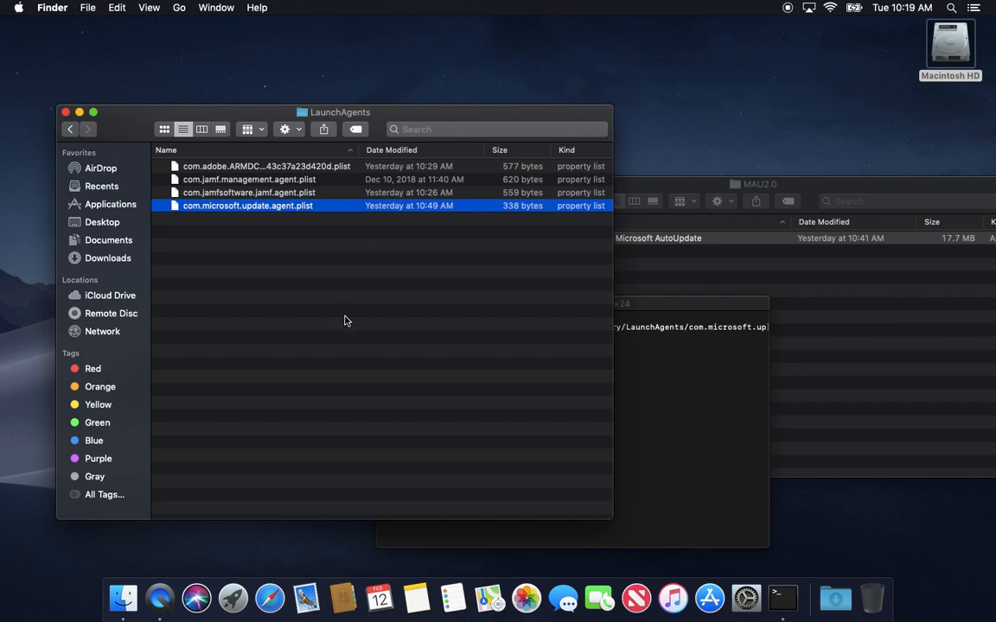
{"action": "mouse_move", "coordinate": [335, 325]}
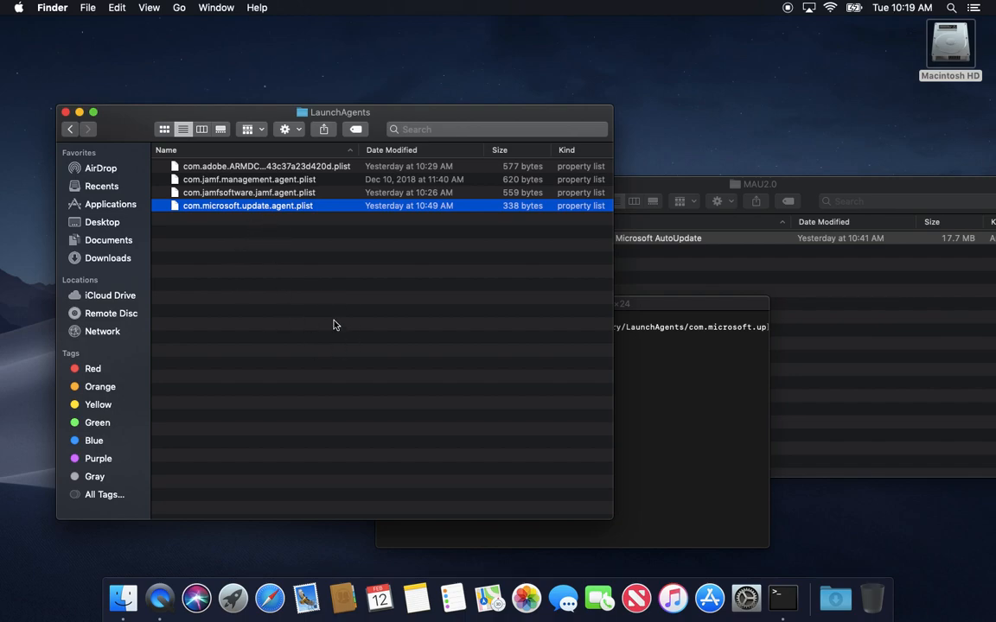
{"action": "mouse_move", "coordinate": [299, 216]}
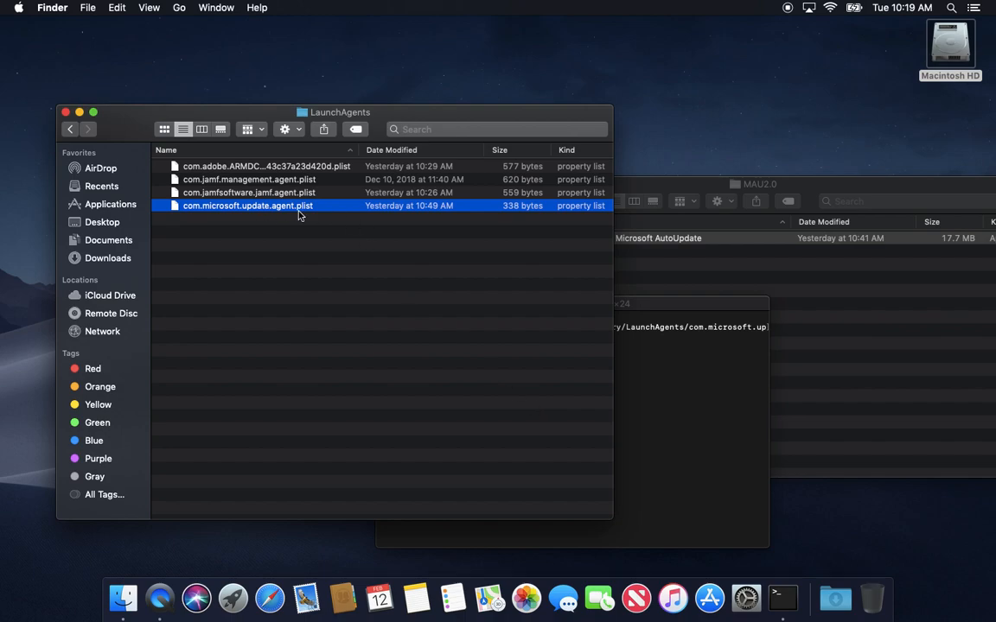
{"action": "mouse_move", "coordinate": [618, 363]}
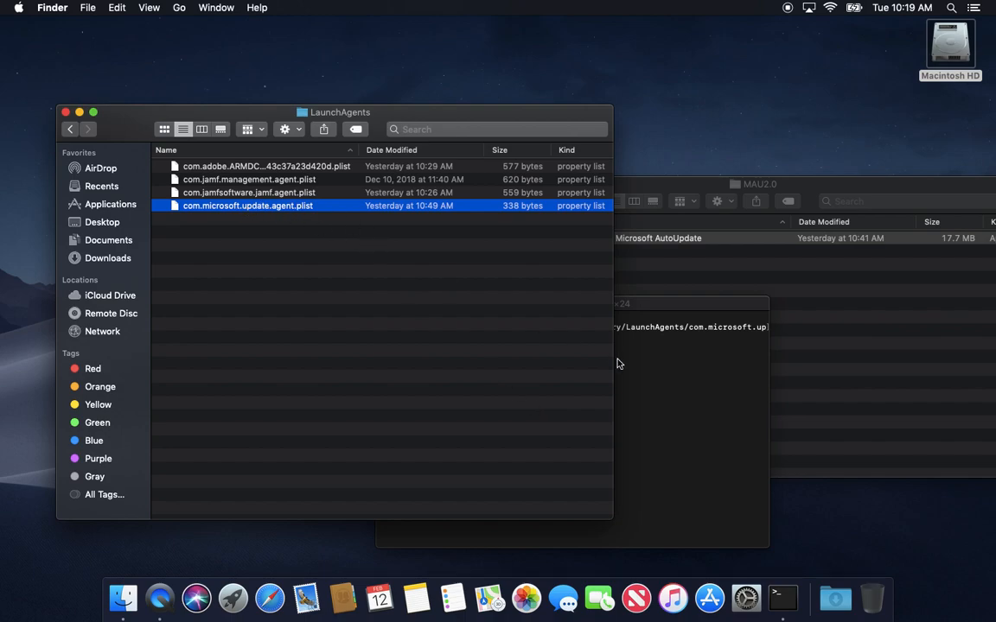
{"action": "mouse_move", "coordinate": [705, 414]}
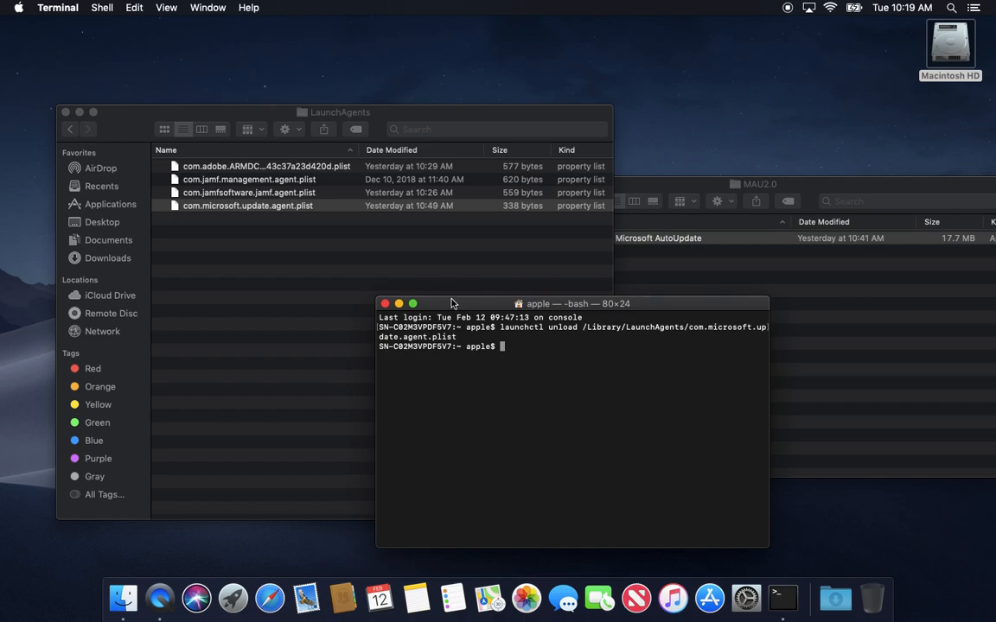
{"action": "mouse_move", "coordinate": [450, 297]}
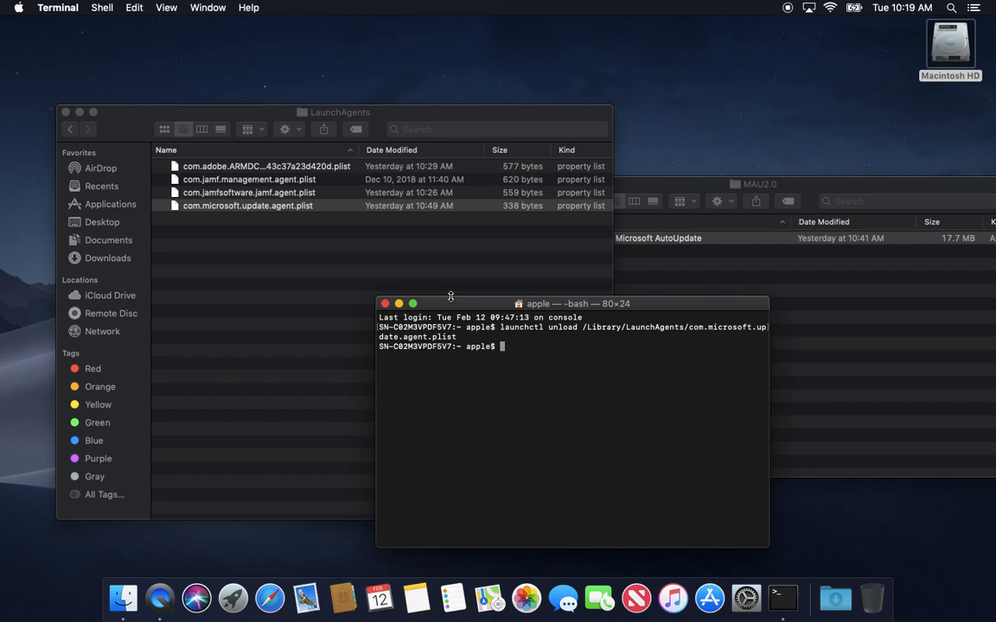
{"action": "mouse_move", "coordinate": [461, 309]}
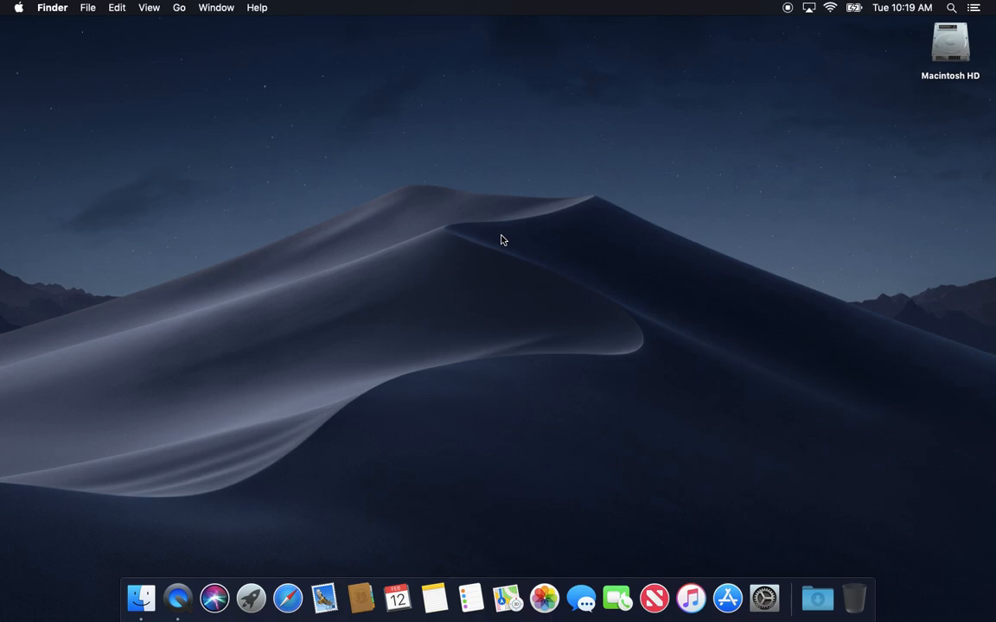
{"action": "mouse_move", "coordinate": [549, 260]}
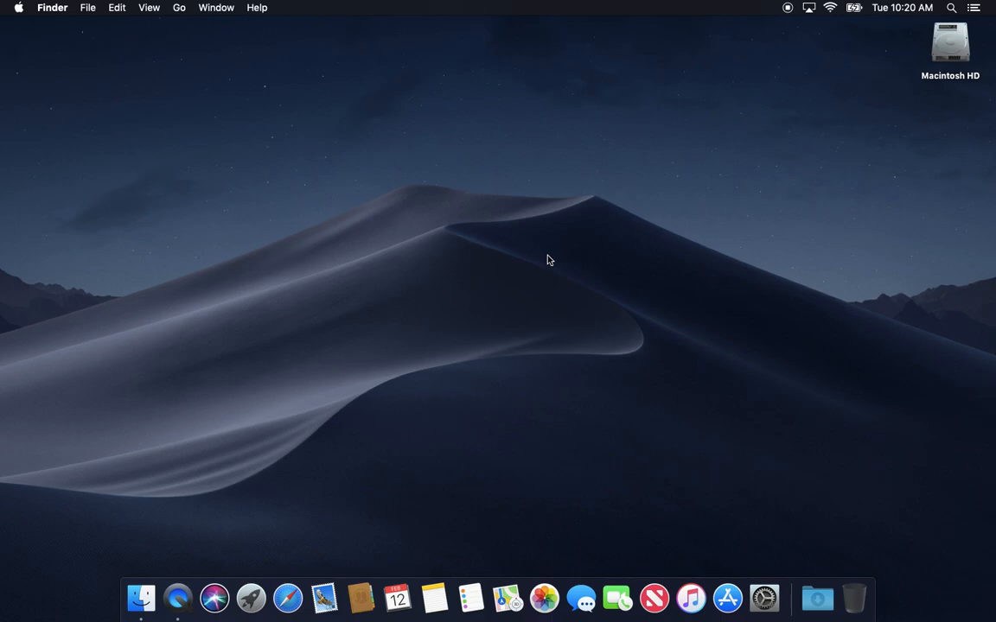
Launch Safari from its Dock icon.
{"action": "left_click", "coordinate": [287, 598]}
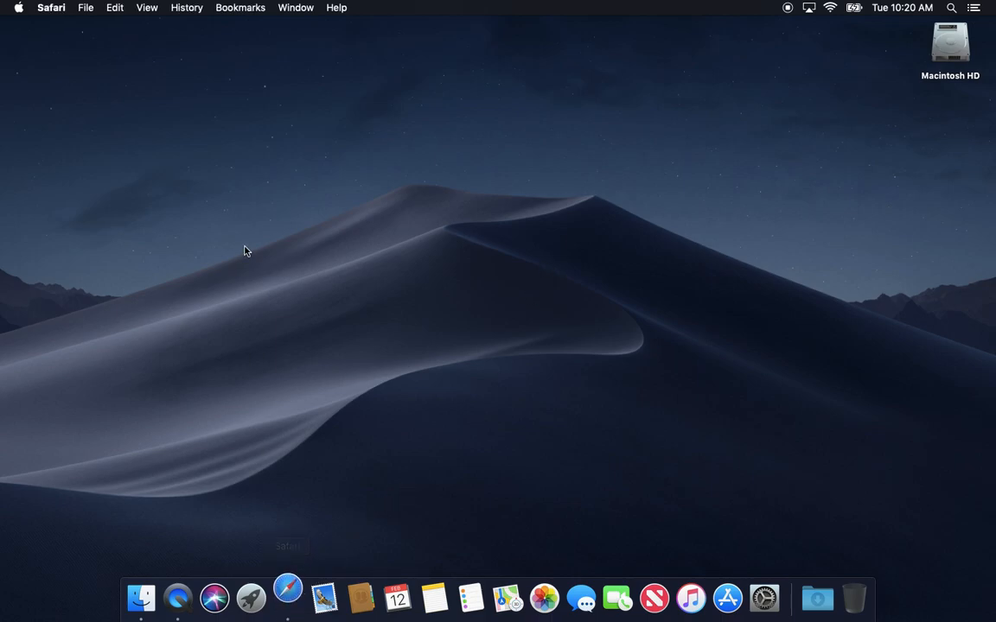
Open Safari Preferences and review the General homepage and Search engine settings.
{"action": "left_click", "coordinate": [50, 8]}
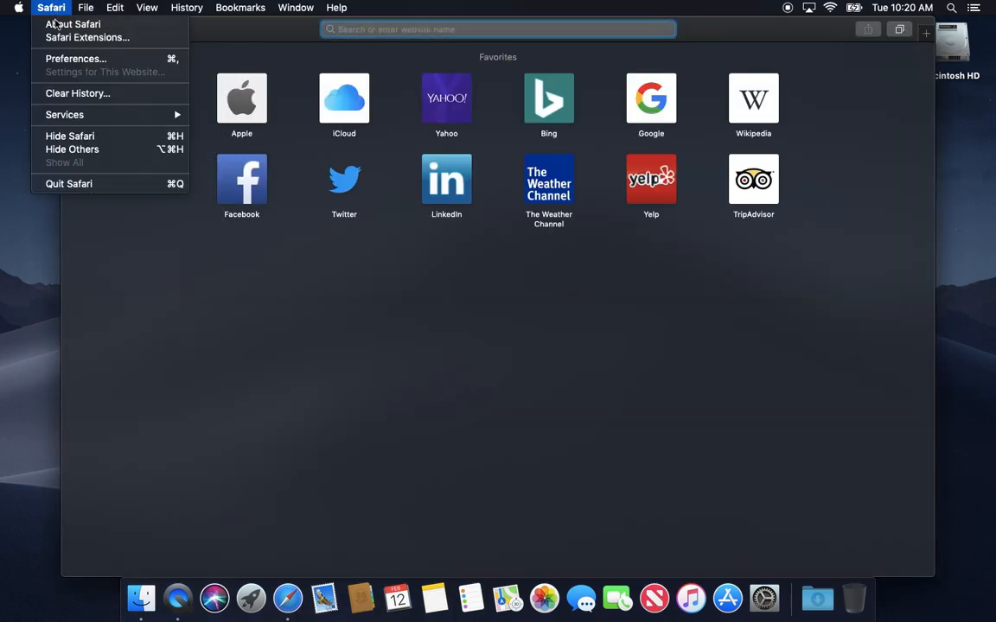
{"action": "left_click", "coordinate": [76, 59]}
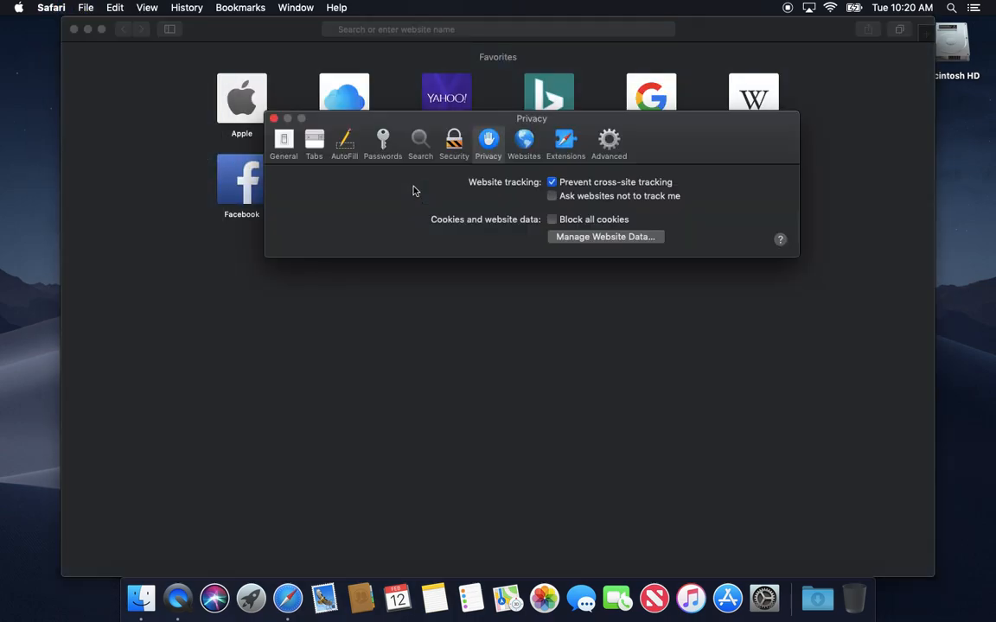
{"action": "left_click", "coordinate": [283, 143]}
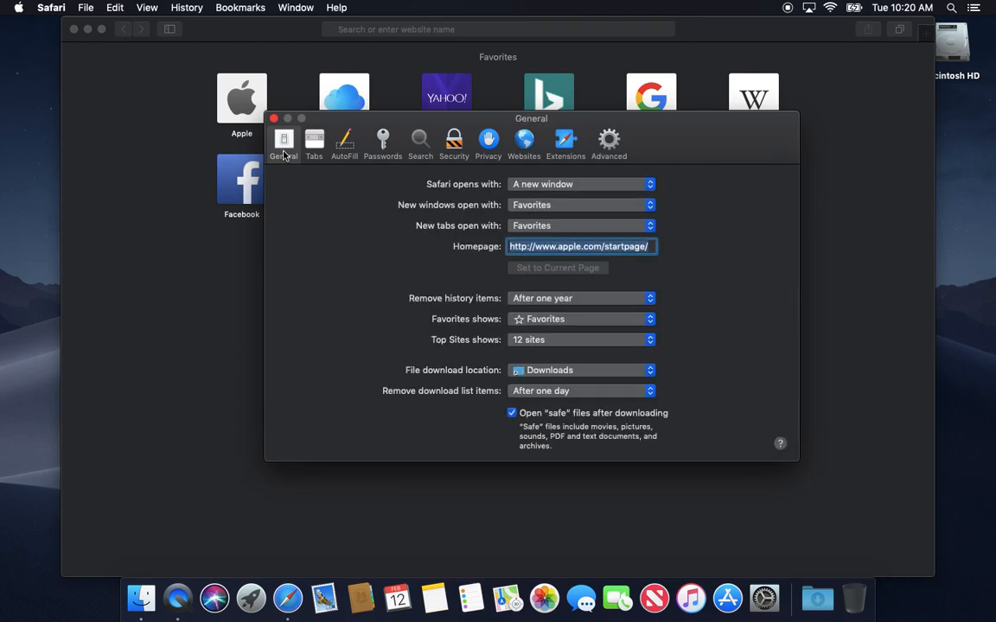
{"action": "mouse_move", "coordinate": [526, 183]}
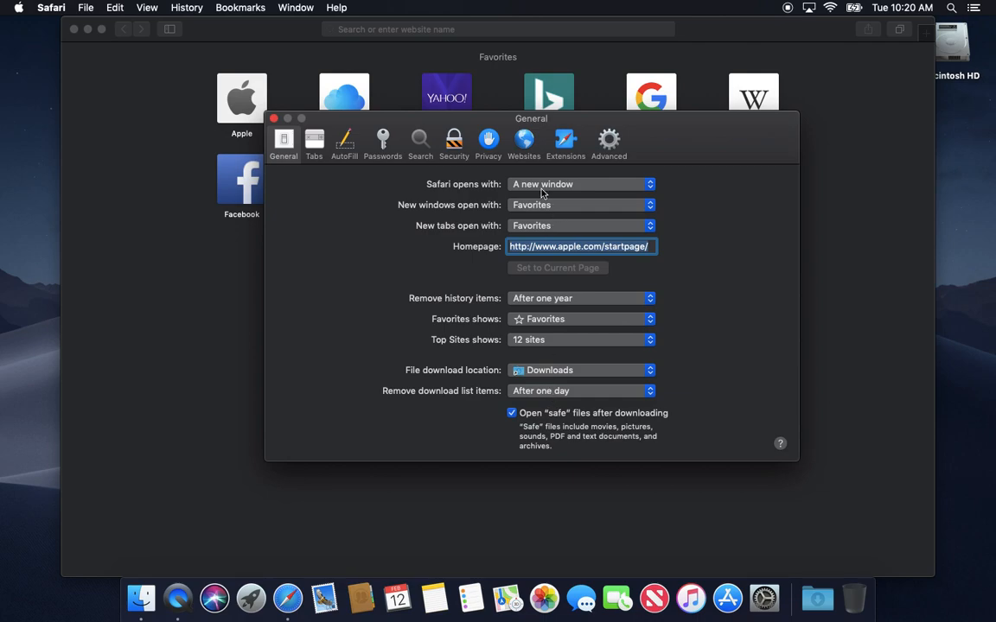
{"action": "mouse_move", "coordinate": [465, 186]}
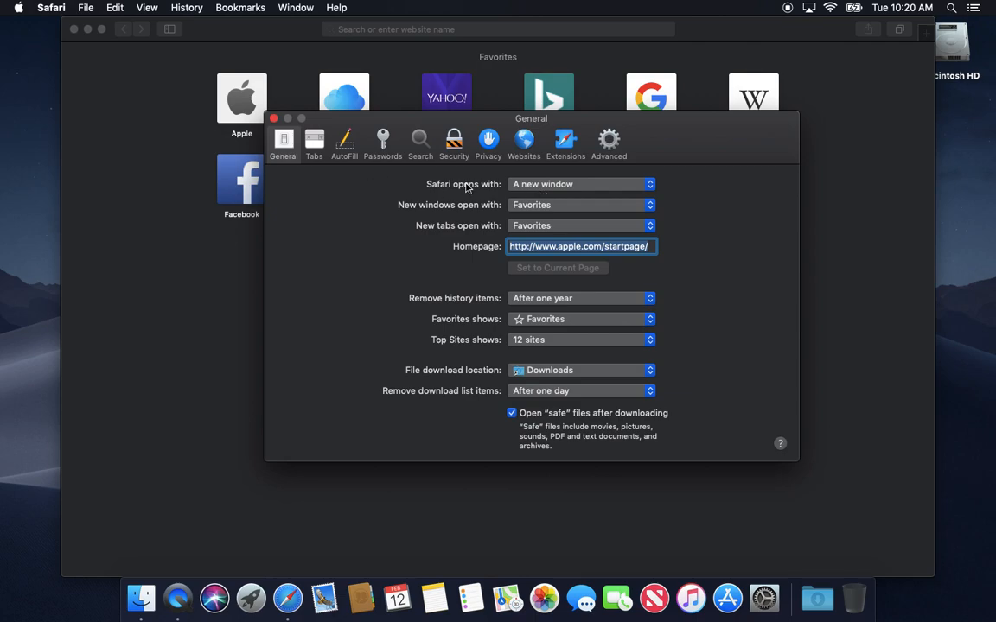
{"action": "mouse_move", "coordinate": [618, 262]}
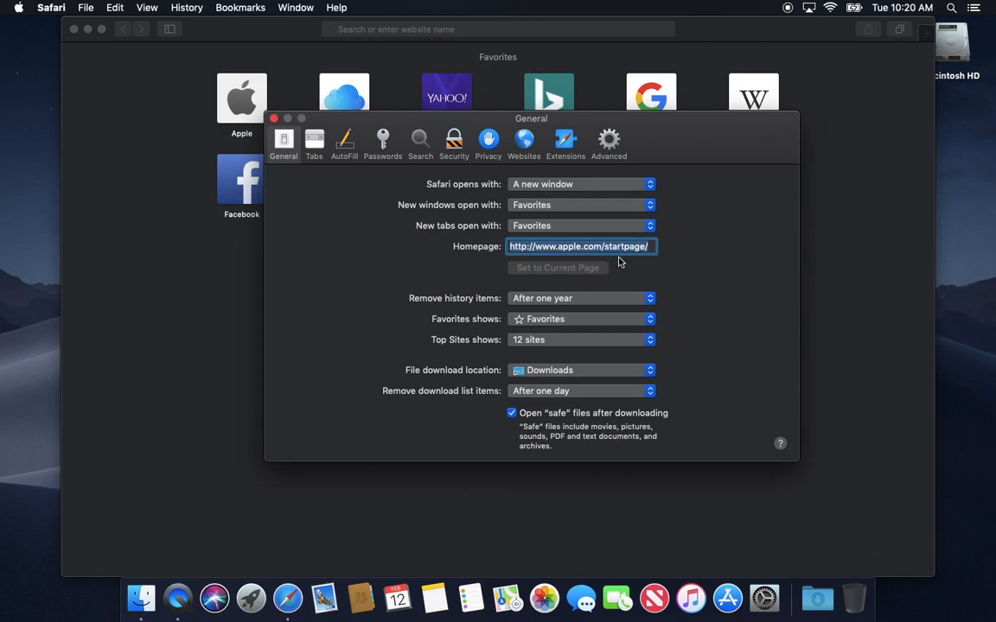
{"action": "mouse_move", "coordinate": [432, 136]}
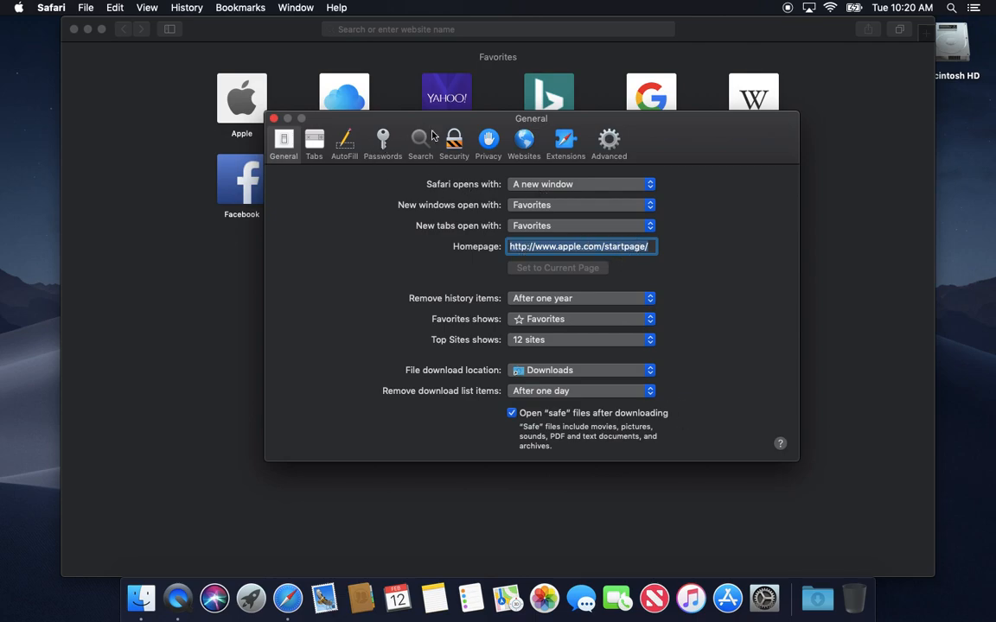
{"action": "left_click", "coordinate": [420, 143]}
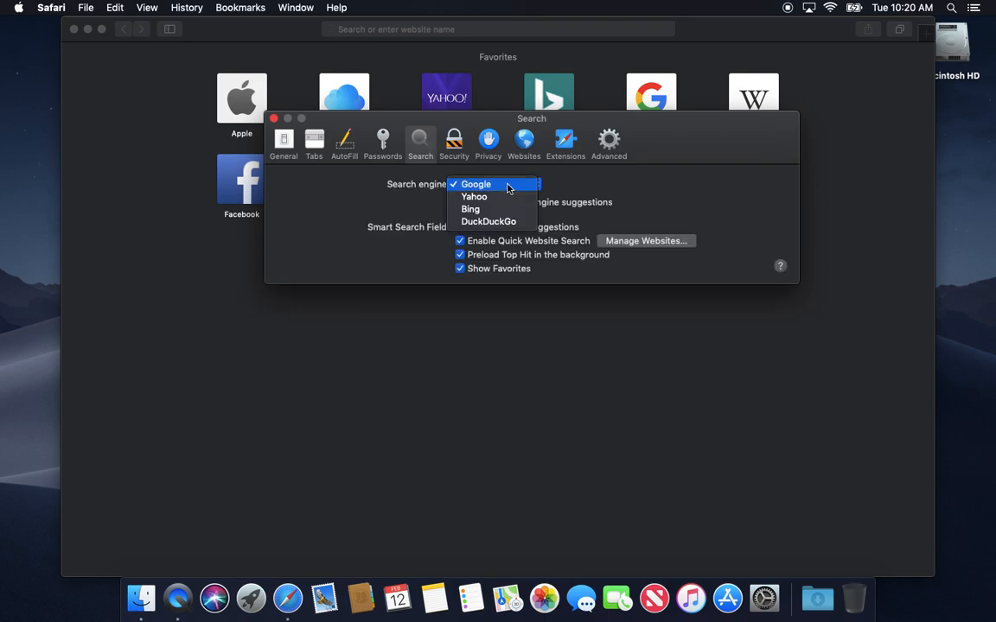
{"action": "left_click", "coordinate": [475, 184]}
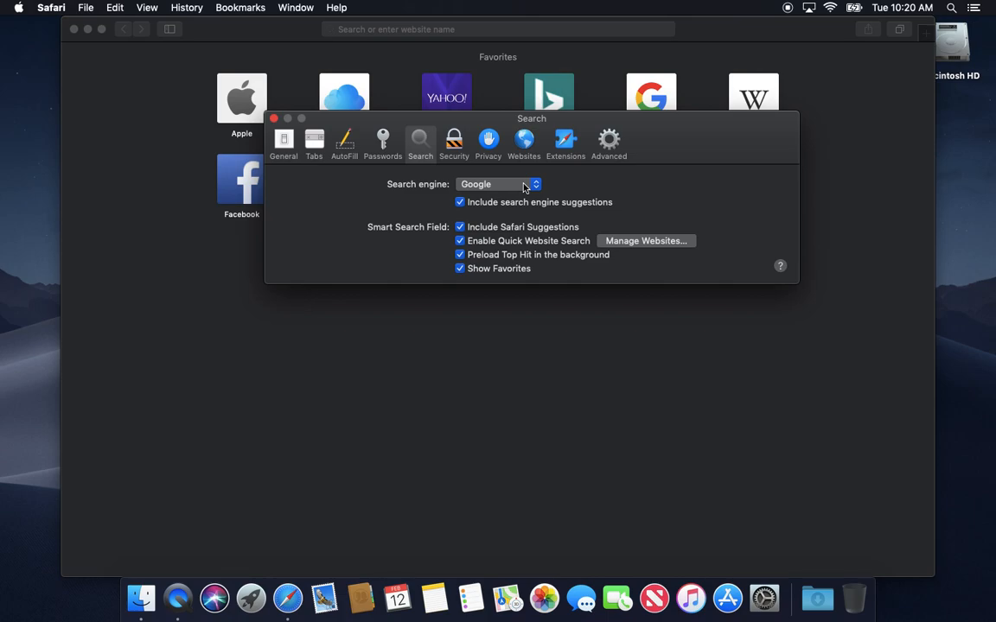
{"action": "left_click", "coordinate": [284, 143]}
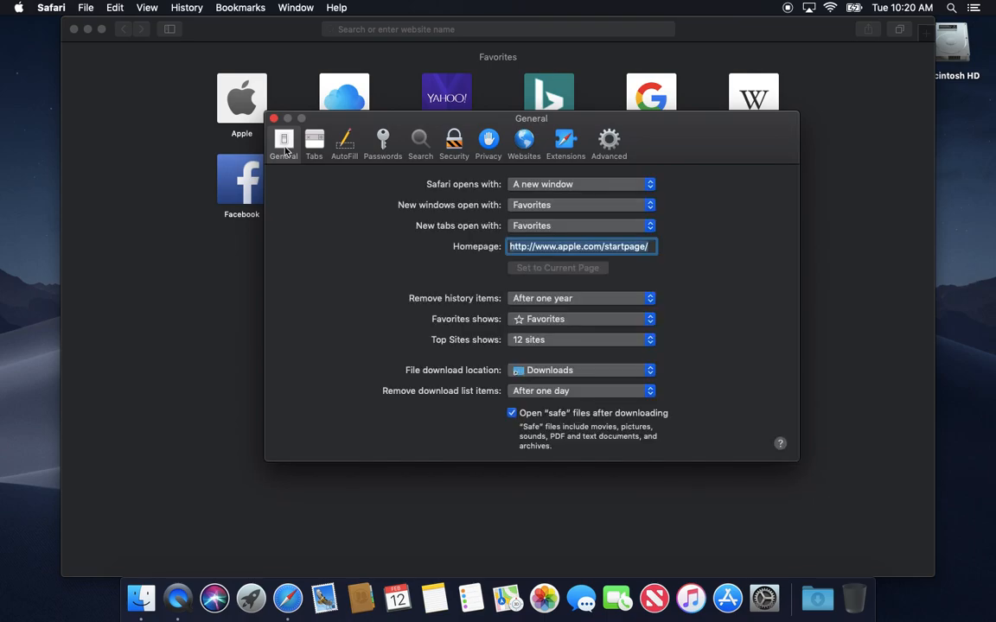
{"action": "mouse_move", "coordinate": [542, 205]}
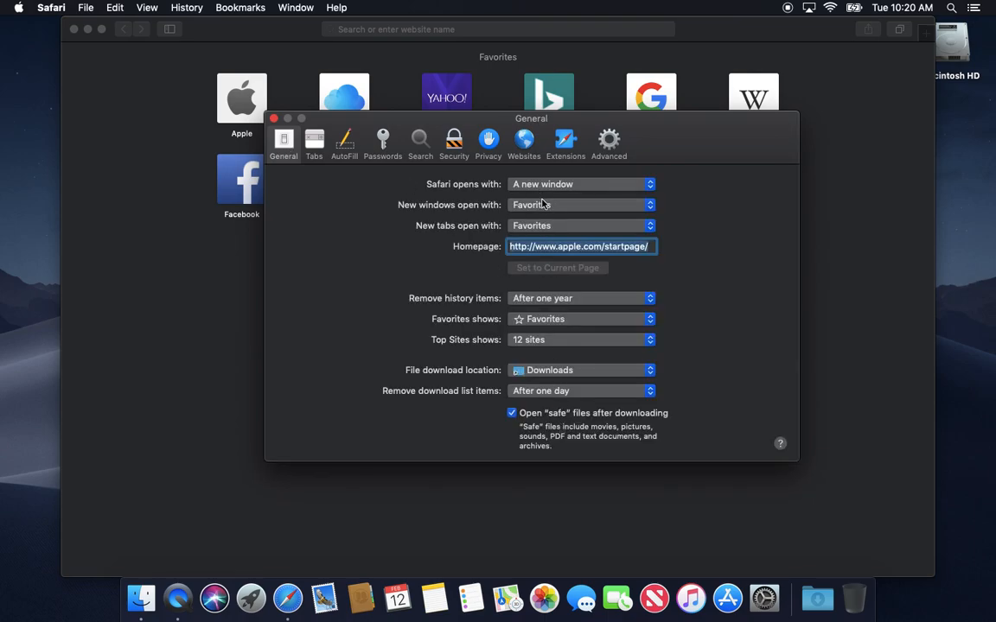
{"action": "left_click", "coordinate": [420, 141]}
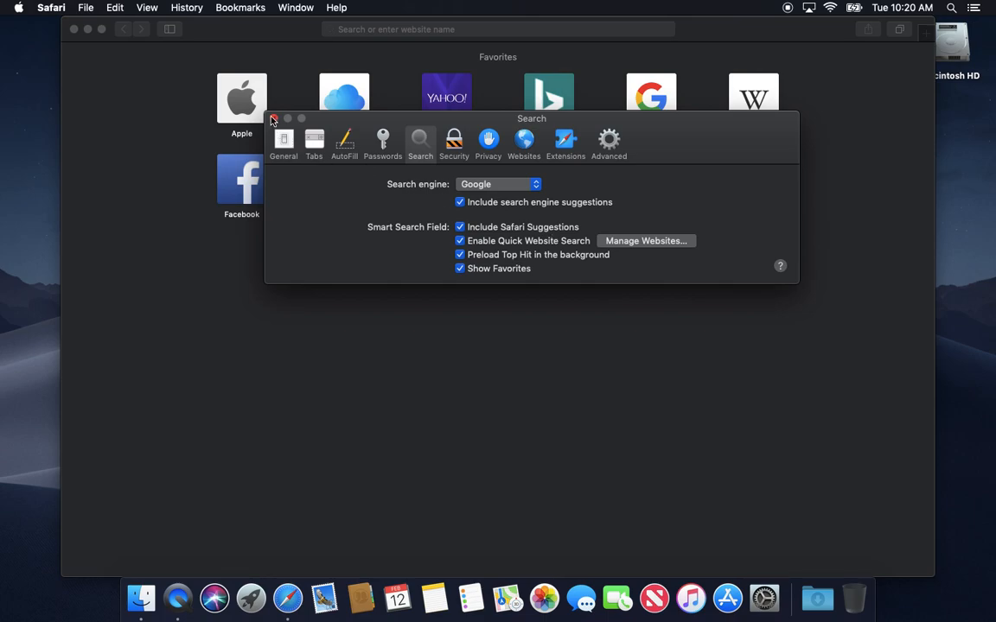
Confirm the Extensions tab lists no extensions, then close Safari Preferences.
{"action": "left_click_drag", "start_coordinate": [531, 118], "coordinate": [528, 170]}
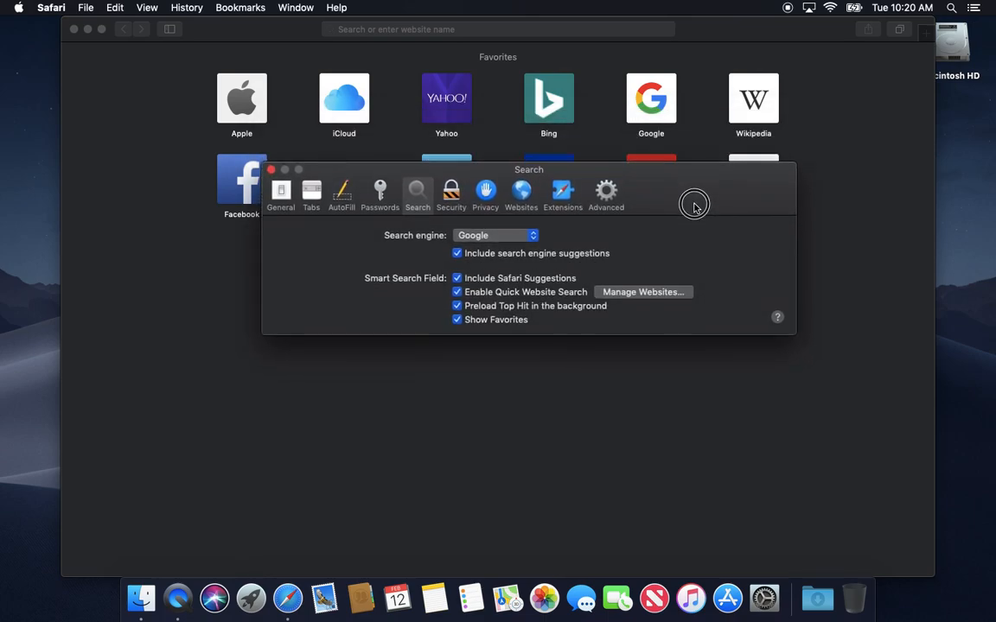
{"action": "left_click", "coordinate": [563, 190]}
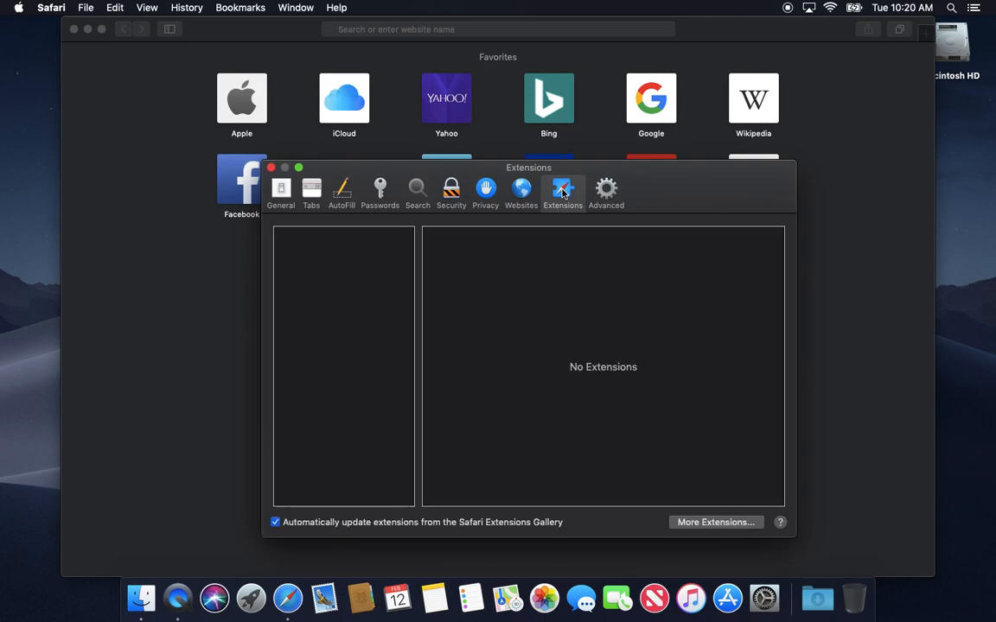
{"action": "mouse_move", "coordinate": [473, 400]}
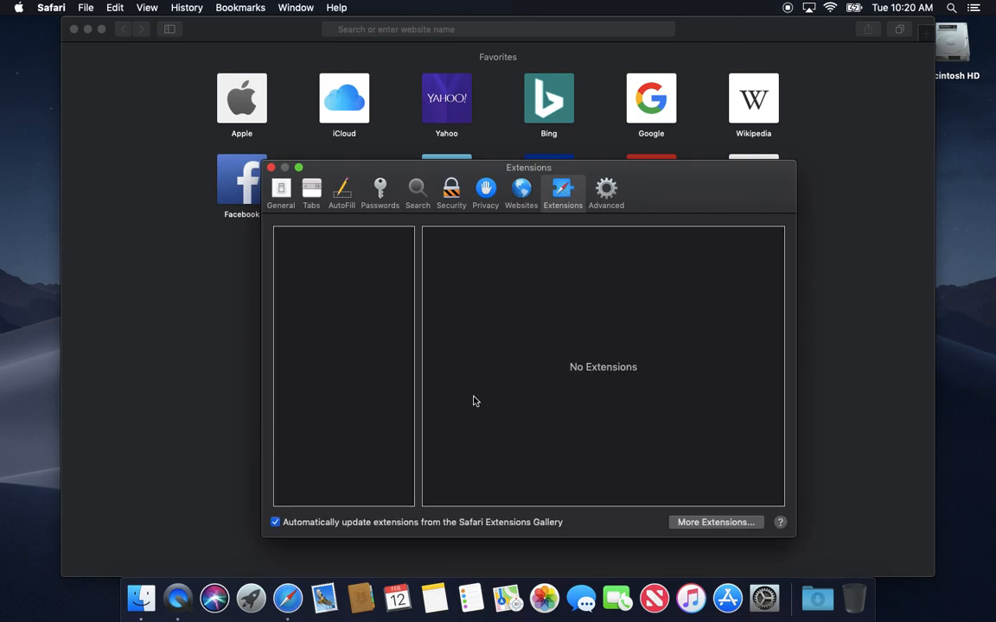
{"action": "mouse_move", "coordinate": [462, 250]}
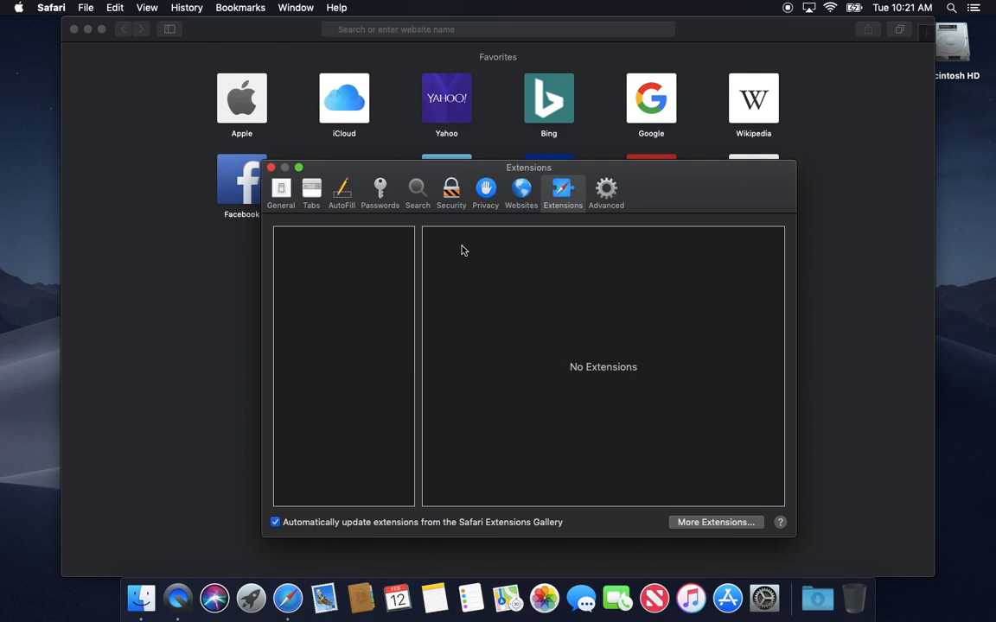
{"action": "mouse_move", "coordinate": [577, 191]}
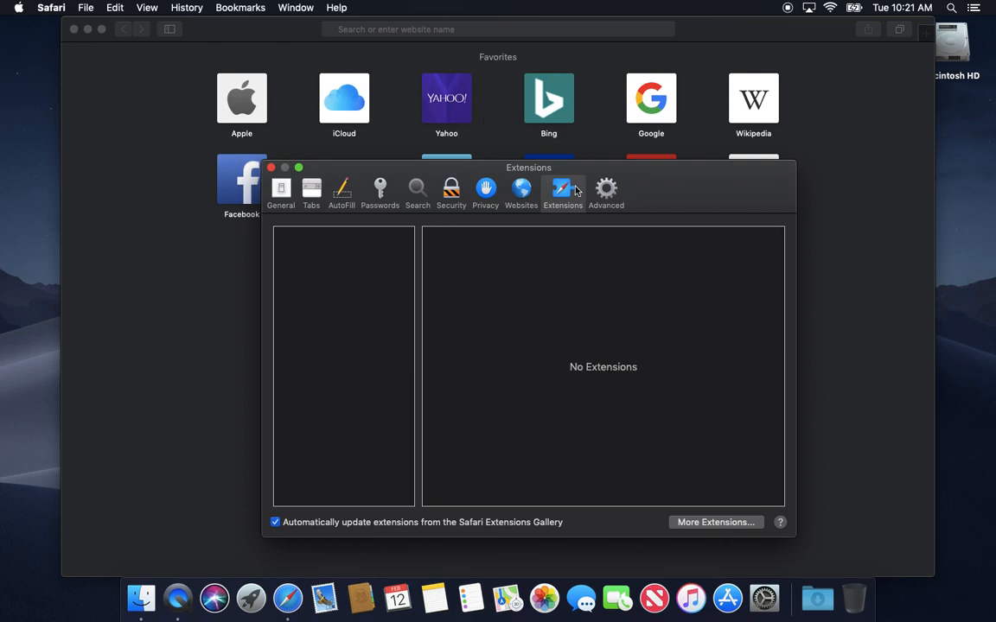
{"action": "mouse_move", "coordinate": [578, 219]}
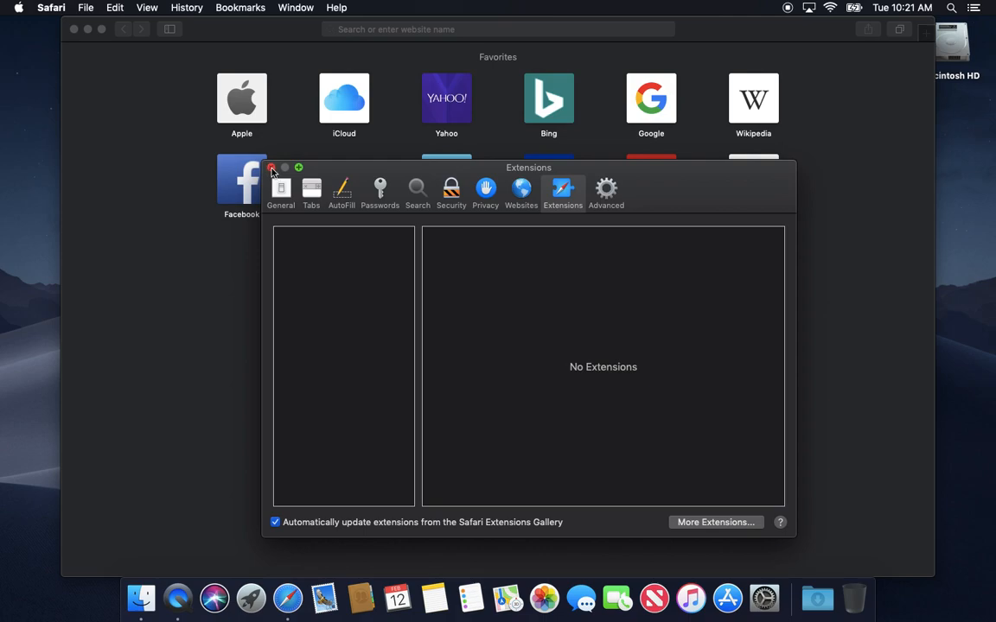
{"action": "left_click", "coordinate": [272, 168]}
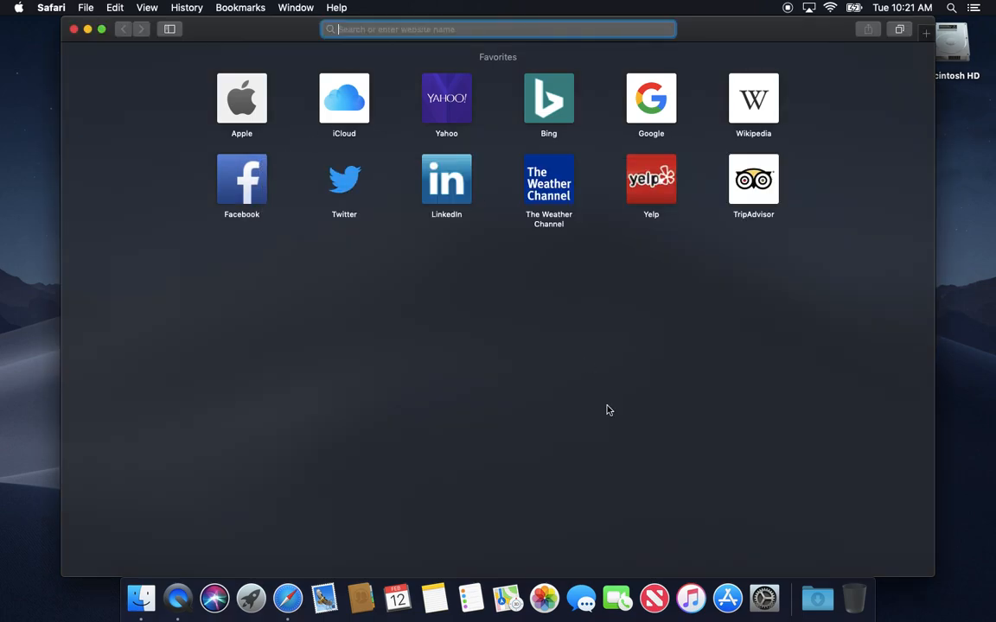
{"action": "mouse_move", "coordinate": [764, 597]}
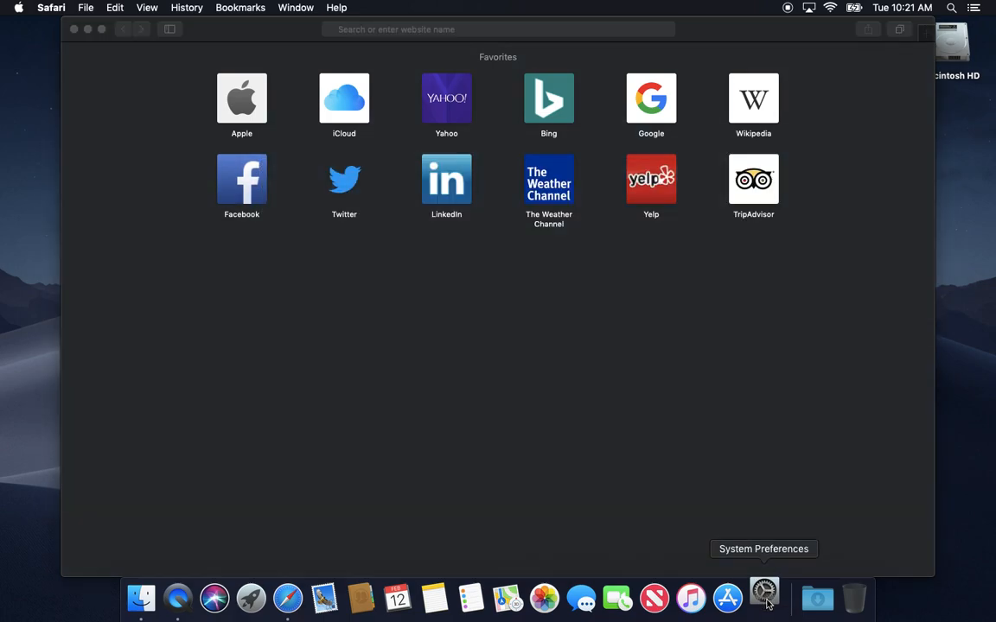
Open System Preferences from the Dock showing all panes, and drag its window right.
{"action": "left_click", "coordinate": [763, 597]}
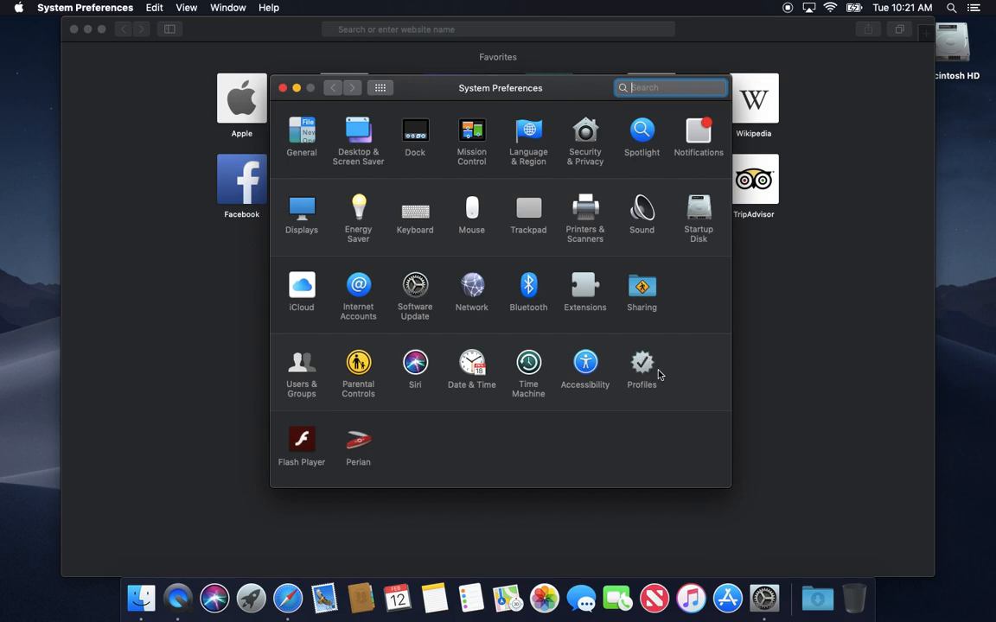
{"action": "mouse_move", "coordinate": [663, 338]}
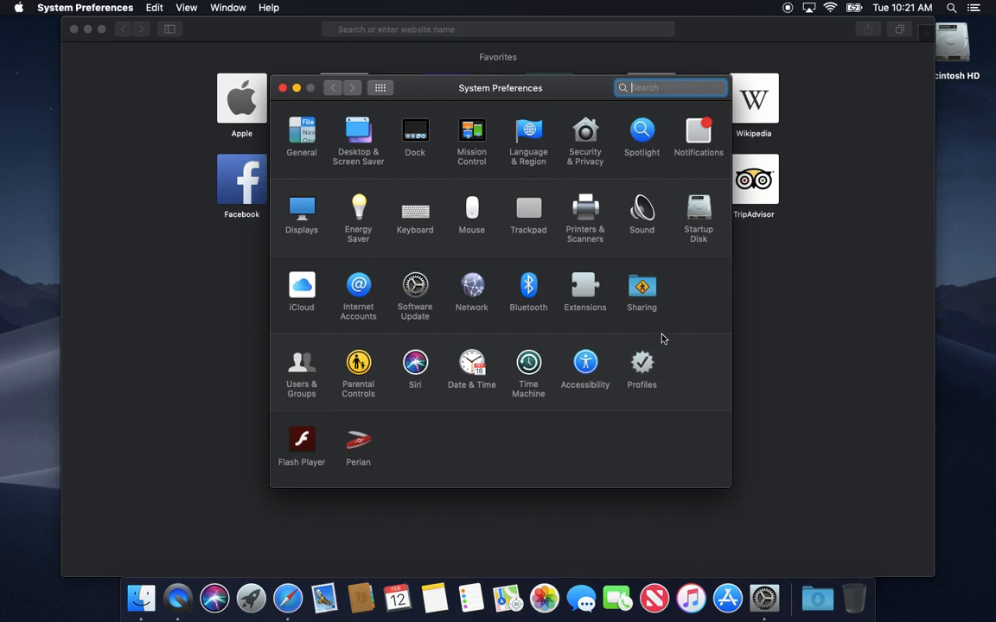
{"action": "mouse_move", "coordinate": [666, 389]}
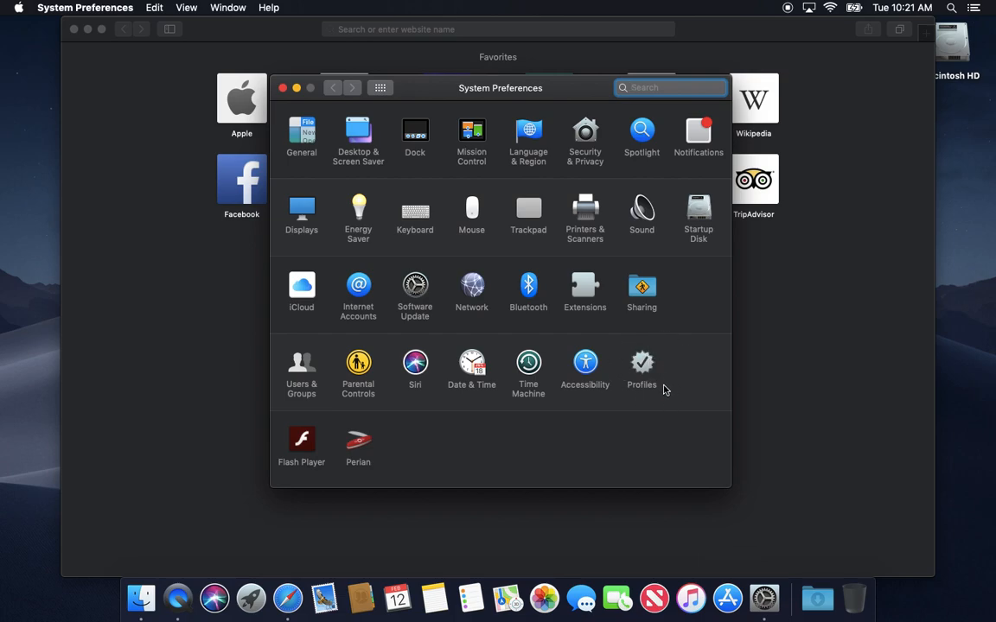
{"action": "mouse_move", "coordinate": [657, 421]}
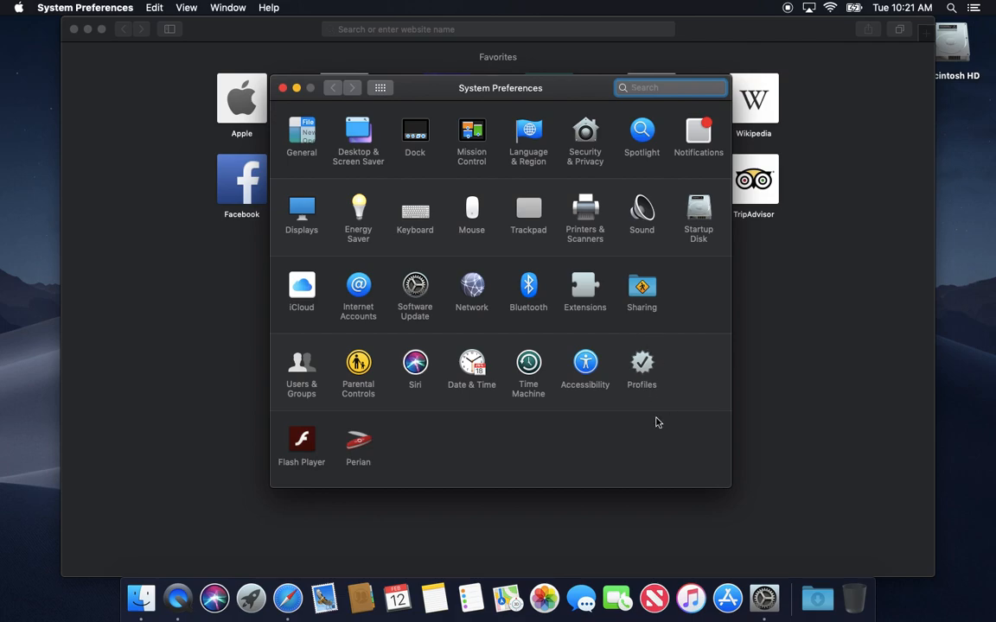
{"action": "mouse_move", "coordinate": [650, 397]}
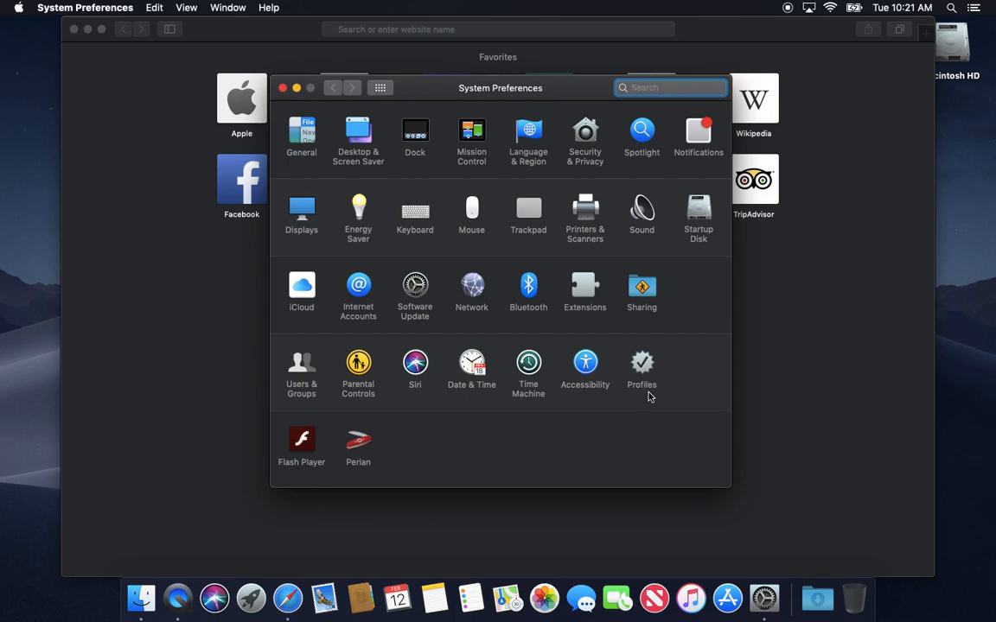
{"action": "left_click", "coordinate": [671, 87]}
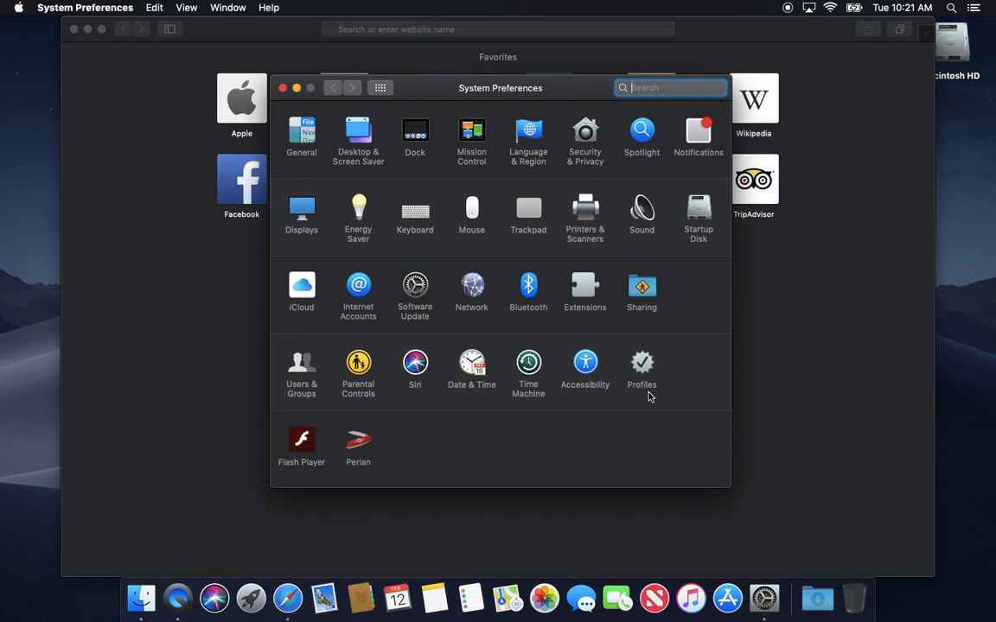
{"action": "mouse_move", "coordinate": [586, 361]}
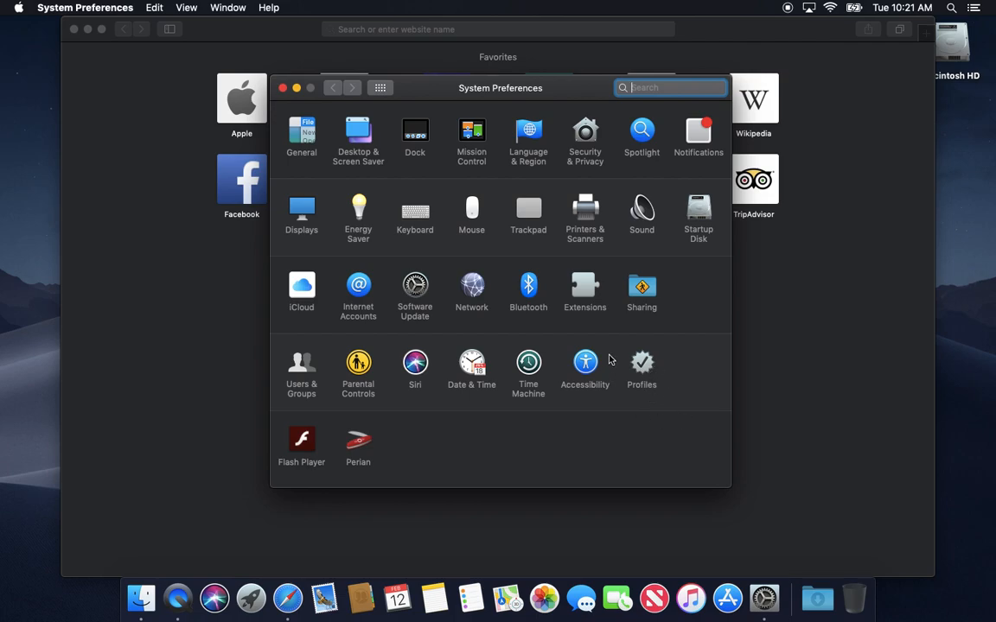
{"action": "mouse_move", "coordinate": [644, 362]}
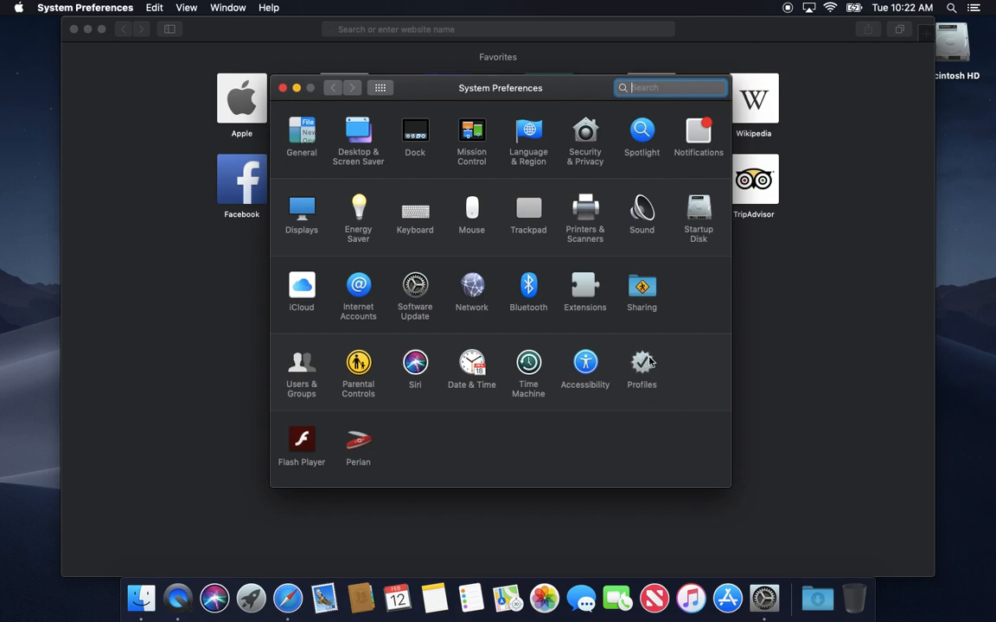
{"action": "left_click_drag", "start_coordinate": [500, 87], "coordinate": [563, 93]}
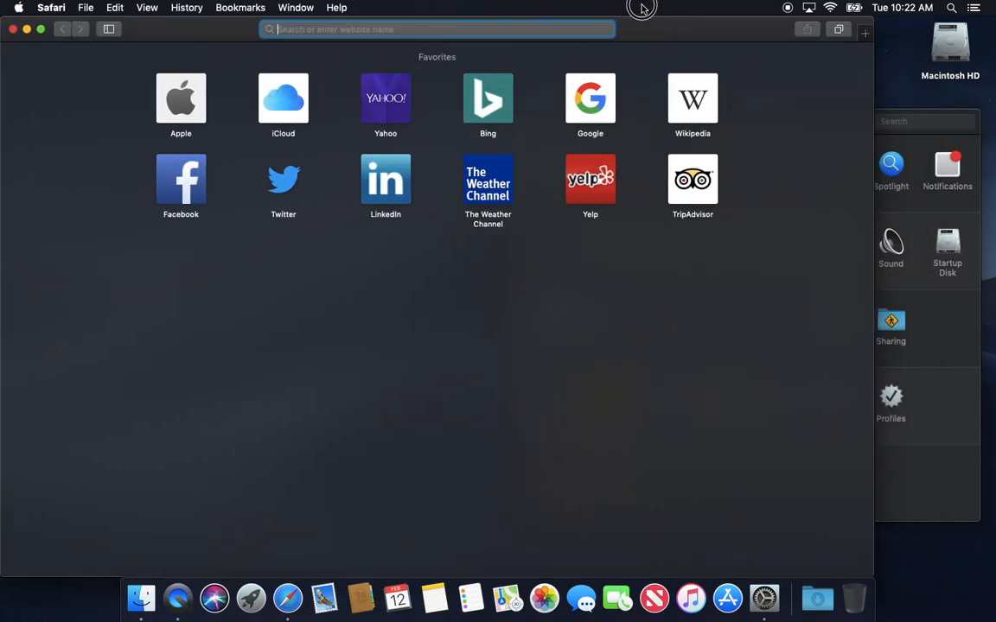
{"action": "mouse_move", "coordinate": [321, 106]}
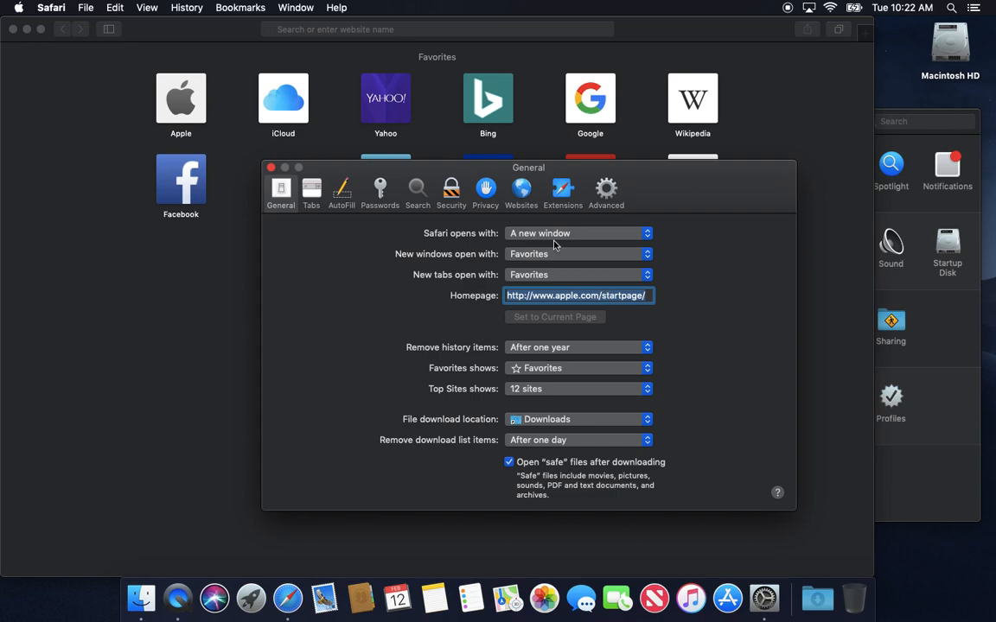
{"action": "mouse_move", "coordinate": [549, 234]}
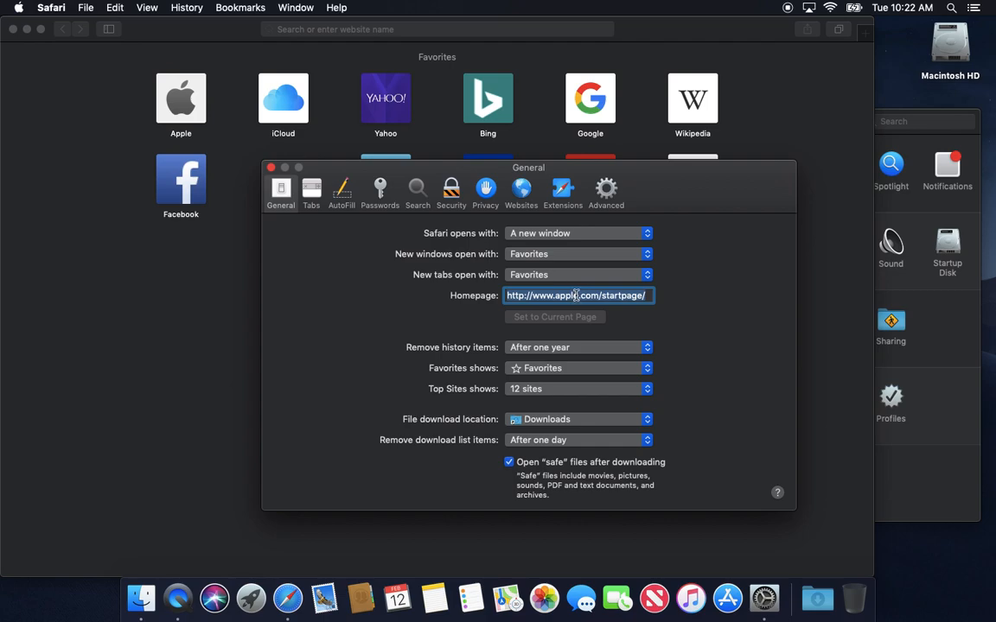
{"action": "mouse_move", "coordinate": [717, 167]}
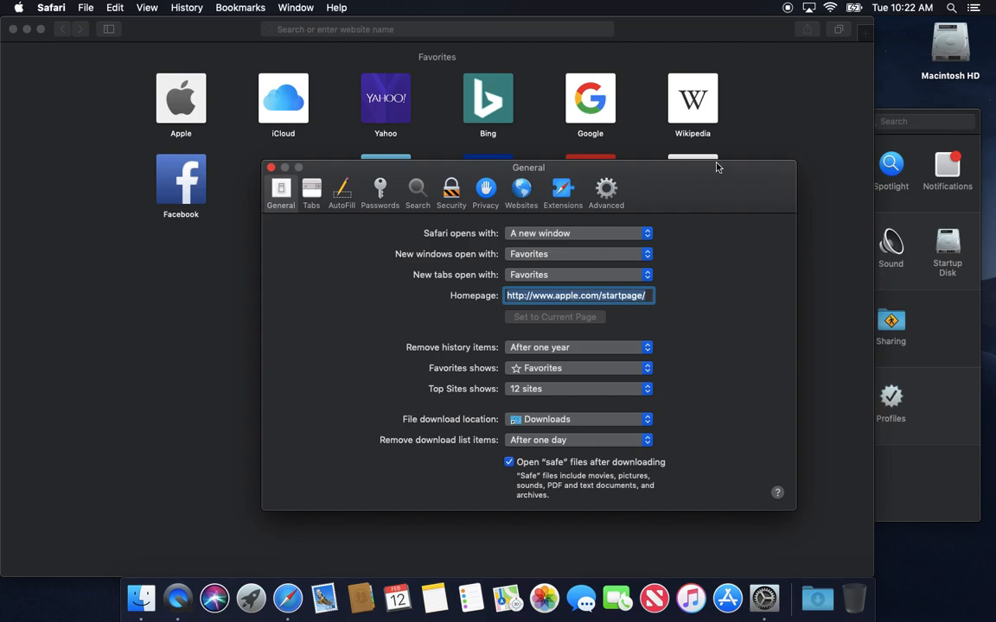
Bring System Preferences back in front of Safari's General preferences.
{"action": "left_click", "coordinate": [763, 598]}
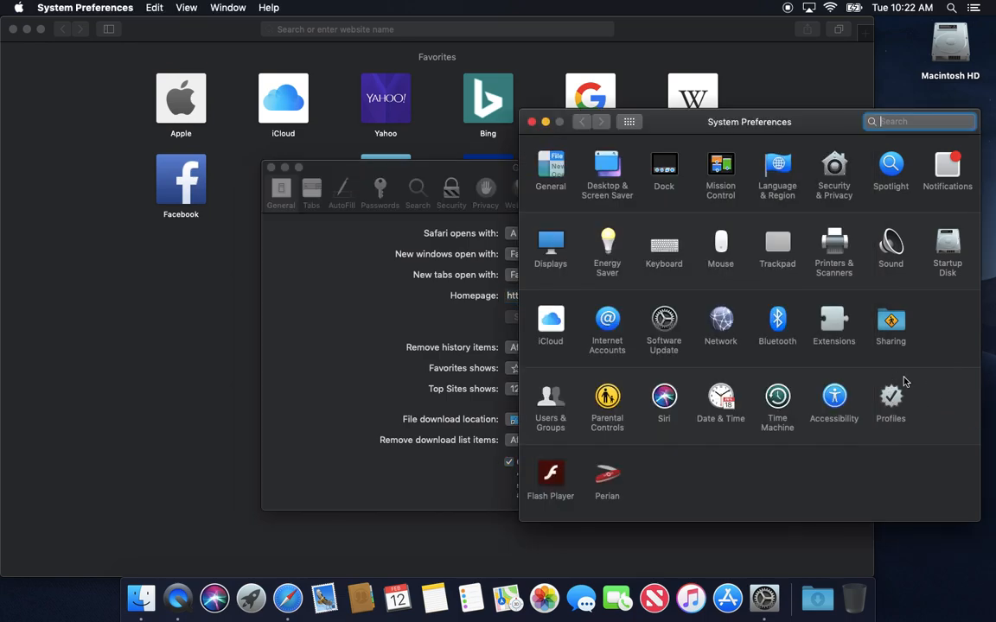
{"action": "mouse_move", "coordinate": [905, 400]}
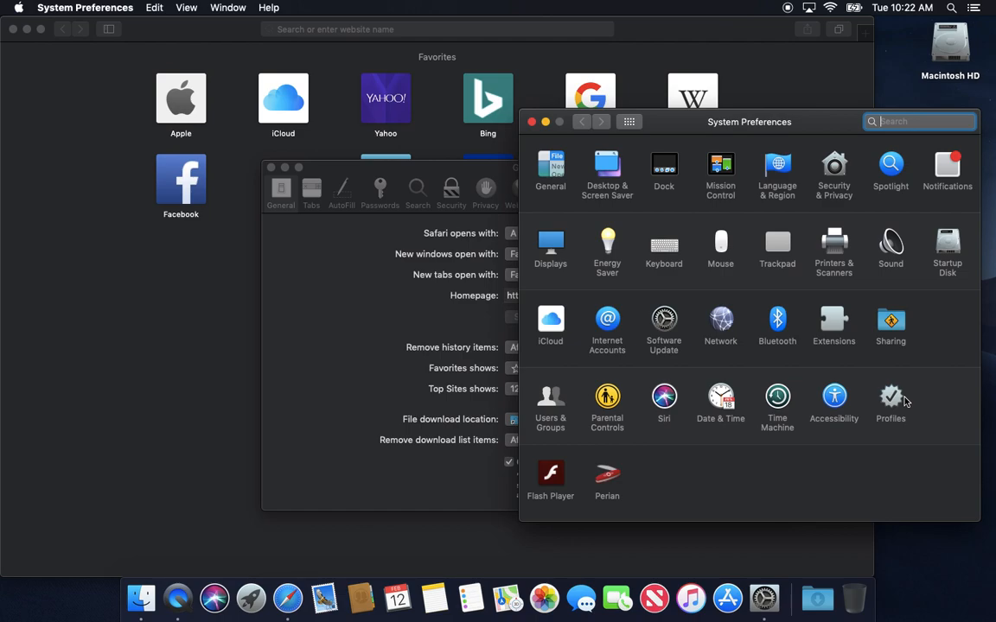
{"action": "mouse_move", "coordinate": [436, 165]}
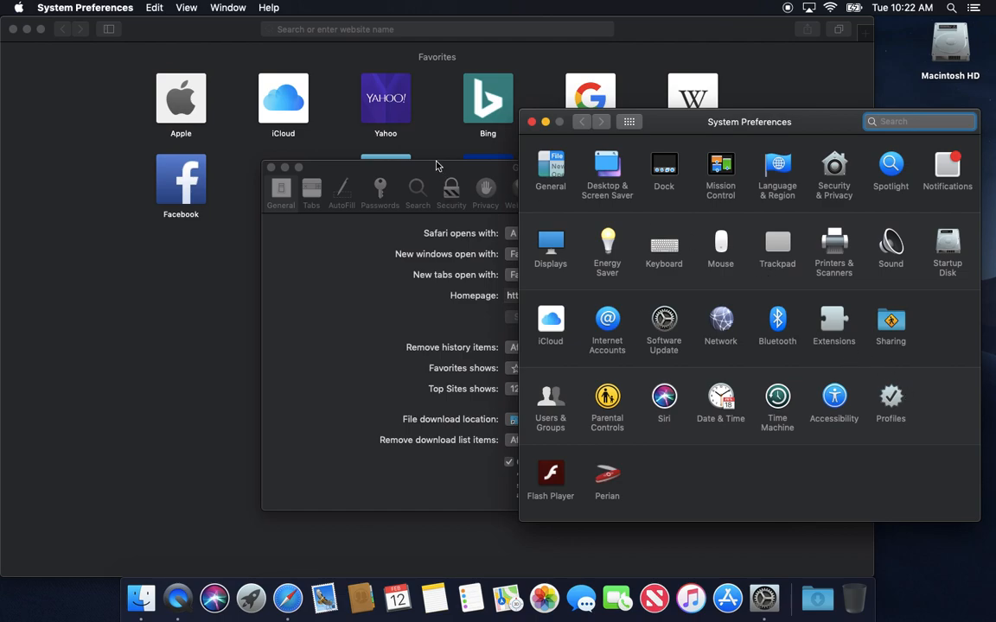
{"action": "mouse_move", "coordinate": [890, 399]}
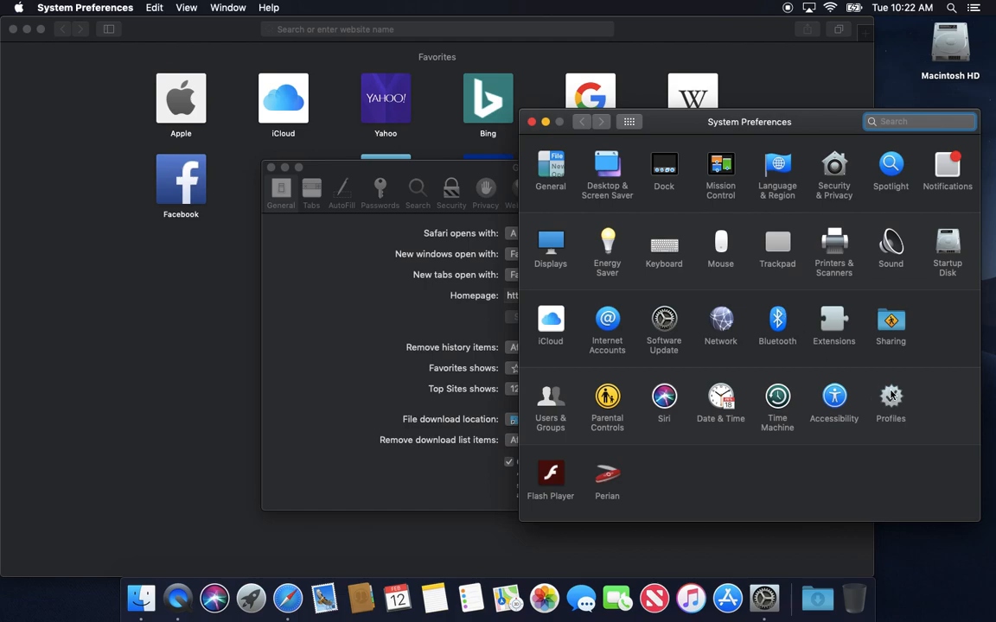
{"action": "mouse_move", "coordinate": [603, 200]}
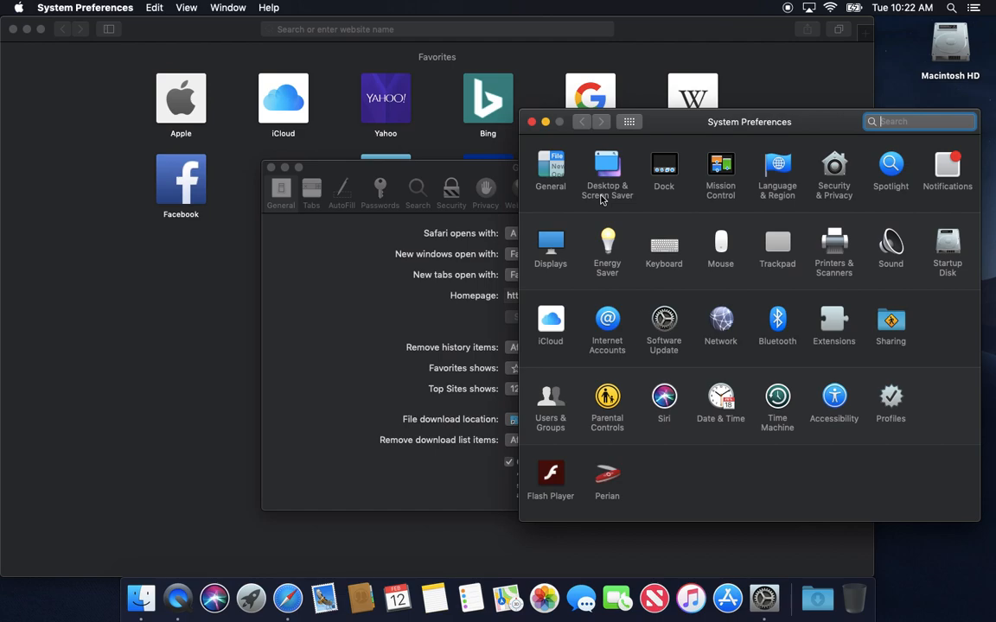
{"action": "mouse_move", "coordinate": [876, 383]}
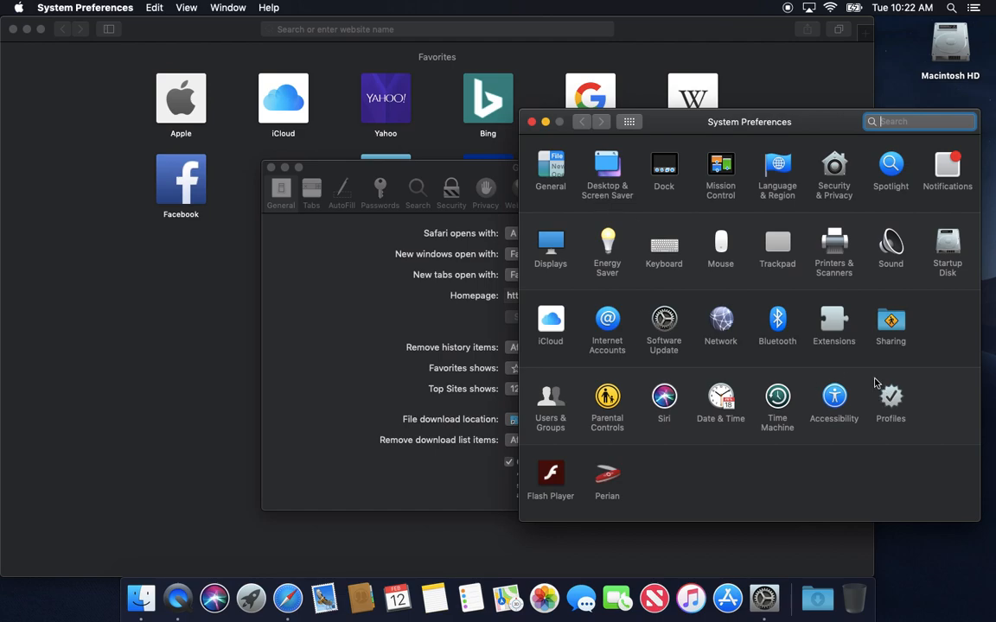
{"action": "mouse_move", "coordinate": [876, 396]}
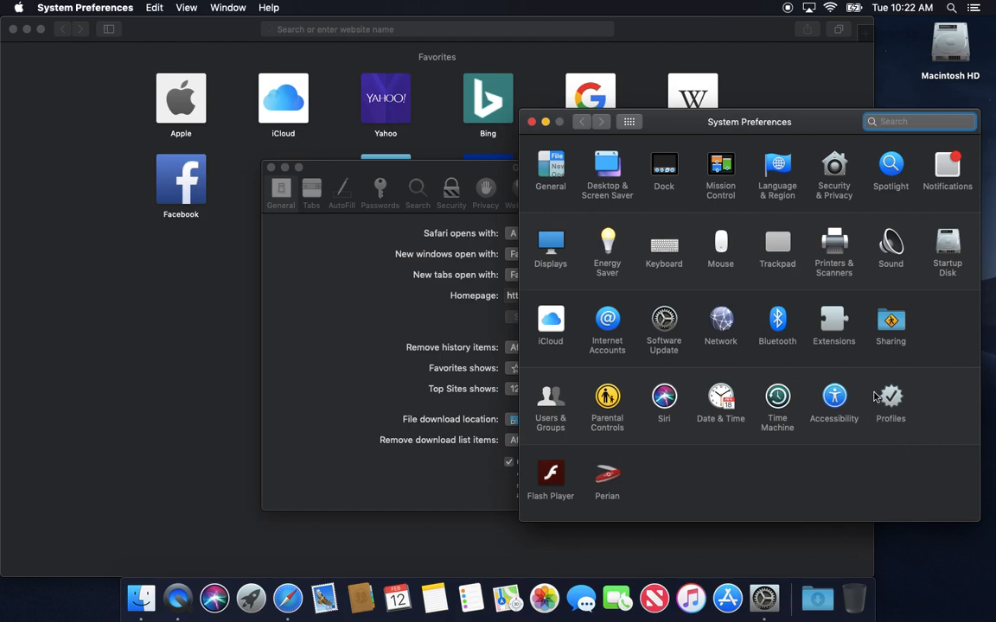
{"action": "mouse_move", "coordinate": [847, 385]}
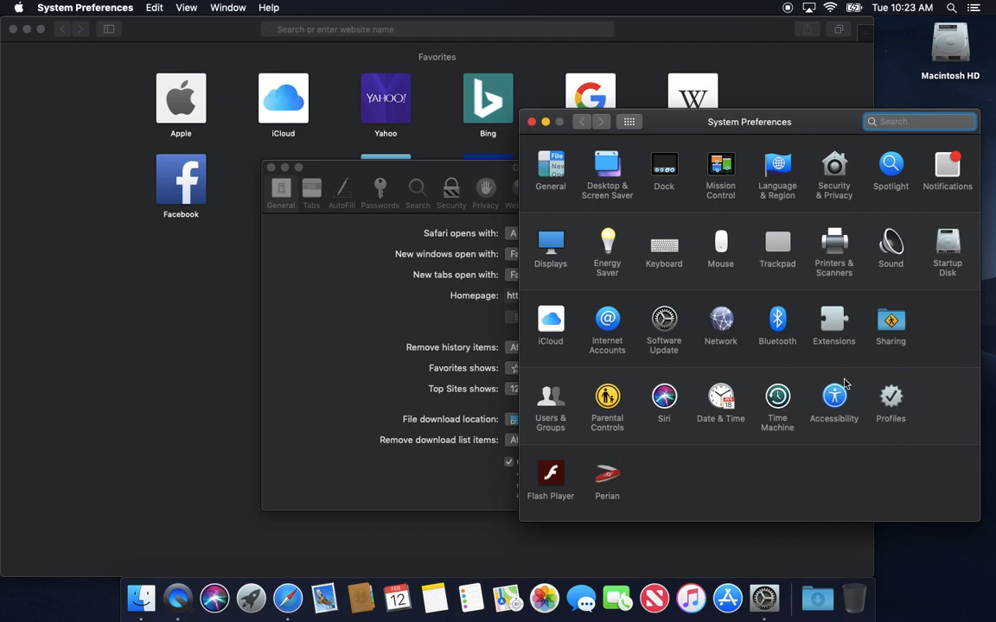
{"action": "mouse_move", "coordinate": [768, 445]}
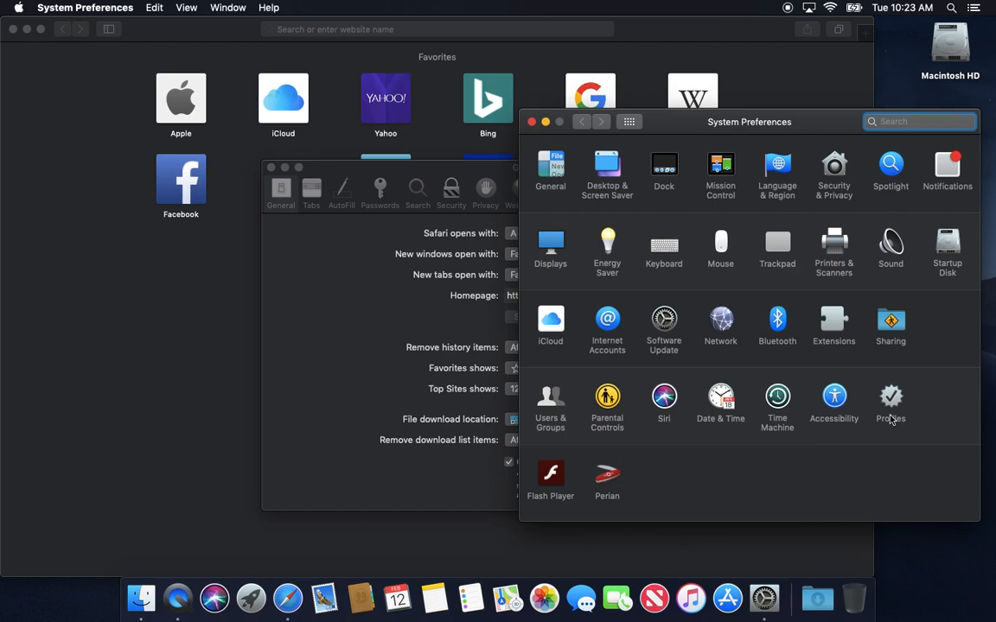
{"action": "mouse_move", "coordinate": [932, 442]}
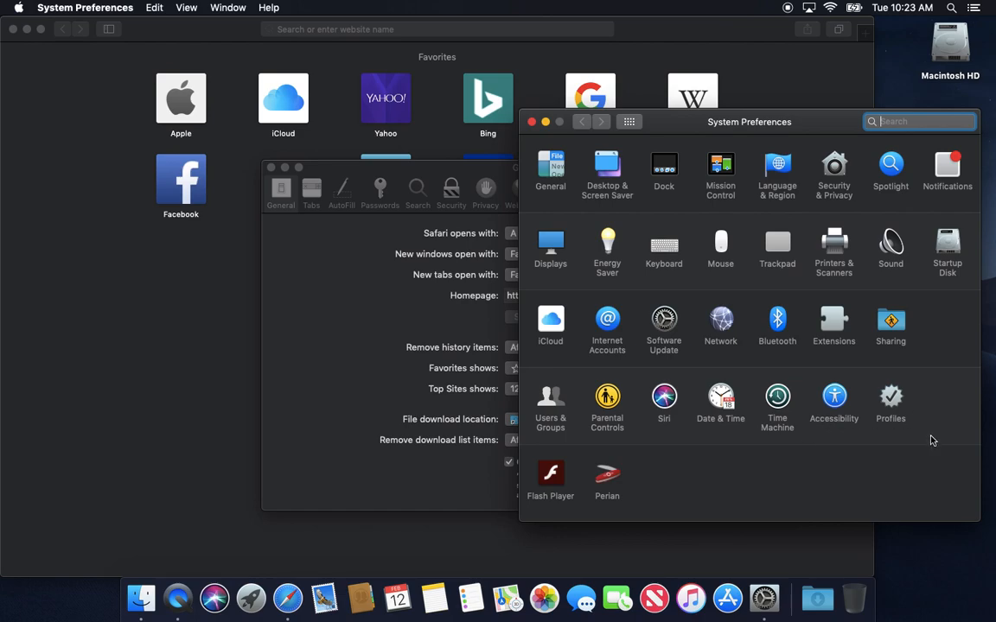
{"action": "mouse_move", "coordinate": [926, 441]}
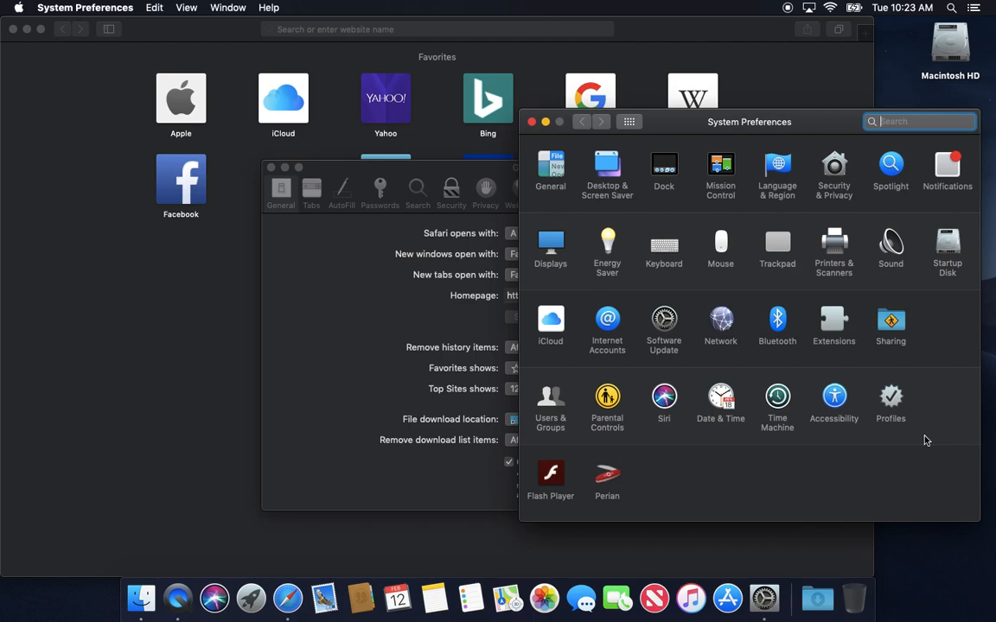
{"action": "mouse_move", "coordinate": [868, 394]}
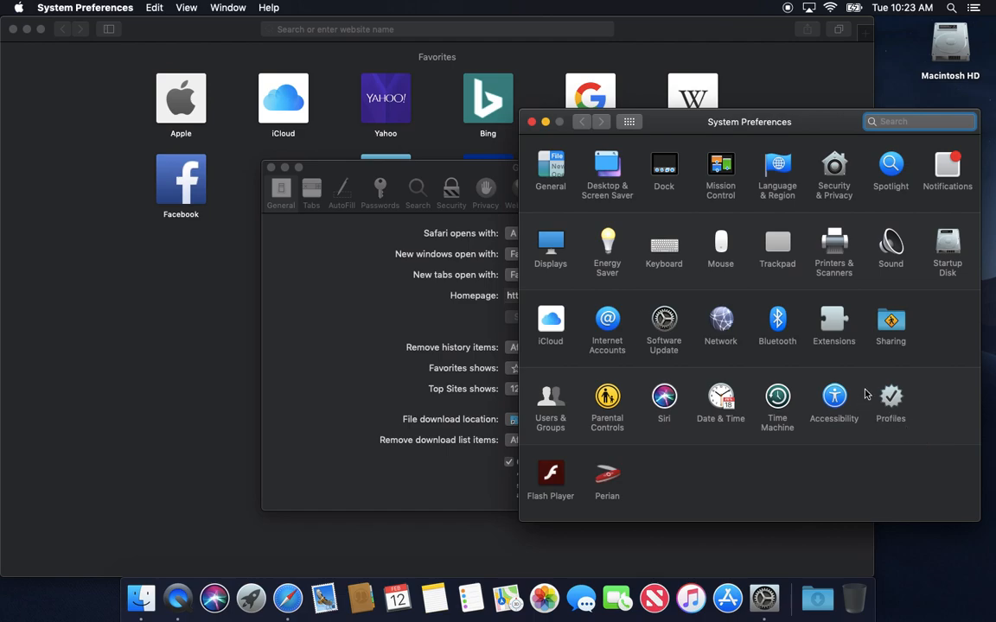
{"action": "mouse_move", "coordinate": [921, 436]}
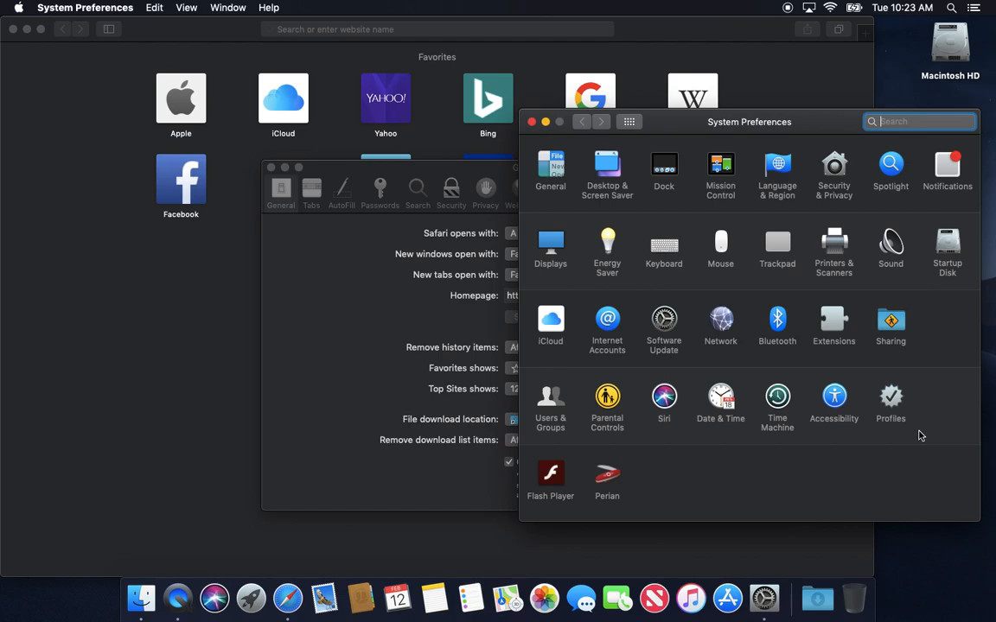
{"action": "mouse_move", "coordinate": [920, 435]}
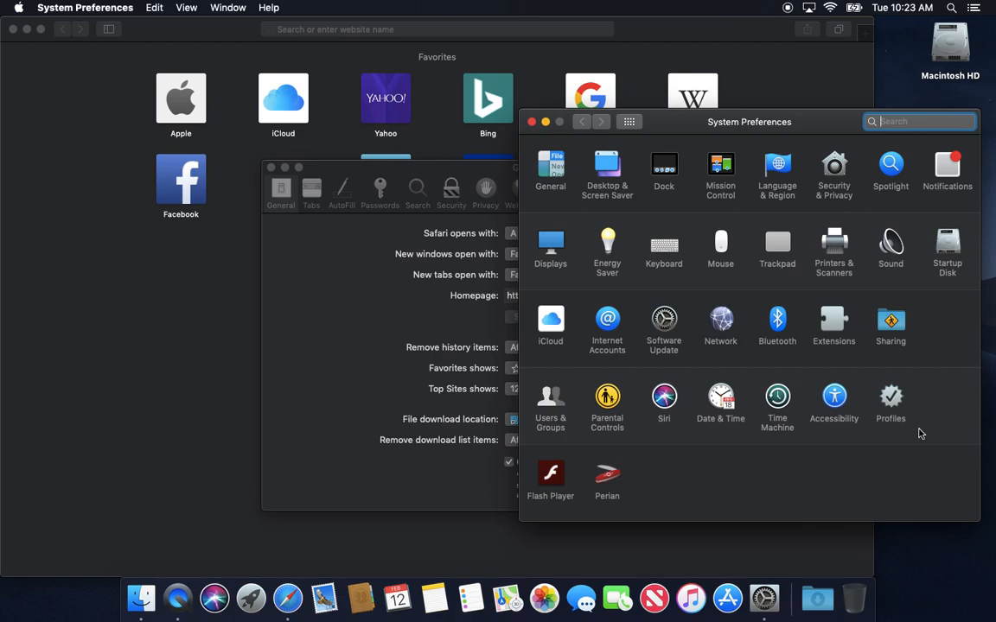
{"action": "mouse_move", "coordinate": [903, 395]}
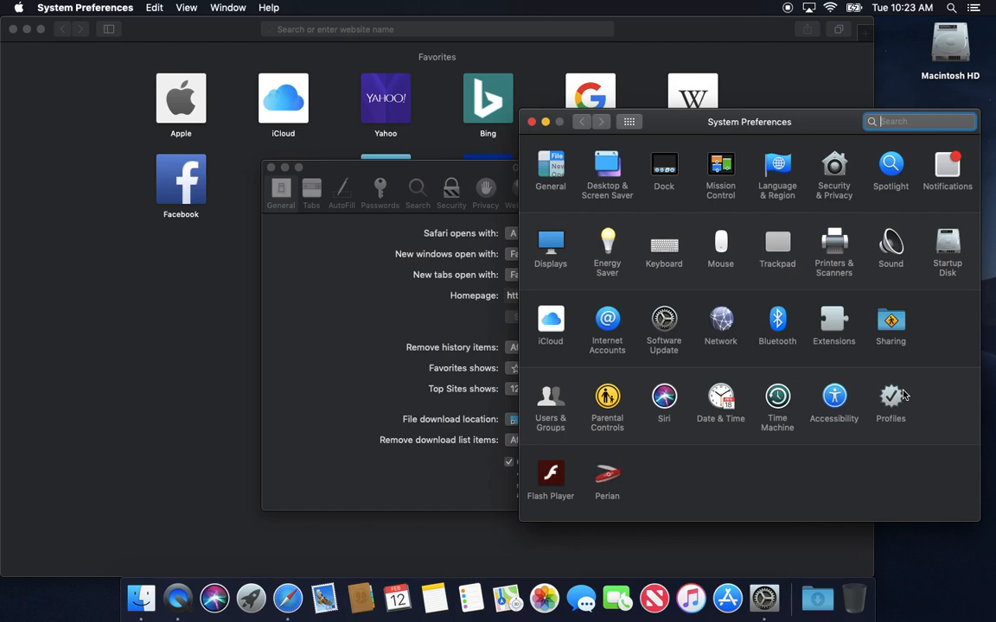
{"action": "mouse_move", "coordinate": [533, 121]}
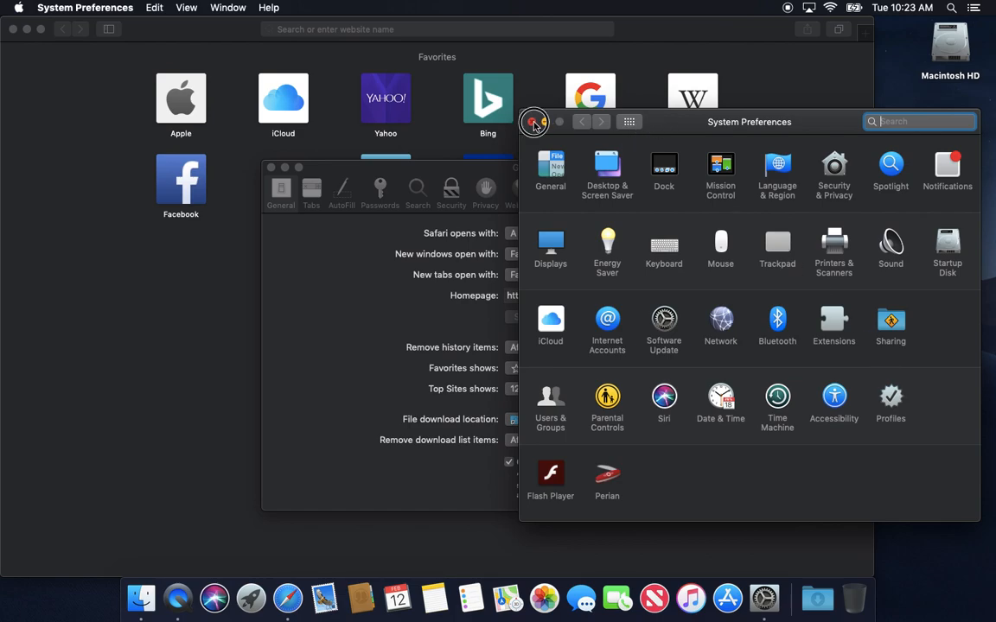
Close System Preferences after pointing out the Profiles pane.
{"action": "left_click", "coordinate": [534, 122]}
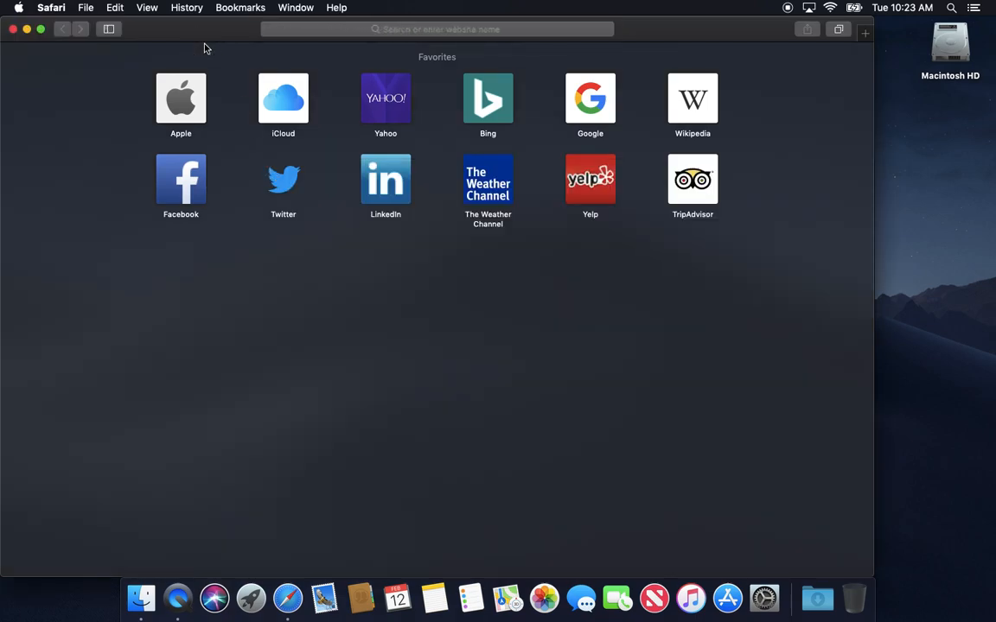
Close Safari's Favorites window, leaving only the empty Mojave desktop.
{"action": "left_click", "coordinate": [13, 29]}
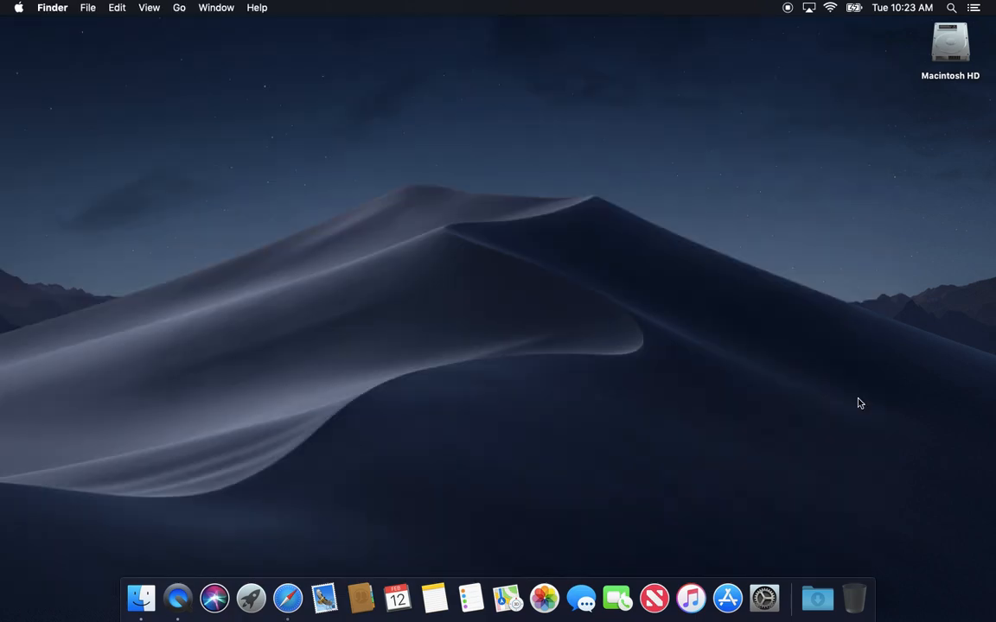
{"action": "mouse_move", "coordinate": [713, 356]}
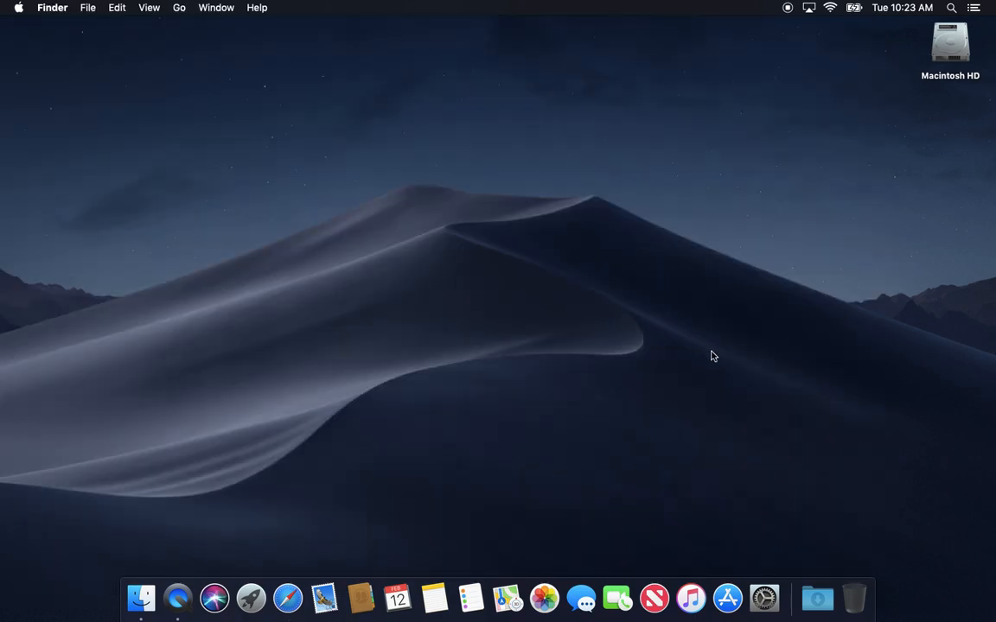